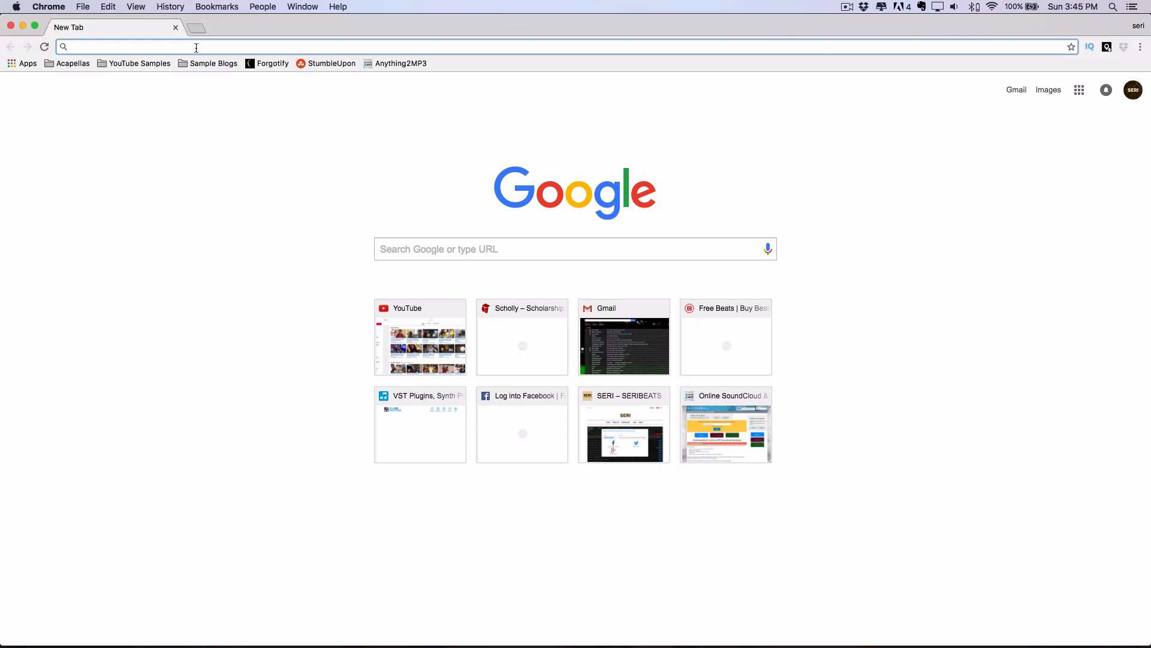
- Browse the saved acapella site bookmark folders on the bookmarks bar
left_click(70, 63)
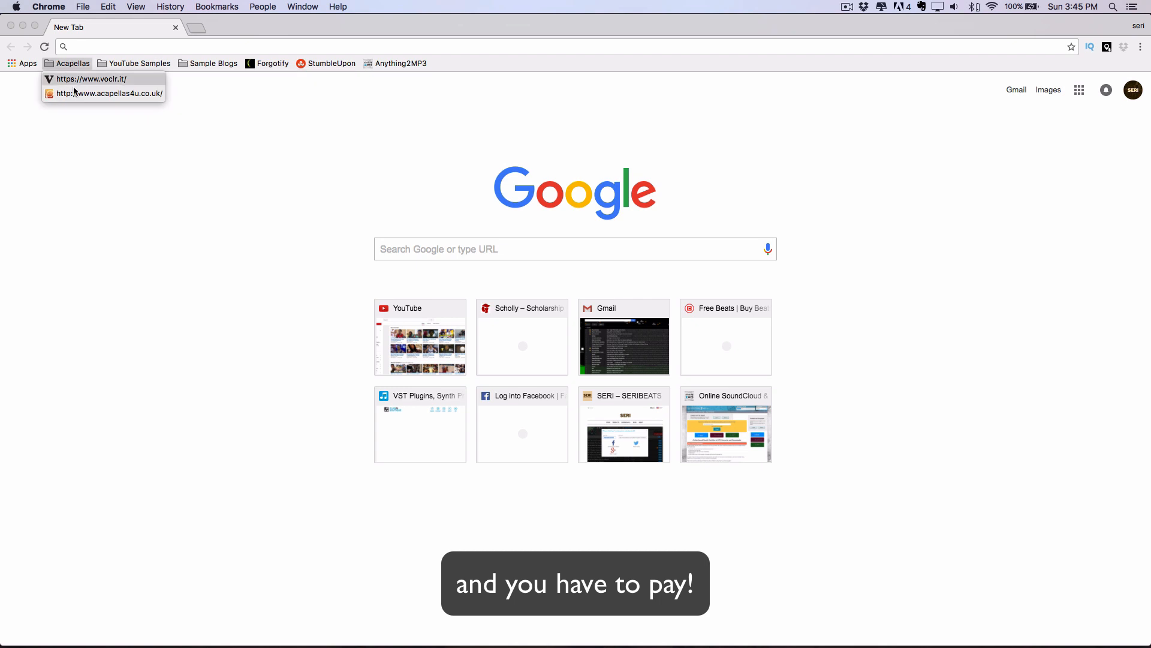
left_click(214, 64)
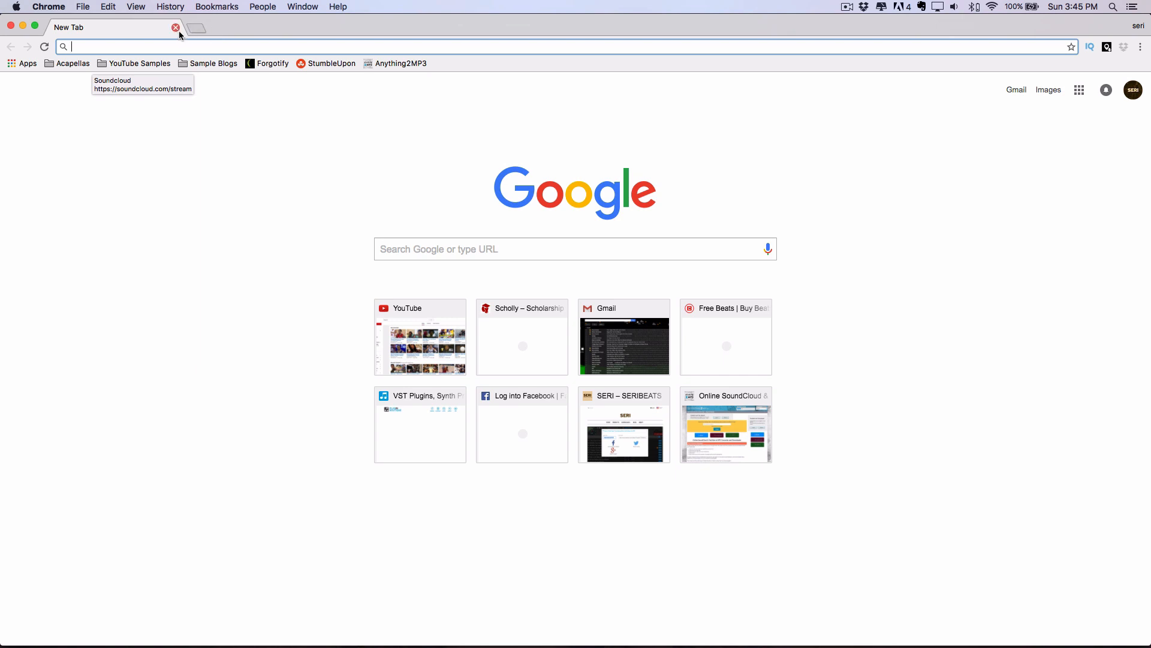
mouse_move(196, 35)
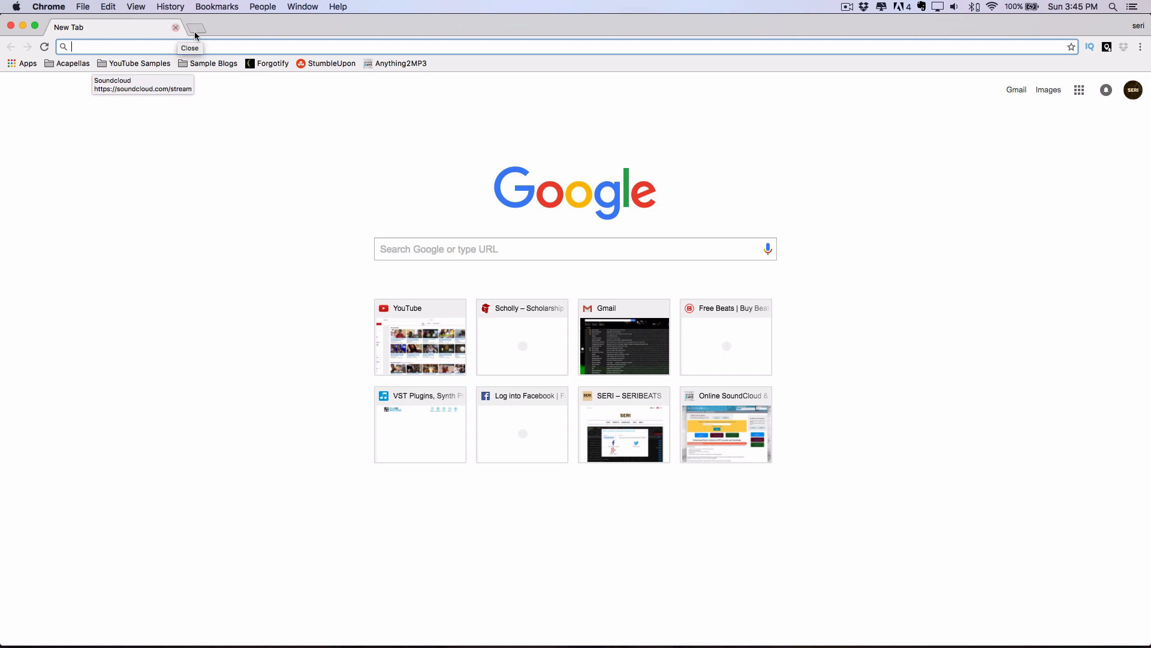
mouse_move(362, 196)
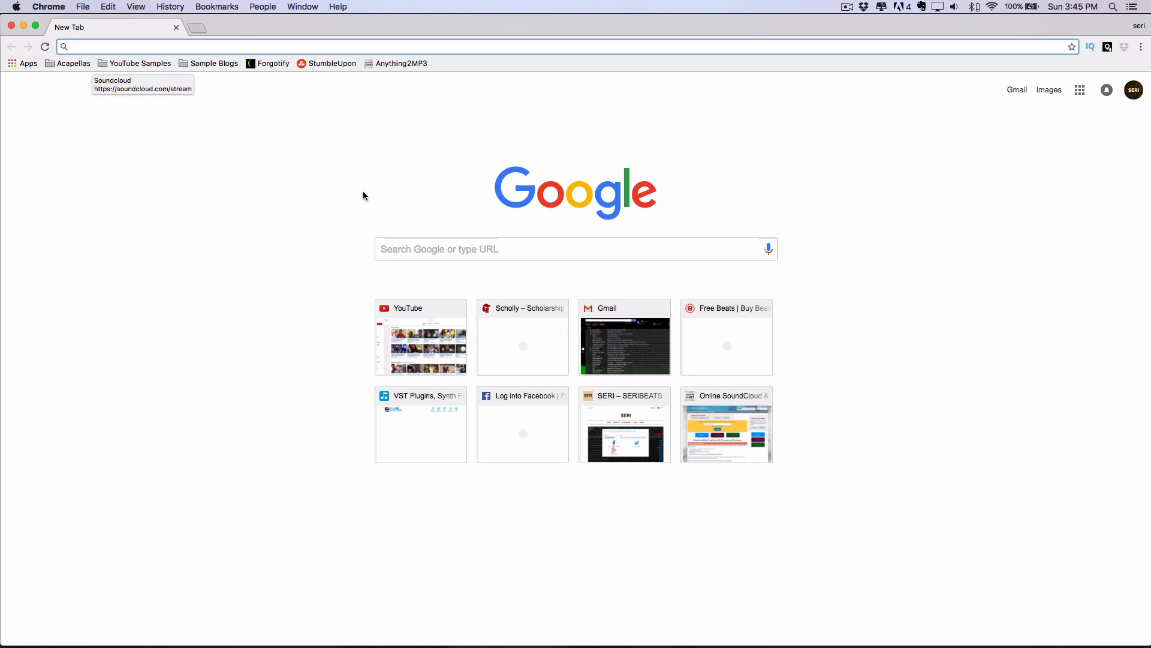
left_click(73, 63)
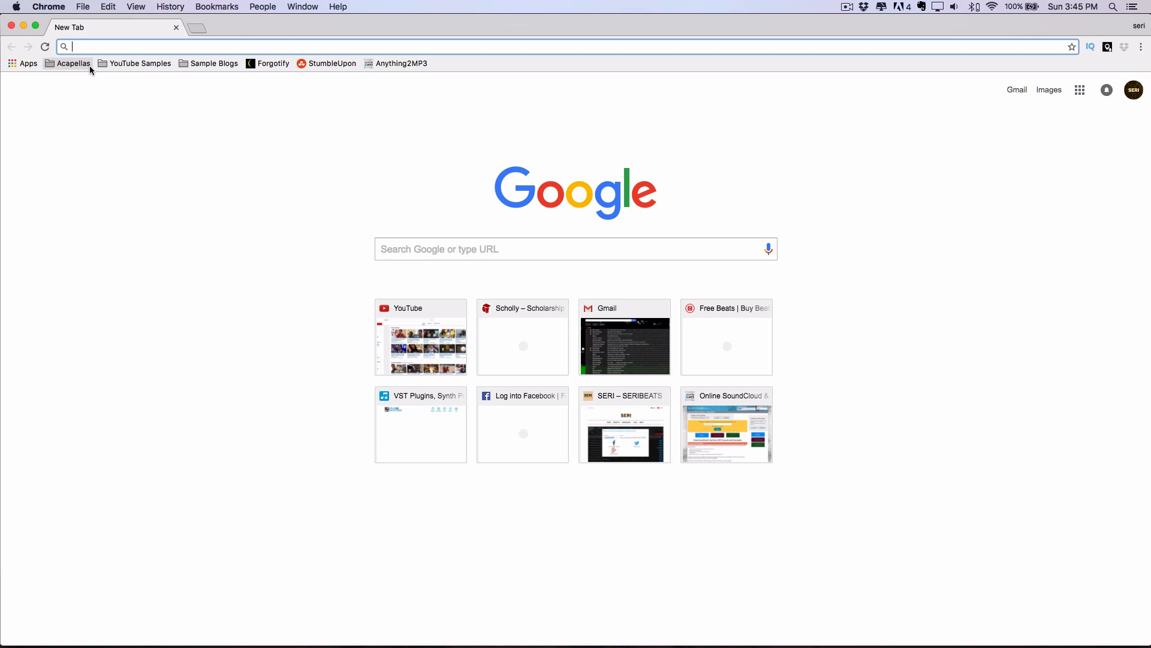
left_click(73, 63)
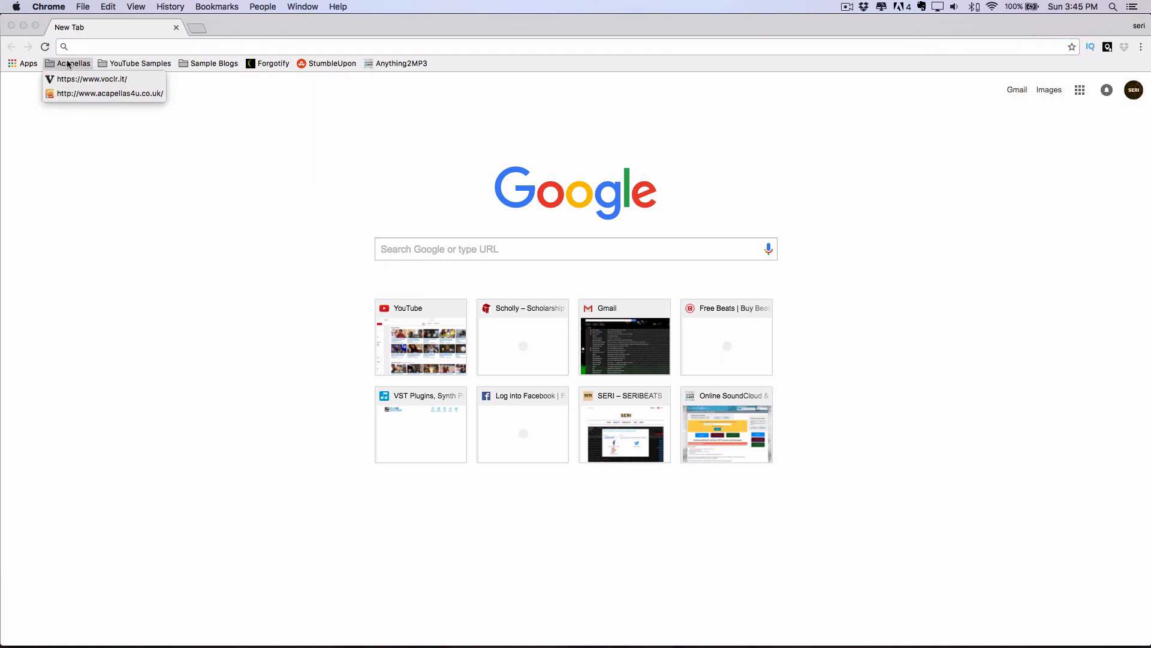
mouse_move(400, 63)
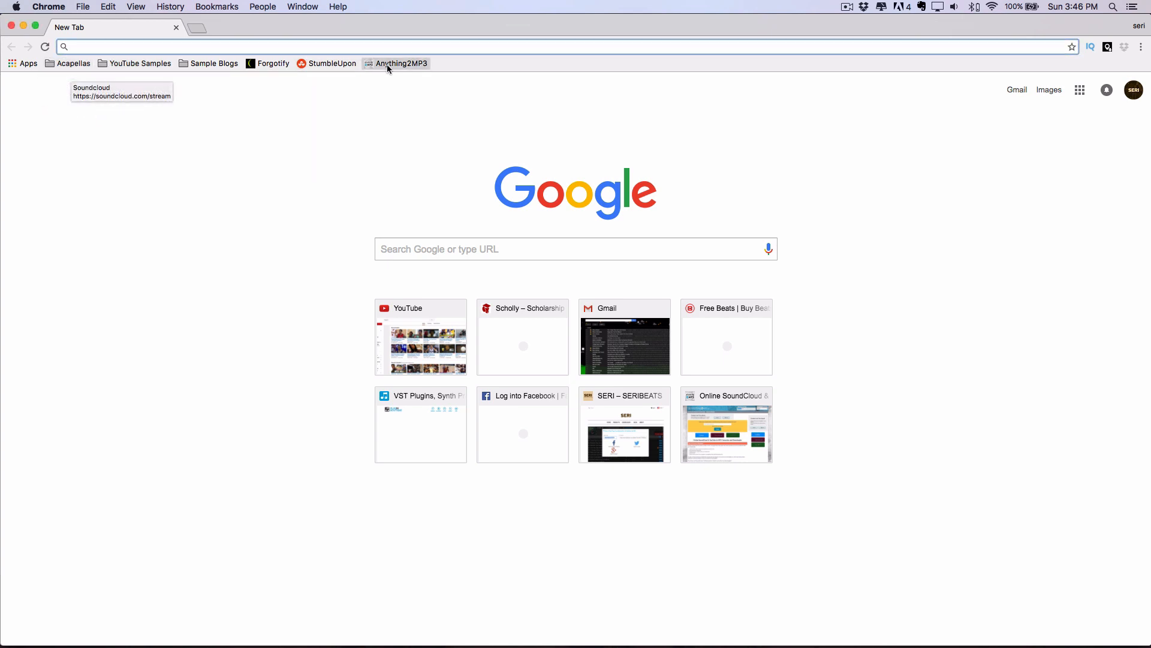
left_click(401, 64)
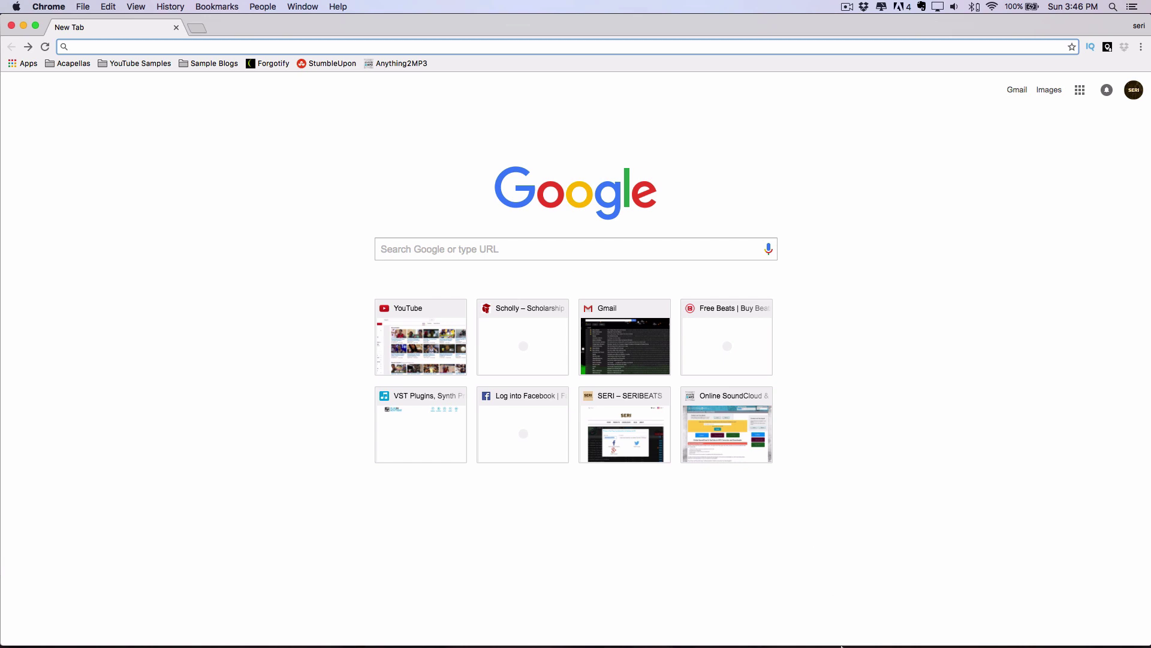
mouse_move(875, 627)
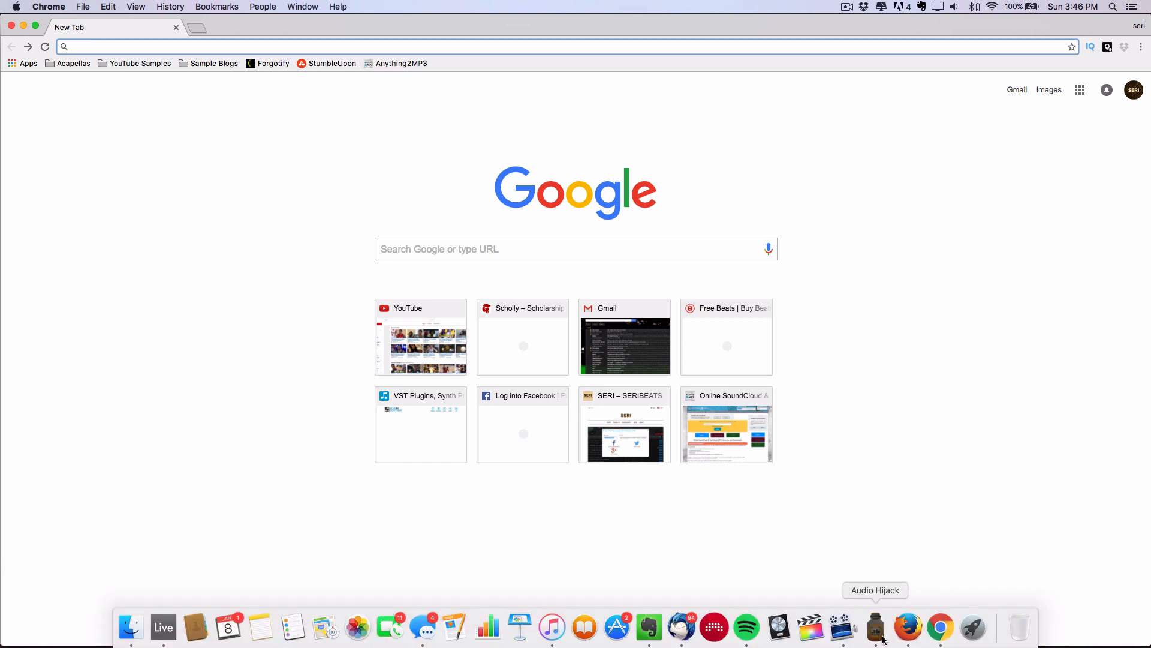
- Launch Audio Hijack and dismiss its sessions window
left_click(874, 627)
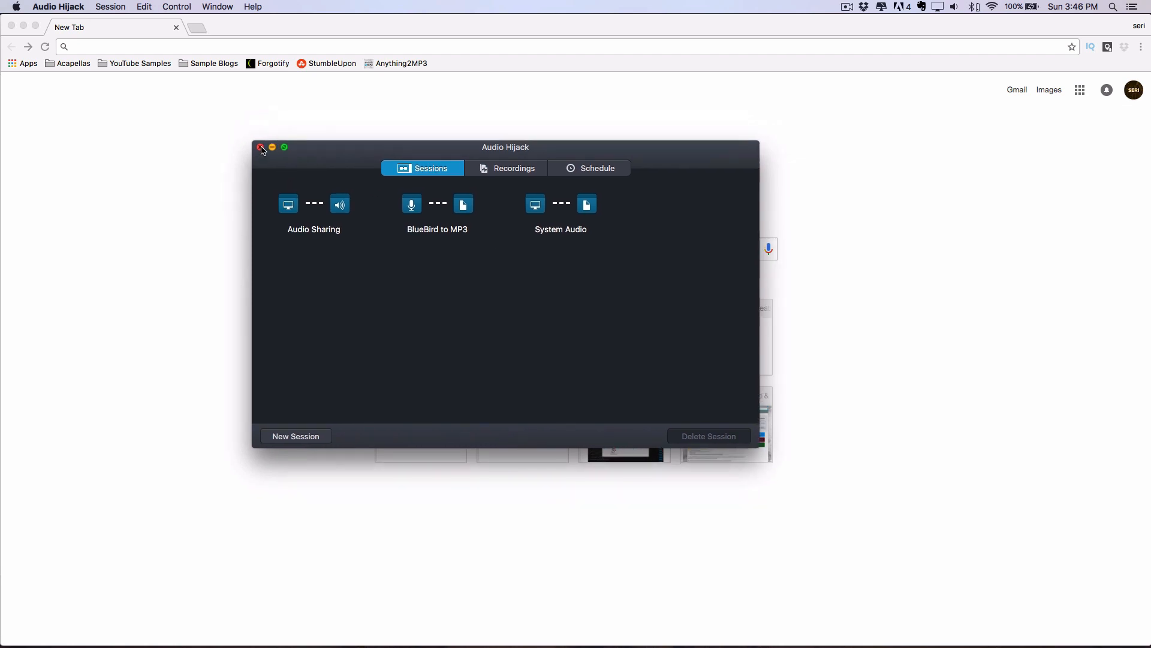
left_click(261, 148)
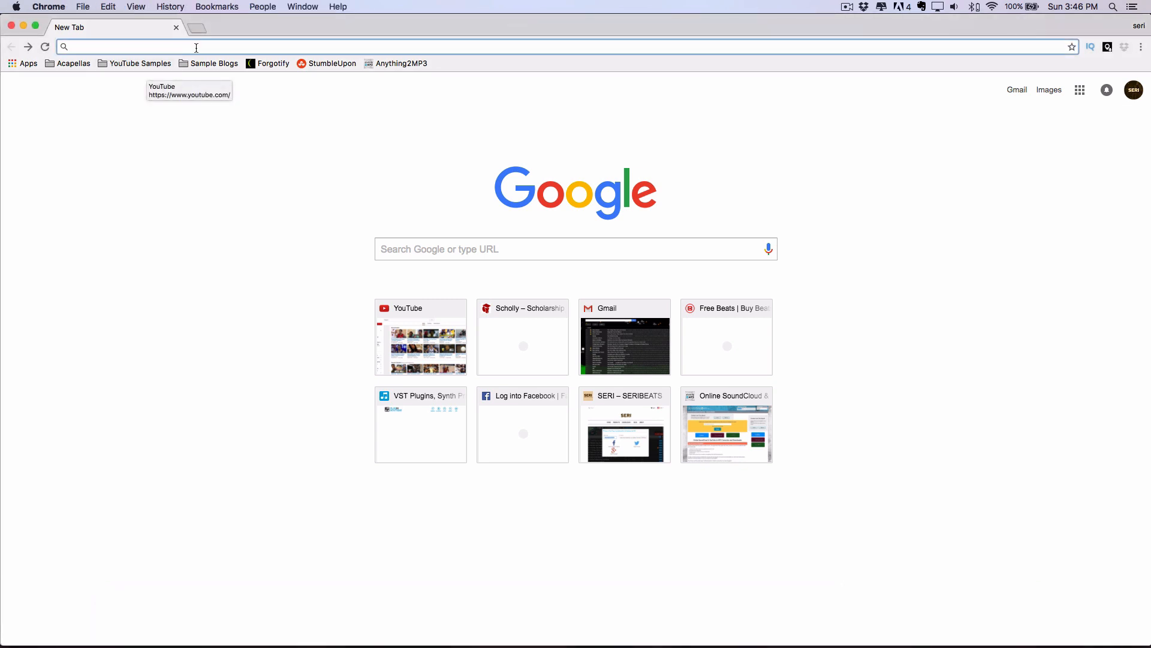
- Search Google for 'soul vinyl records' and begin editing the query toward samples
type("google.com")
type("soul")
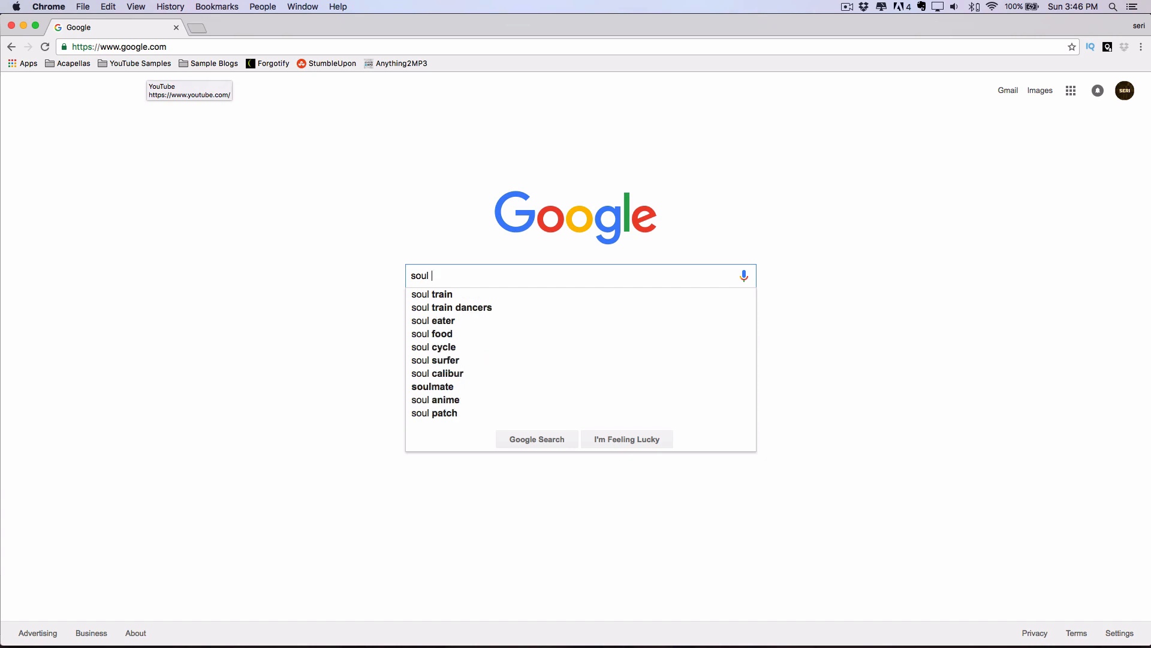
key("backspace")
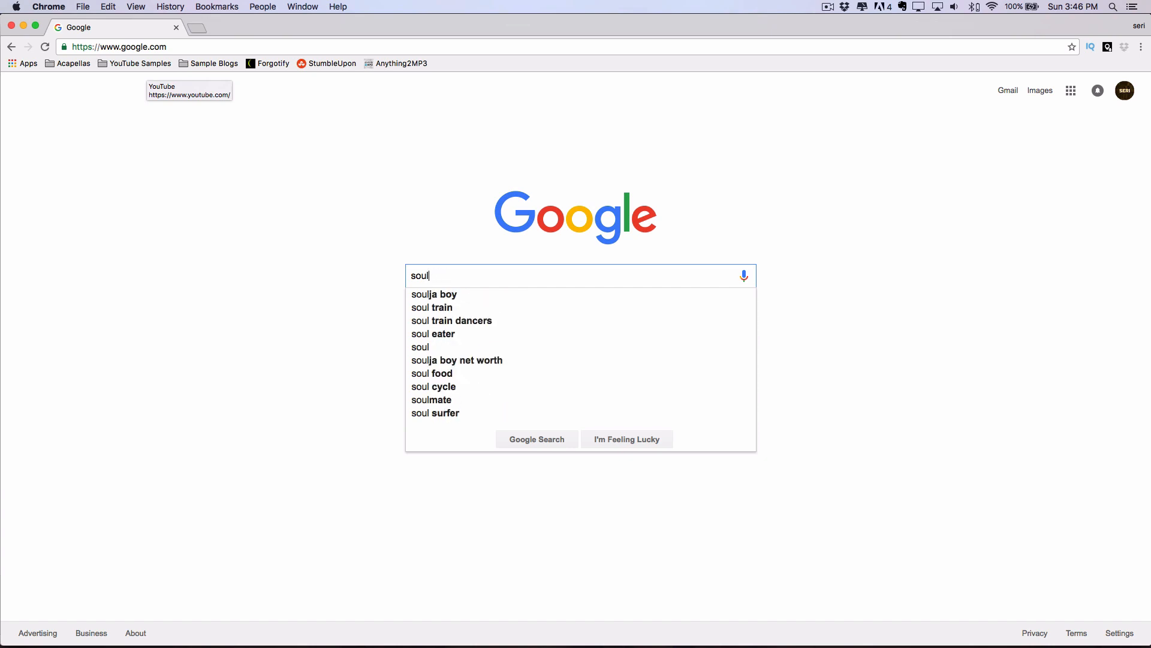
type("vinyl")
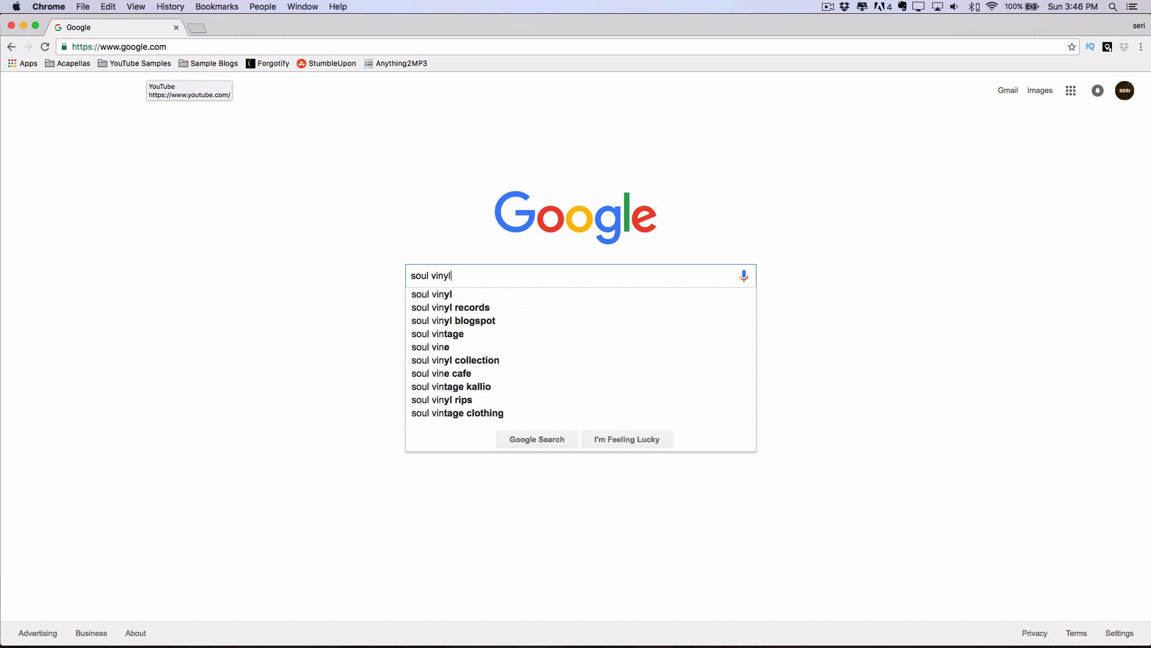
type("records")
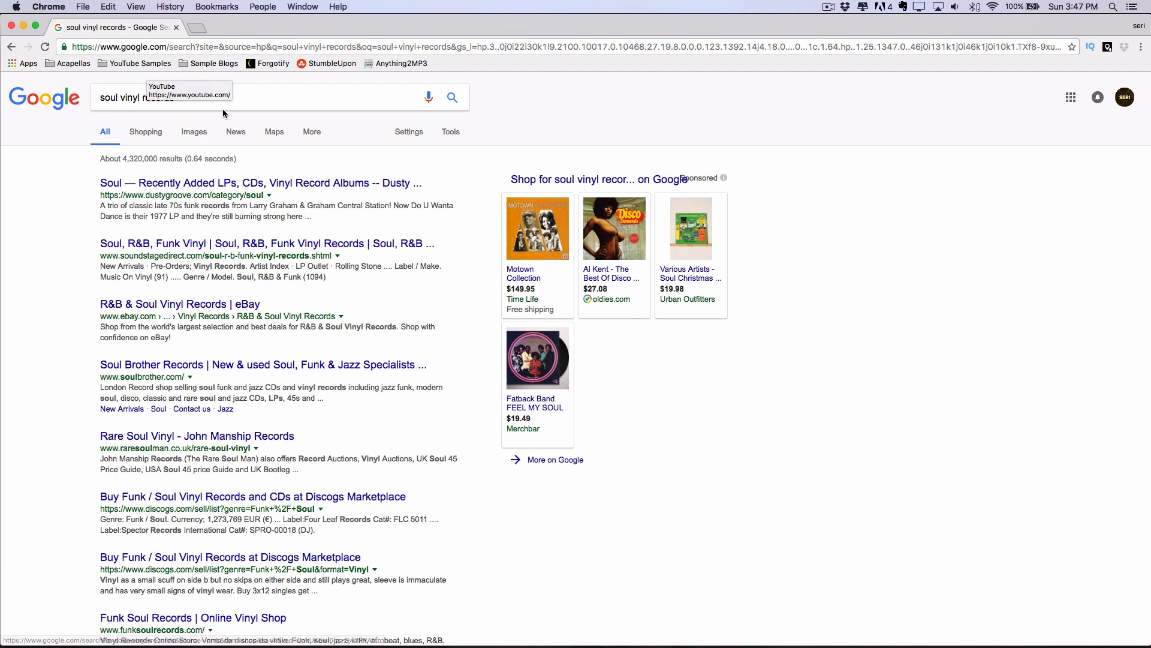
left_click(205, 98)
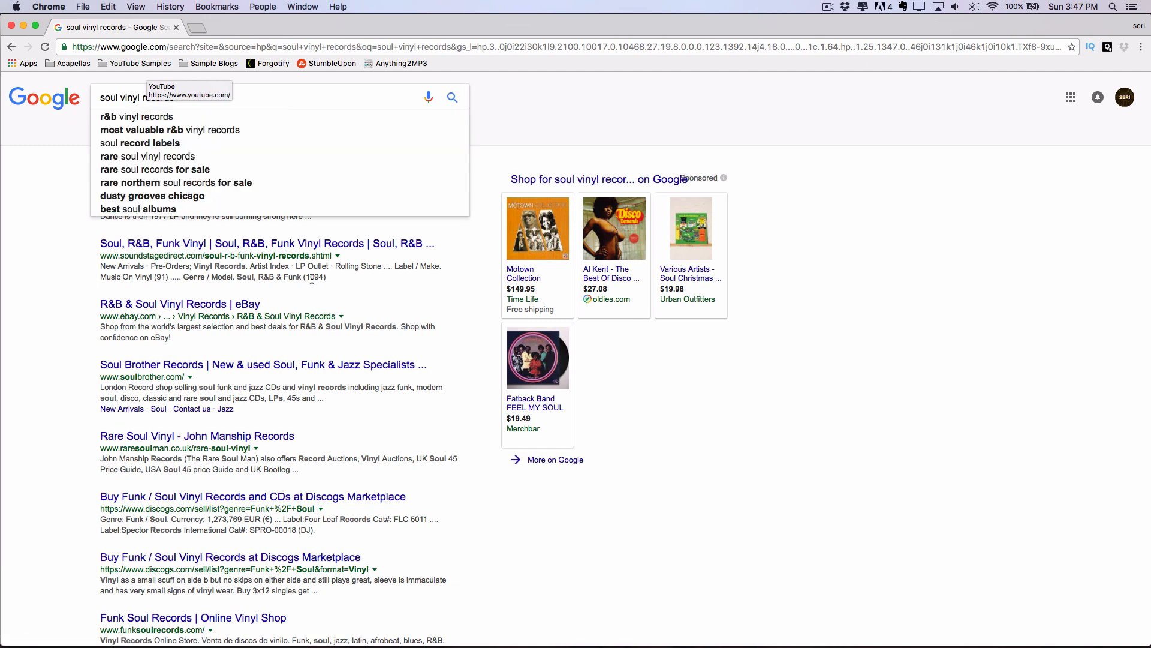
mouse_move(152, 97)
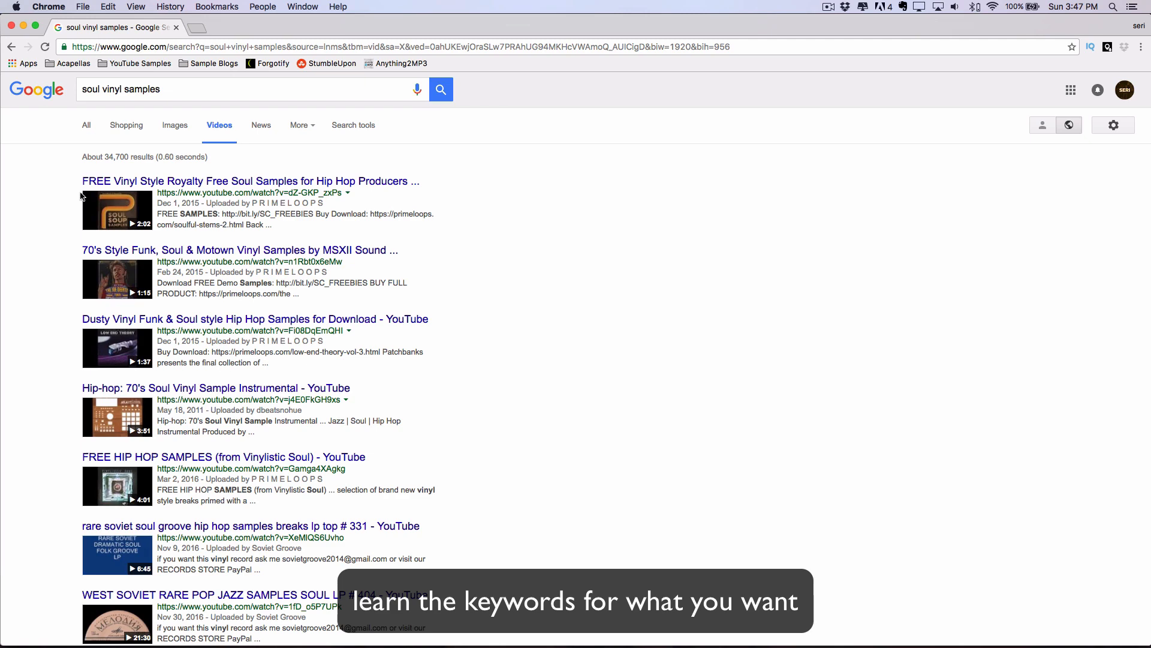
- View the 70's Style Funk video, then load THE SOULPARANOS II channel from the YouTube Samples bookmarks
left_click(240, 250)
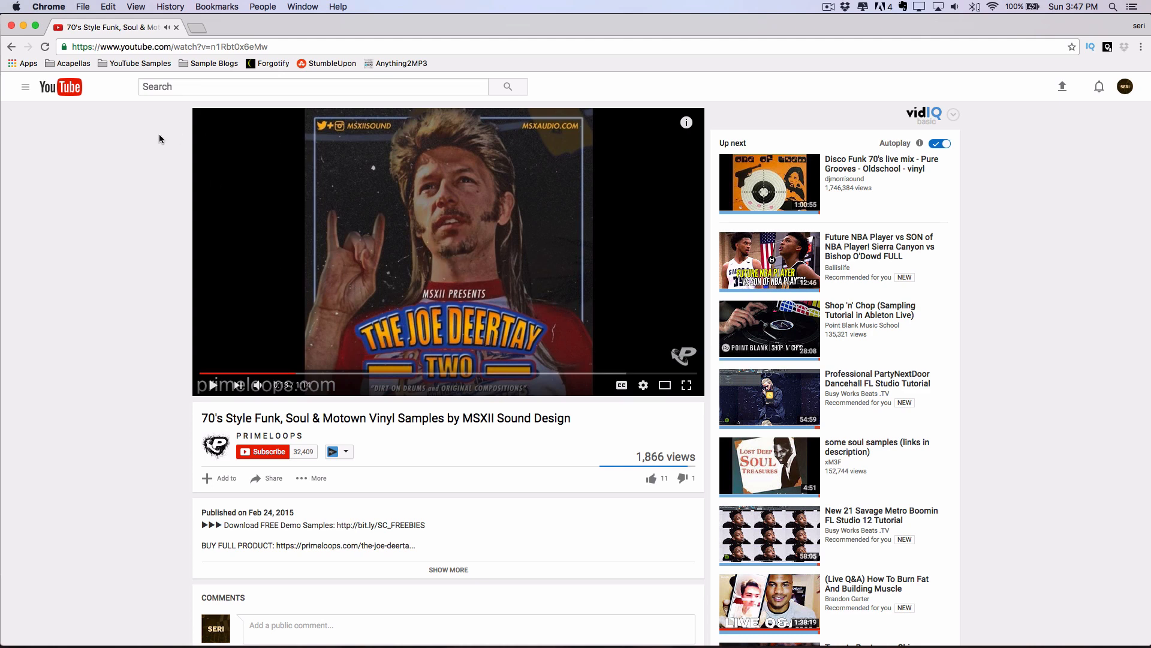
mouse_move(70, 71)
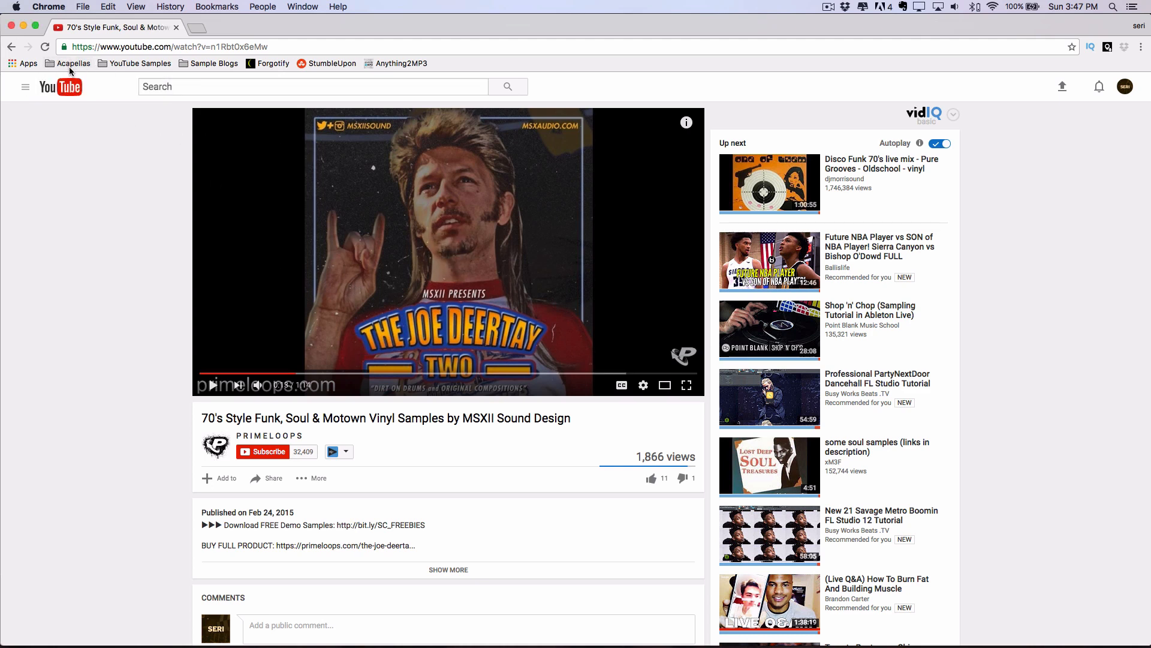
left_click(139, 64)
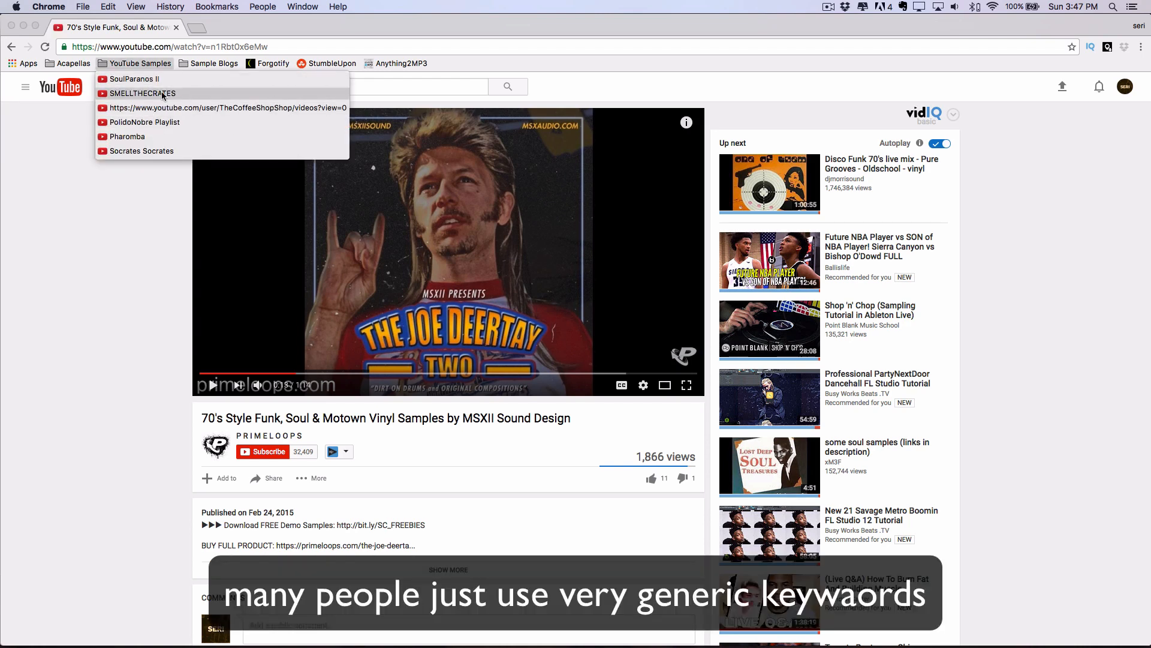
left_click(140, 94)
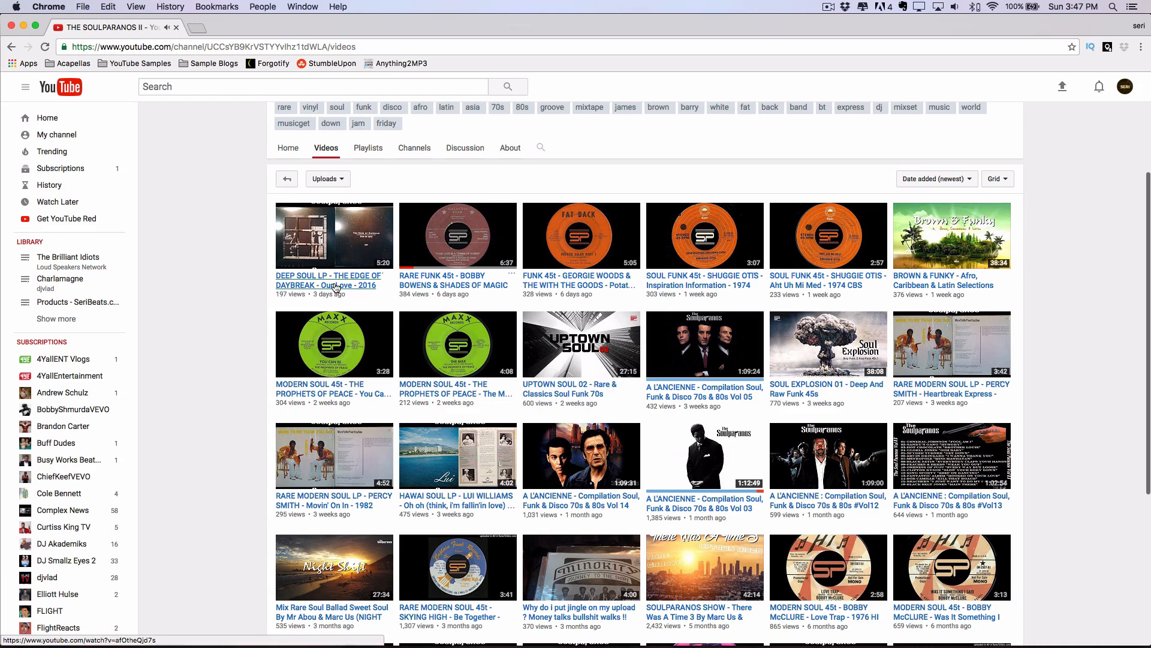
- Preview the DEEP SOUL LP video and return to the channel's uploads list
left_click(333, 281)
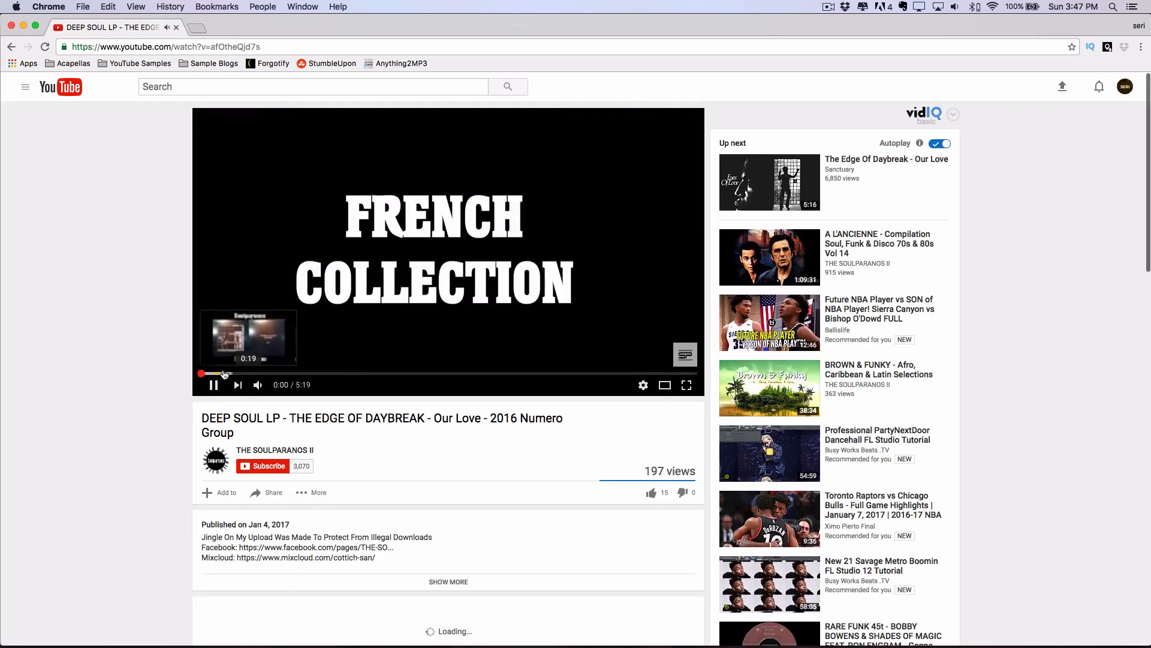
left_click(302, 375)
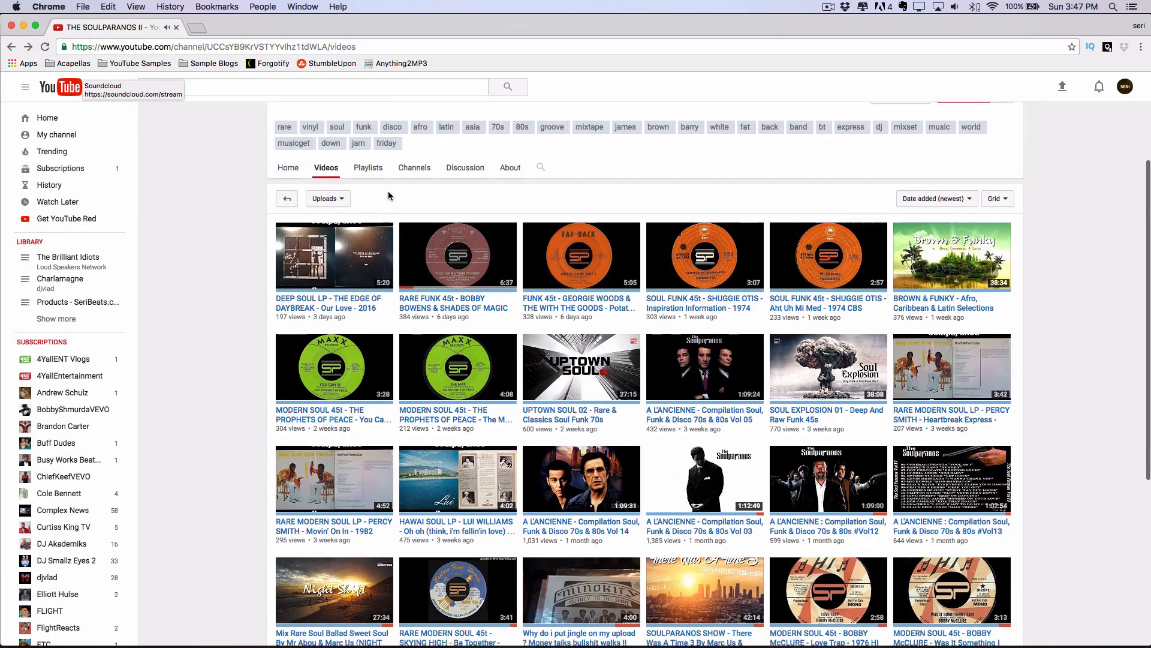
scroll("up", 3)
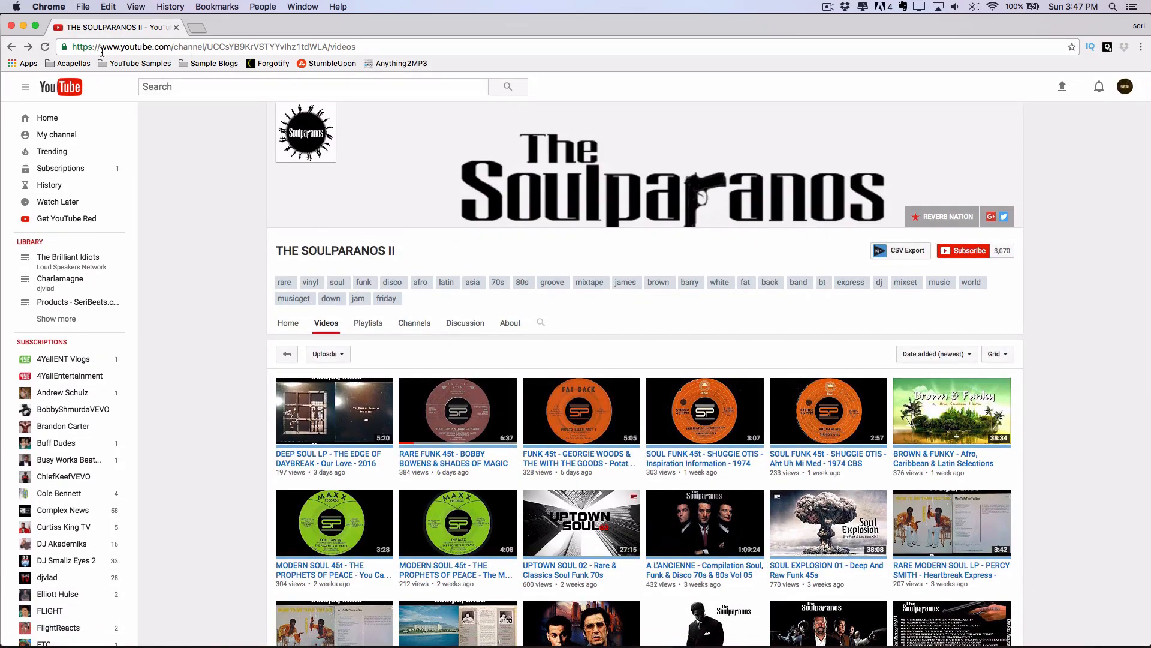
left_click(139, 64)
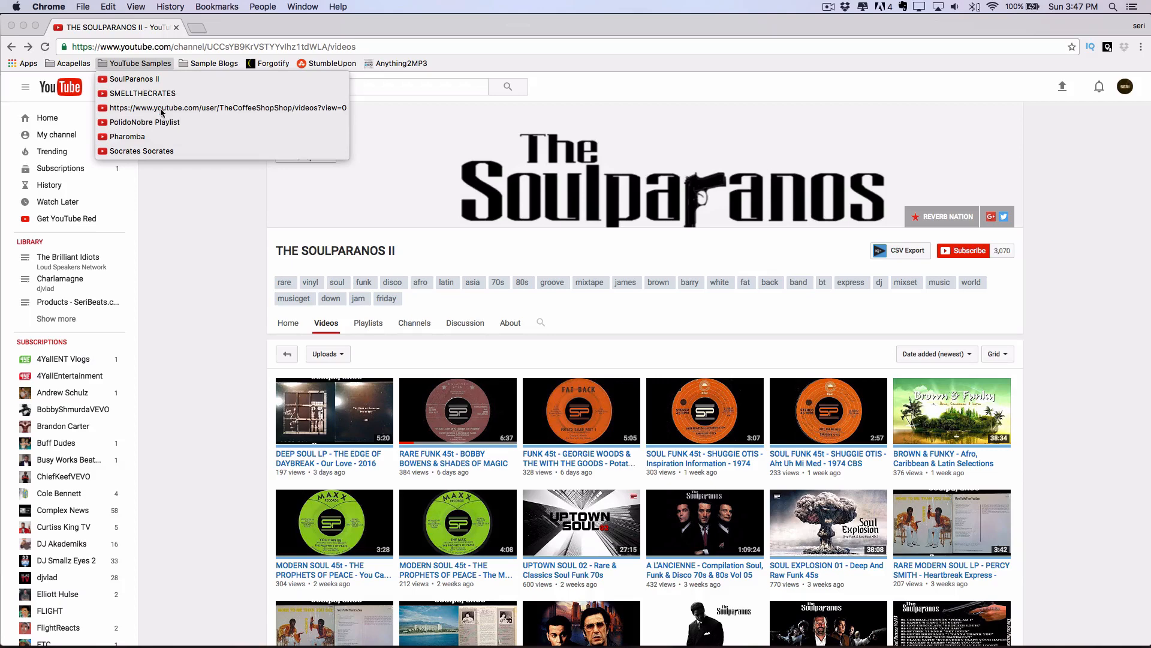
mouse_move(179, 188)
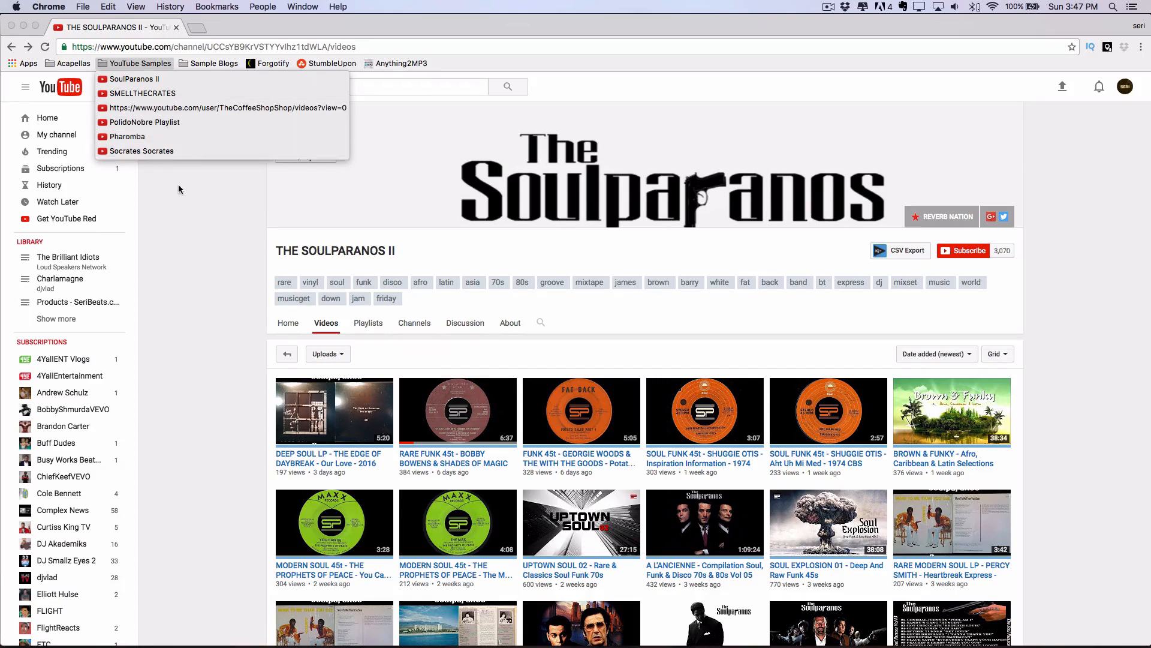
mouse_move(174, 94)
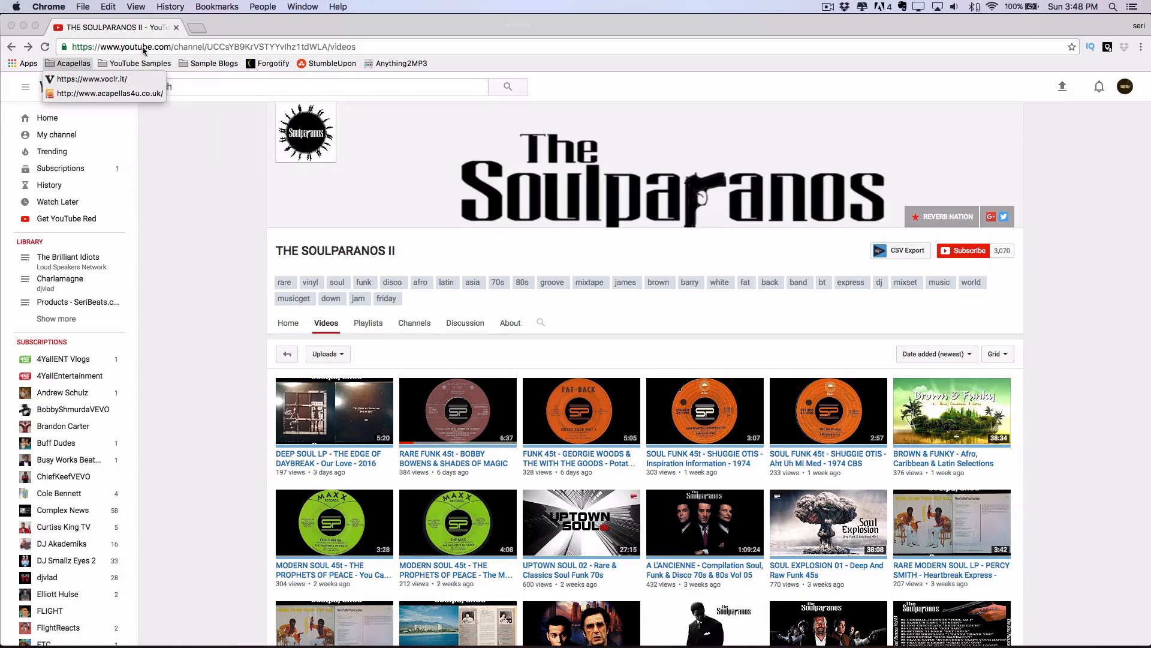
- Load voclr.it and acapellas4u in new tabs and go to voclr.it's Popular Artists page
left_click(252, 28)
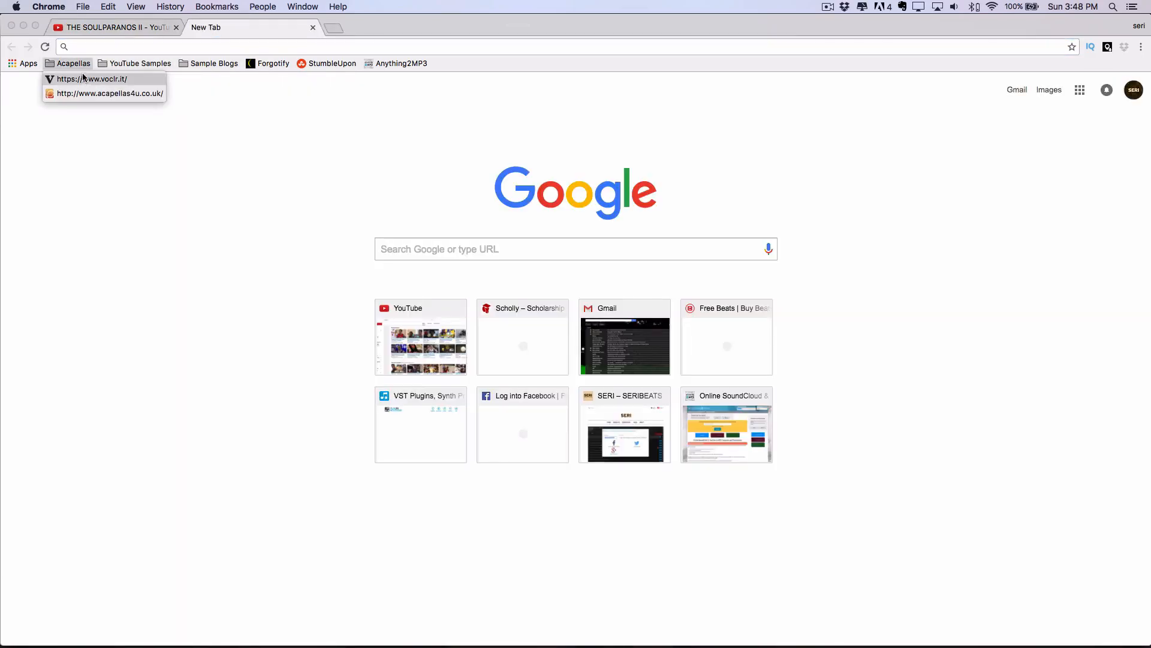
left_click(107, 94)
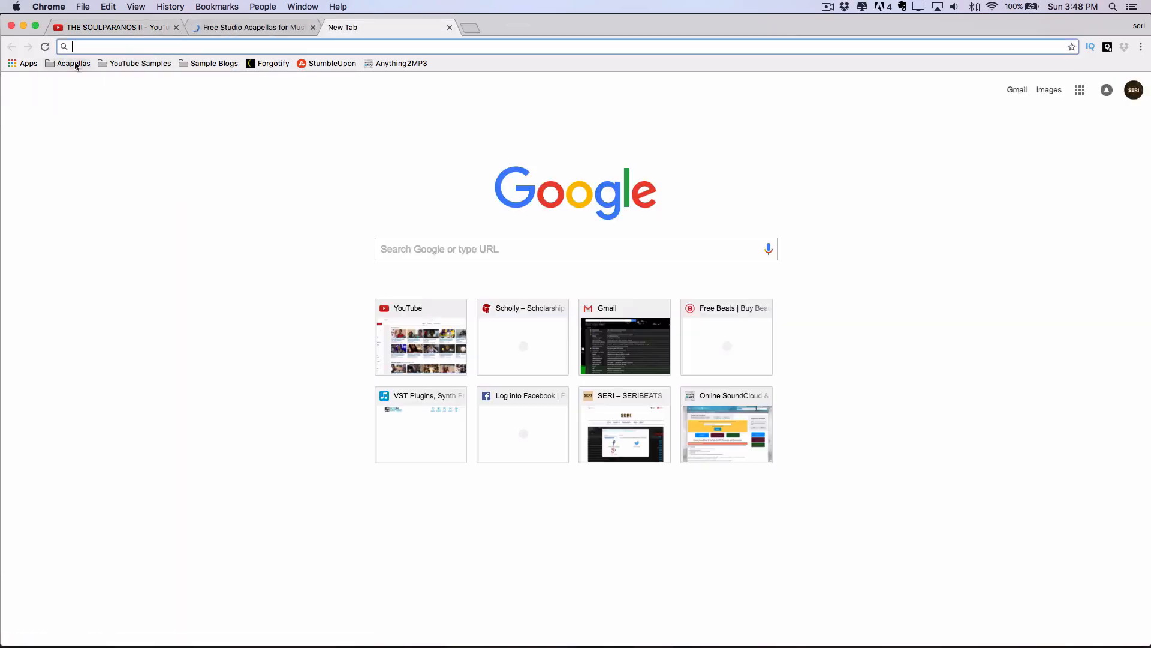
left_click(73, 63)
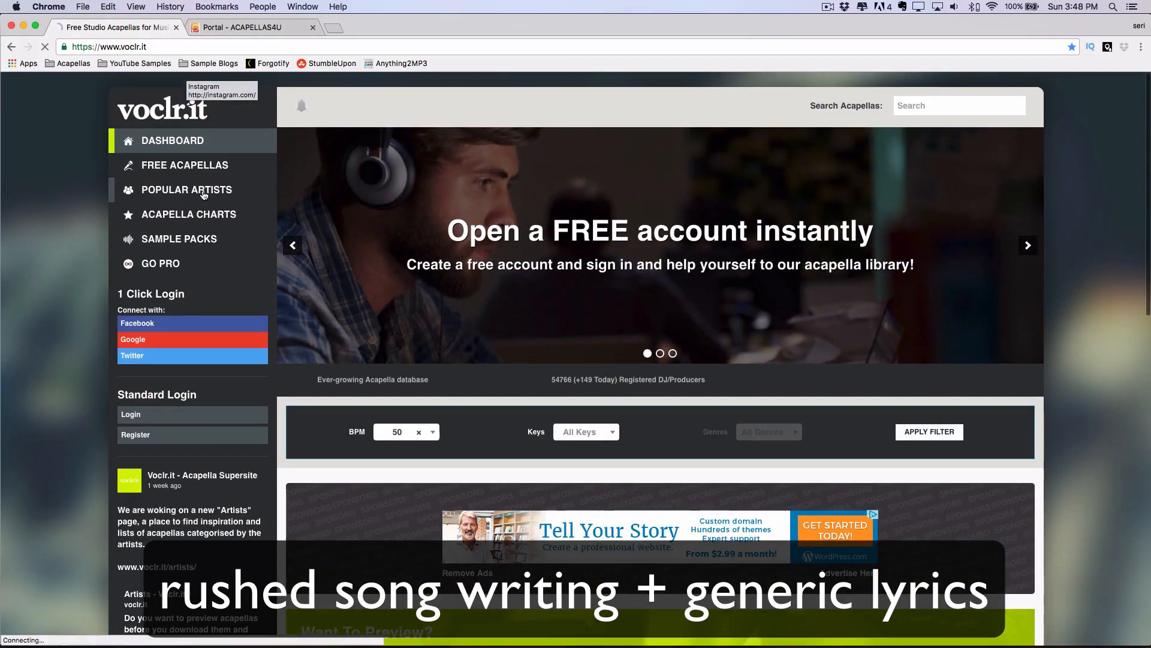
left_click(188, 190)
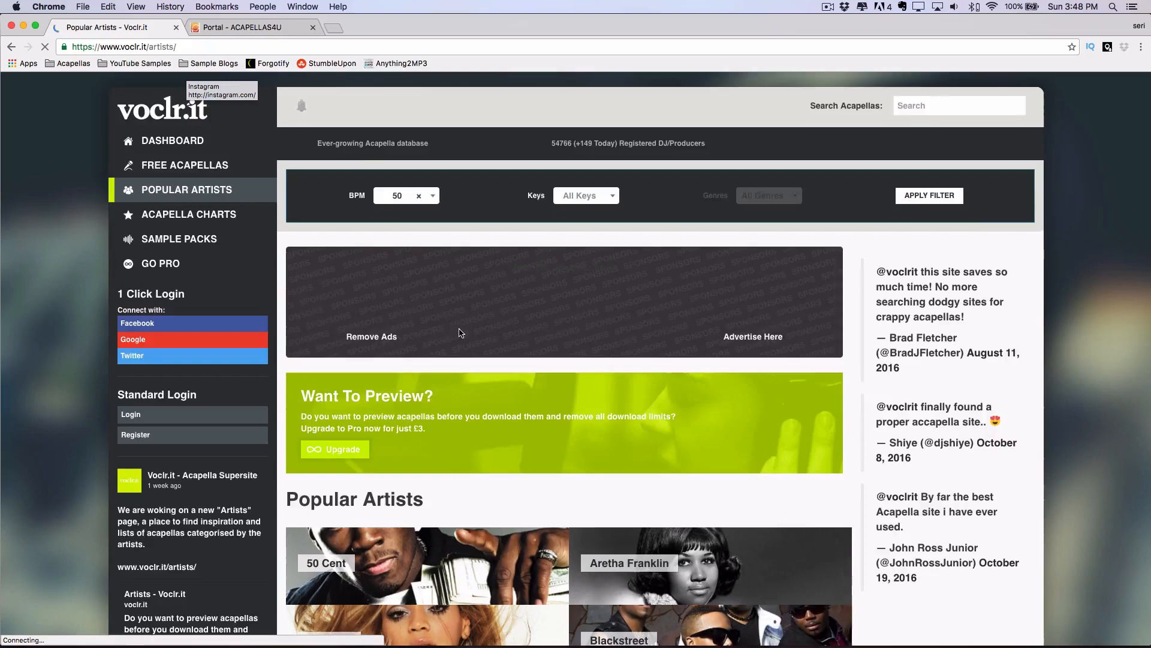
- Scroll the Popular Artists list and move to its second page with George Michael and Jocelyn Brown
scroll("down", 3)
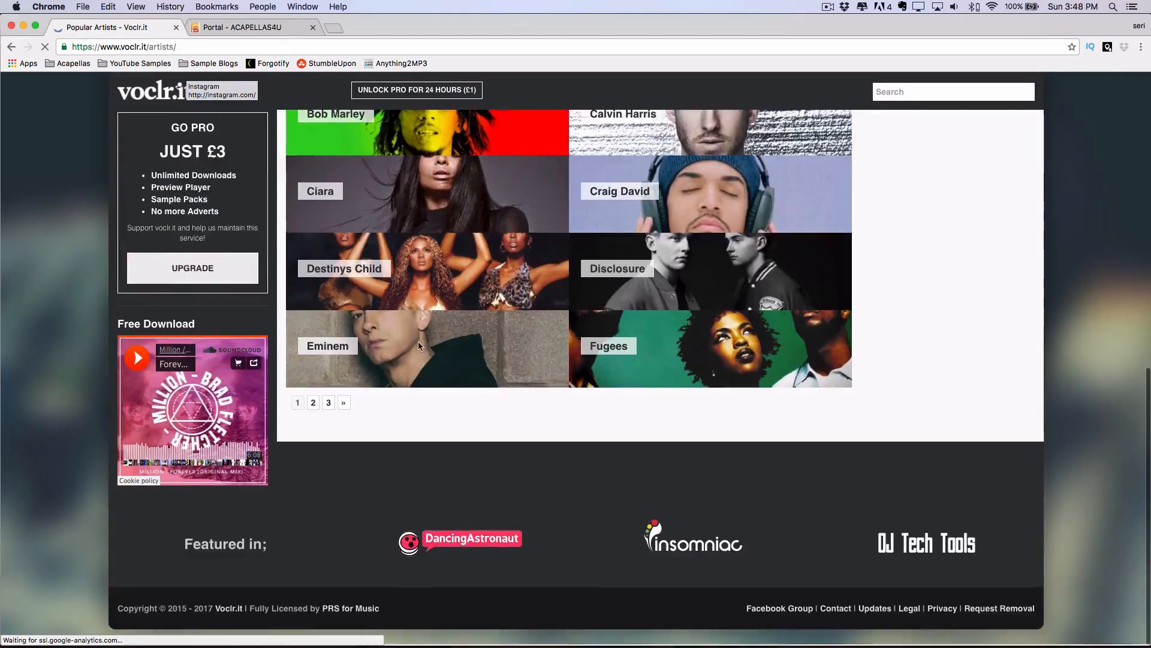
scroll("up", 3)
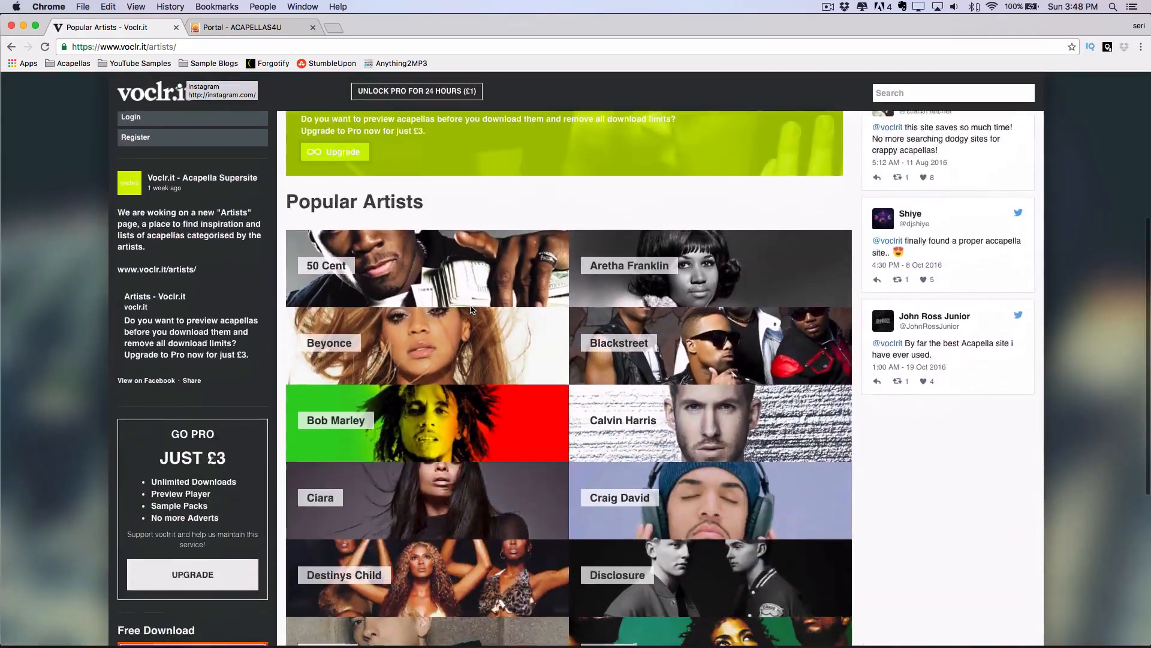
scroll("up", 3)
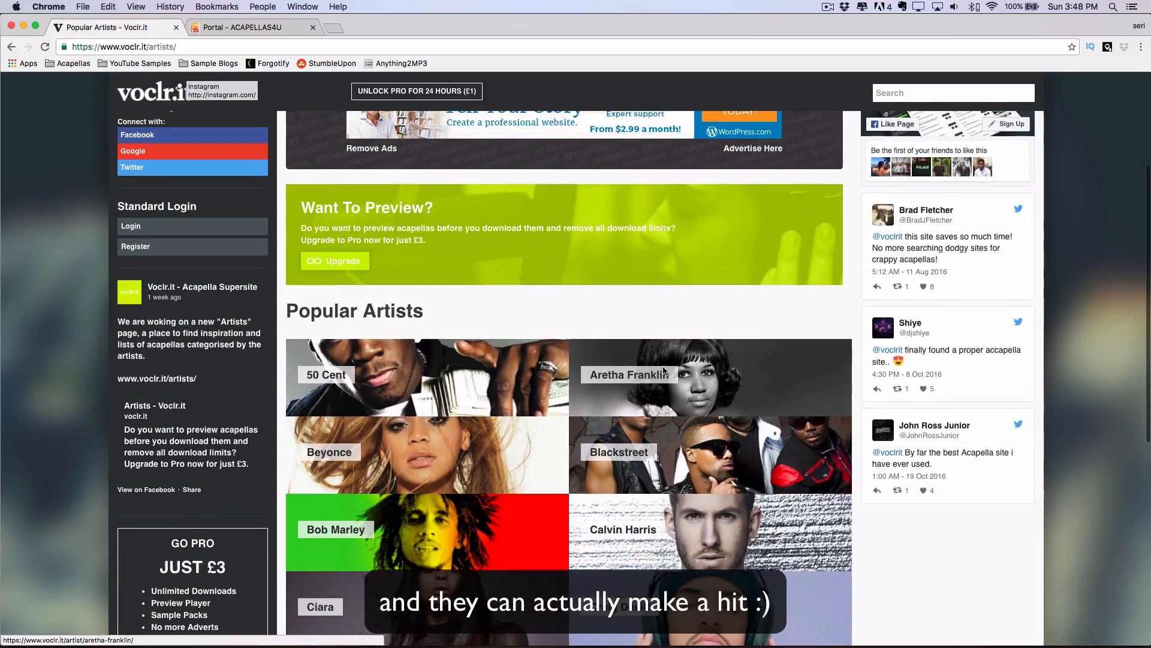
scroll("down", 3)
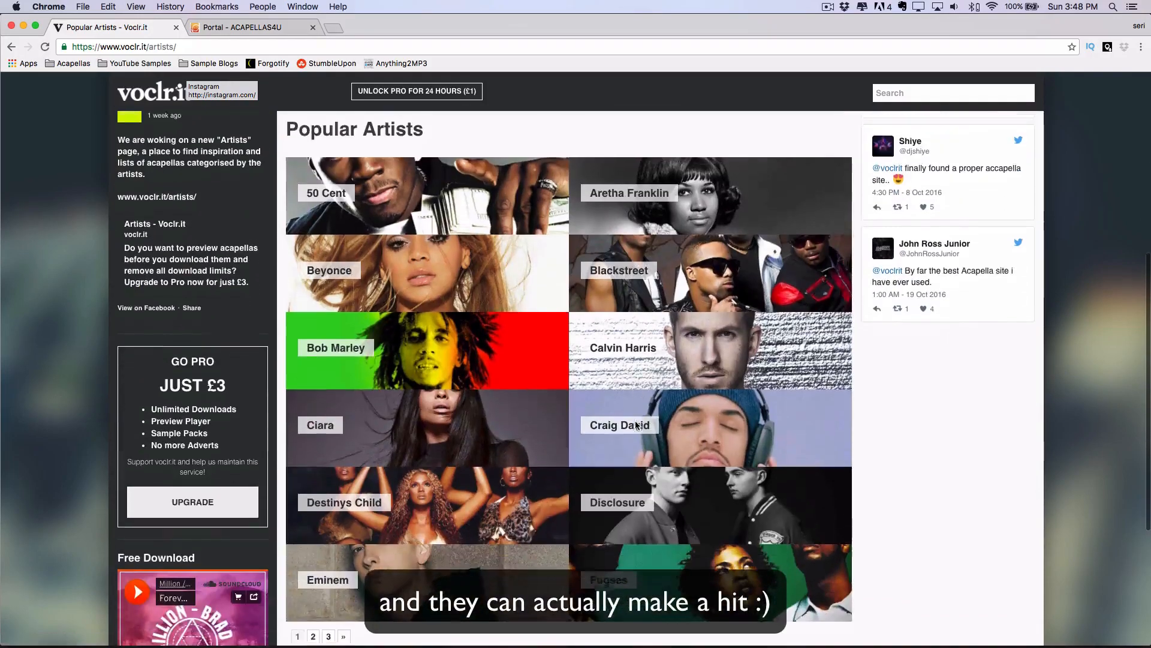
scroll("down", 3)
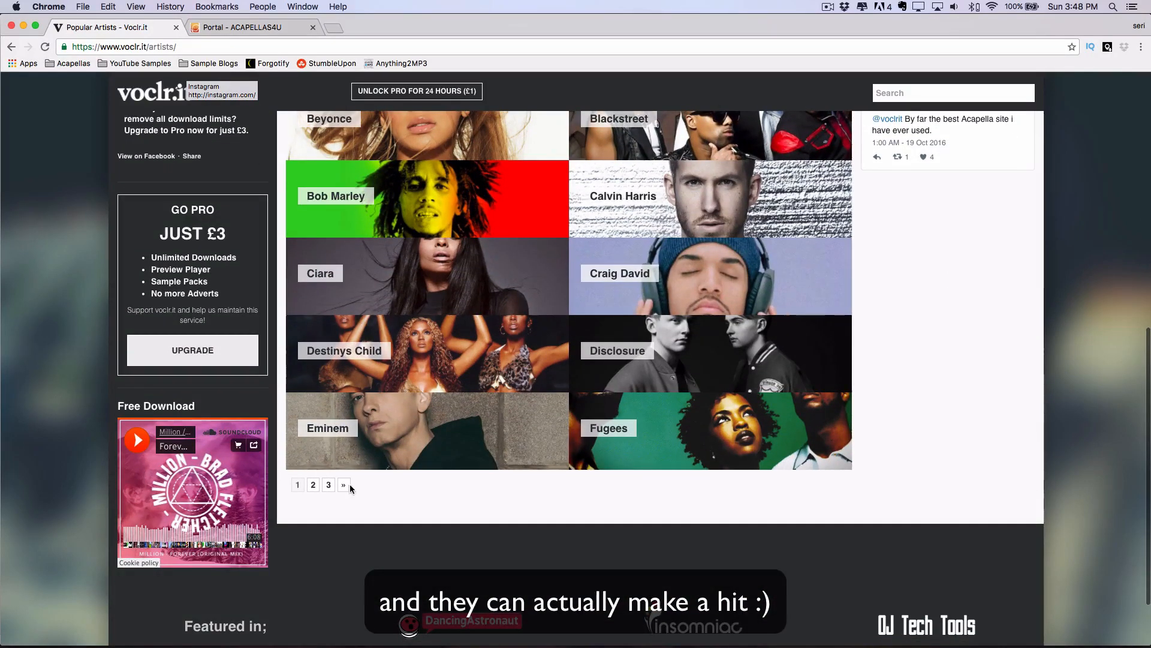
left_click(344, 485)
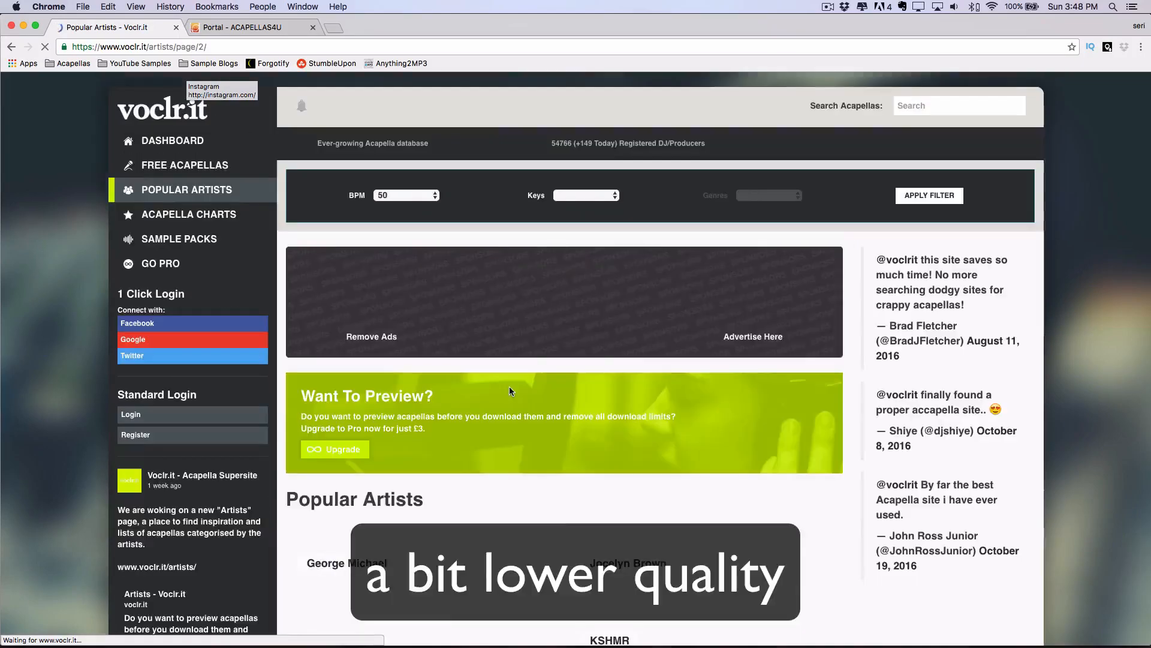
scroll("down", 3)
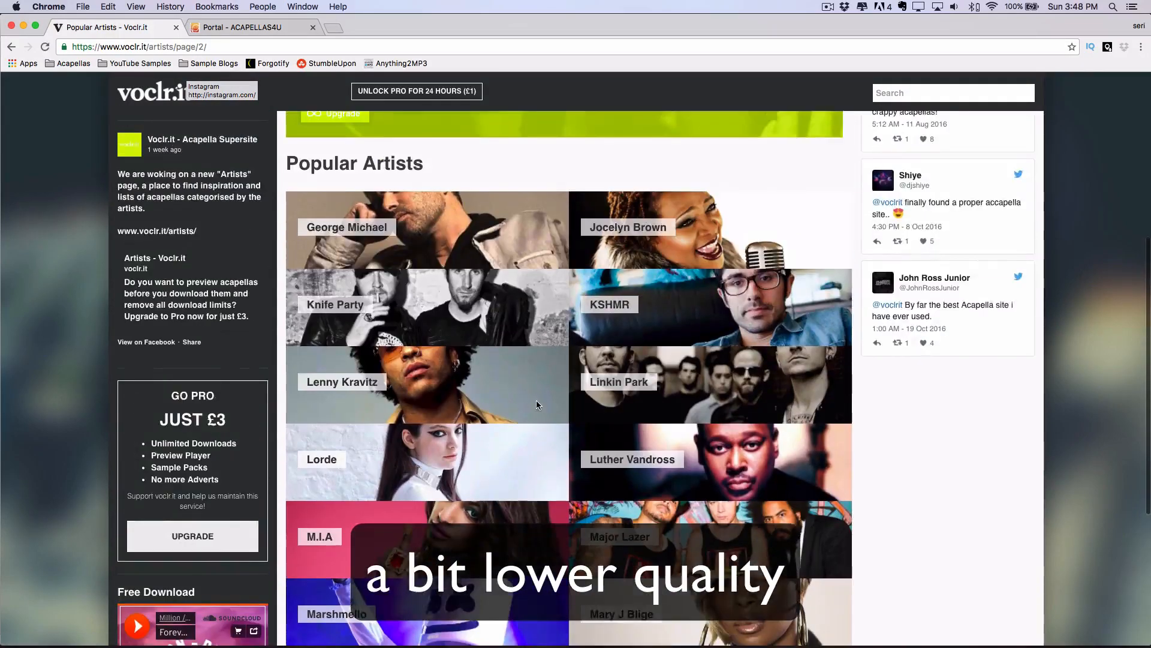
scroll("down", 3)
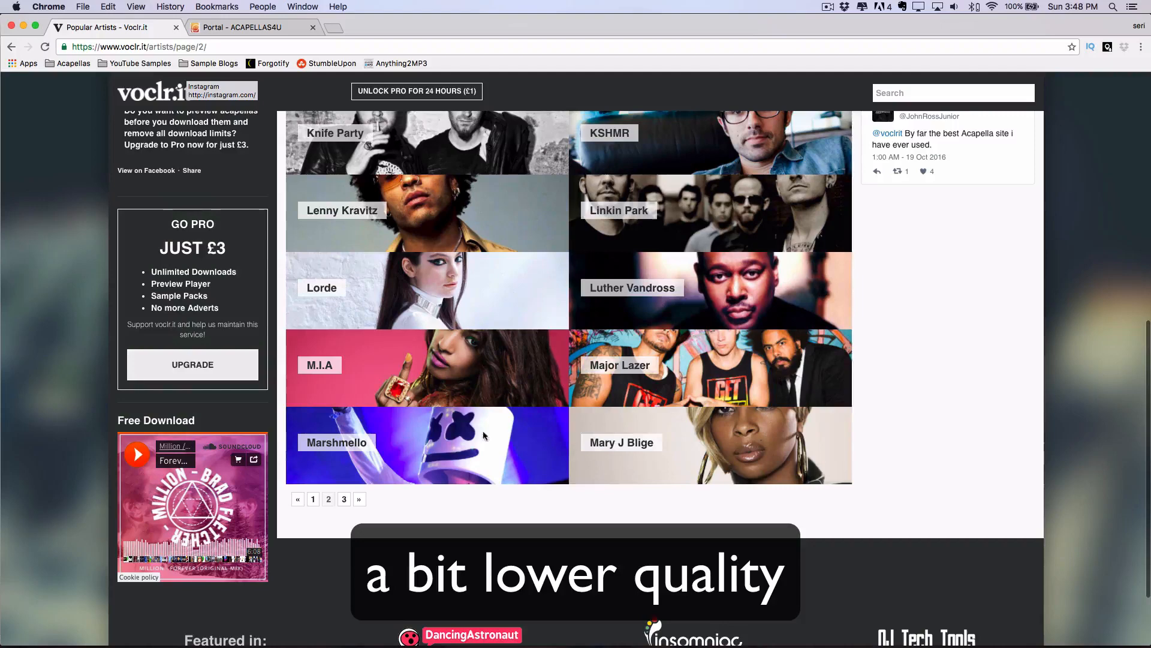
scroll("up", 3)
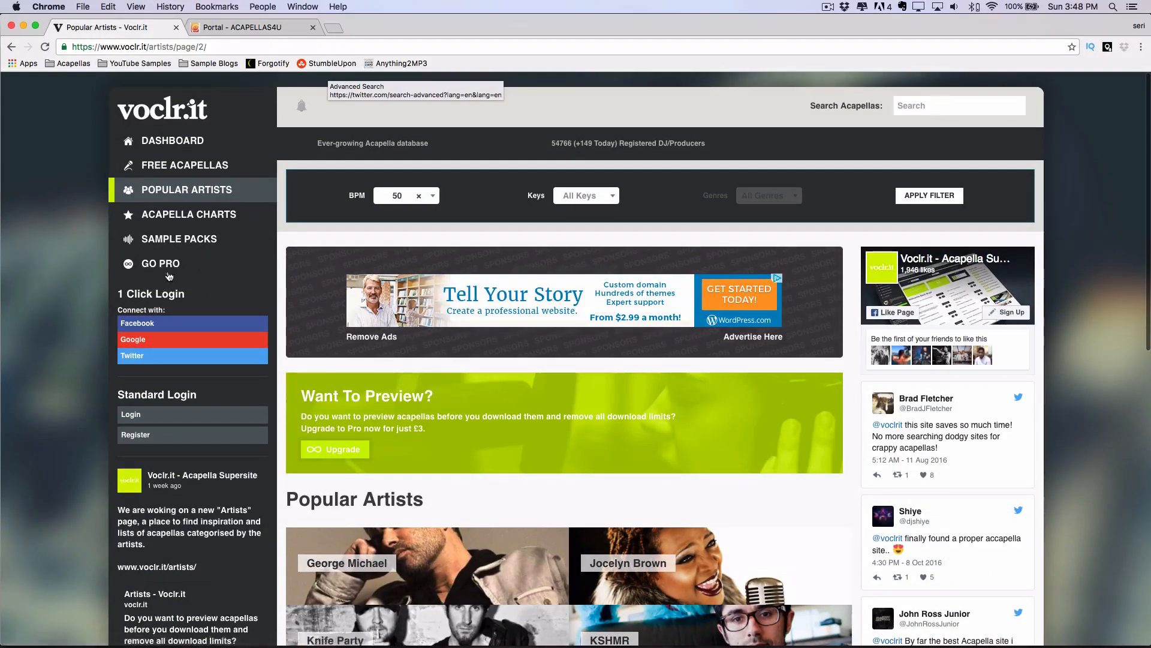
scroll("down", 3)
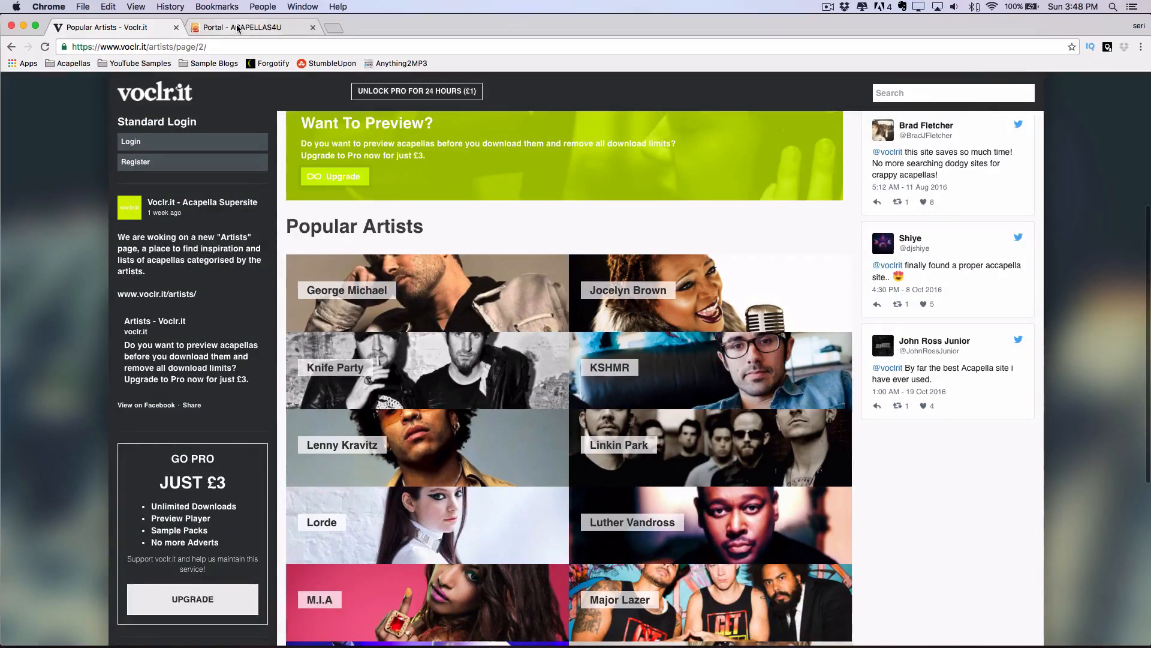
- In the acapellas4u acapella list, find 'brandy' entries with the page search
left_click(253, 28)
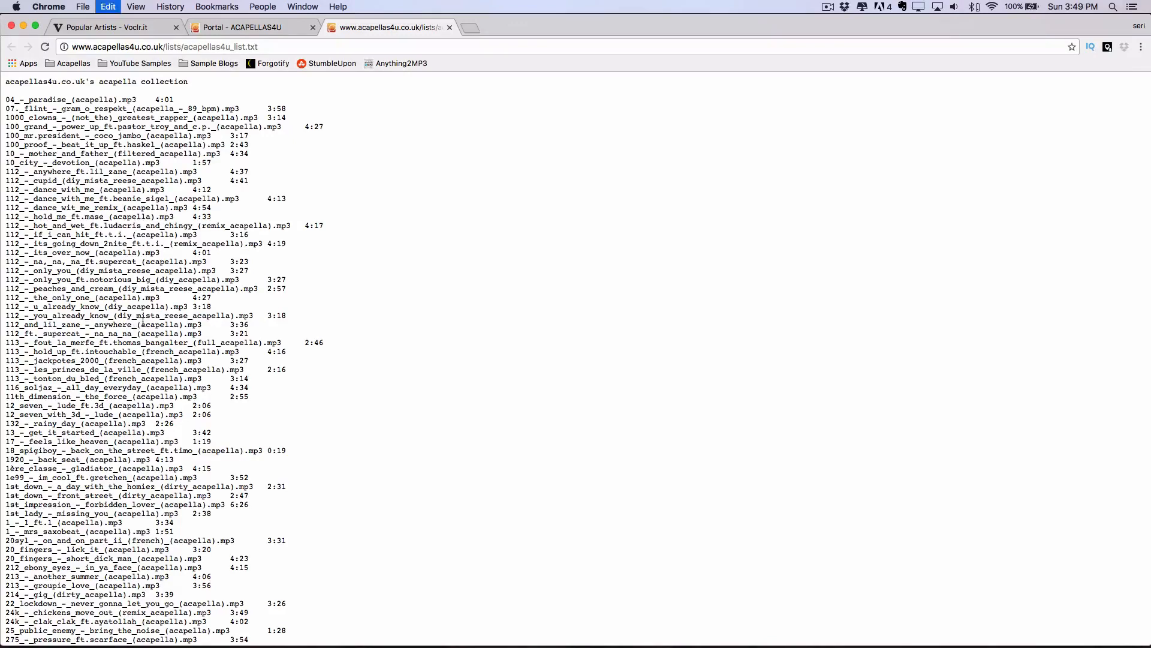
type("brandy")
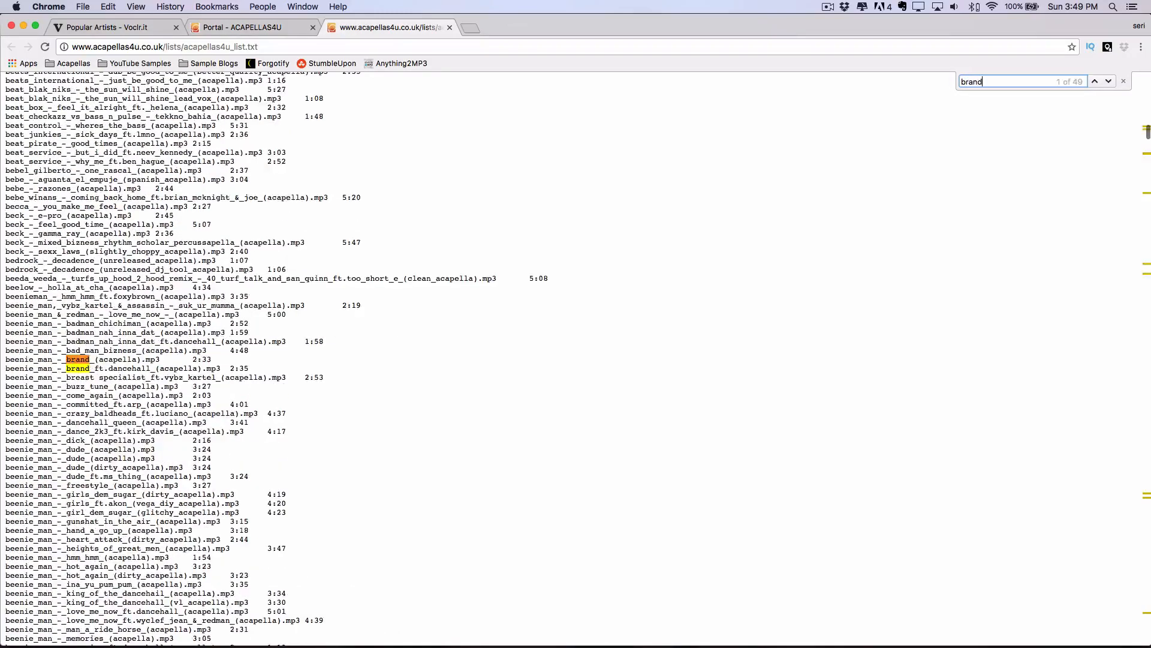
type("y")
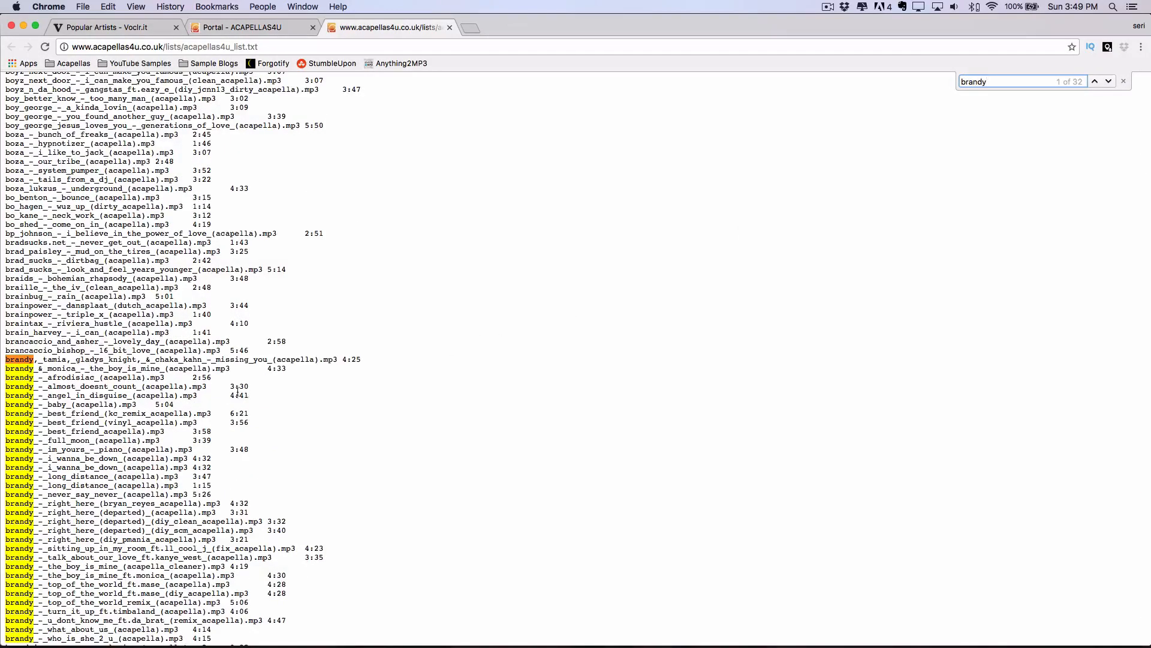
scroll("down", 3)
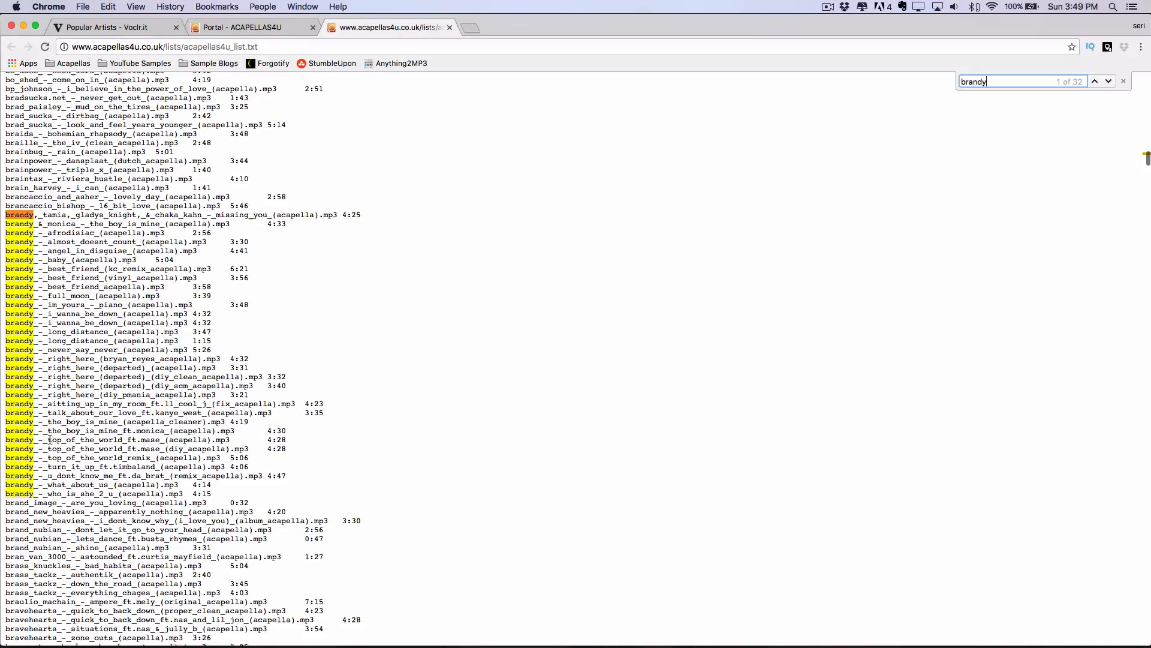
scroll("down", 3)
type("eminem")
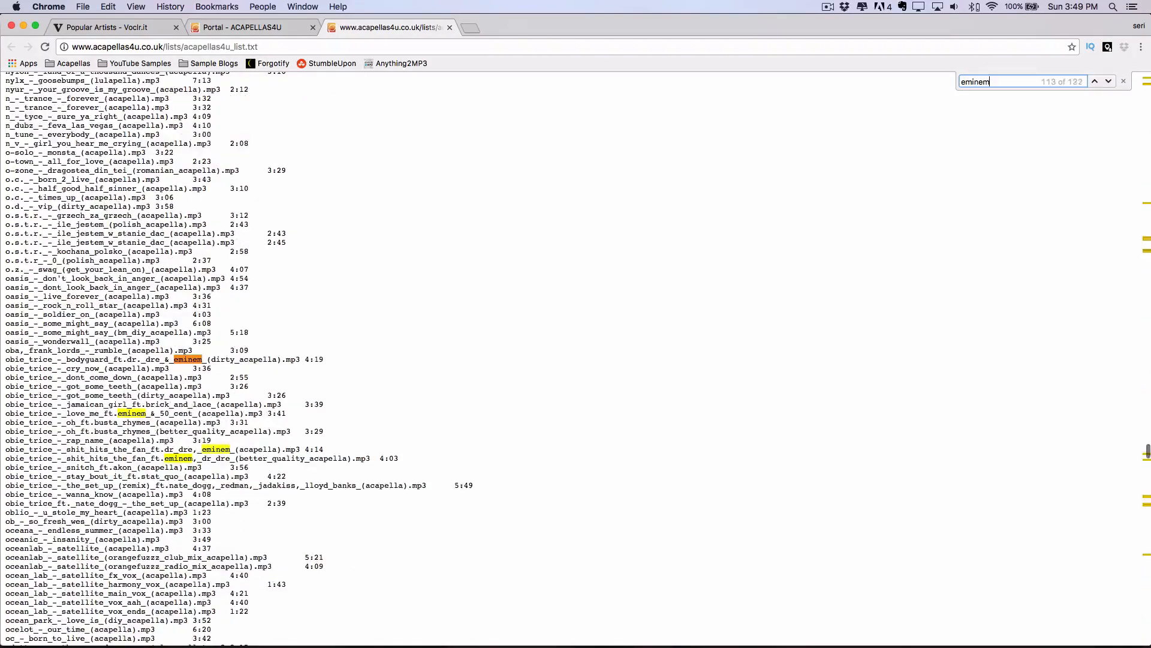
scroll("down", 3)
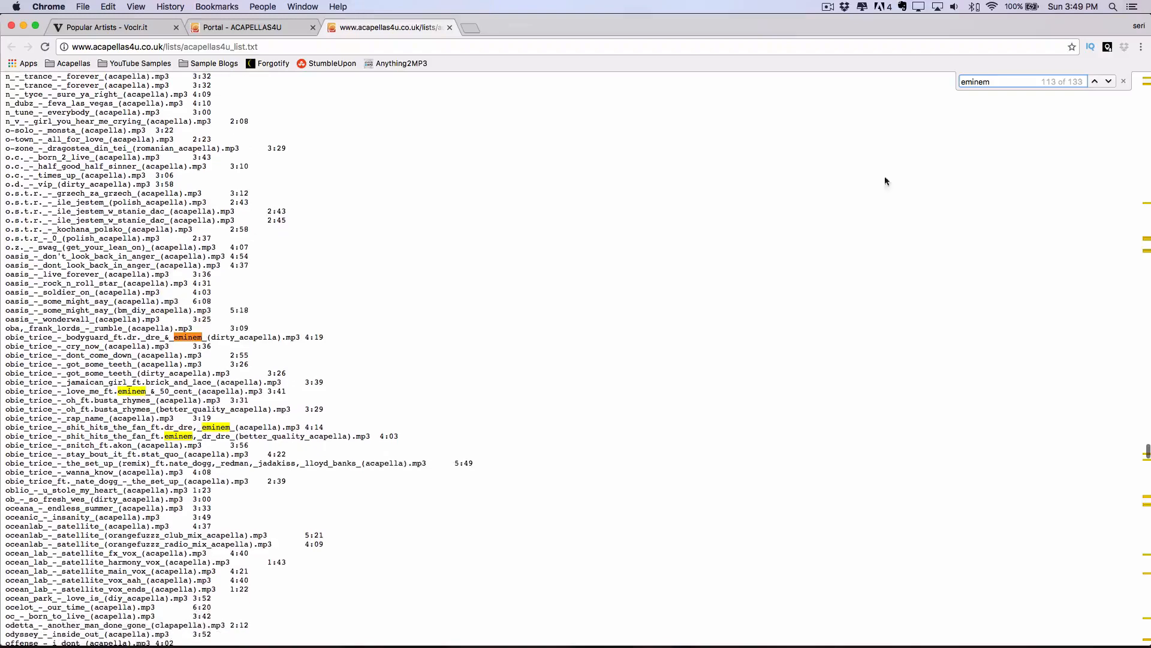
mouse_move(1108, 87)
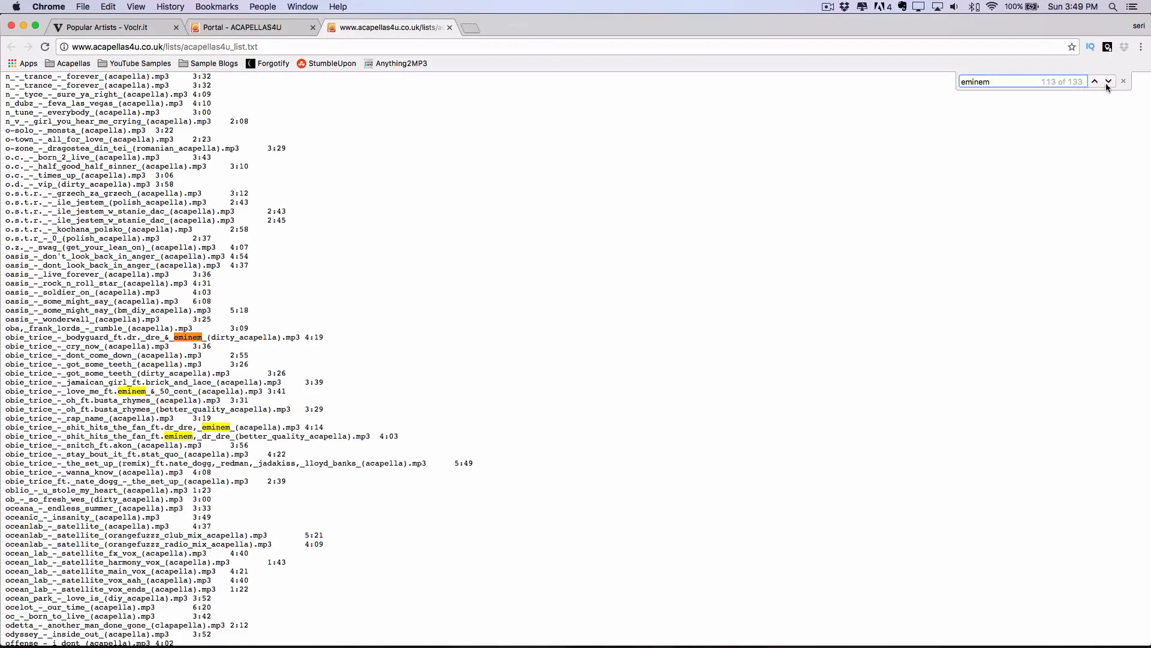
- Step back through the 'eminem' matches in the acapella list
left_click(1095, 81)
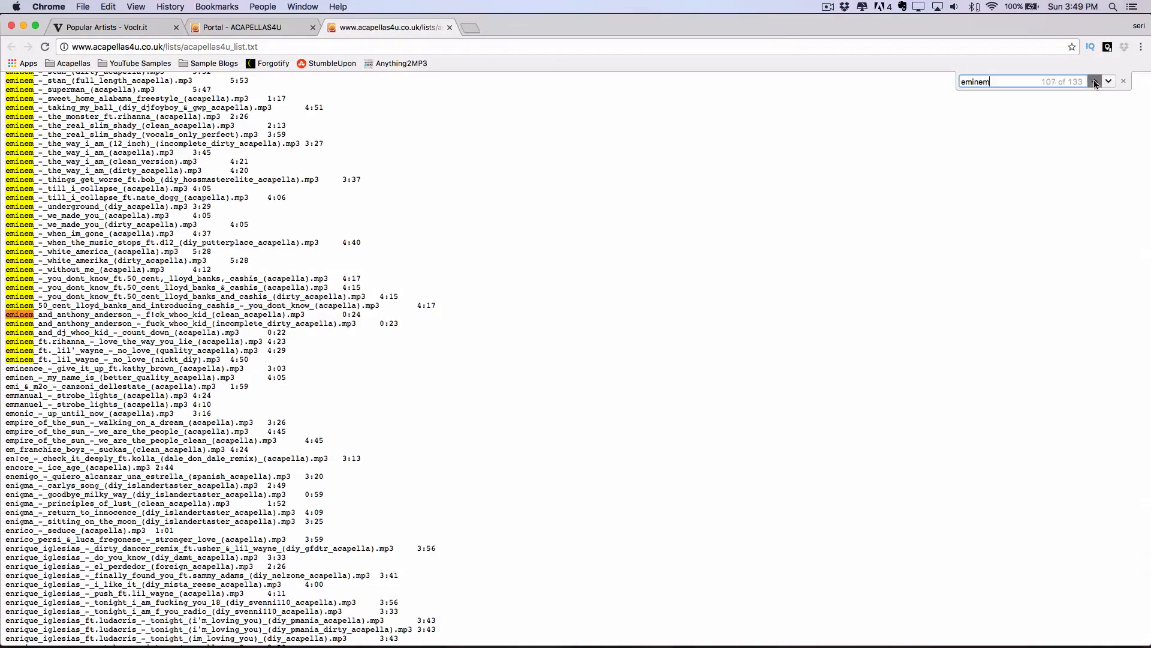
left_click(1094, 81)
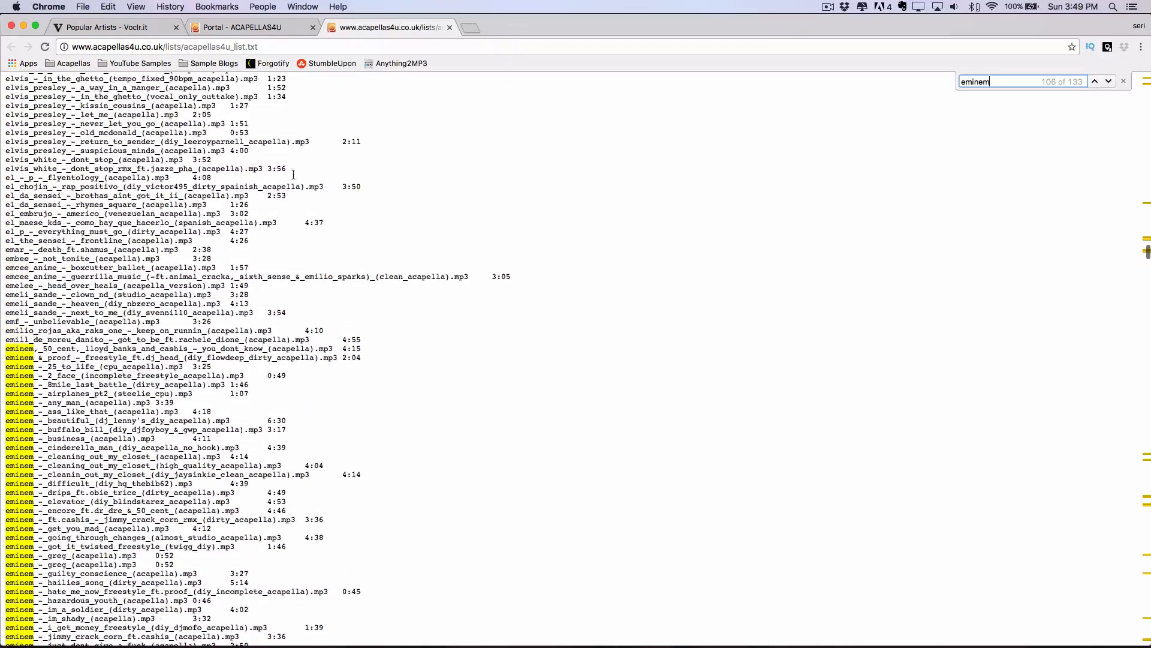
scroll("down", 3)
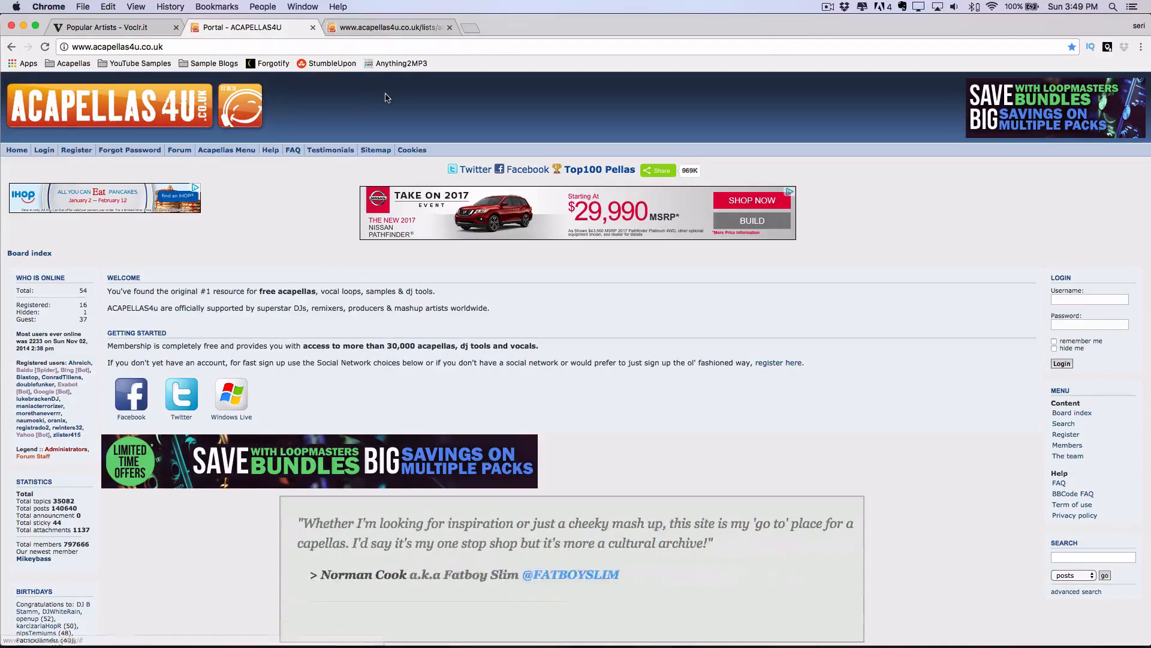
- Close the acapellas4u tabs
left_click(449, 28)
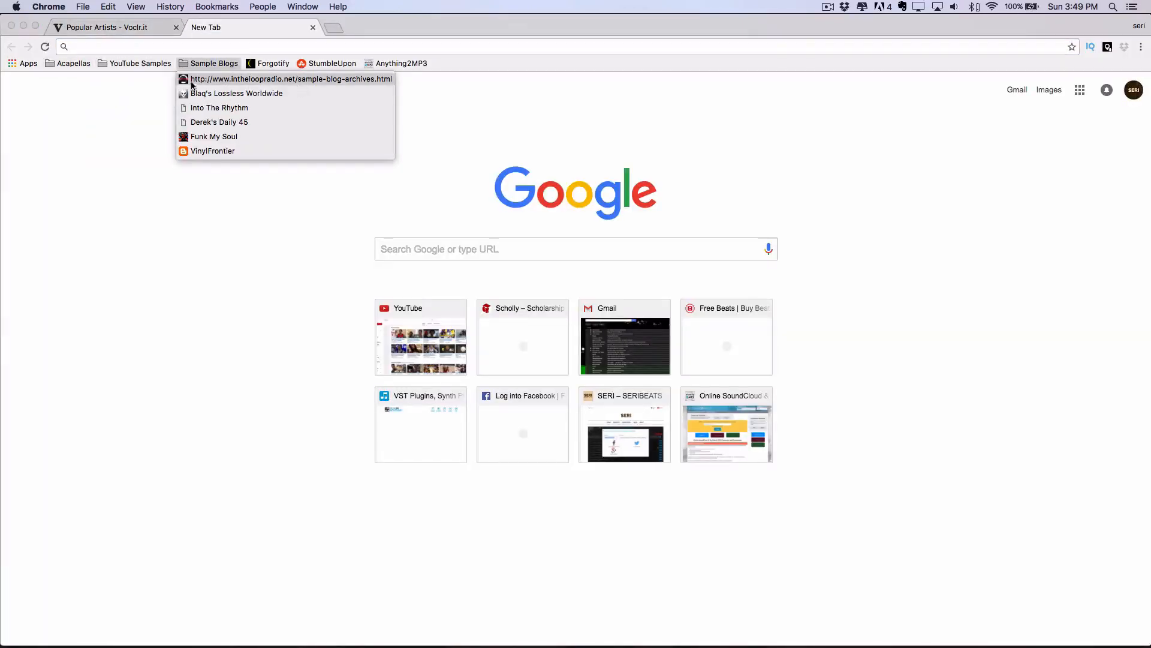
mouse_move(246, 87)
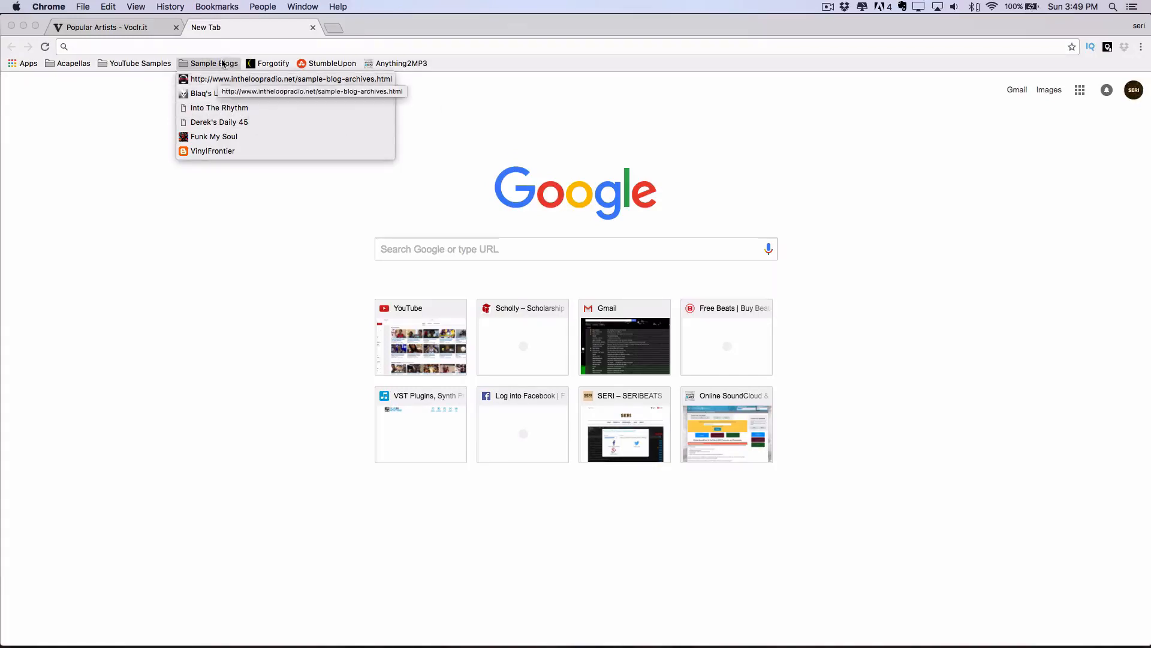
- Load In The Loop Radio's Sample Blog Archives and scroll its vinyl-rip blog listings
left_click(290, 79)
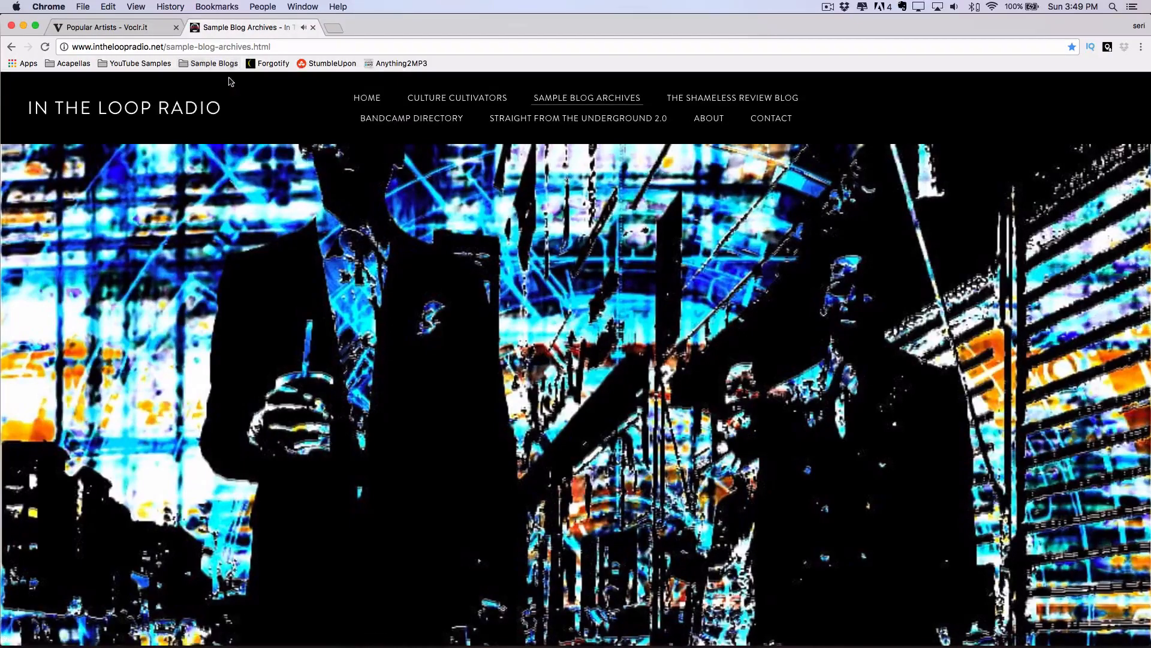
scroll("down", 3)
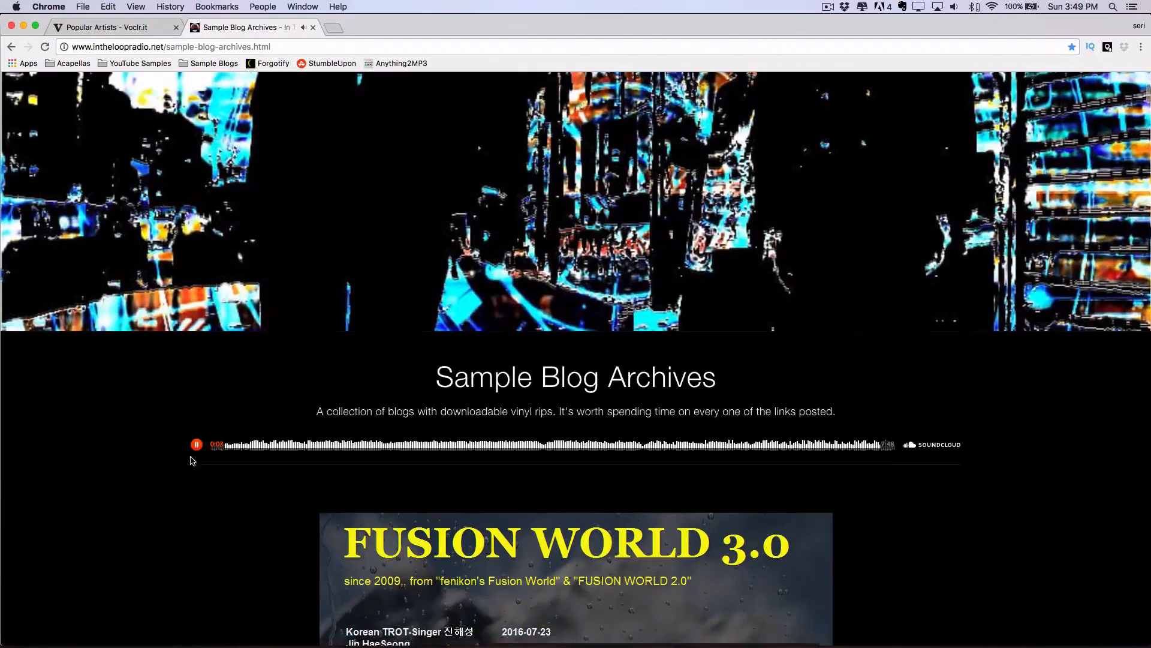
scroll("down", 3)
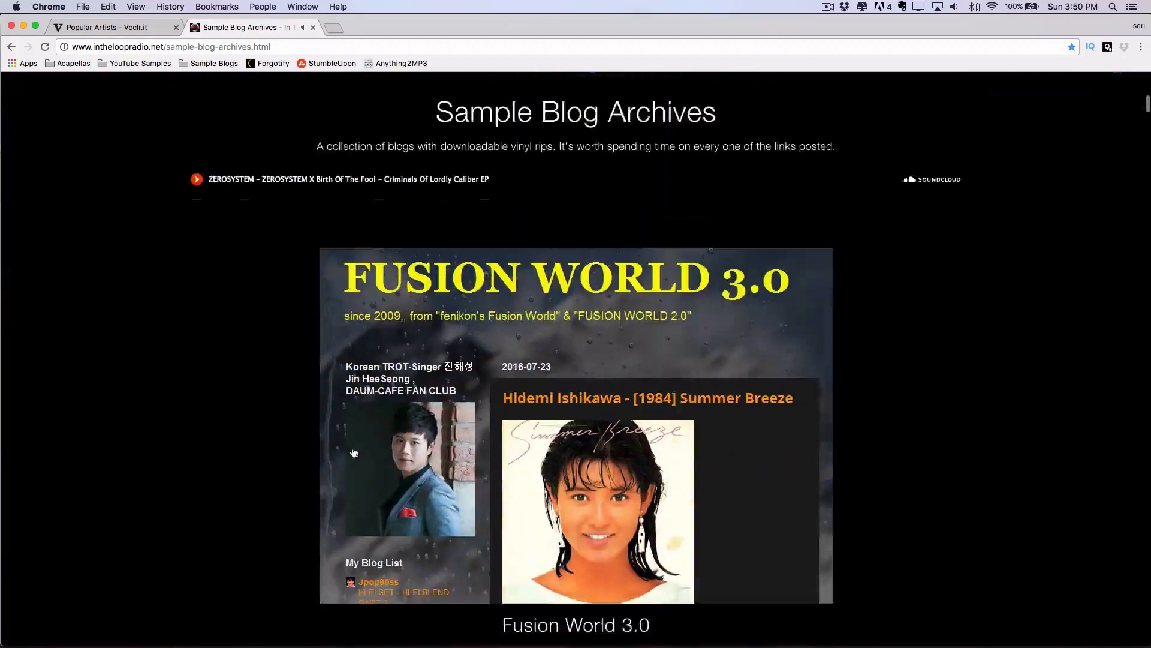
scroll("up", 3)
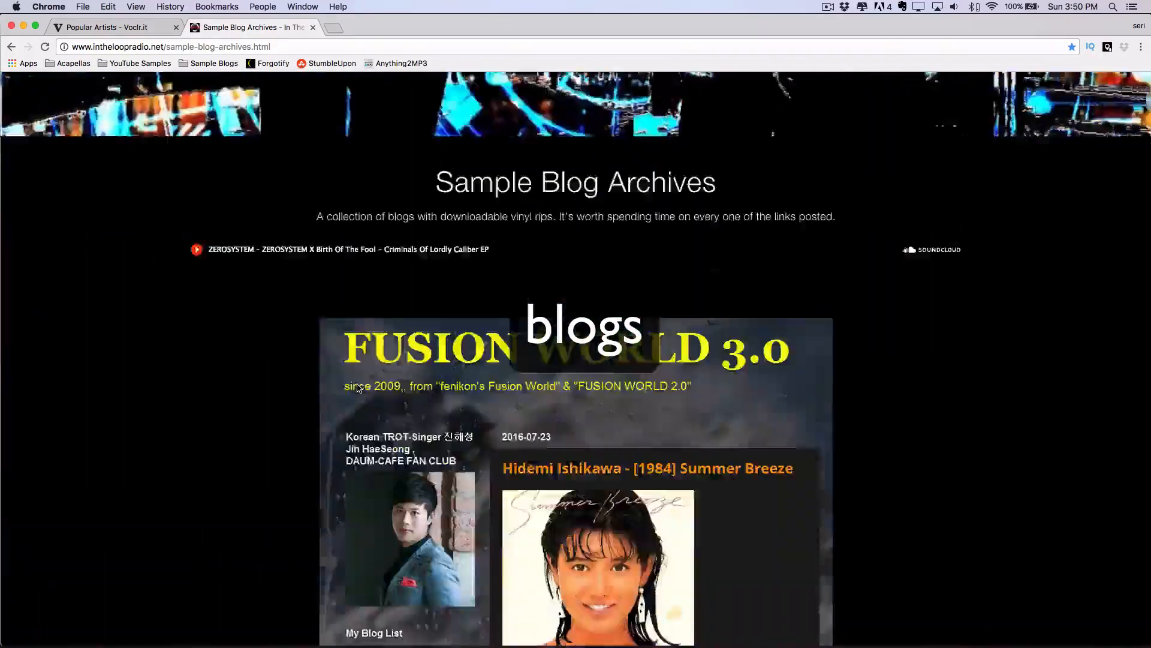
scroll("down", 3)
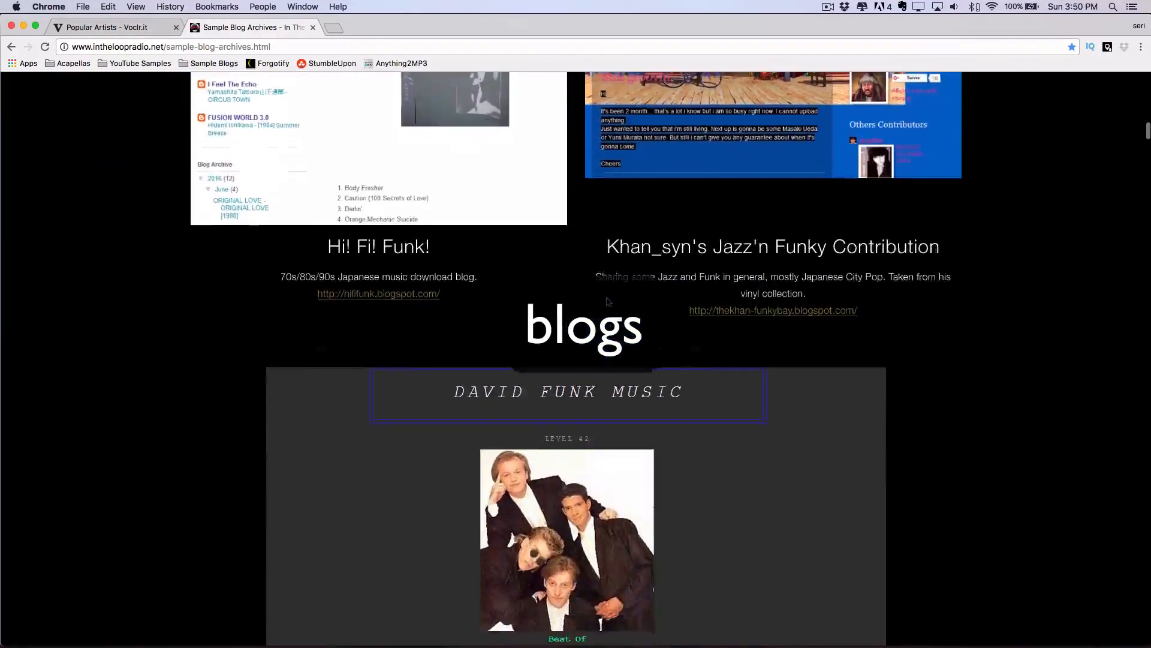
- Show the Sample Blogs bookmark folder again and scroll its entries
left_click(214, 64)
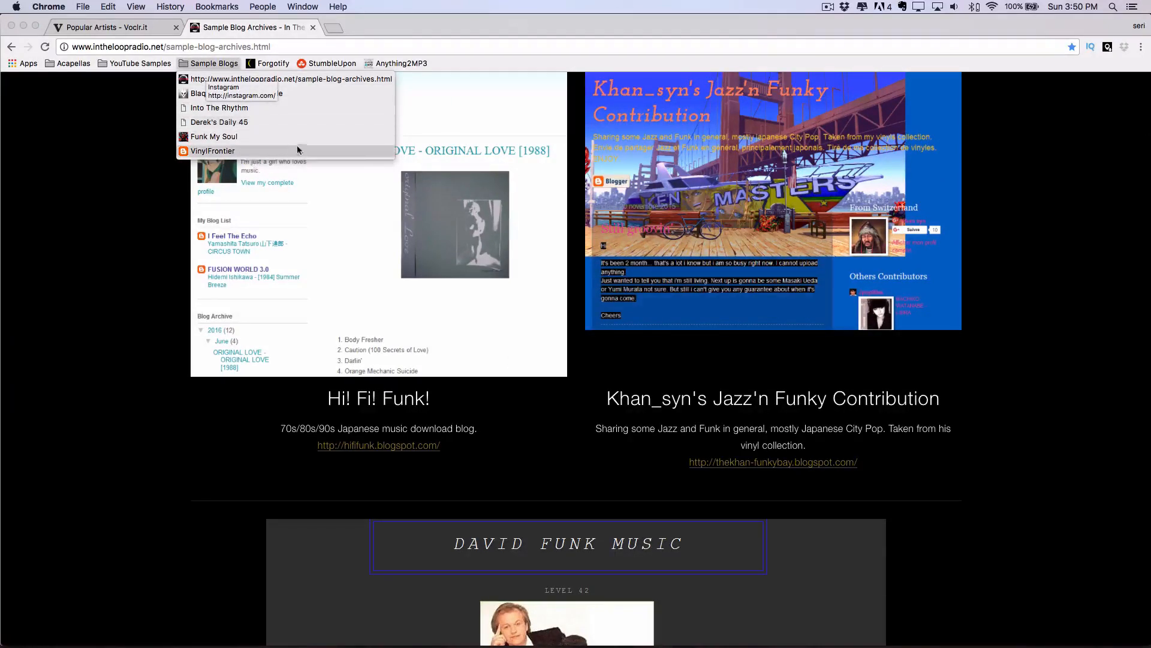
scroll("up", 3)
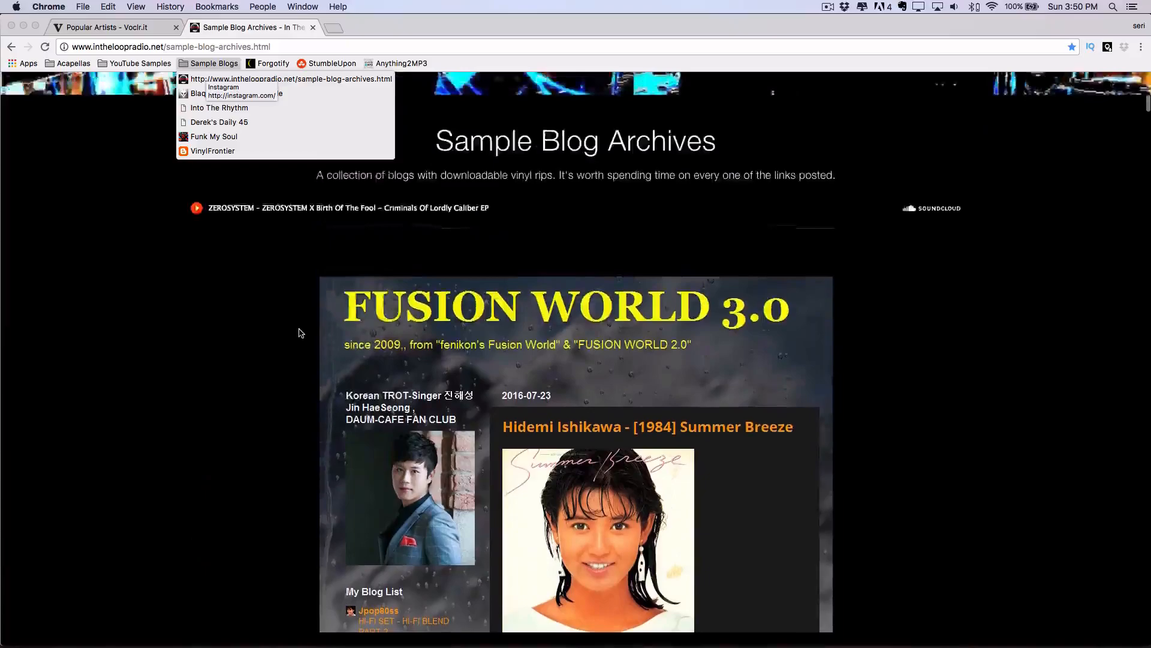
scroll("down", 3)
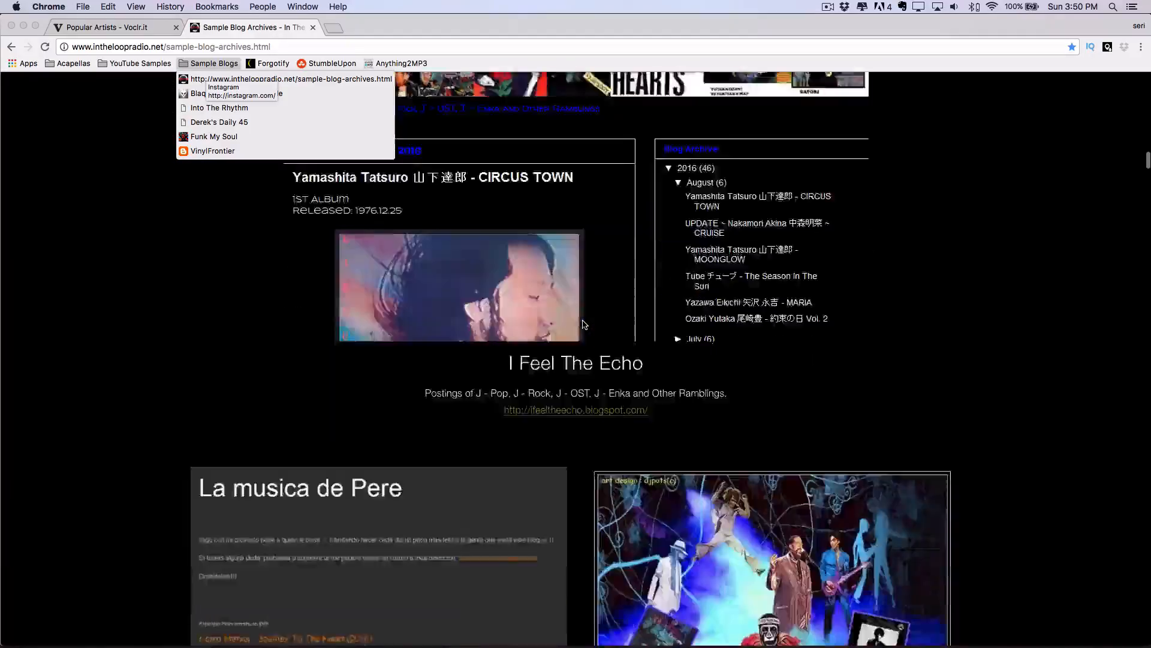
- Read the Vinyl Frontier blog post, backing out of the FireFan ad page to it
left_click(212, 151)
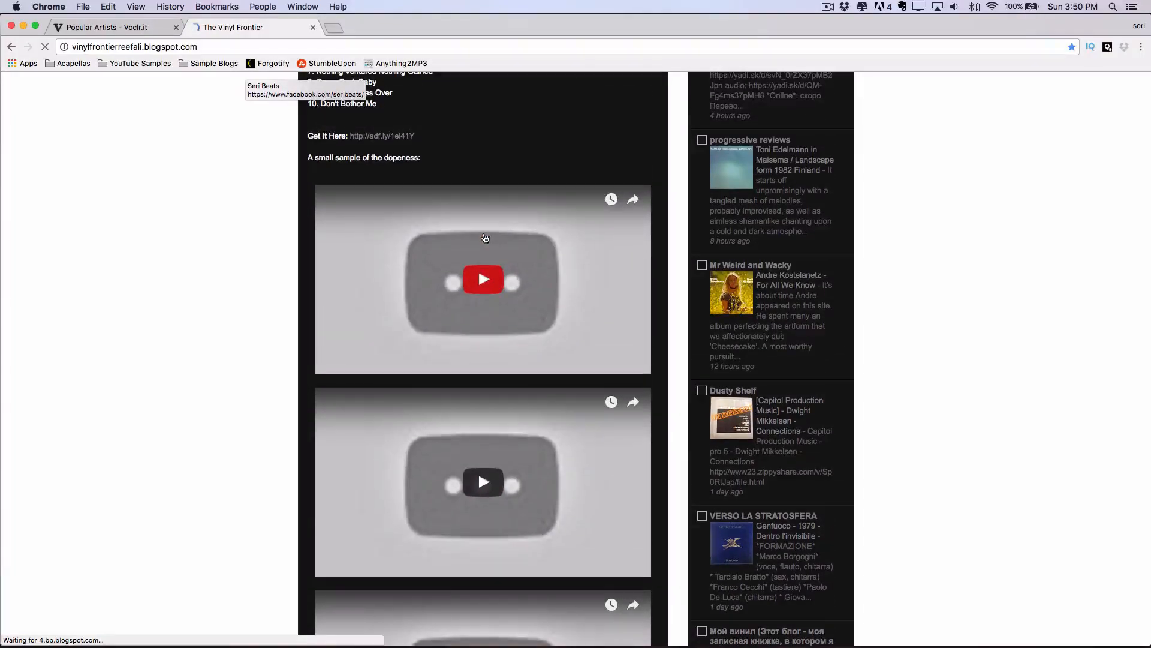
scroll("down", 3)
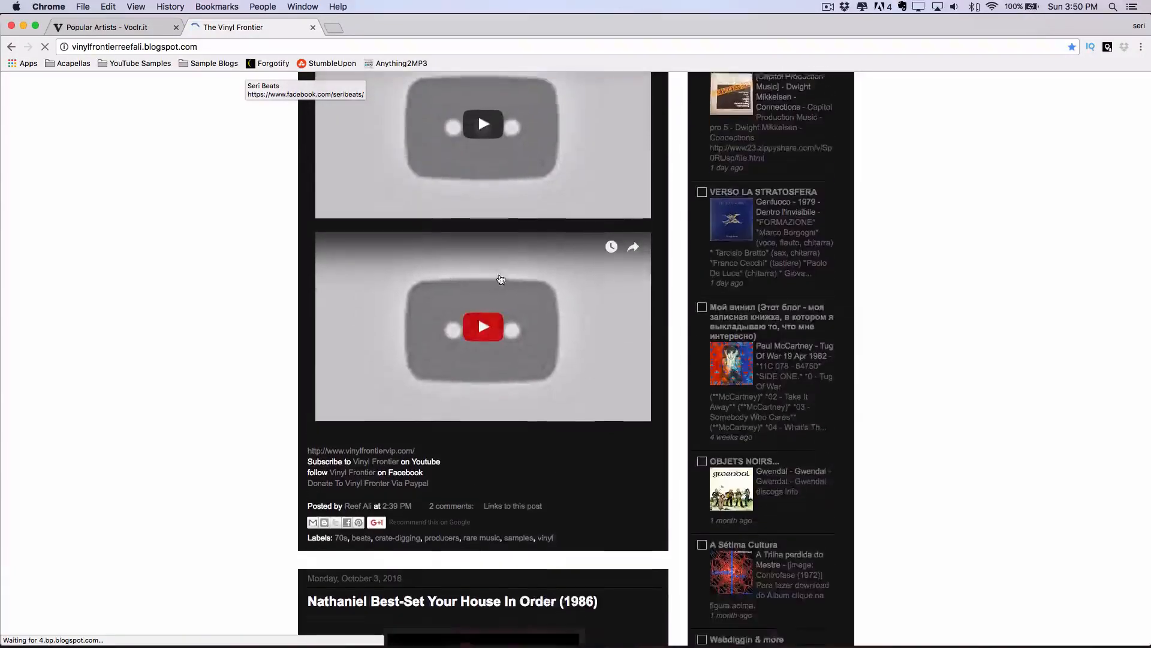
scroll("up", 3)
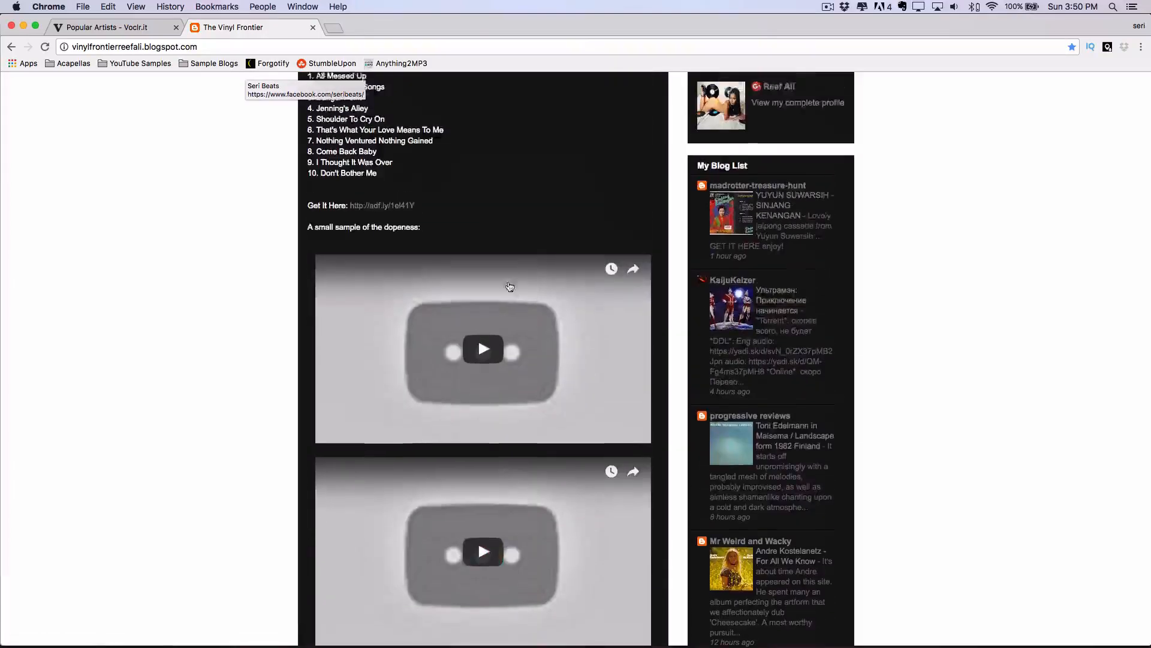
scroll("down", 3)
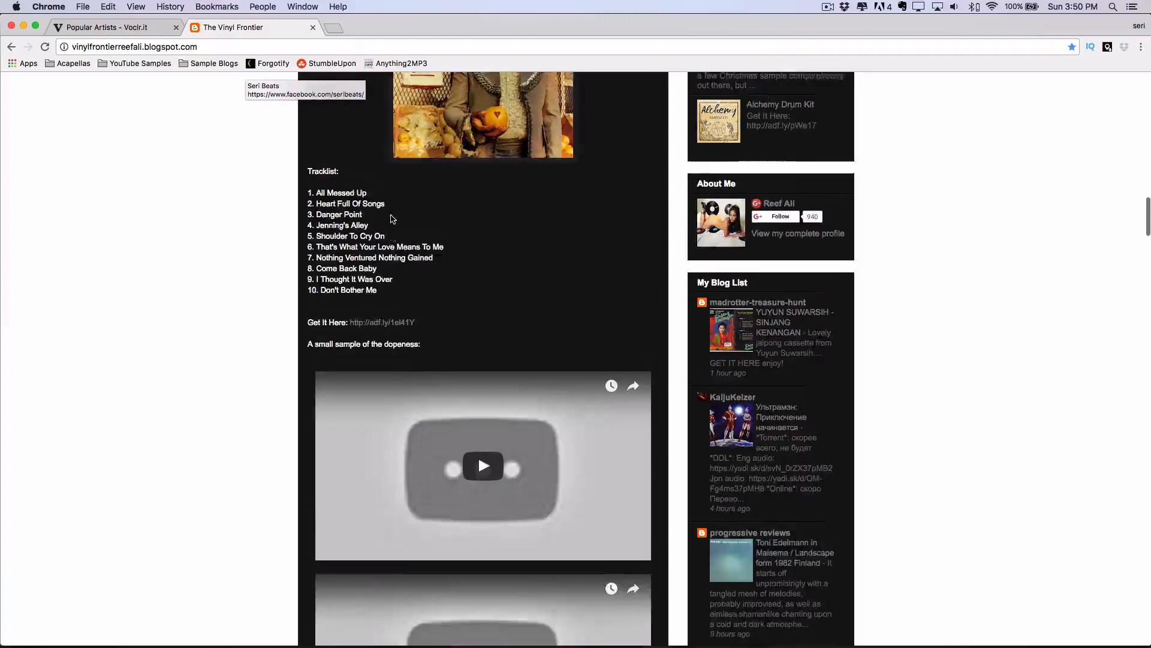
scroll("up", 3)
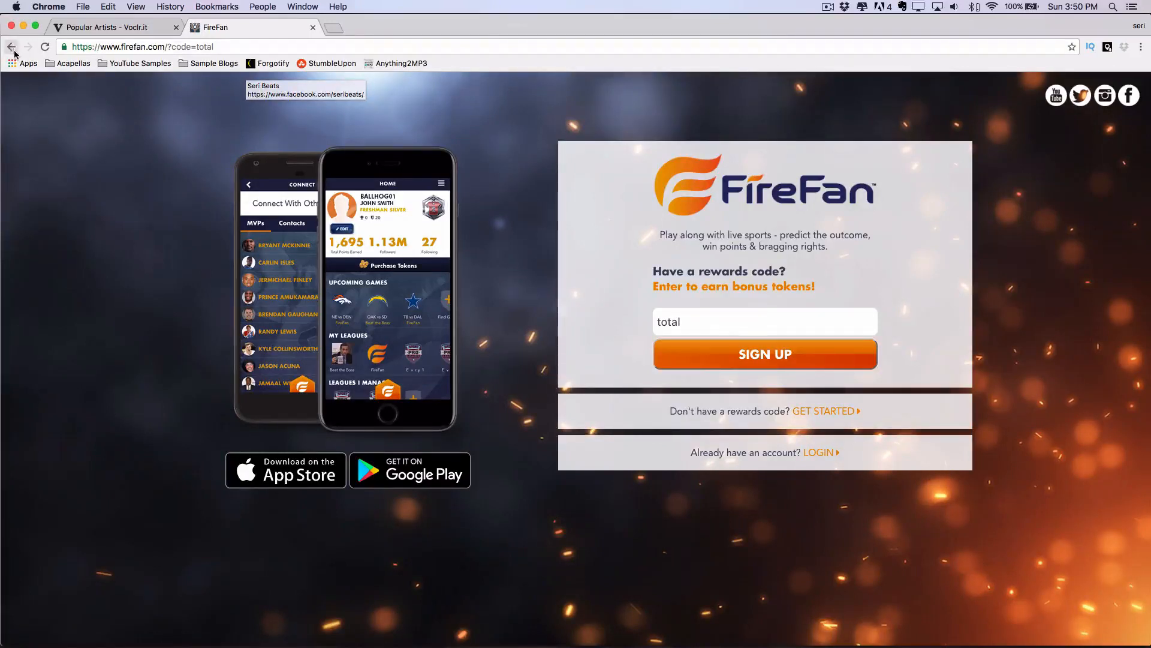
left_click(12, 46)
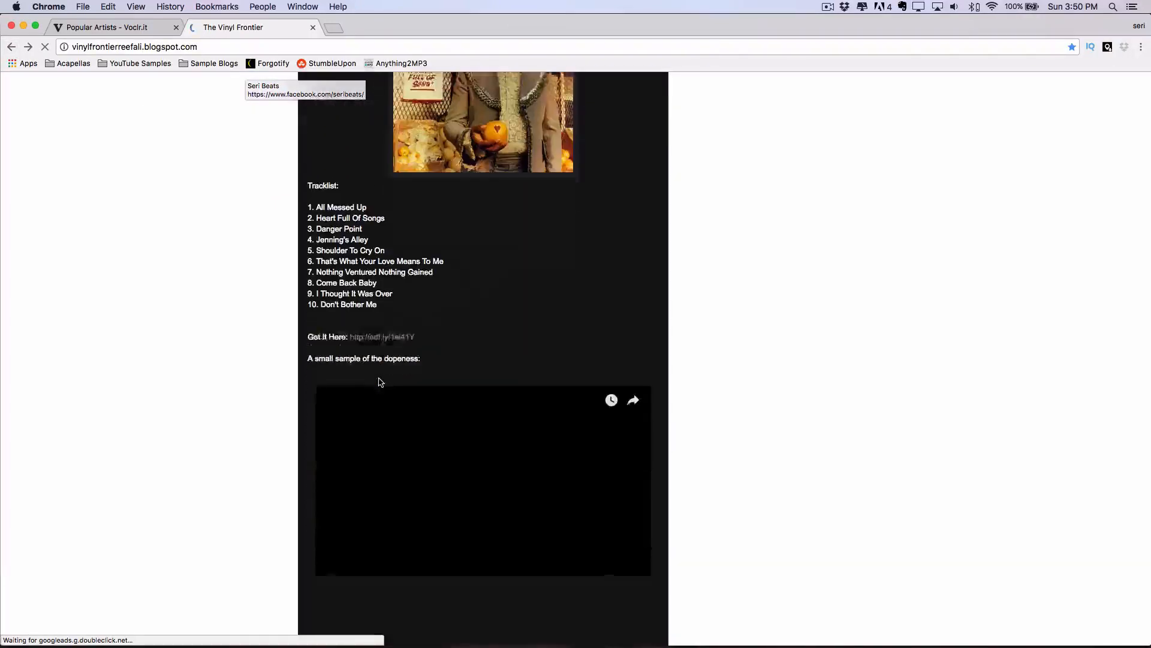
scroll("down", 3)
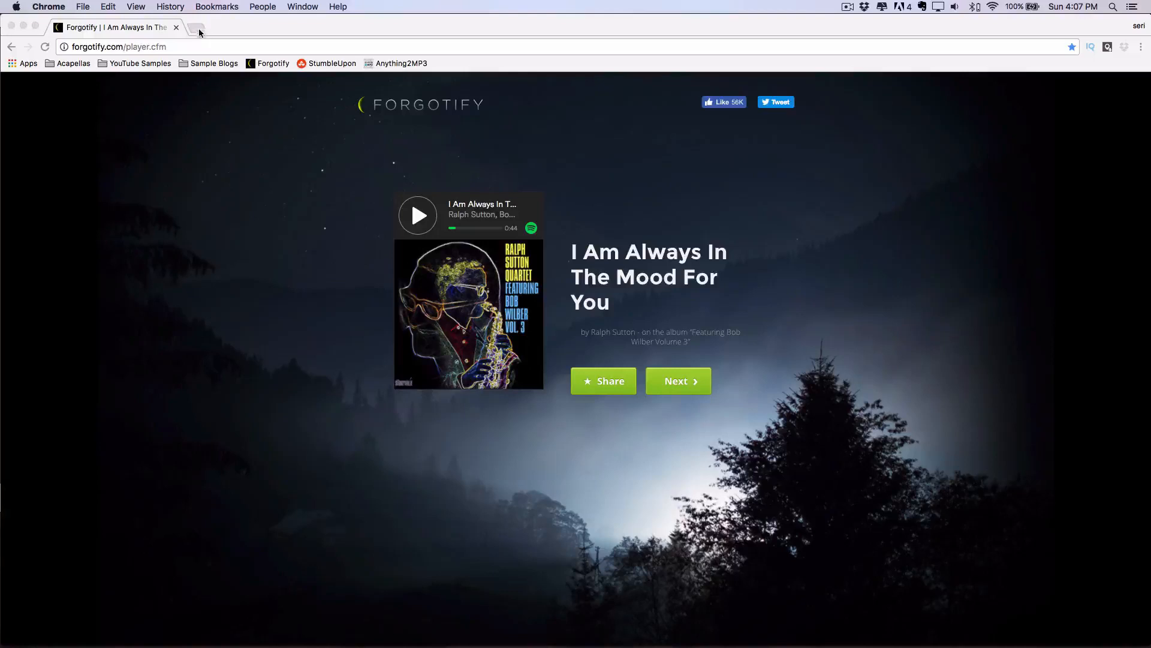
- Load whosampled in a new tab beside Forgotify
left_click(199, 31)
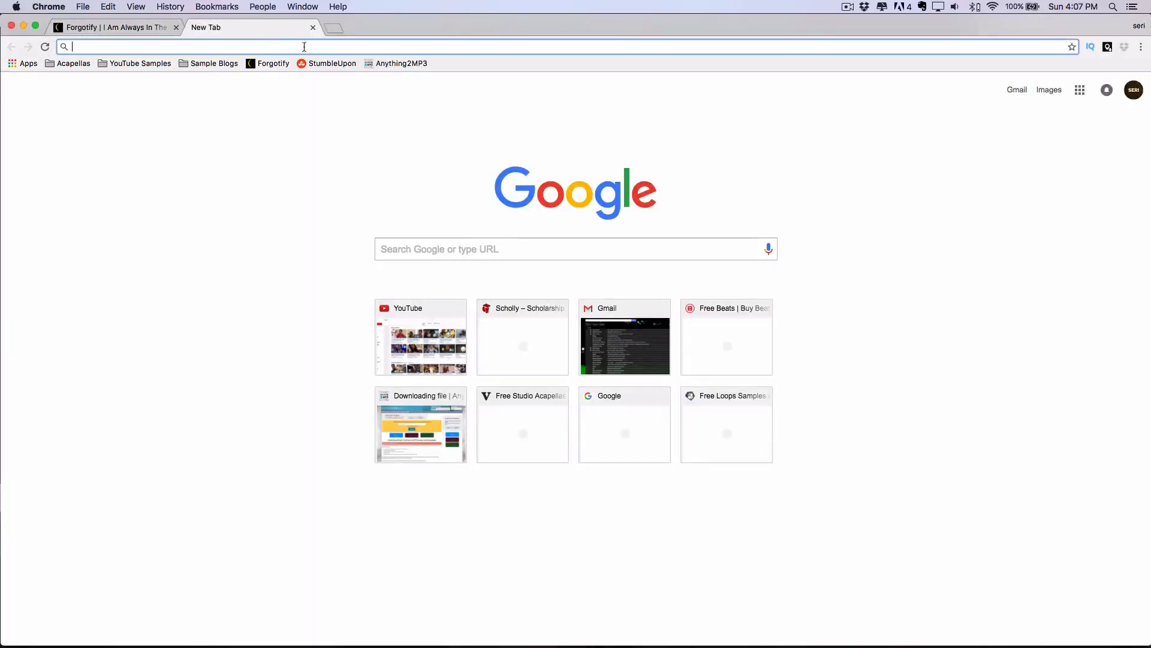
type("whosampled.com")
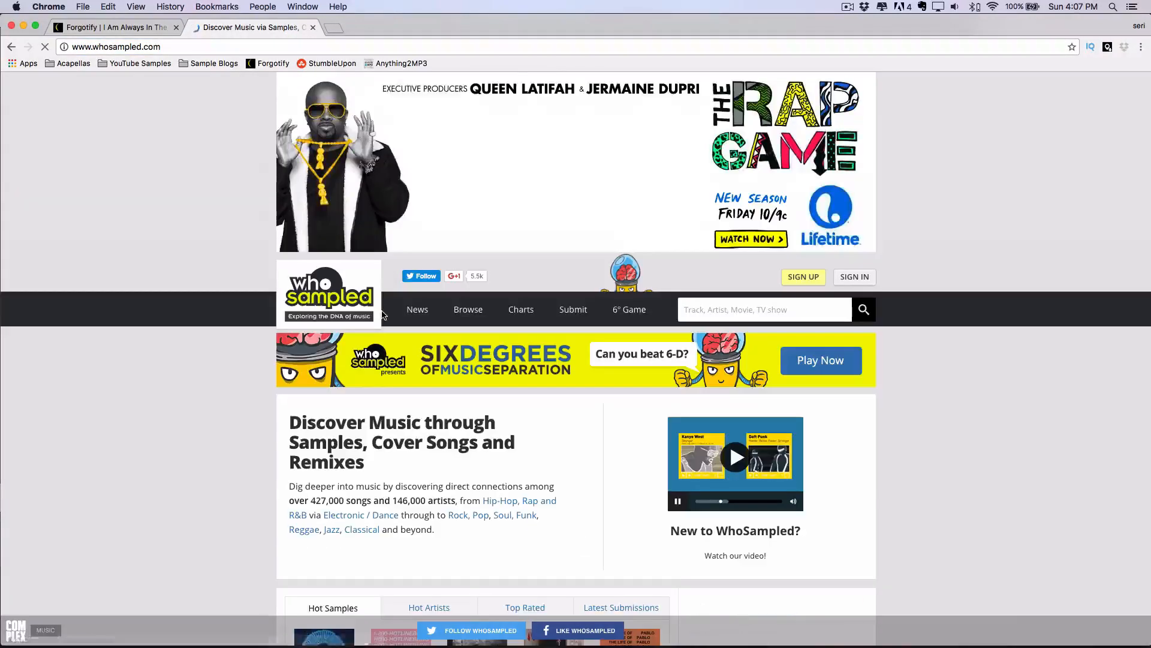
- From the WhoSampled homepage, play the Shabba Ranks track near its sampled section
scroll("down", 3)
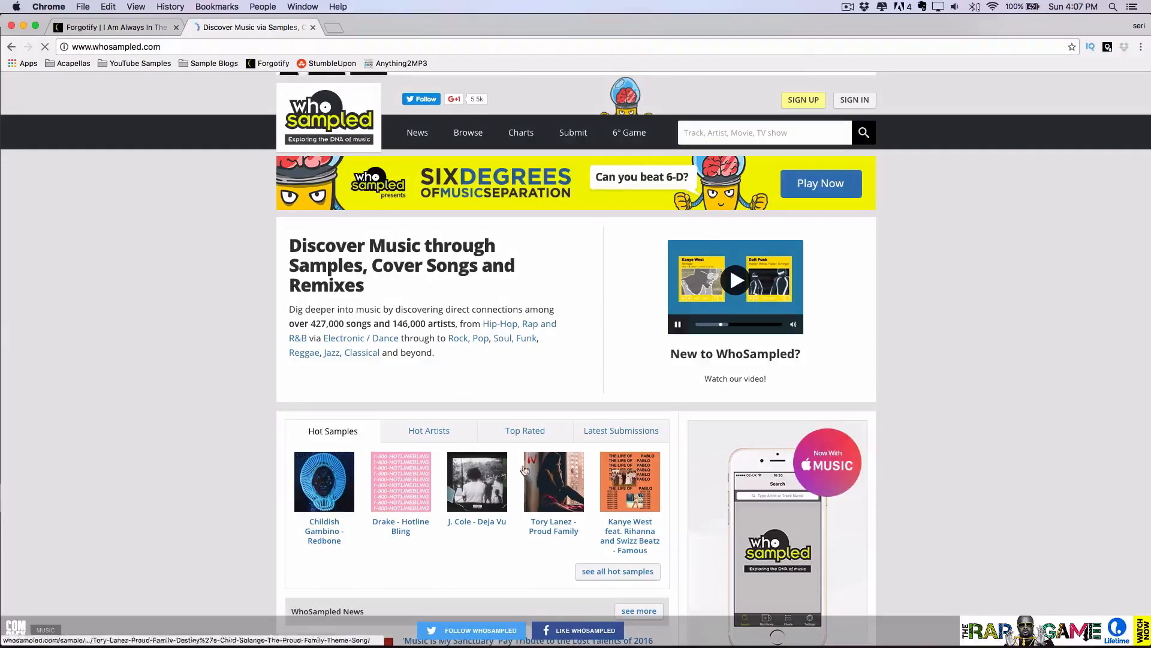
scroll("down", 3)
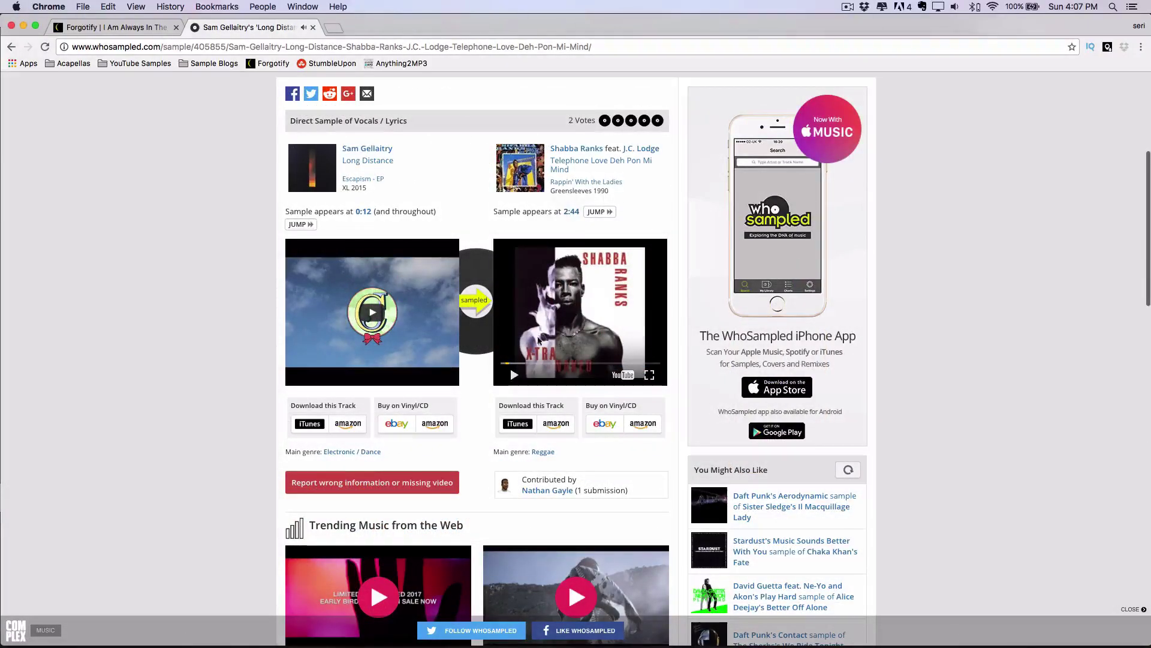
left_click(515, 374)
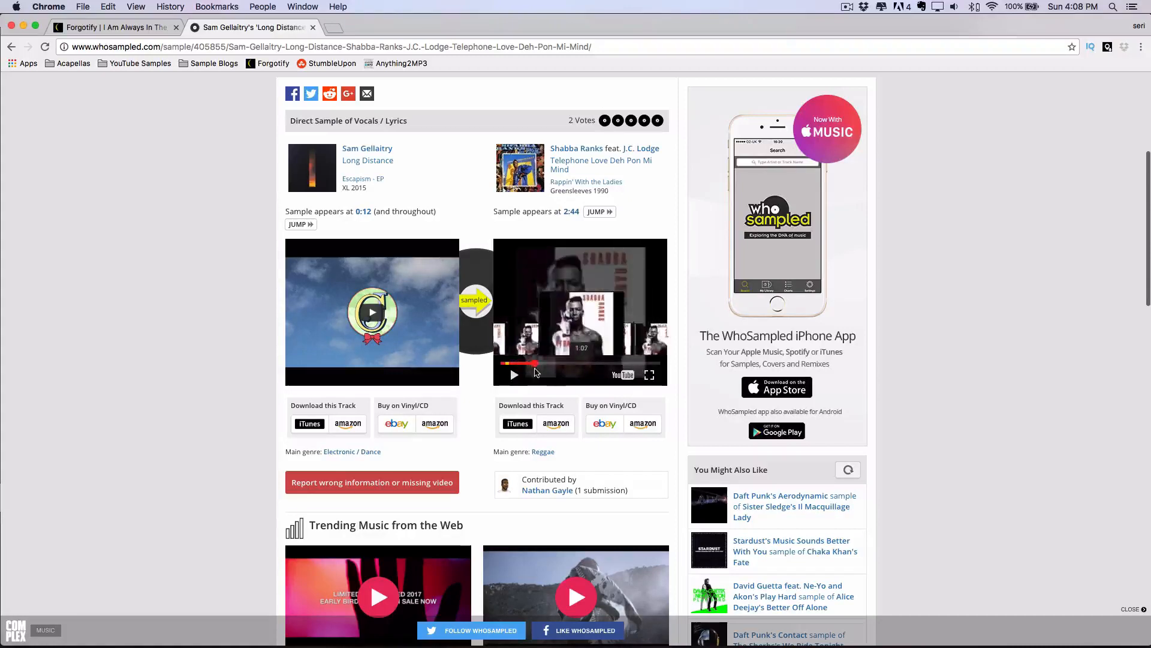
left_click(565, 363)
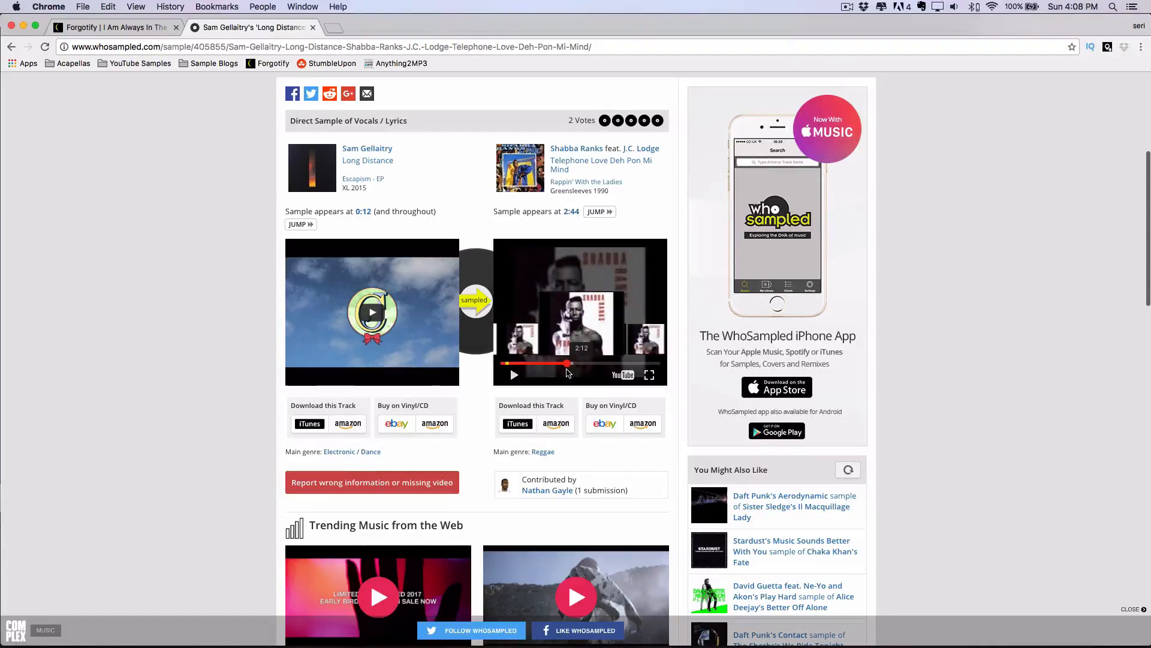
left_click(583, 364)
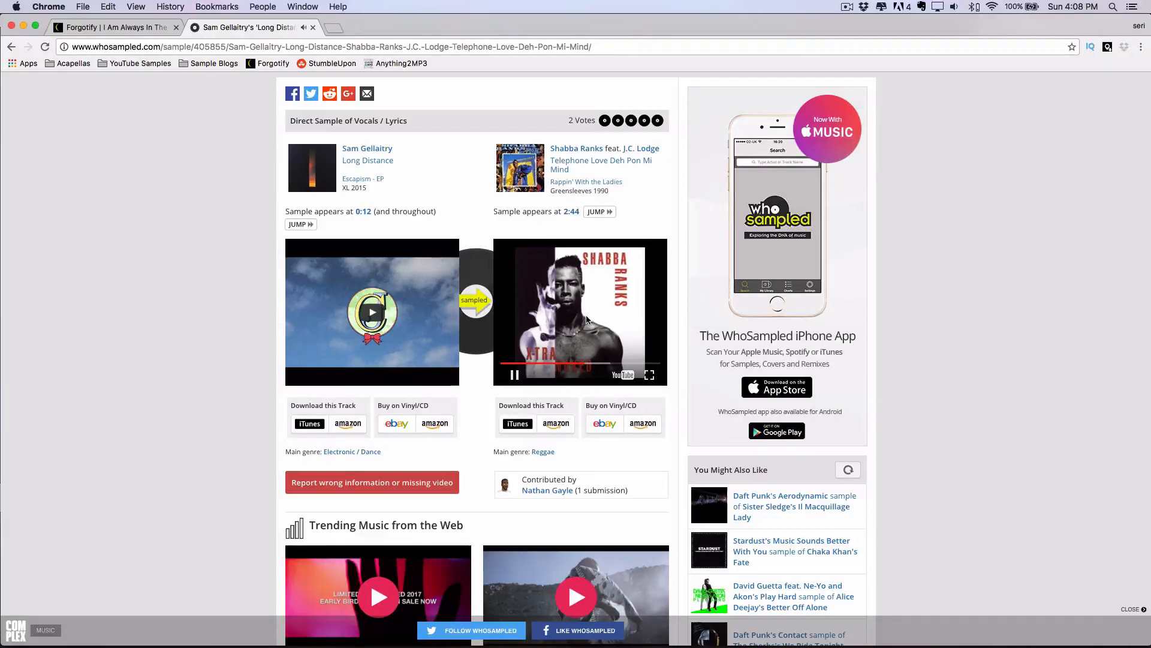
mouse_move(573, 315)
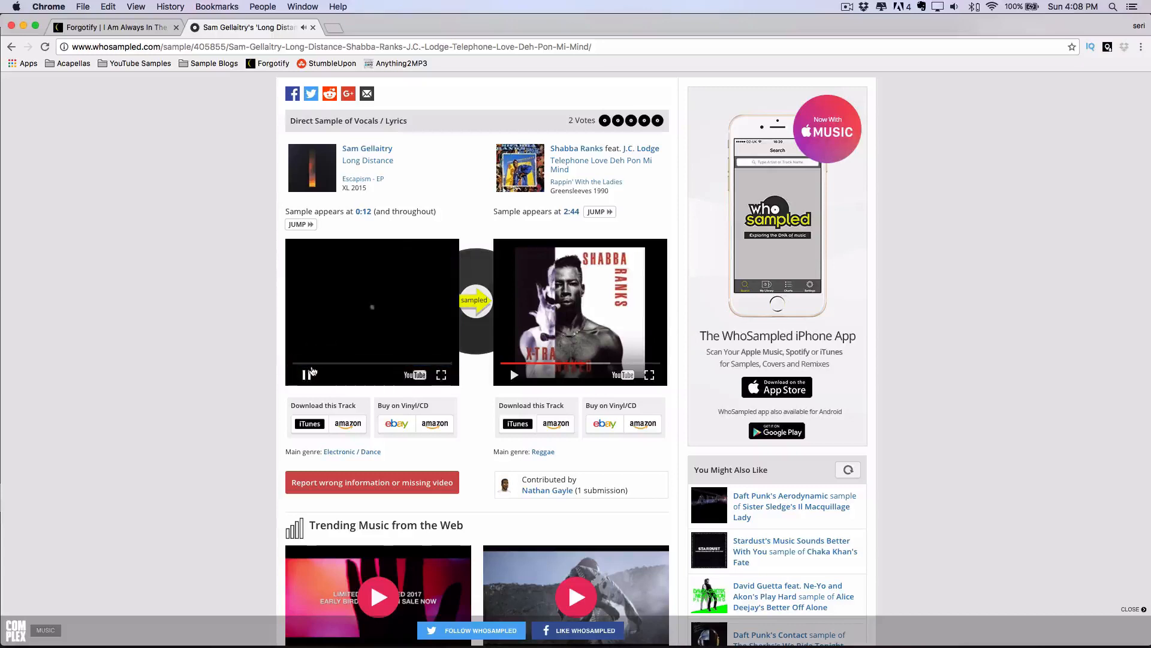
- Play the Sam Gellaitry track and go to Drake's Hotline Bling sample page
left_click(305, 375)
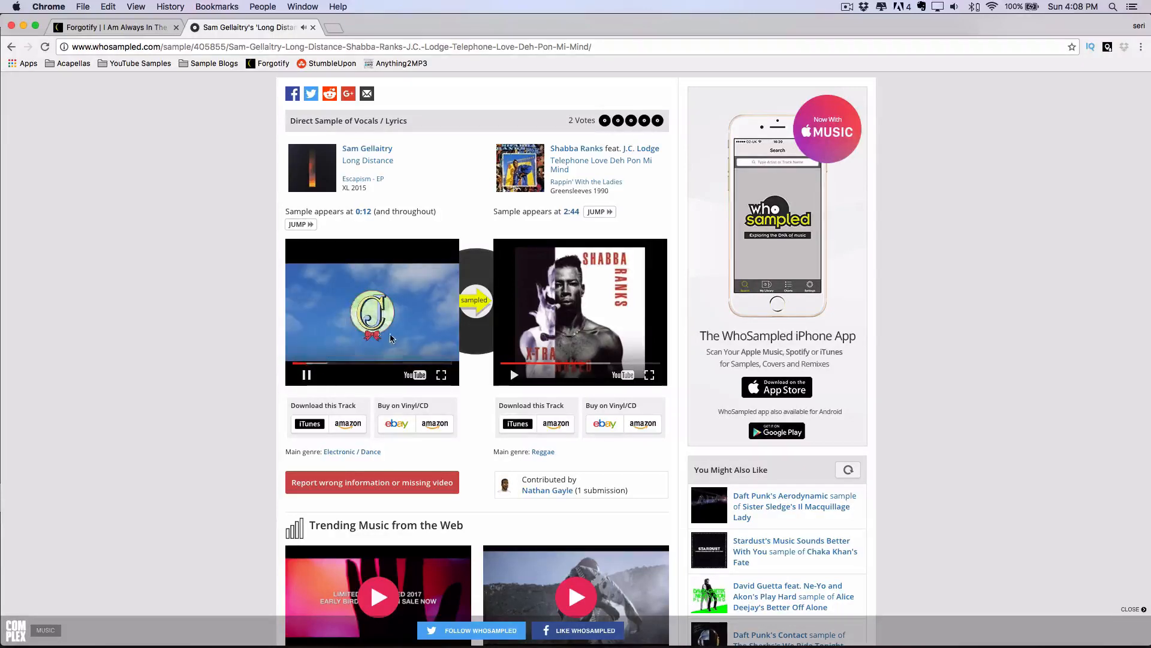
left_click(367, 149)
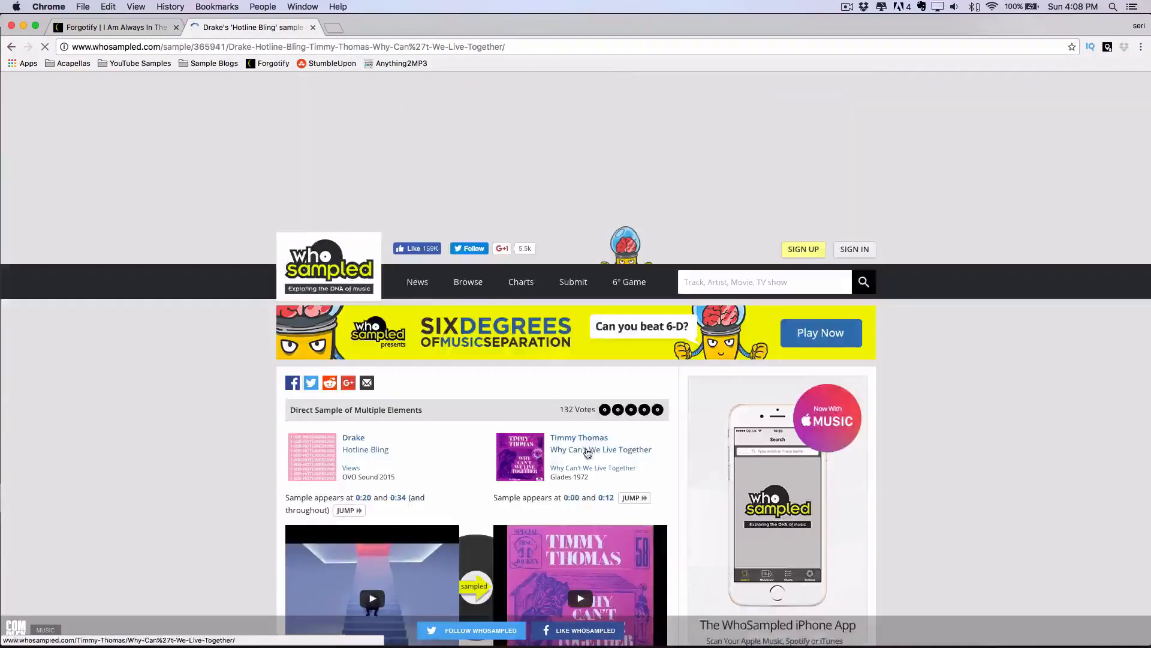
- Play Timmy Thomas's Why Can't We Live Together original on the Hotline Bling page
scroll("down", 3)
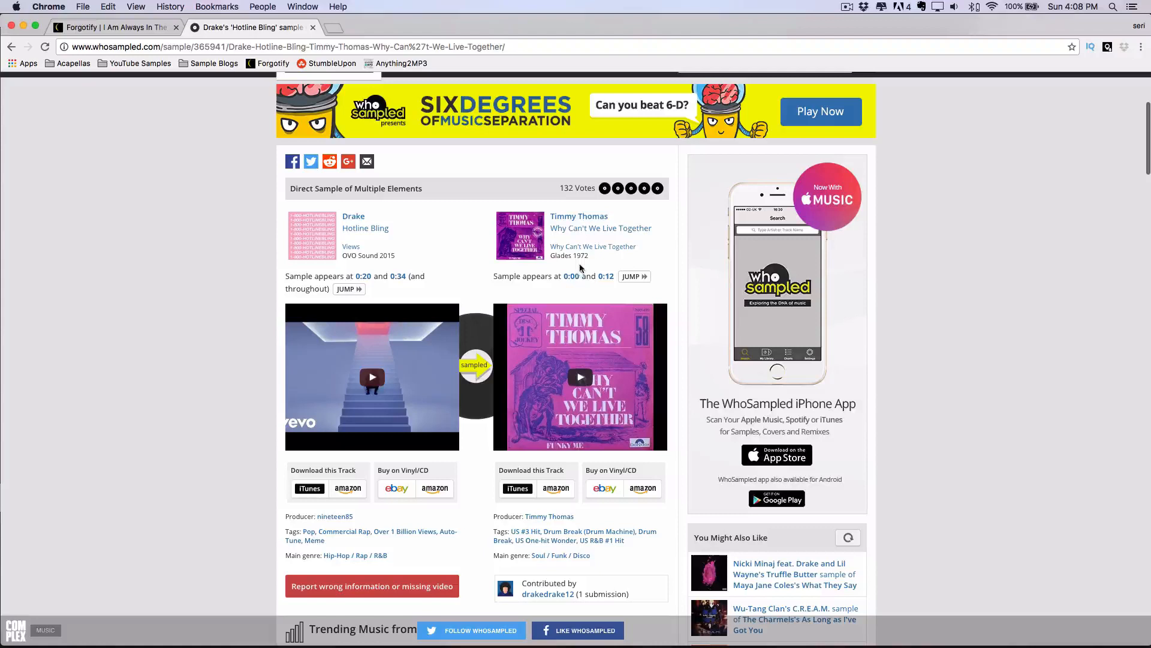
mouse_move(580, 376)
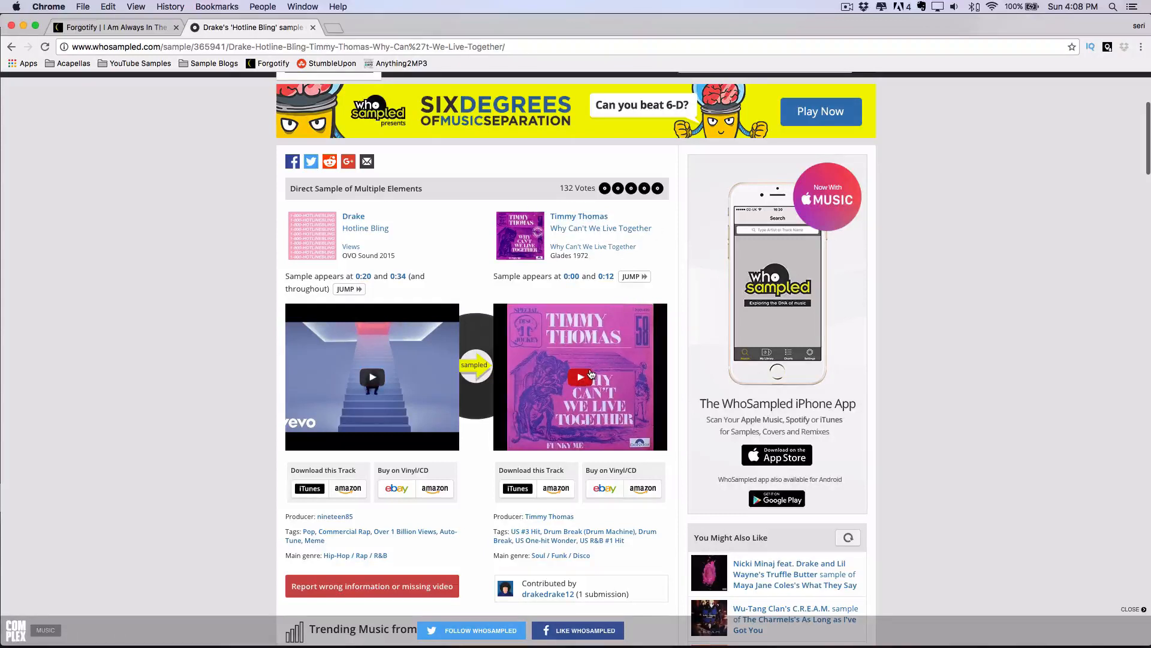
left_click(579, 376)
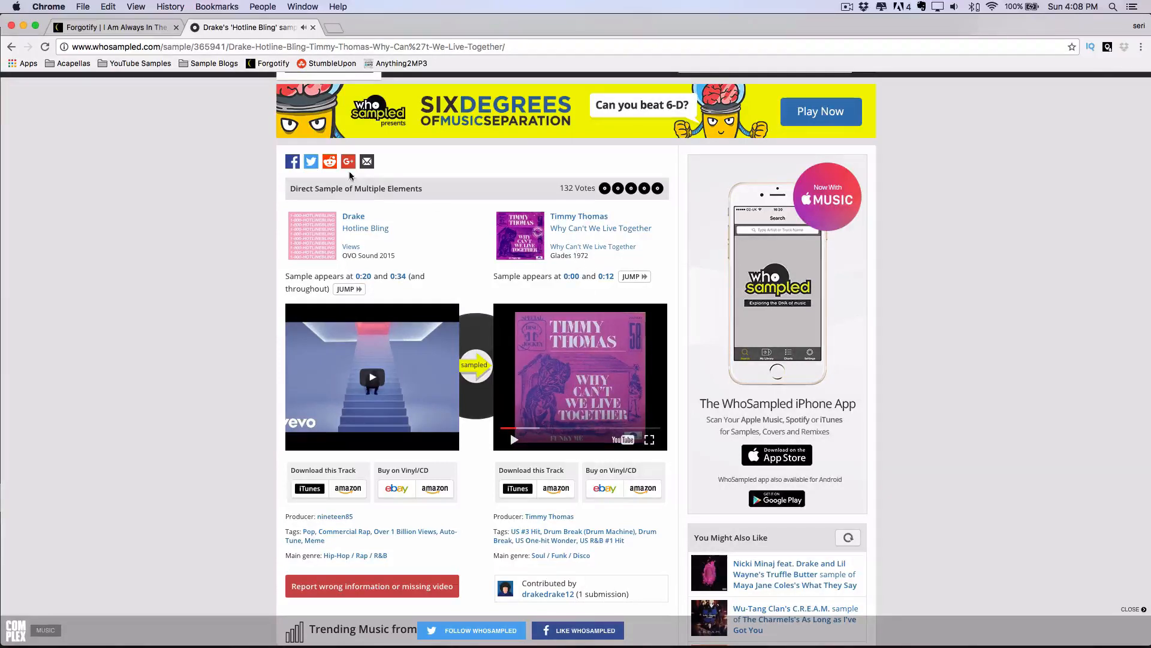
mouse_move(291, 211)
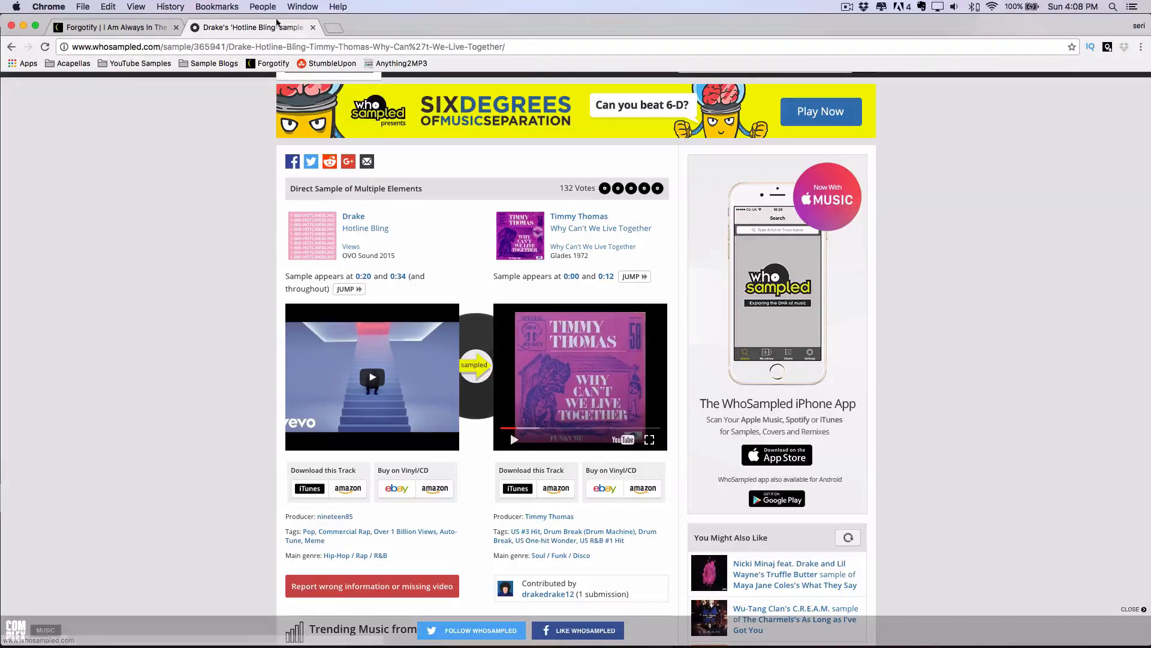
scroll("down", 3)
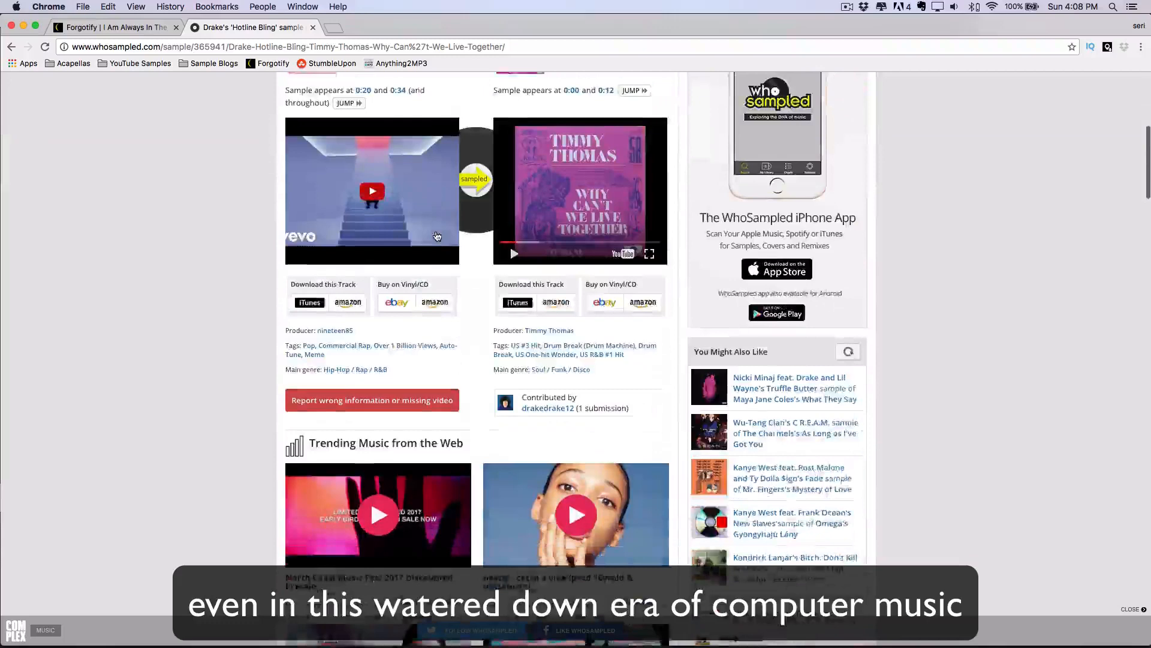
scroll("up", 3)
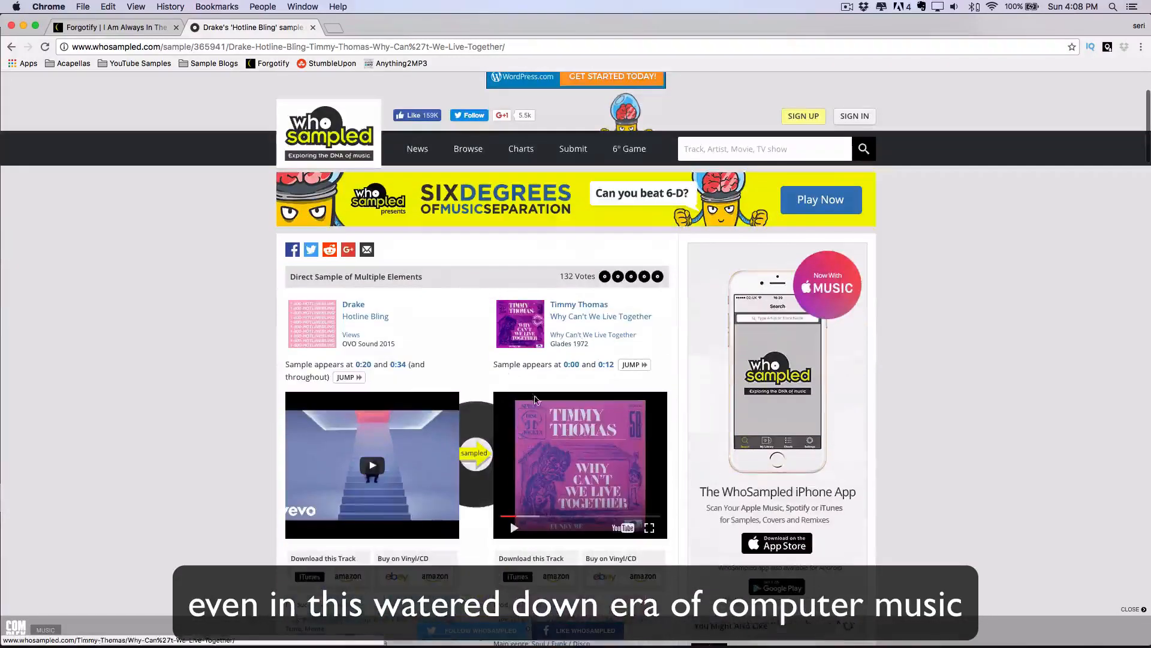
- Go to WhoSampled's Browse page from the navigation bar
left_click(764, 149)
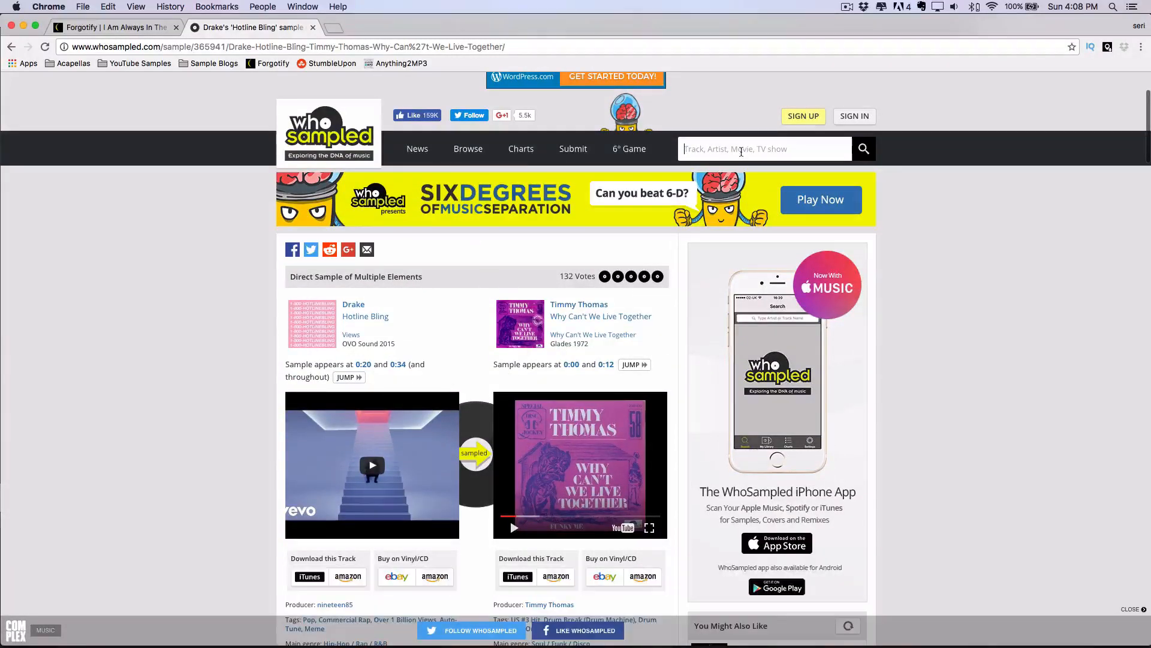
left_click(467, 149)
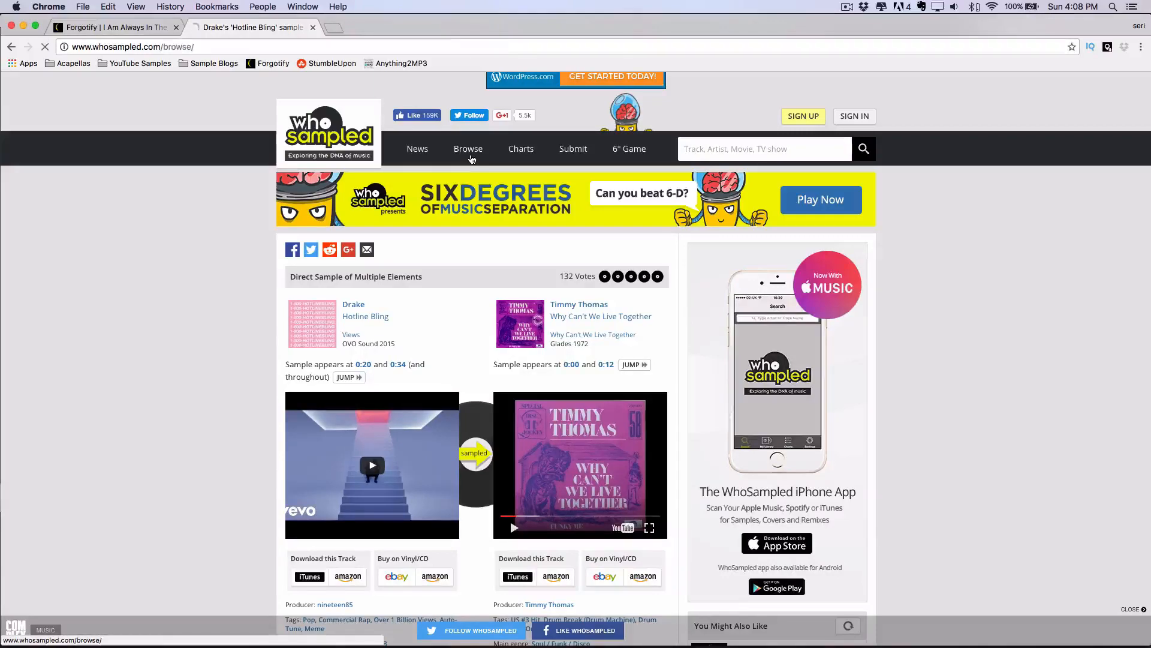
- Browse WhoSampled's genre and decade listing, scrolling through it before moving to The Vinyl Frontier blog
left_click(468, 148)
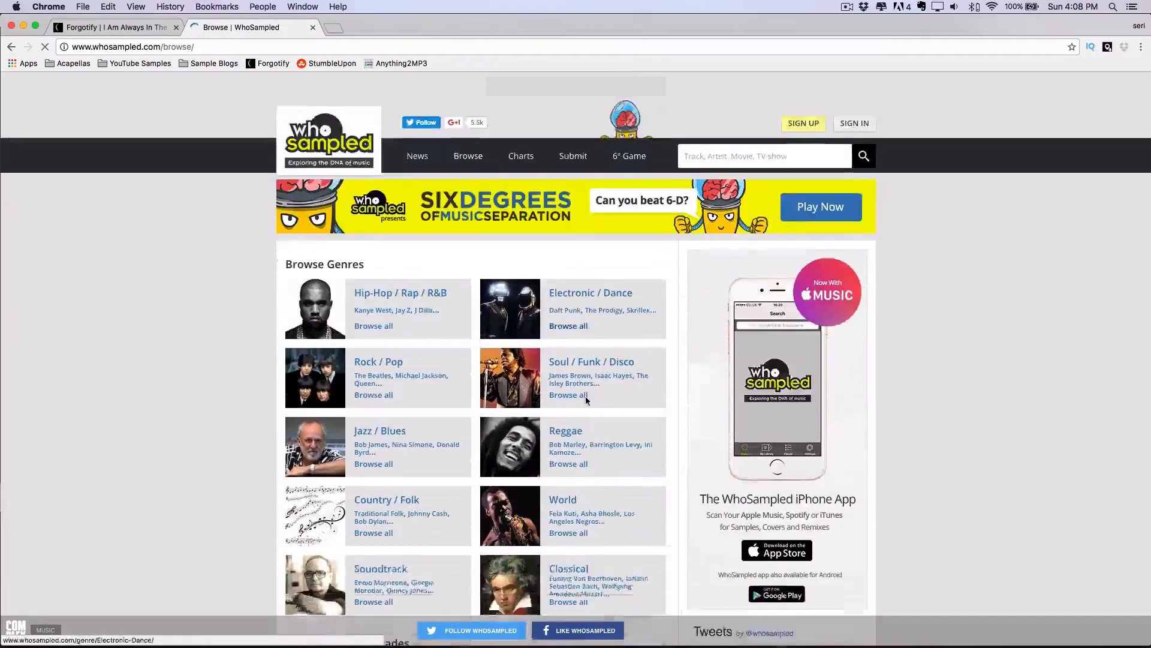
scroll("down", 3)
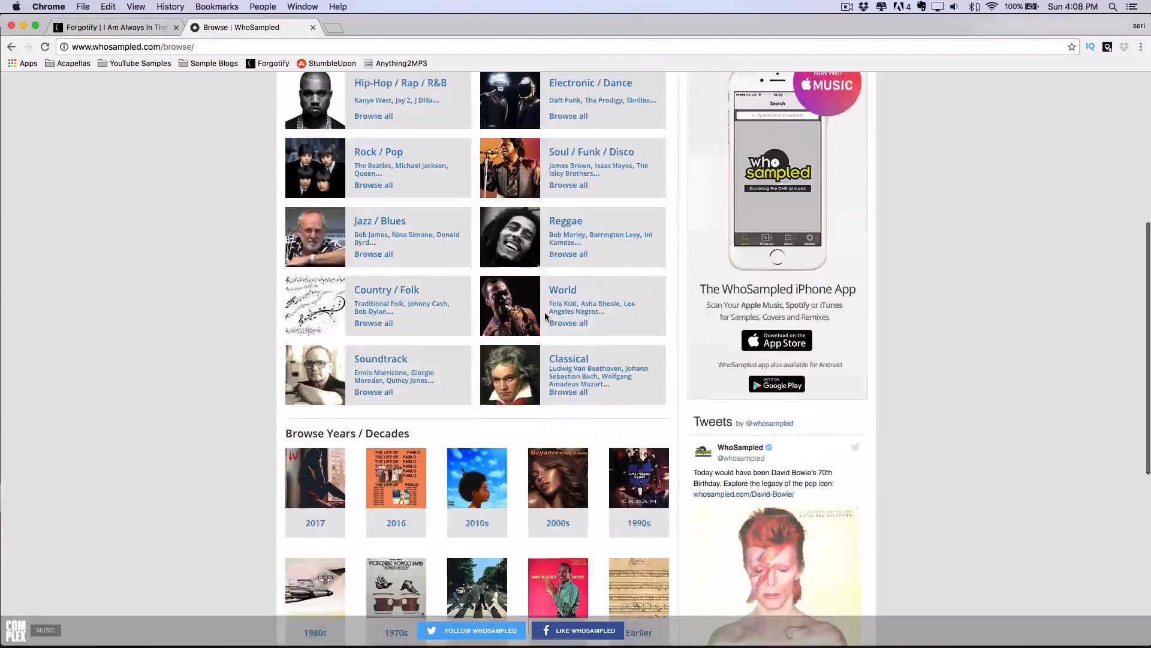
scroll("up", 3)
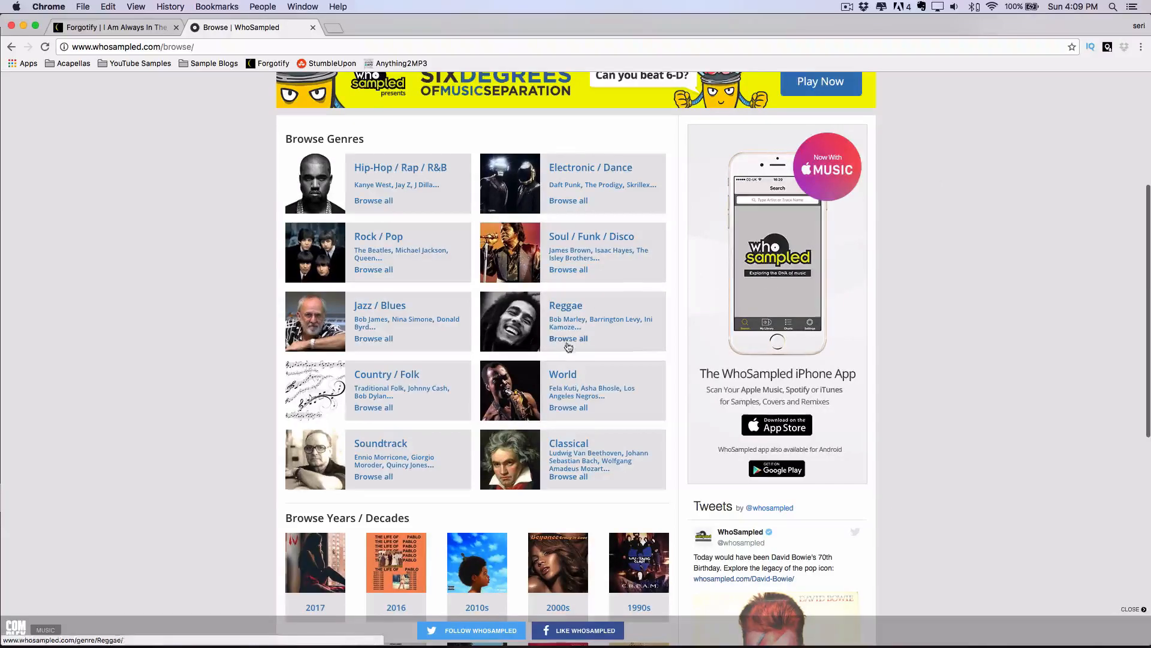
scroll("down", 3)
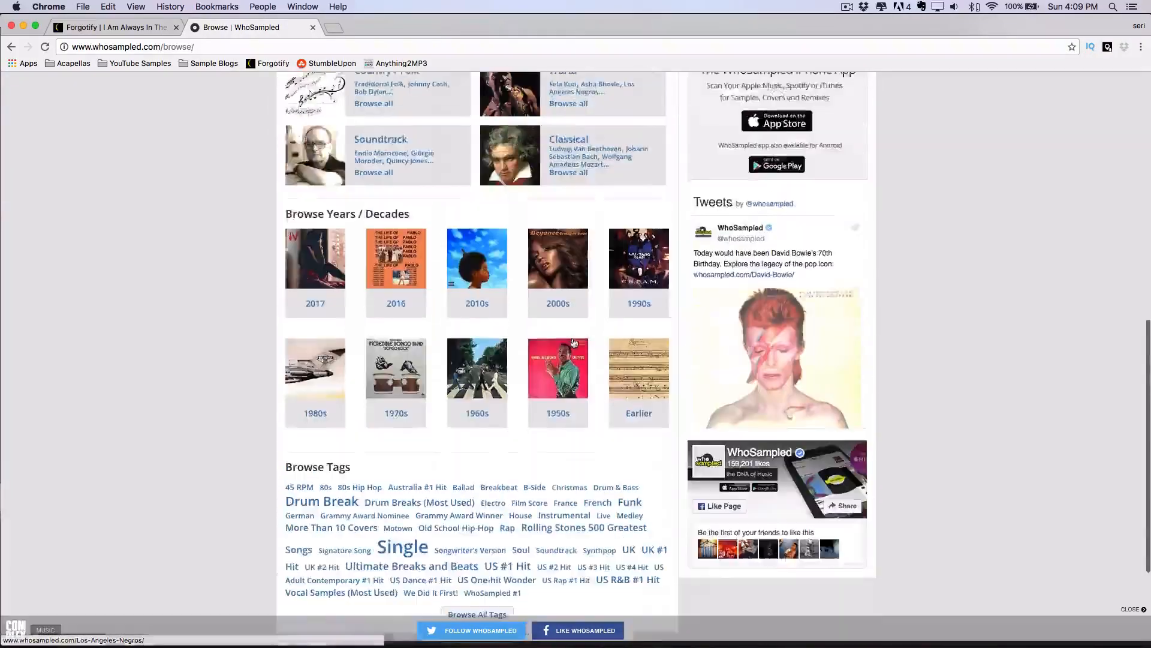
scroll("up", 3)
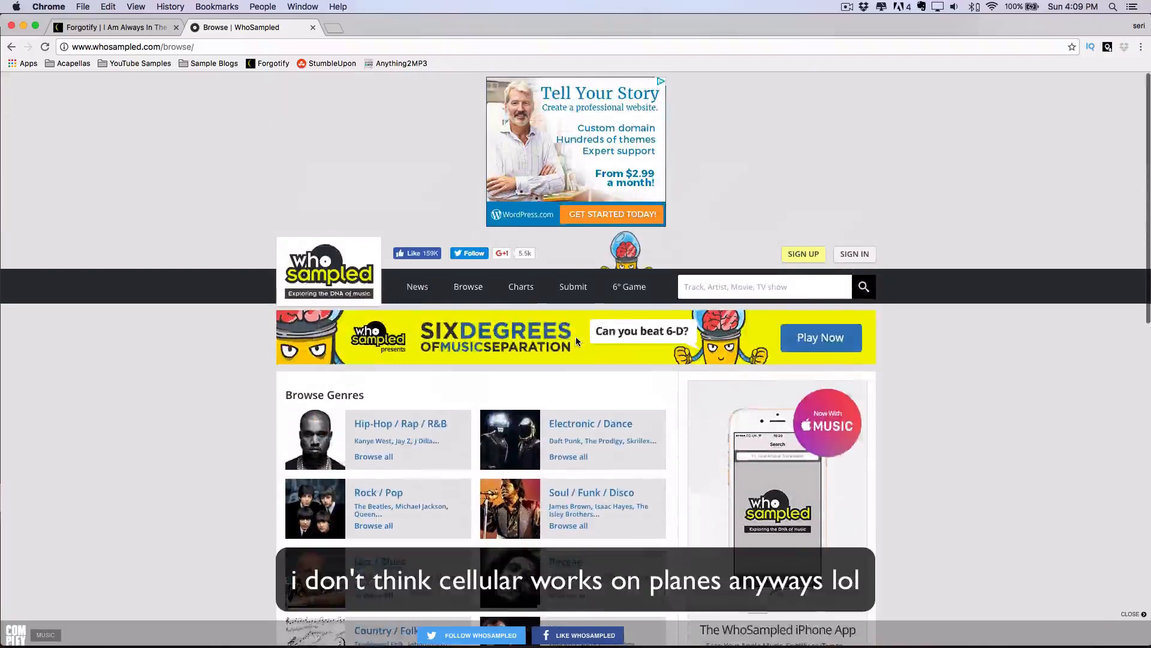
scroll("down", 3)
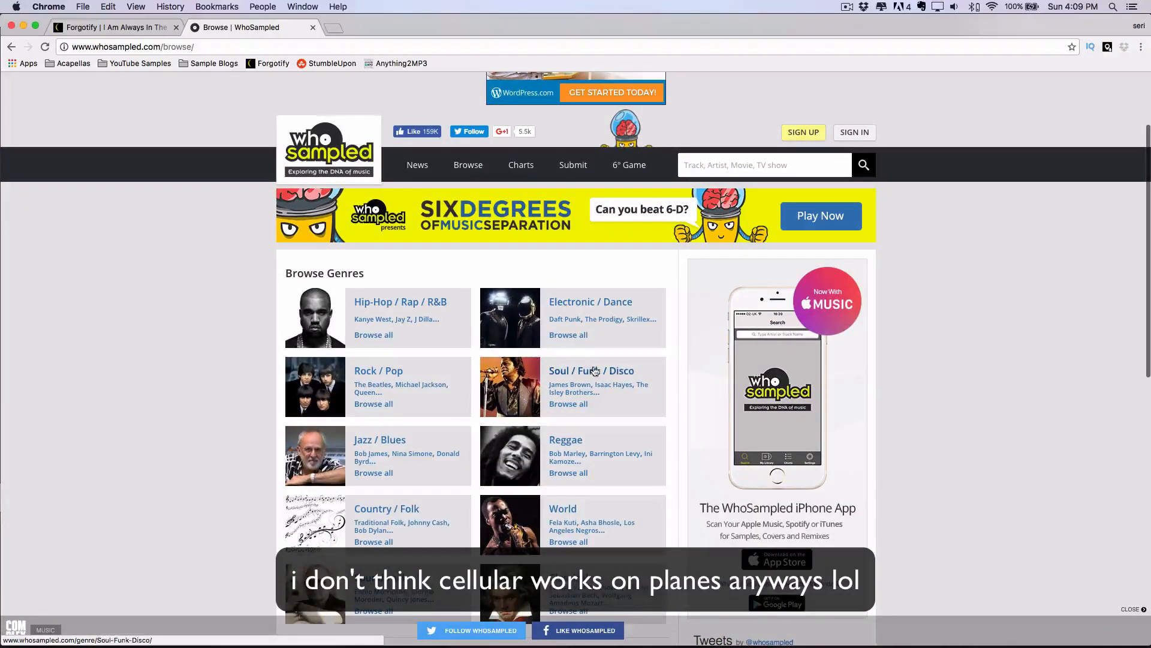
mouse_move(752, 355)
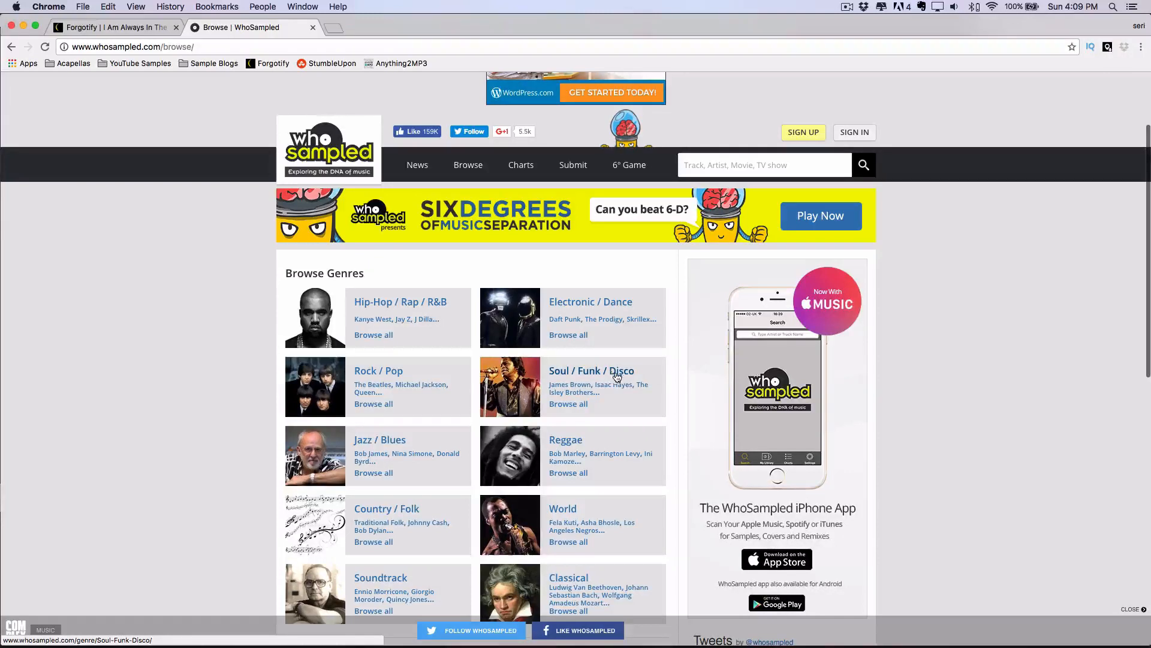
mouse_move(648, 353)
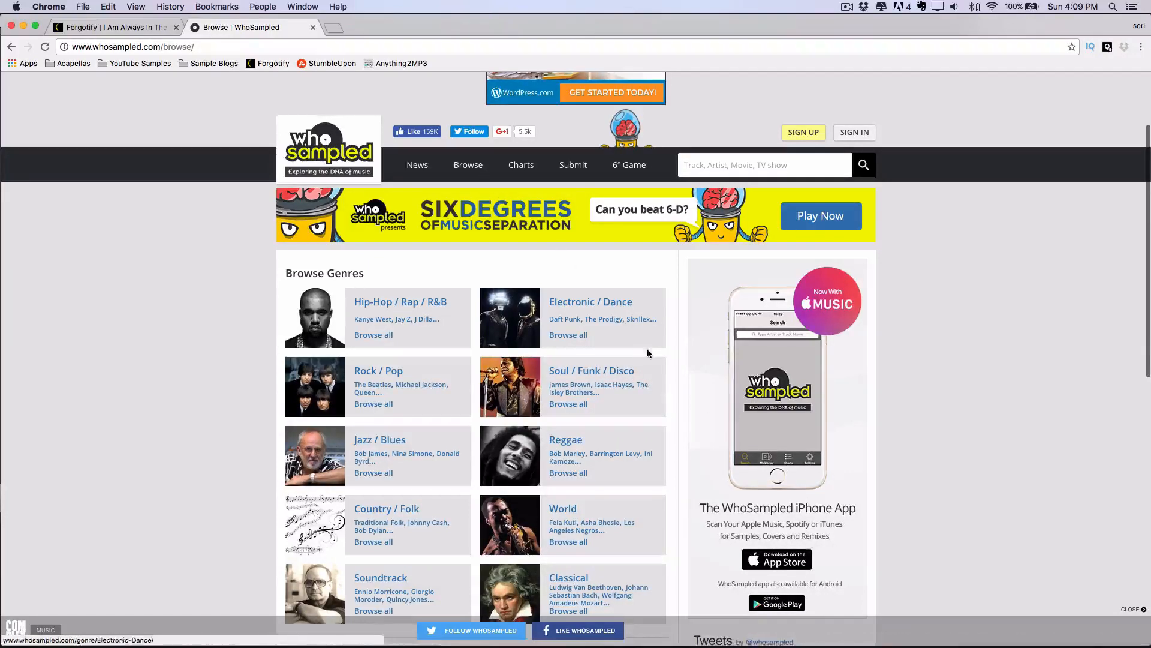
mouse_move(739, 321)
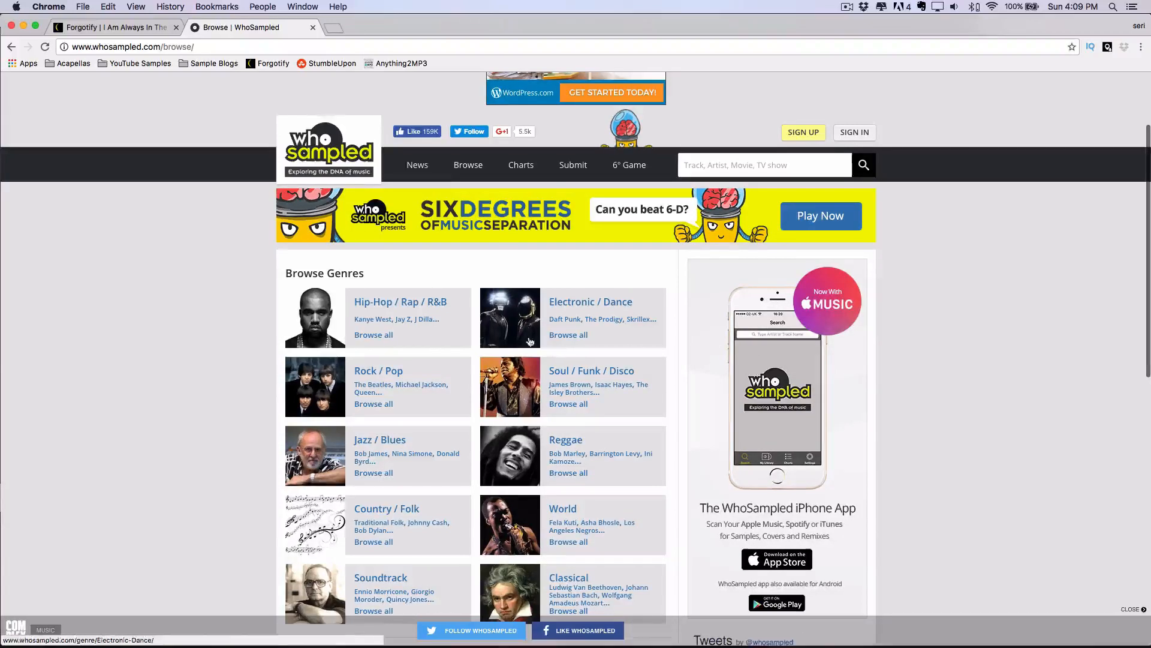
scroll("up", 3)
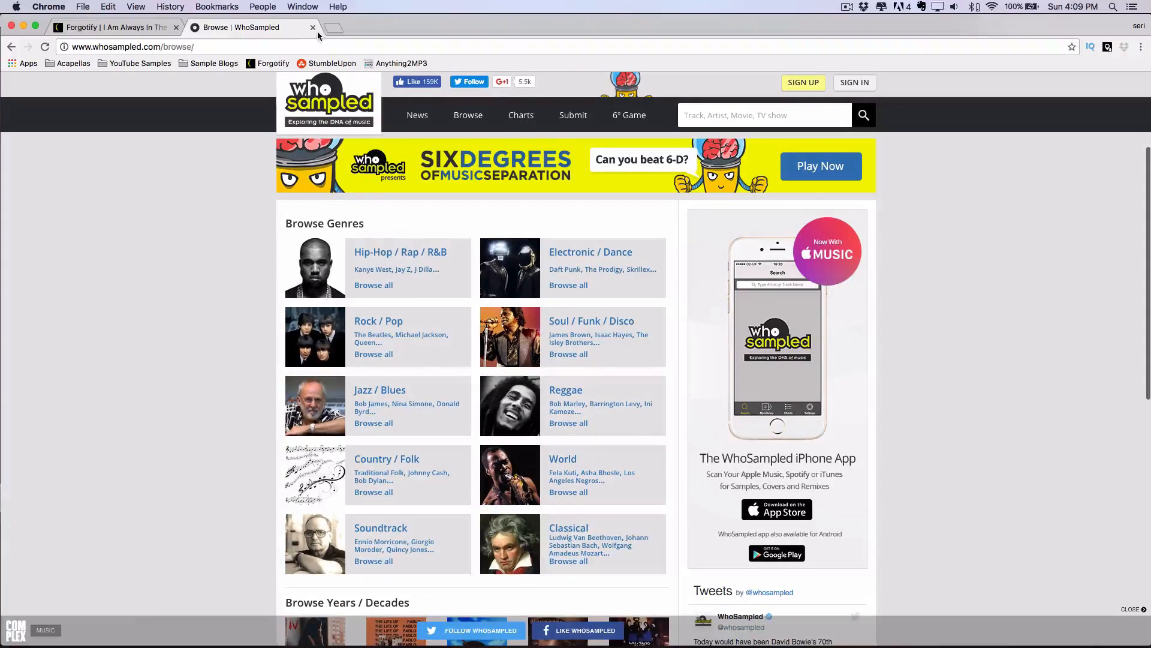
scroll("down", 3)
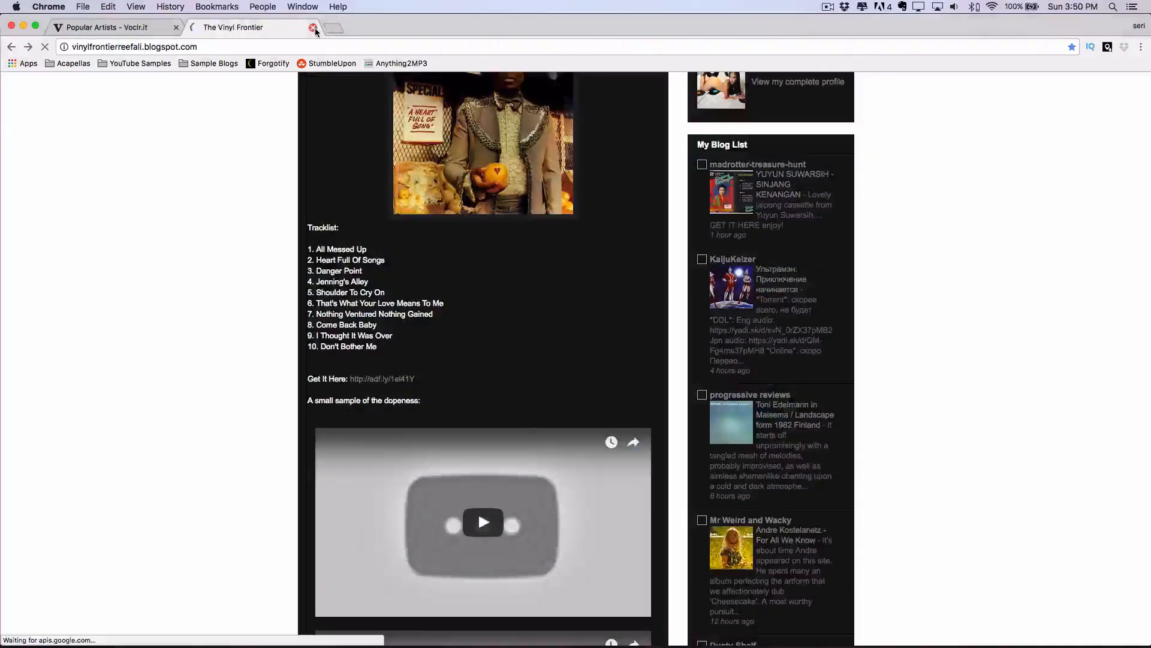
- Close The Vinyl Frontier tab, glance at Audio Hijack, and add a blank tab beside Voclr.it
left_click(313, 28)
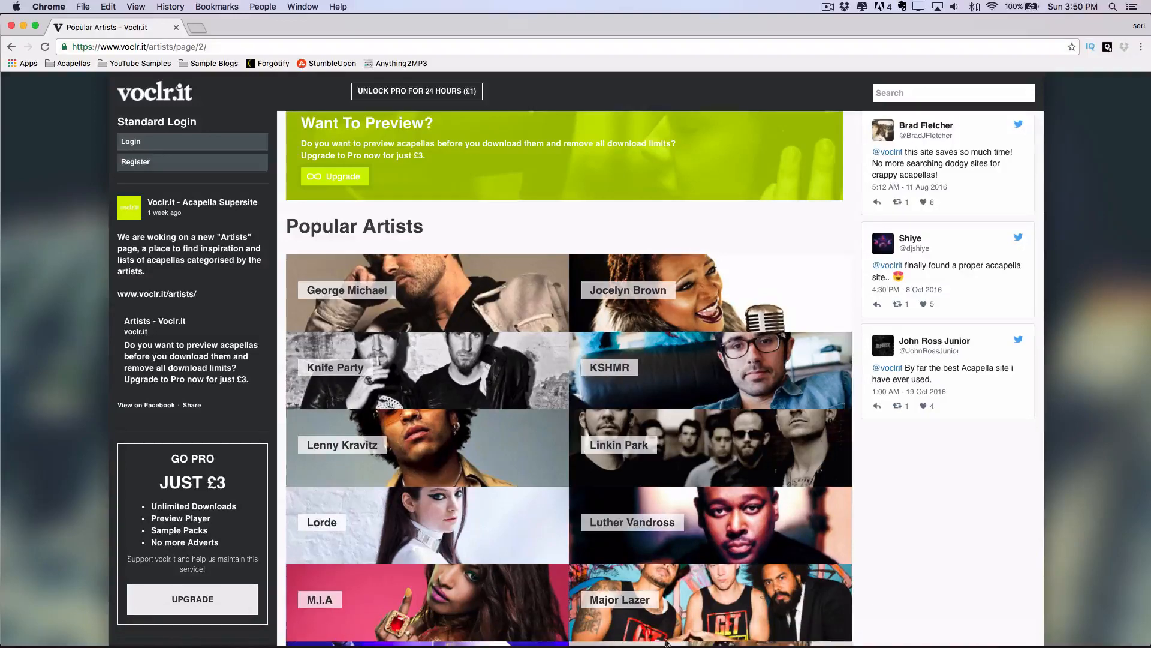
mouse_move(876, 629)
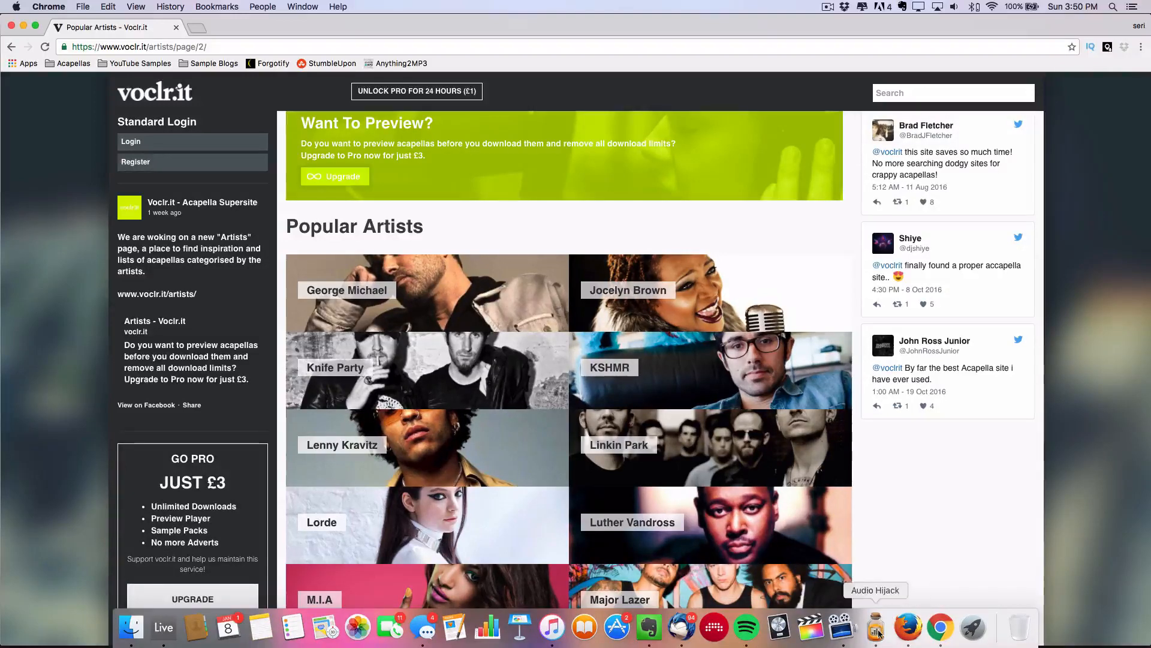
left_click(875, 627)
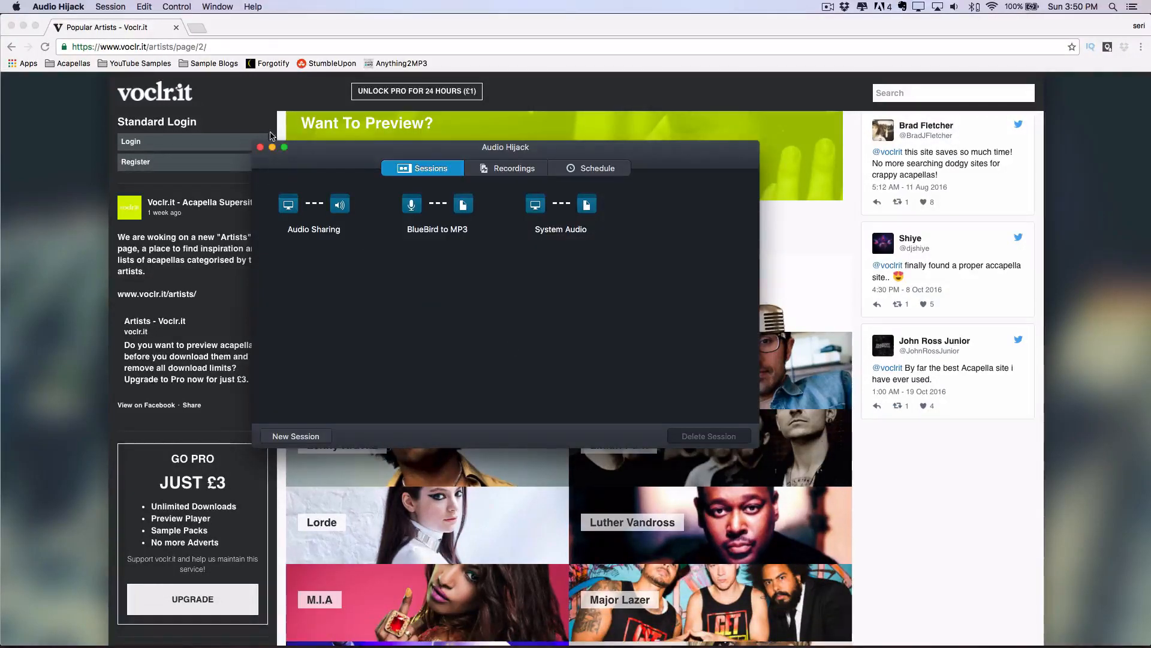
left_click(253, 27)
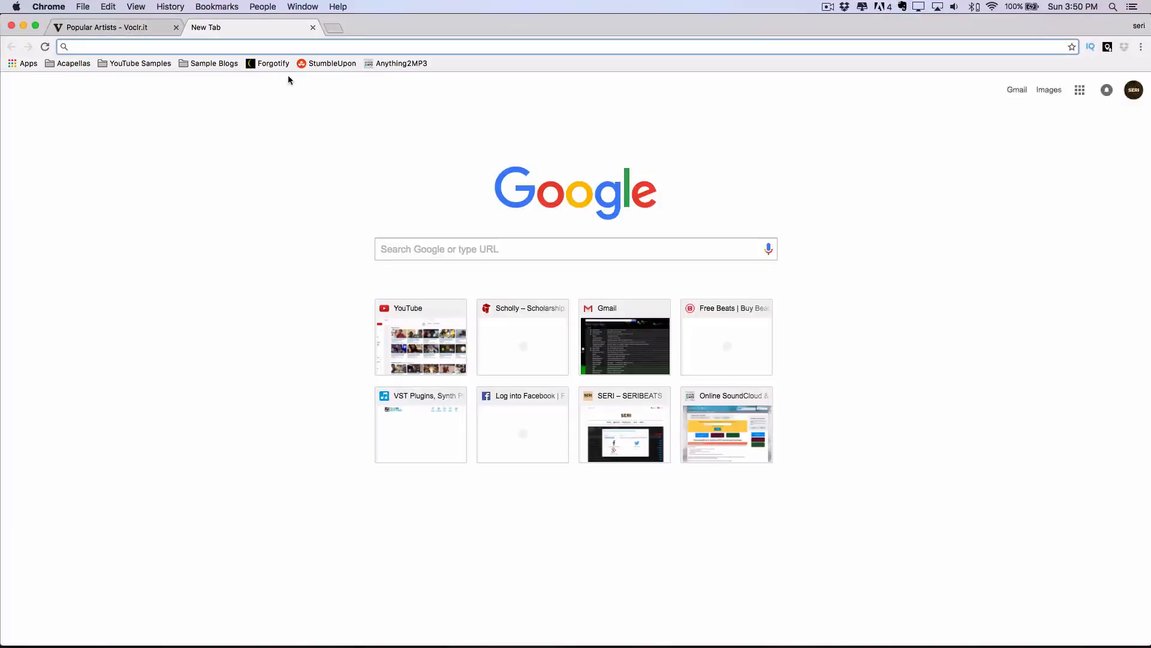
mouse_move(264, 64)
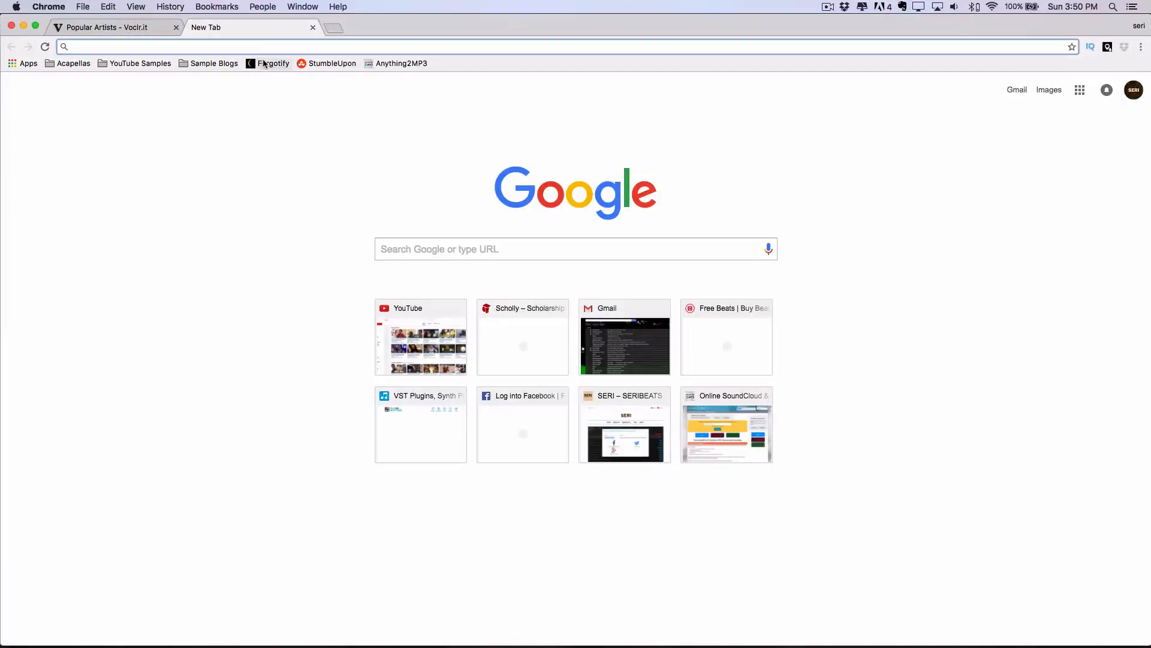
- Check Spotify briefly, then load Forgotify from the bookmark in the new tab
left_click(746, 627)
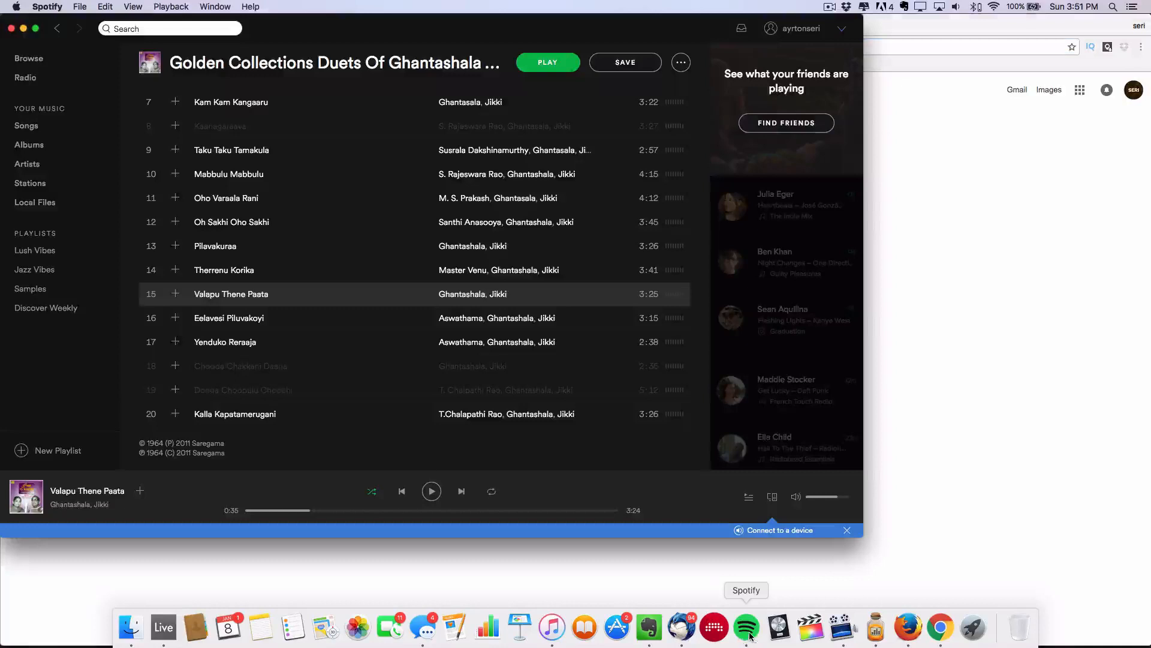
left_click(940, 627)
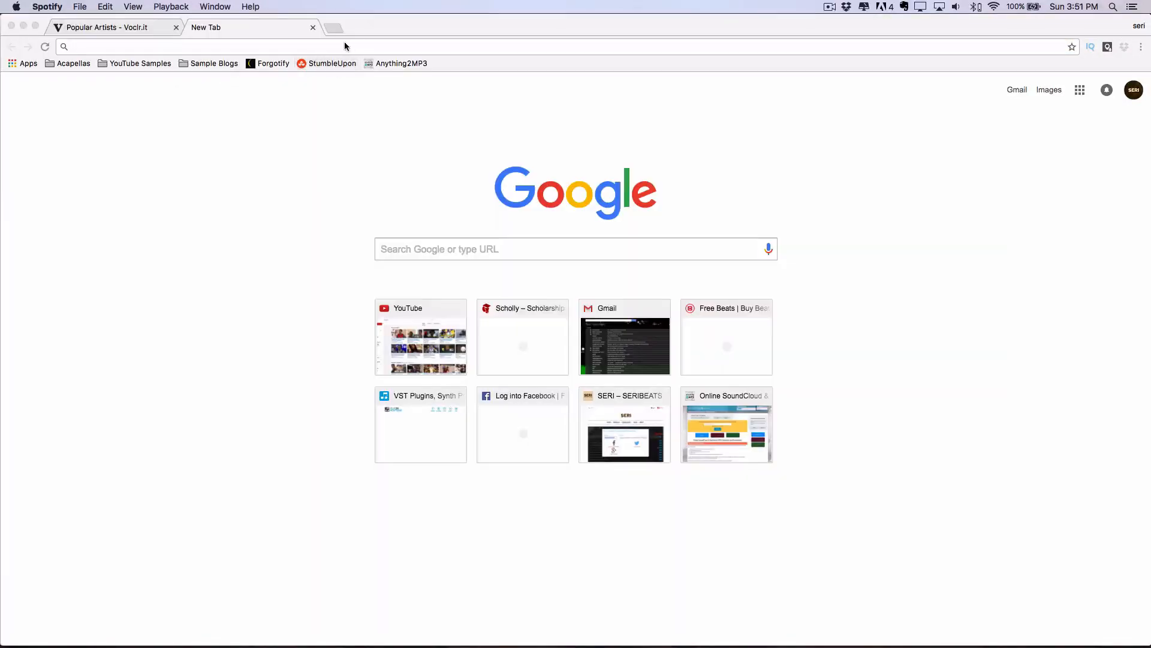
mouse_move(274, 64)
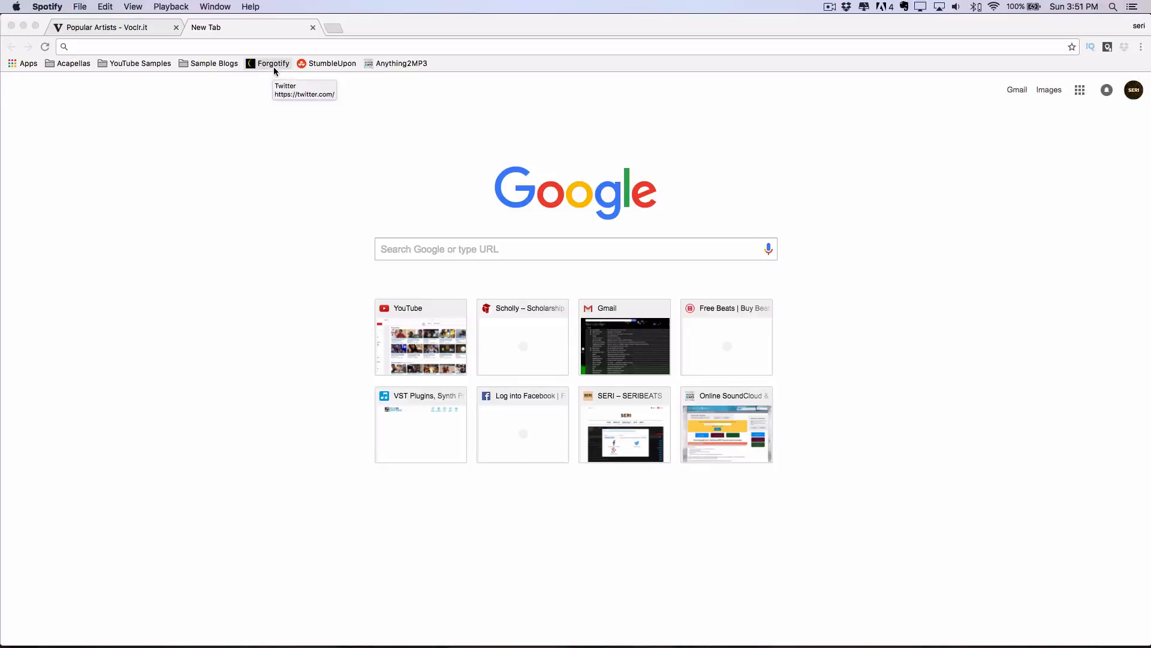
left_click(272, 64)
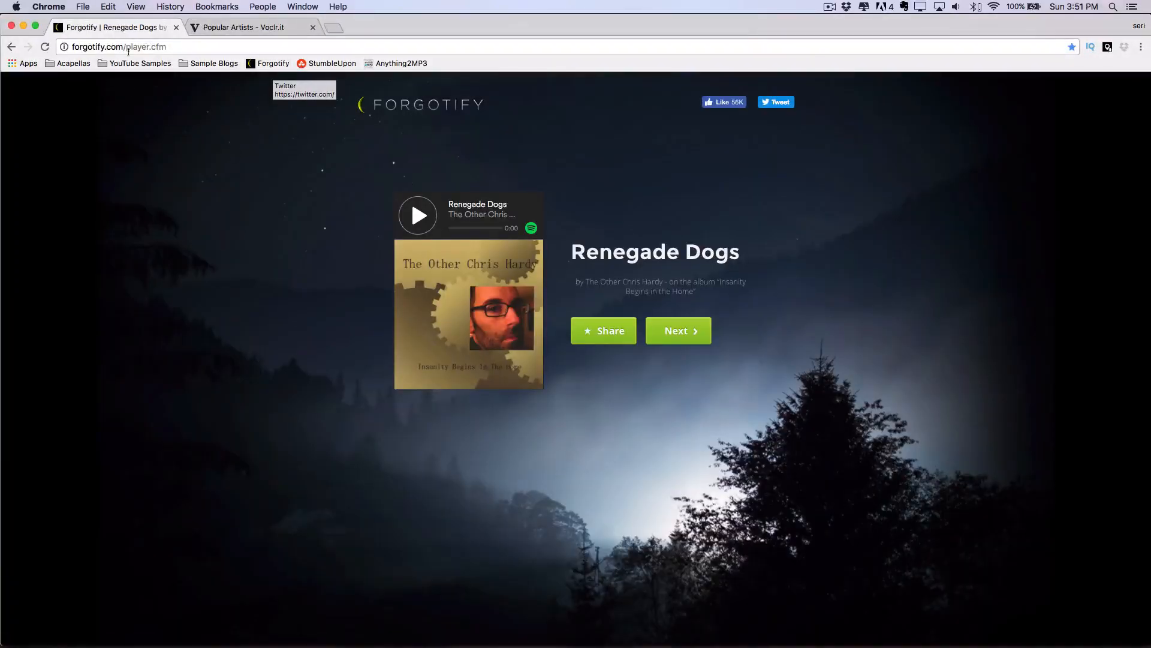
mouse_move(746, 628)
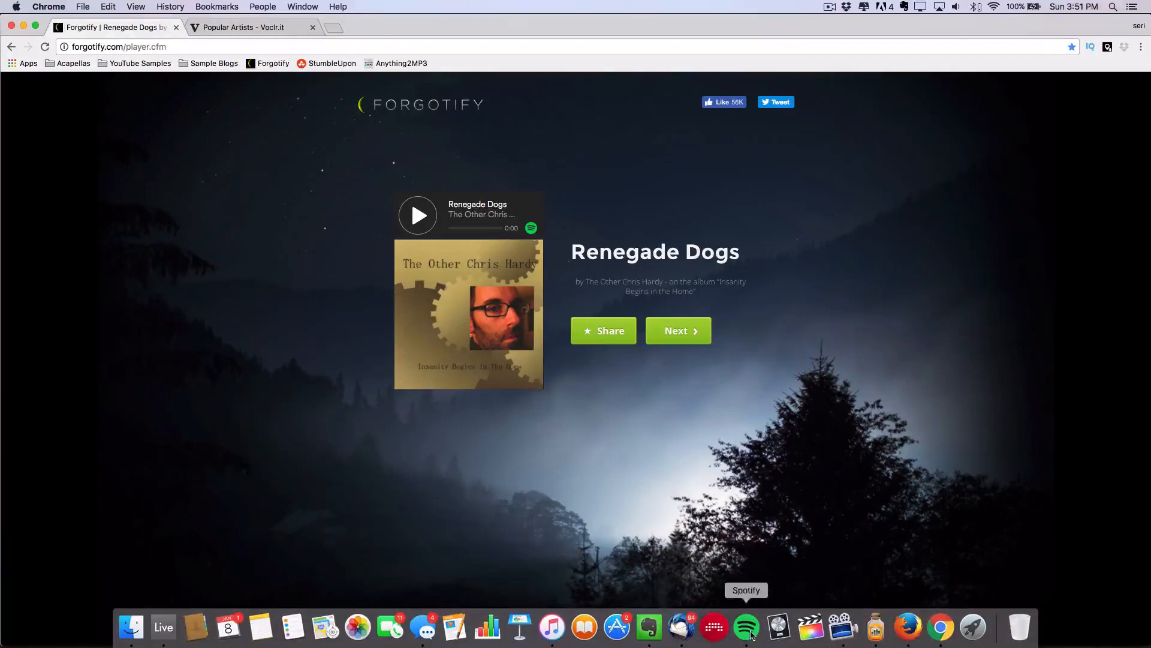
left_click(746, 627)
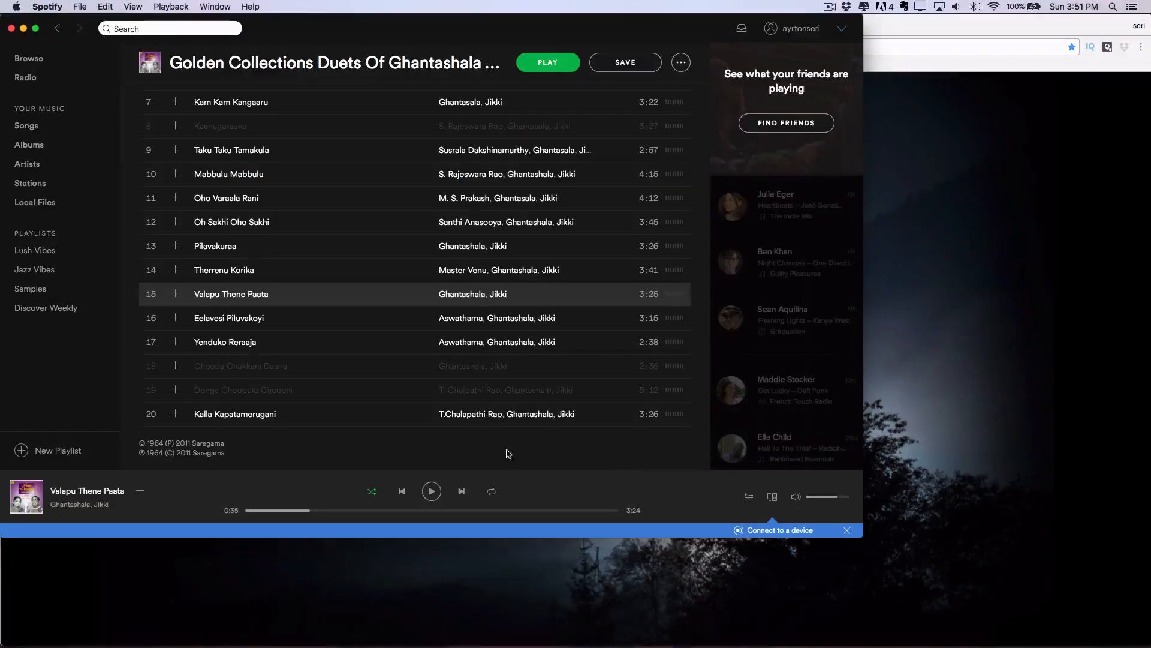
scroll("up", 3)
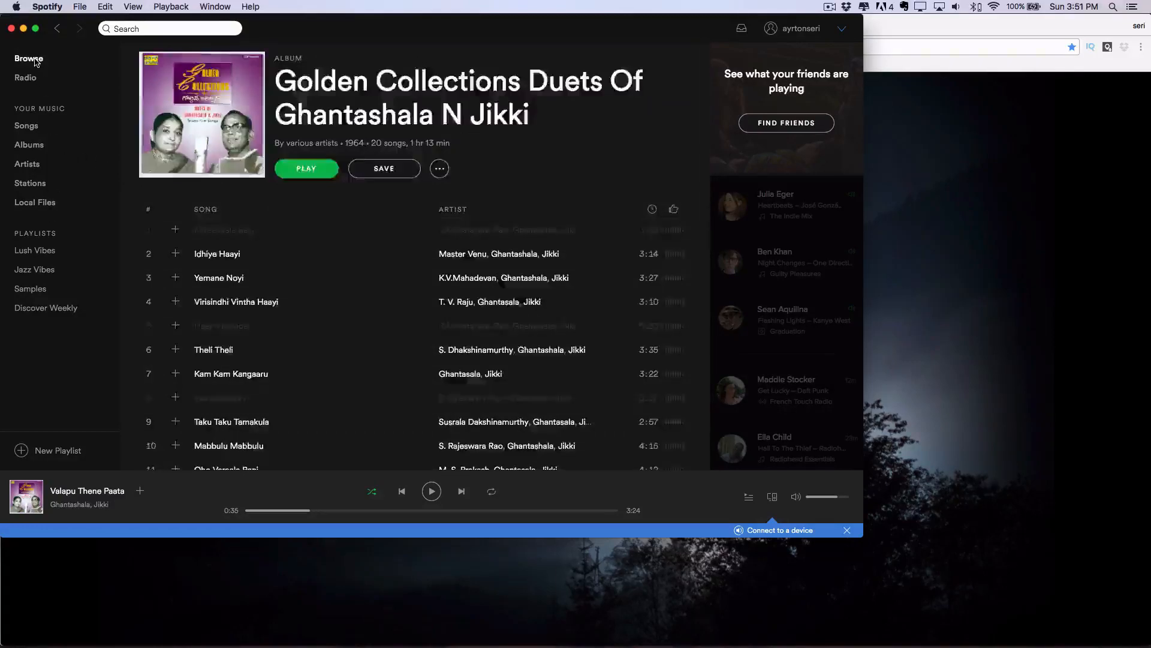
left_click(28, 59)
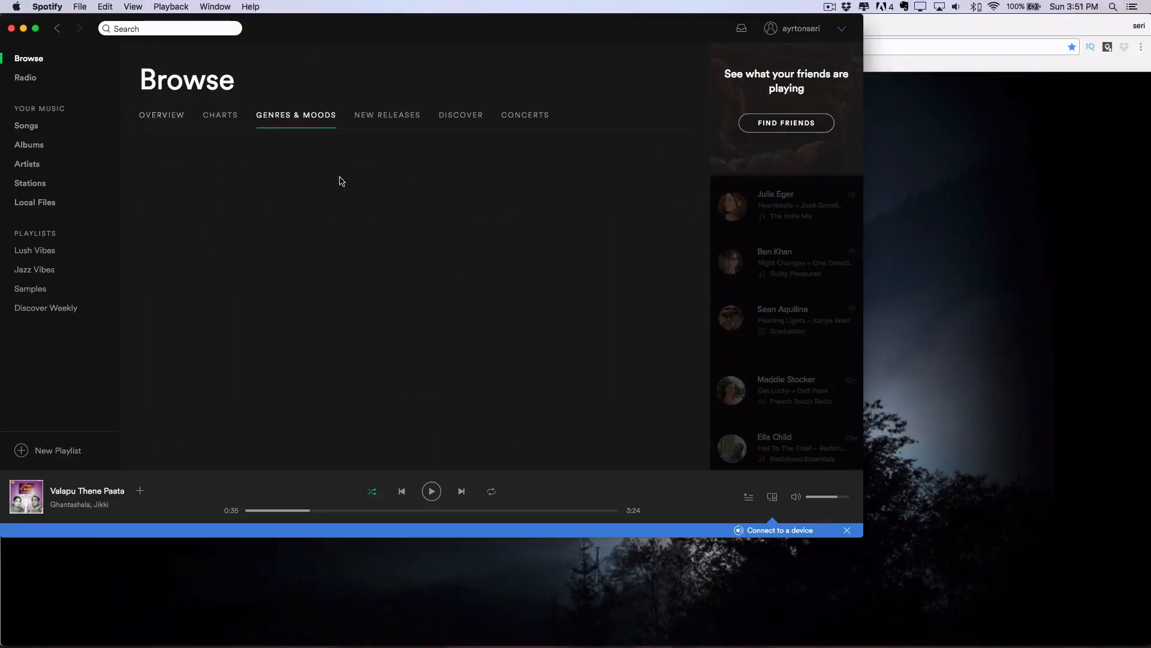
left_click(296, 116)
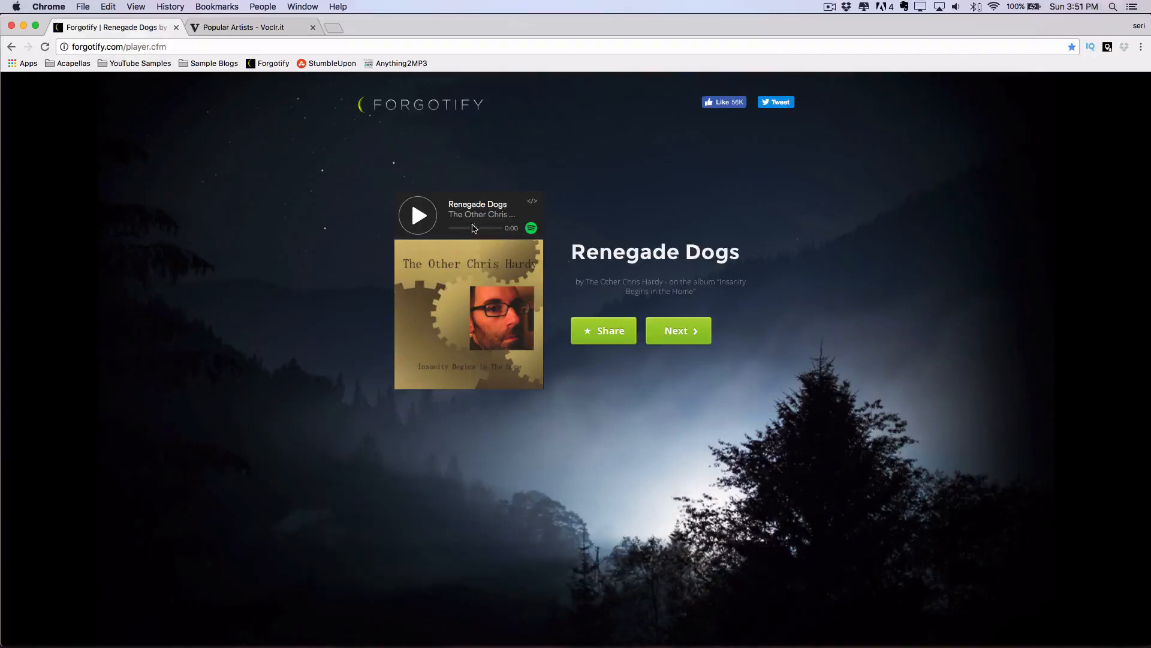
mouse_move(636, 325)
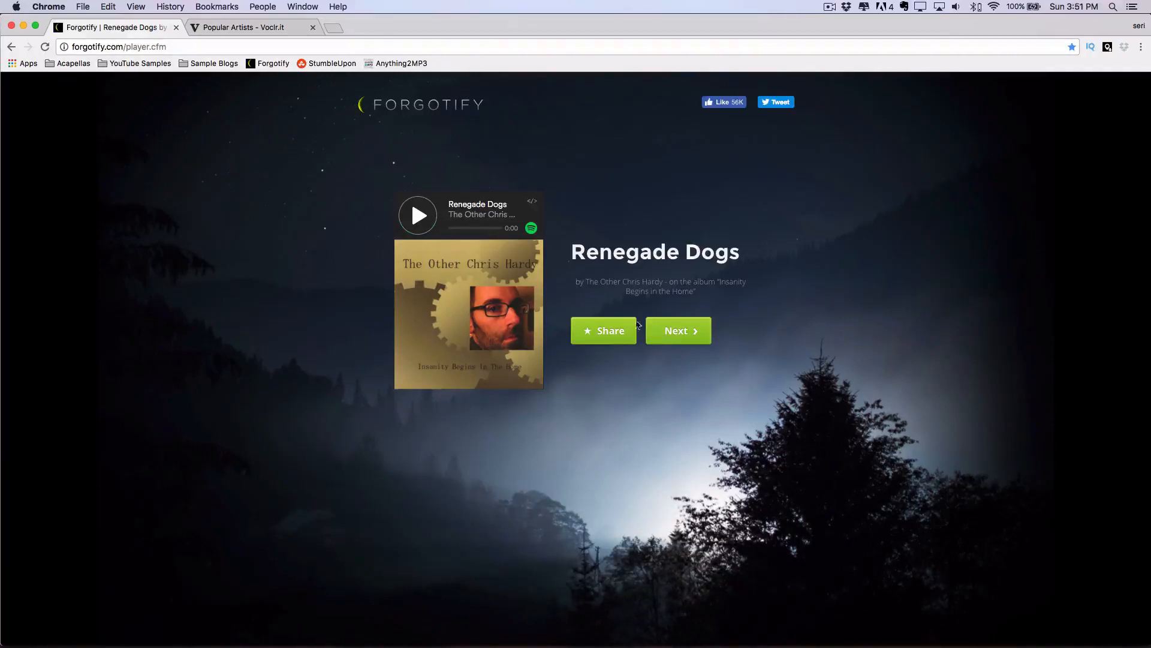
- Skip to Ernst Bier's At Night When You Go to Sleep, play it, and view its album in Spotify
left_click(676, 331)
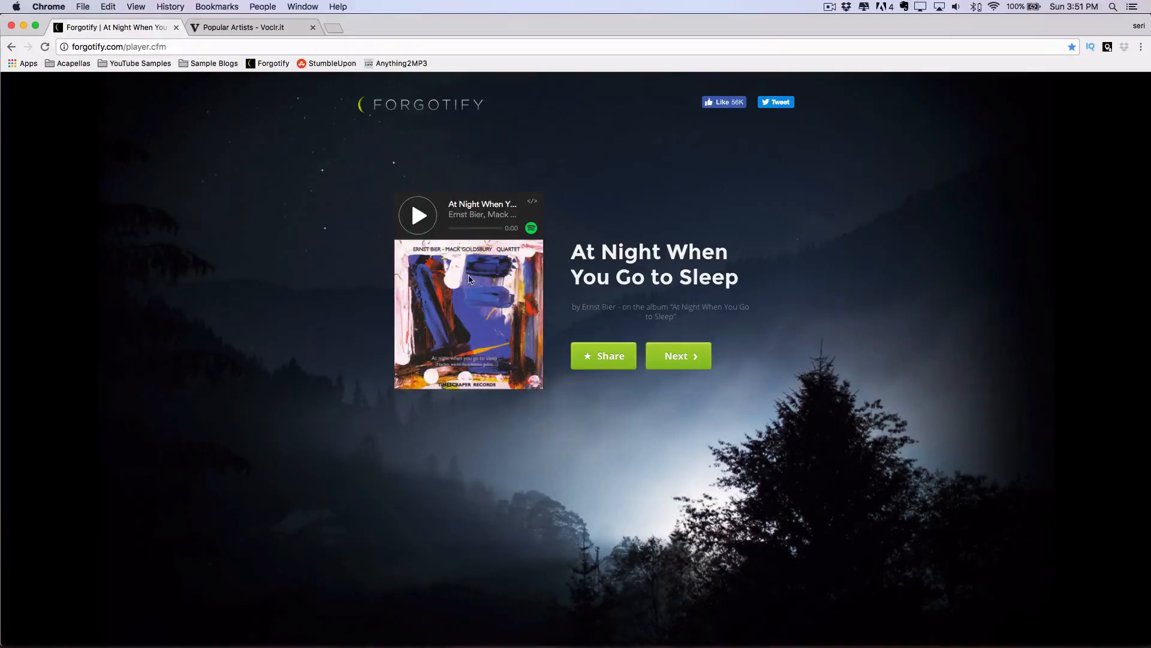
mouse_move(452, 308)
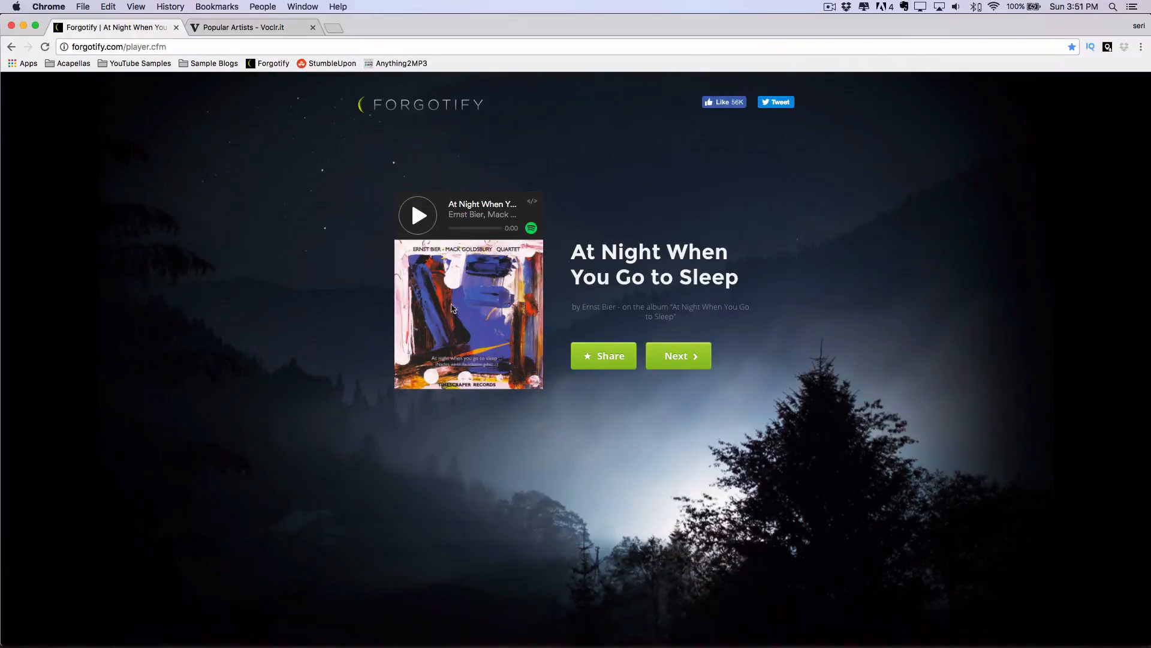
mouse_move(456, 236)
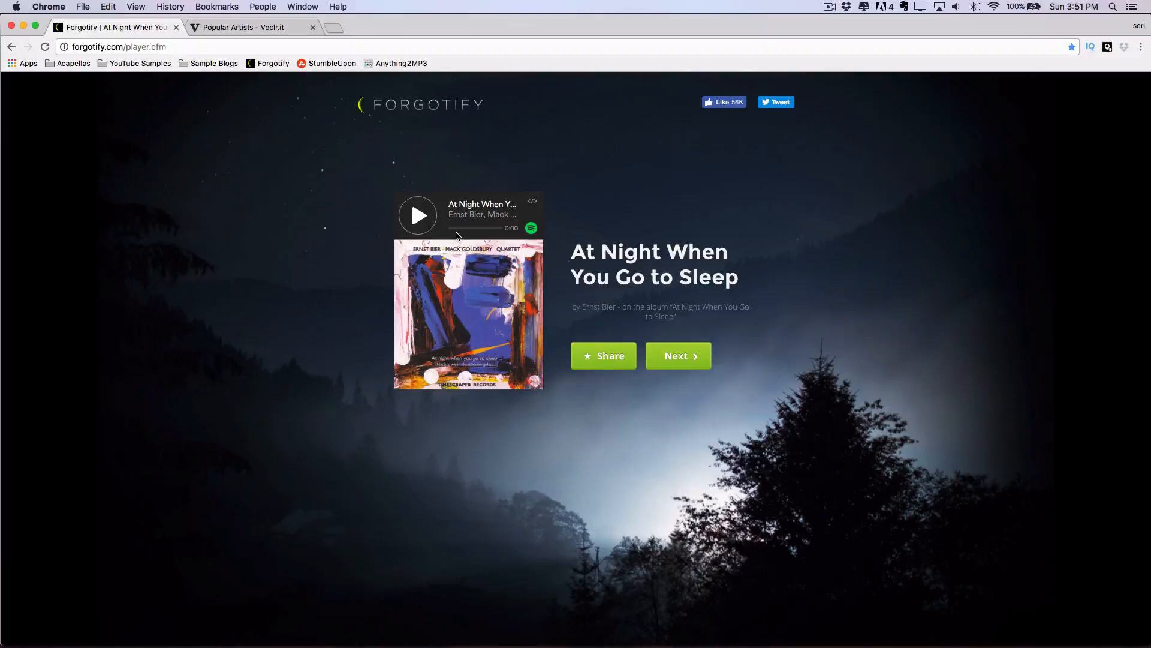
mouse_move(418, 214)
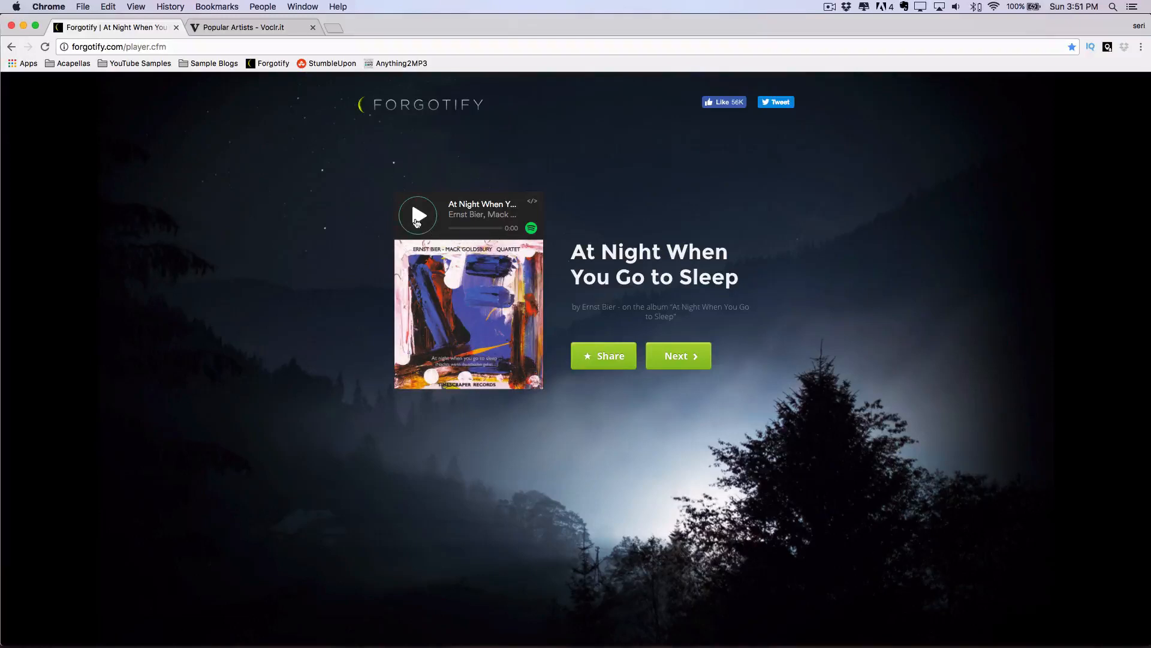
mouse_move(436, 234)
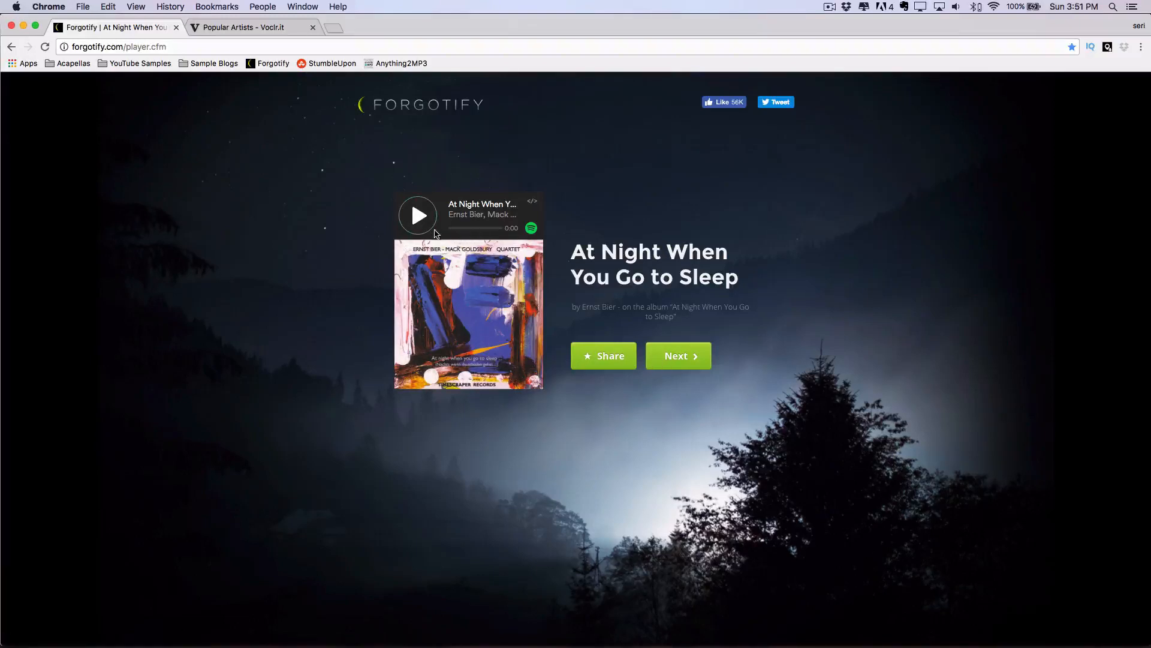
mouse_move(908, 627)
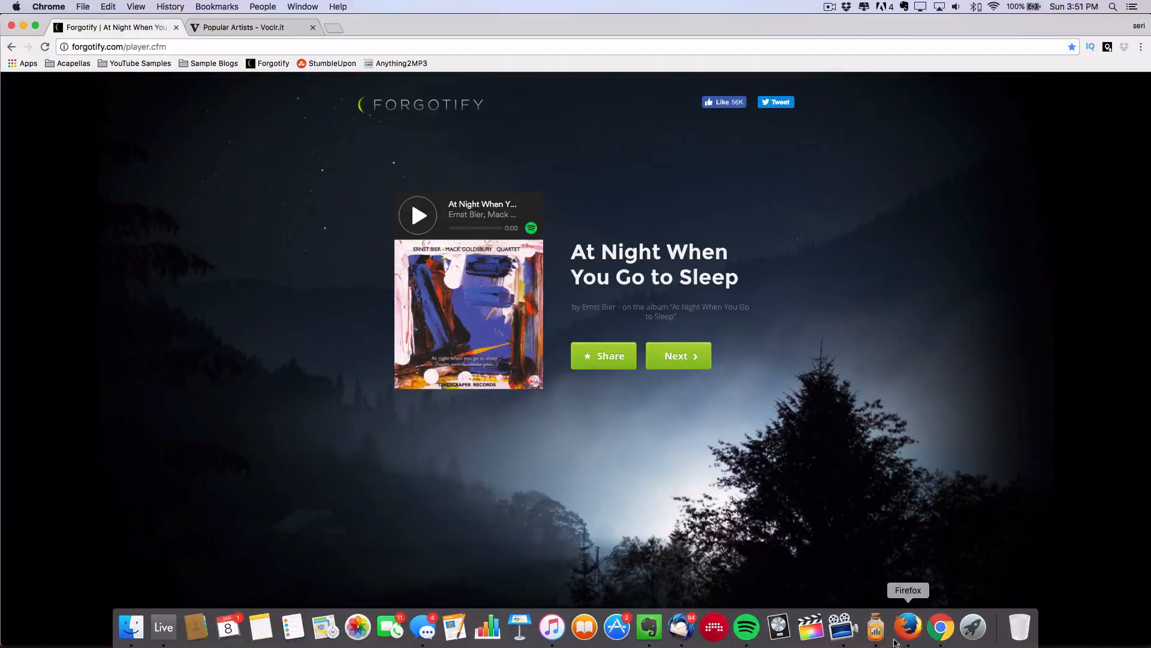
left_click(874, 628)
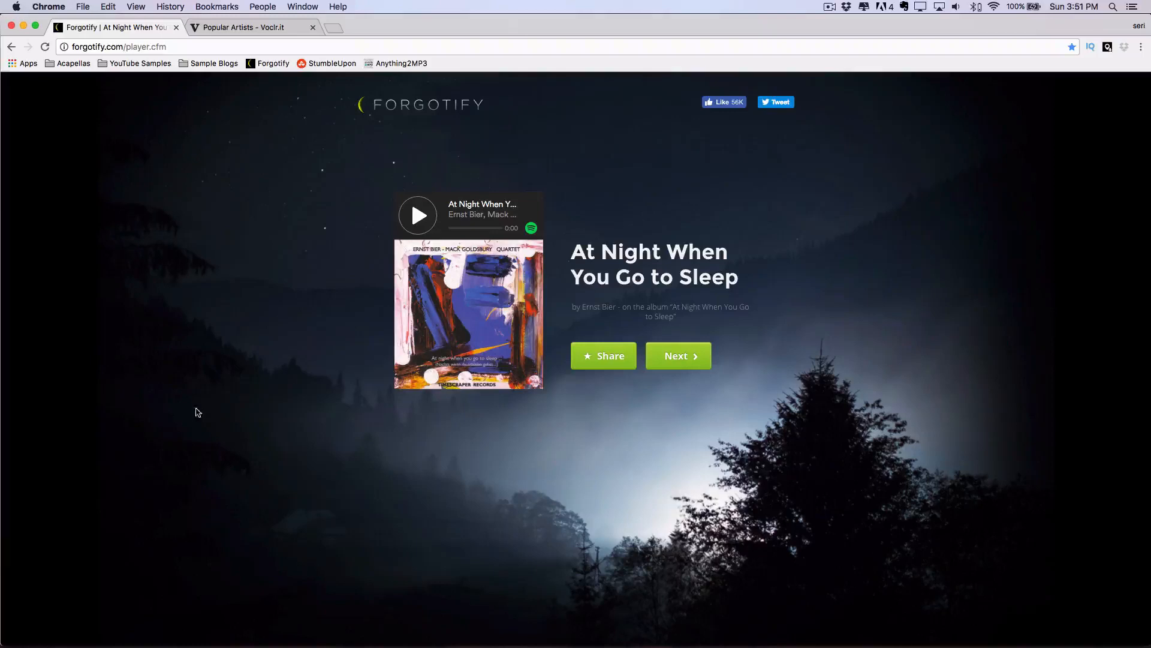
mouse_move(361, 178)
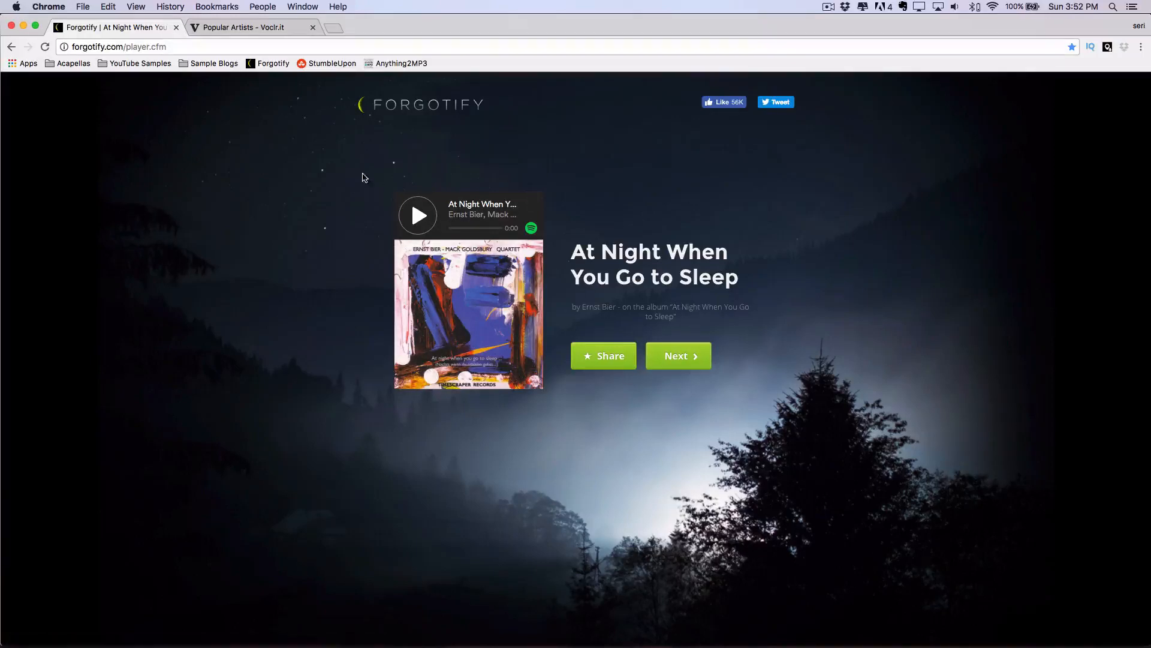
mouse_move(417, 215)
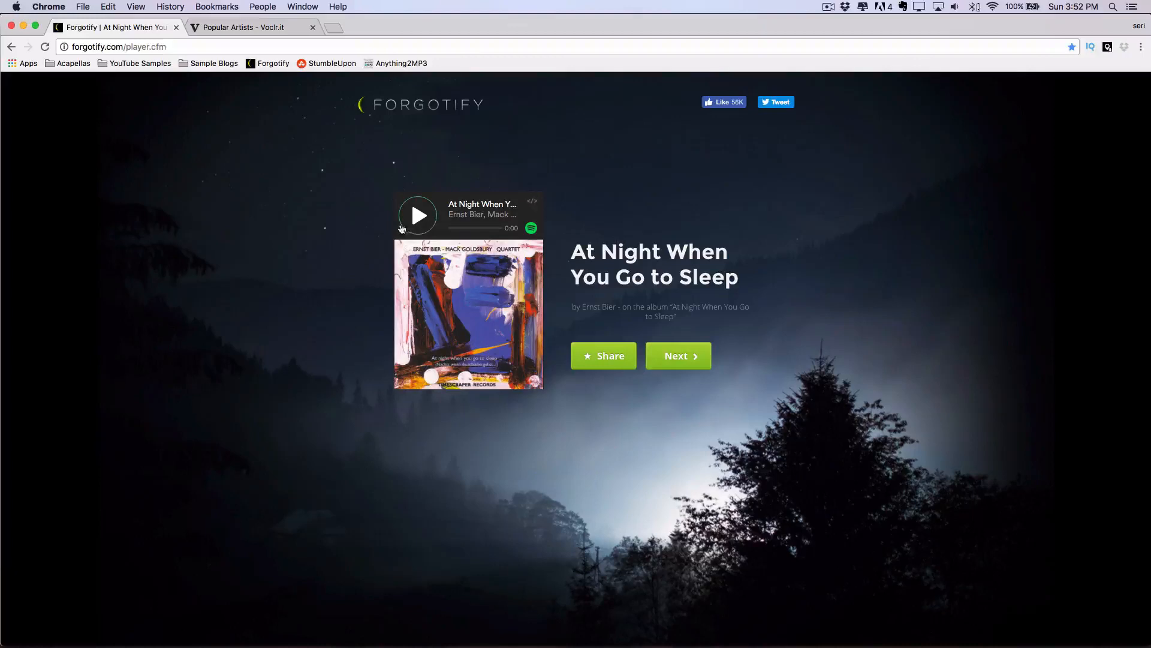
mouse_move(541, 226)
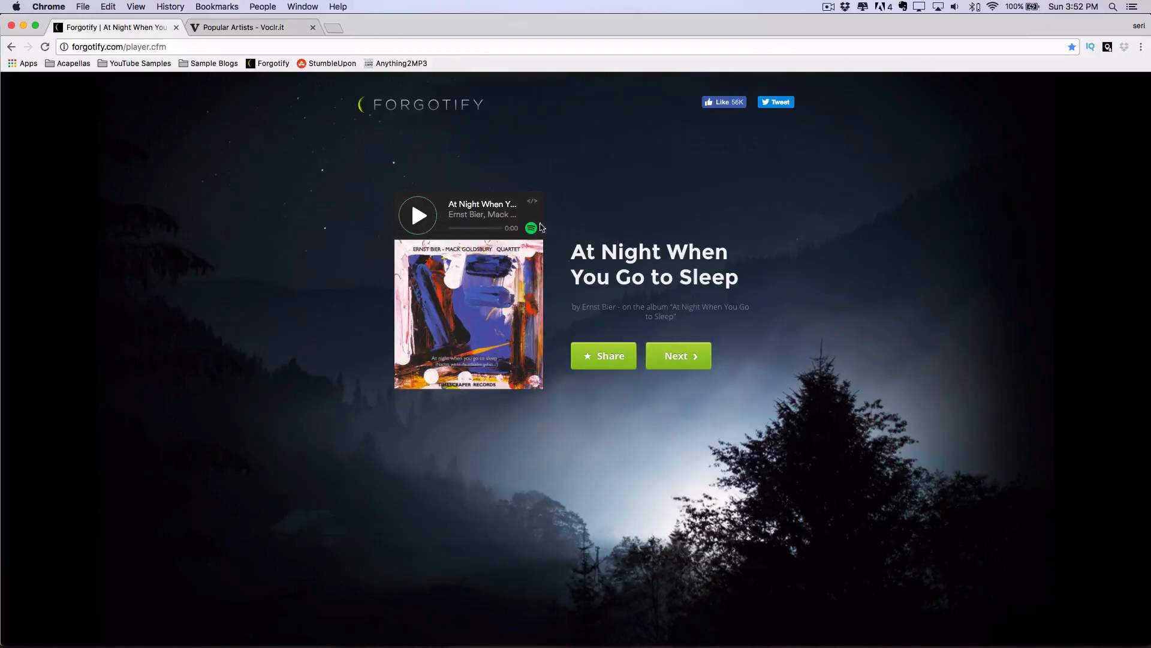
left_click(417, 215)
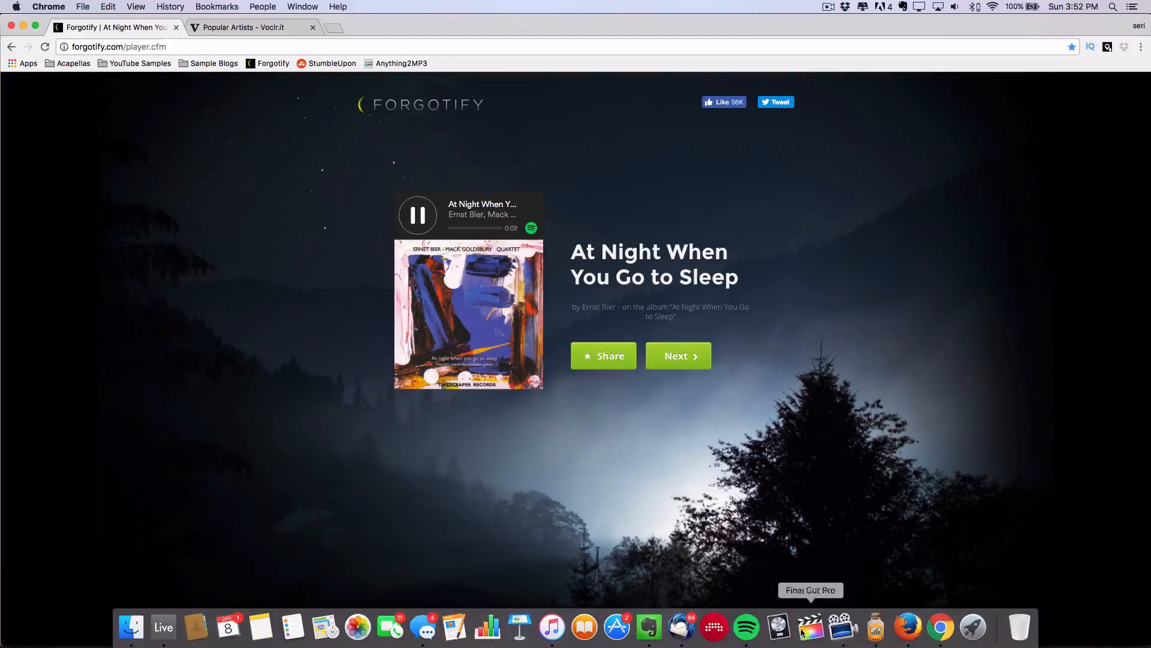
mouse_move(713, 628)
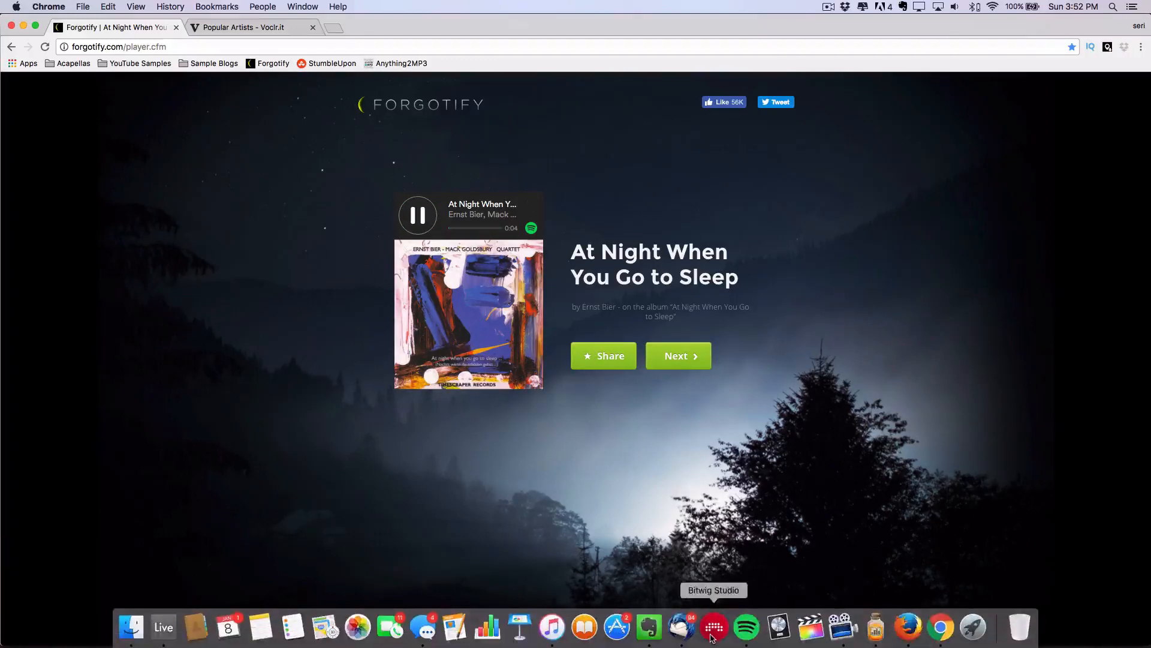
left_click(744, 627)
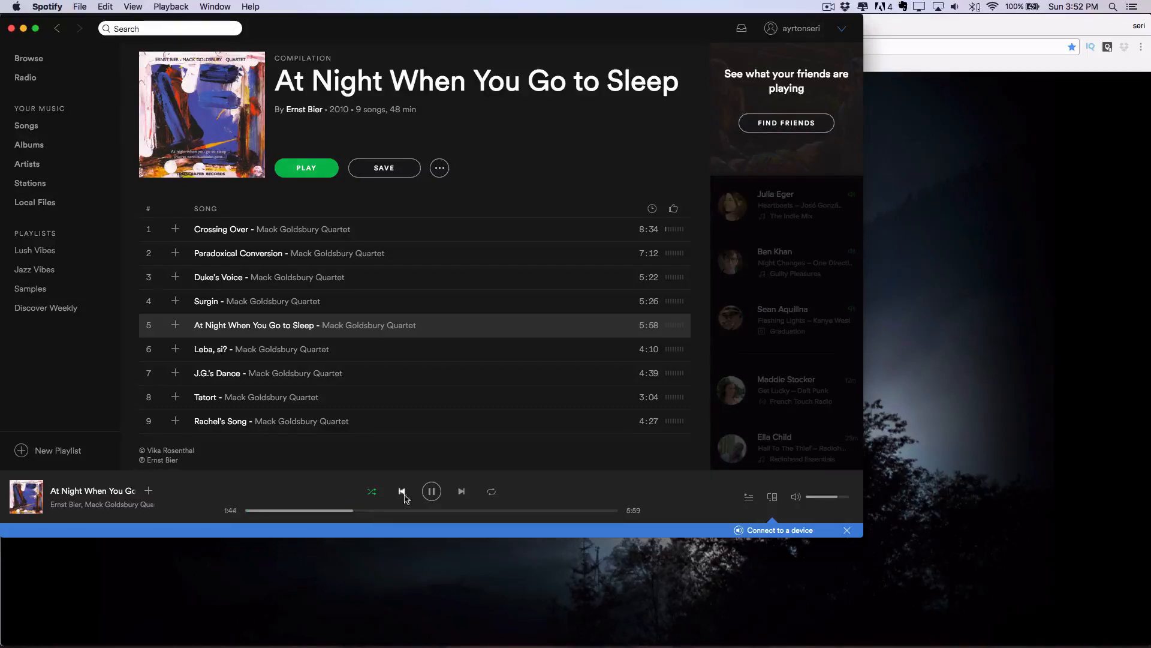
left_click(431, 491)
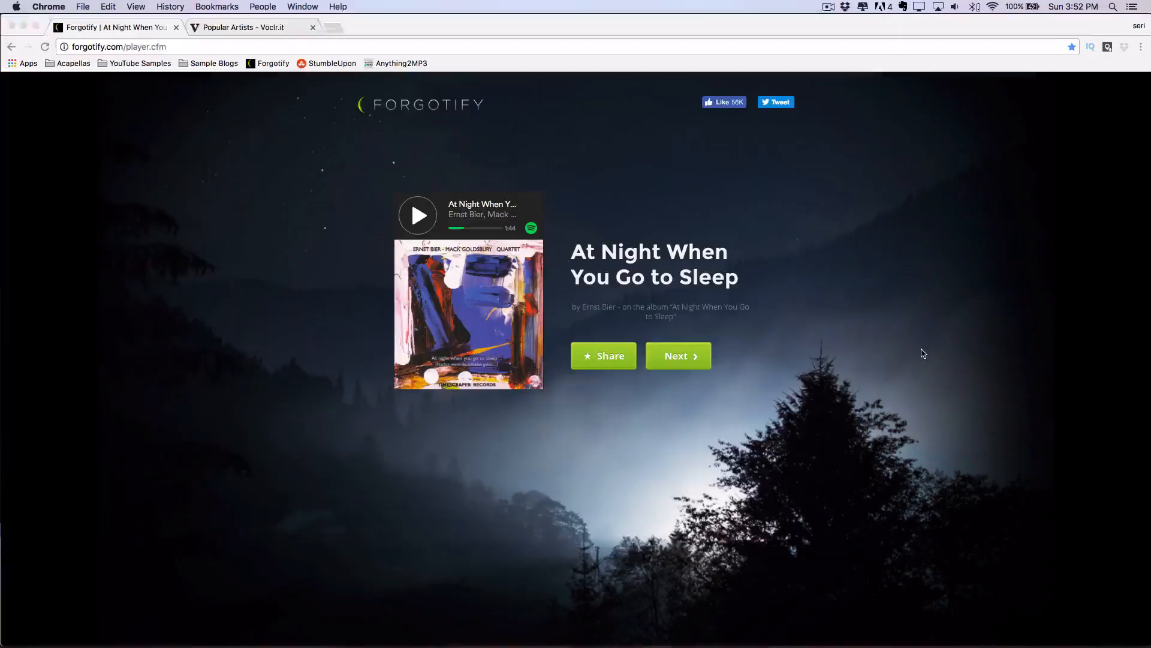
left_click(677, 355)
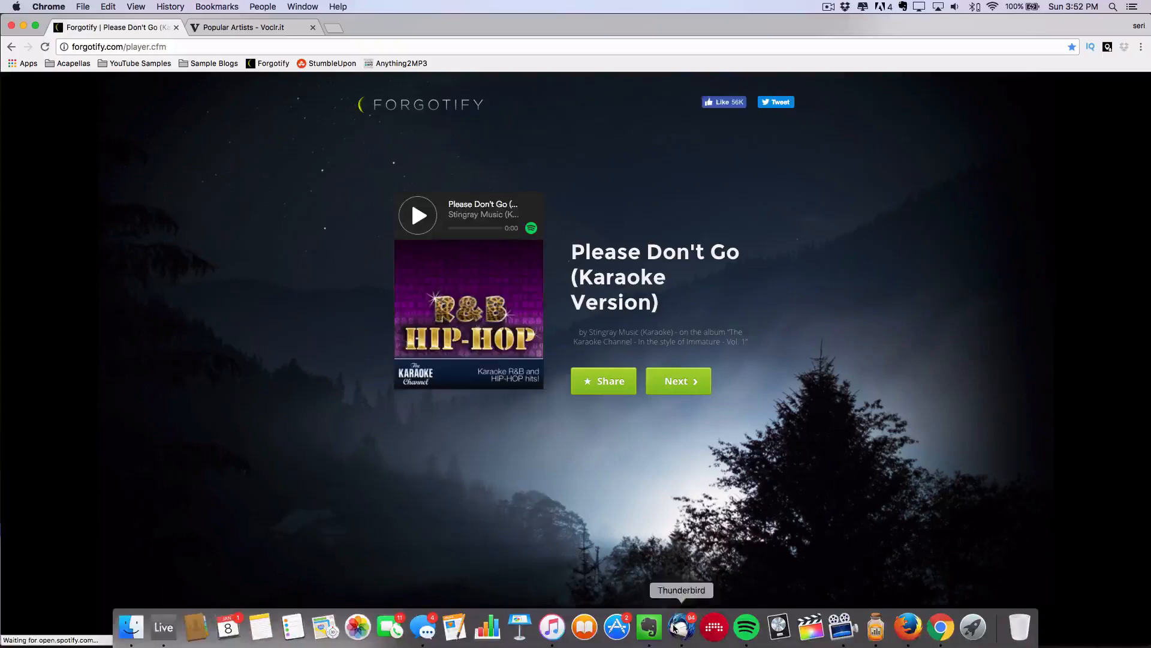
left_click(745, 627)
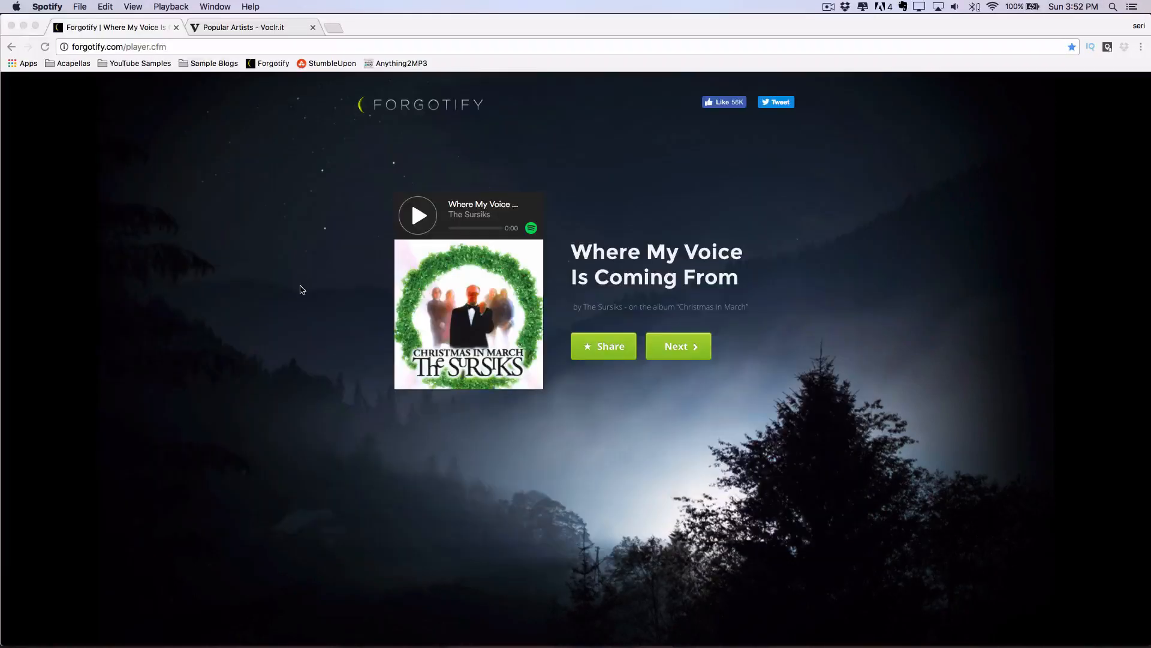
left_click(874, 627)
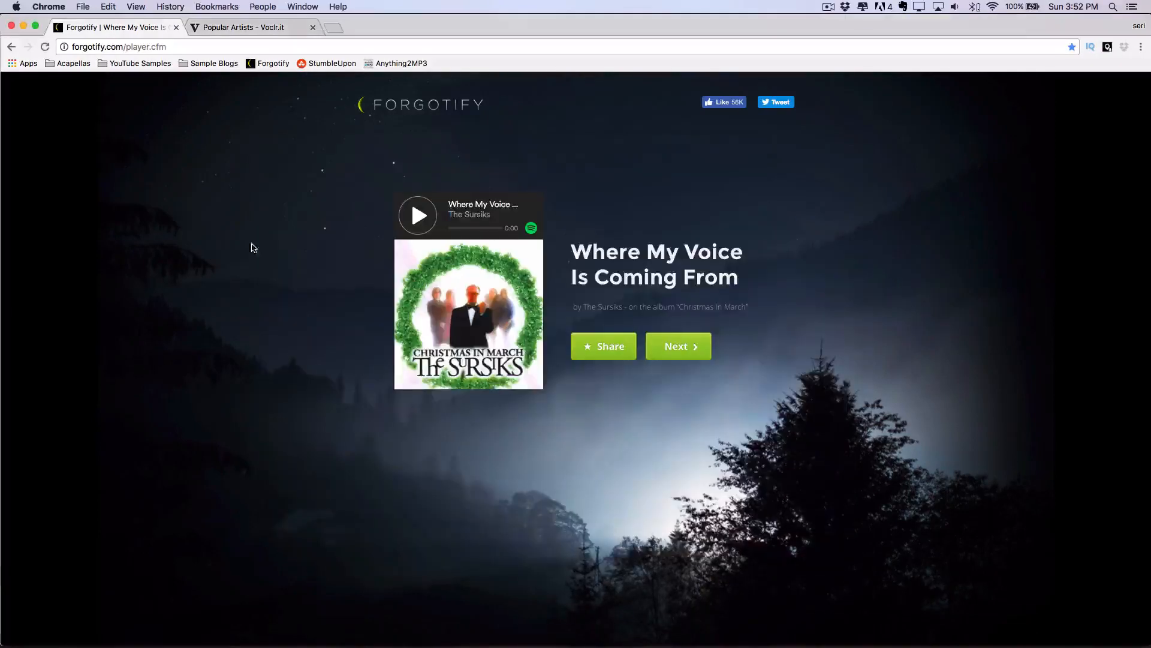
- In a second tab, stumble StumbleUpon to a Soul/R&B page picked from All Interests
left_click(242, 27)
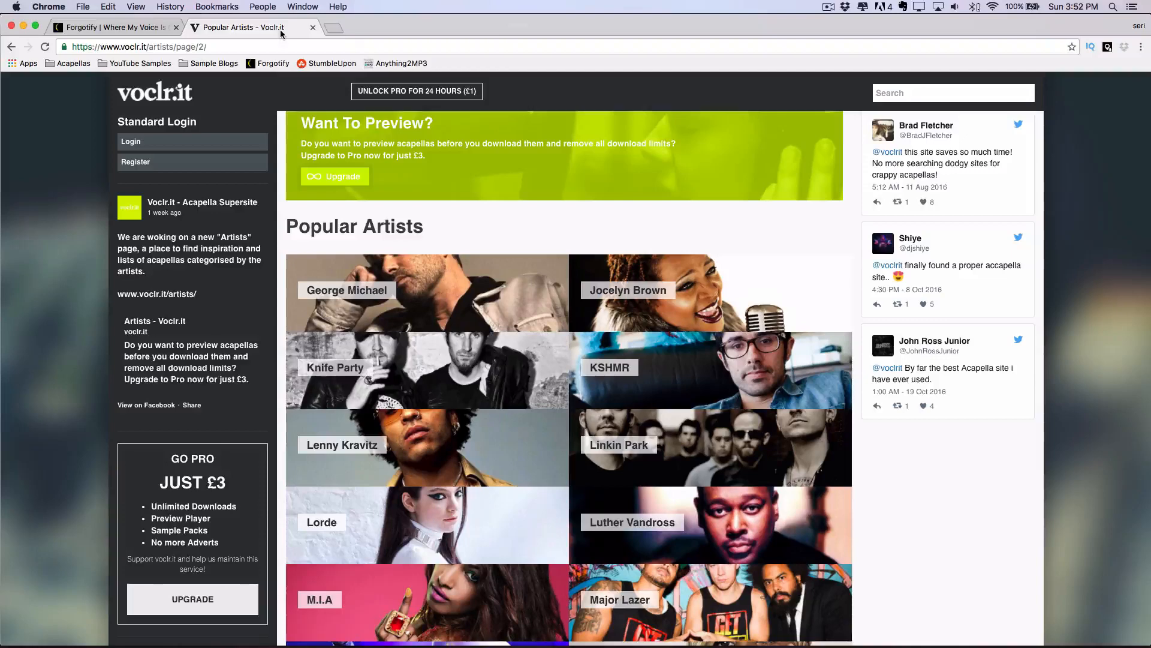
mouse_move(332, 39)
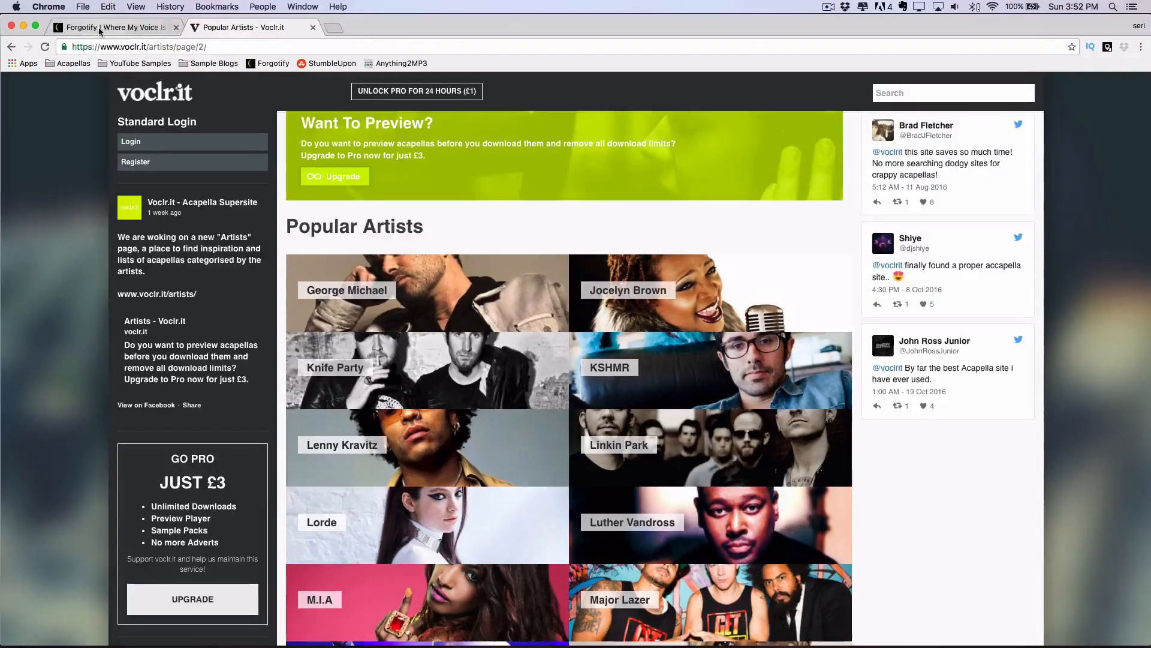
left_click(110, 28)
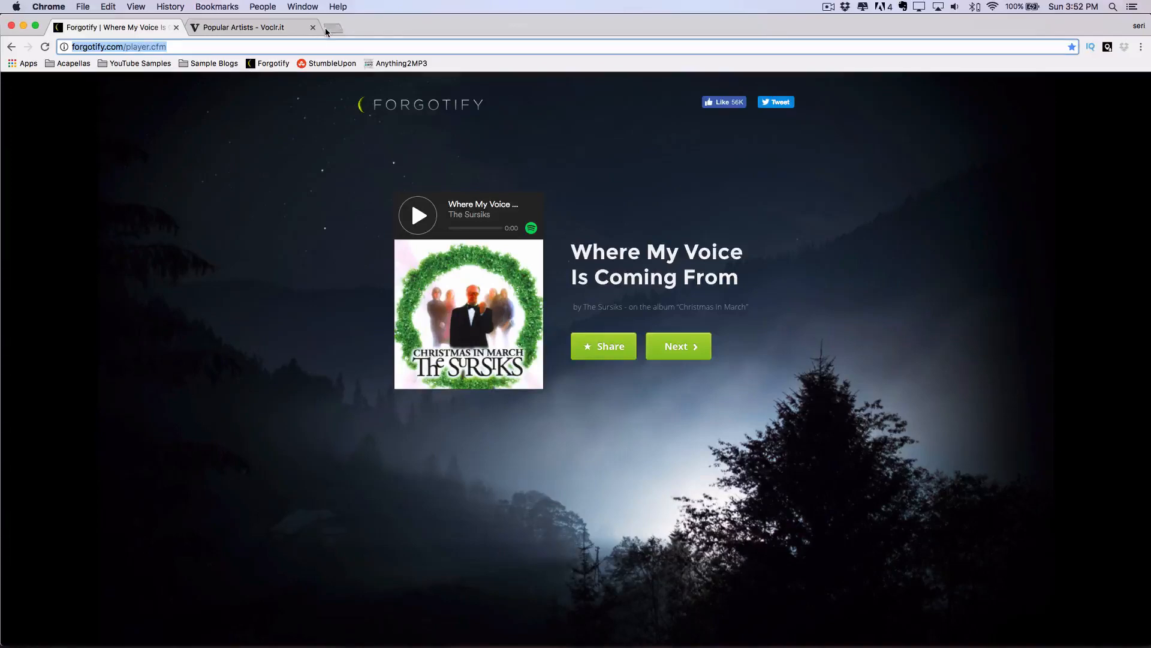
left_click(253, 27)
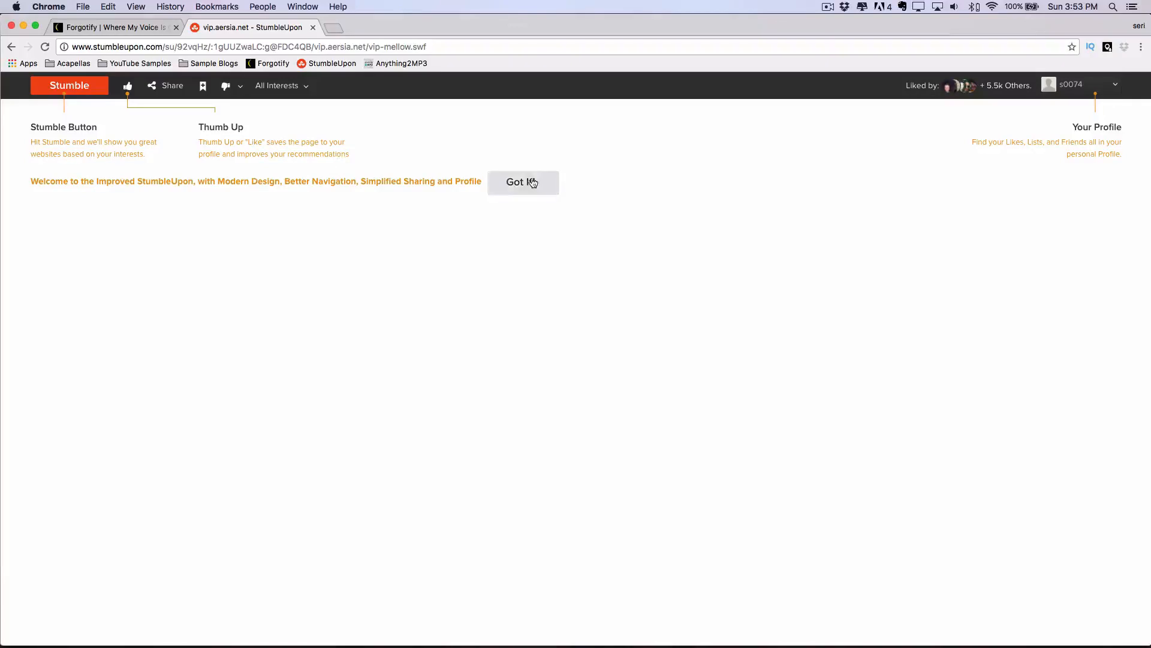
mouse_move(283, 202)
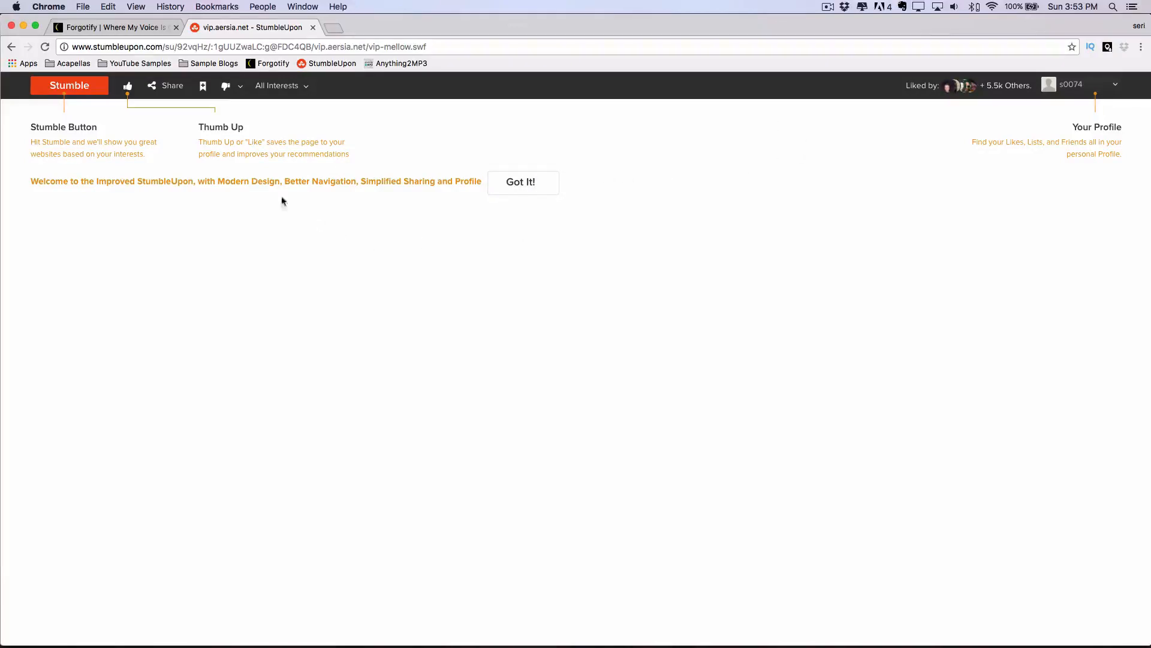
left_click(281, 86)
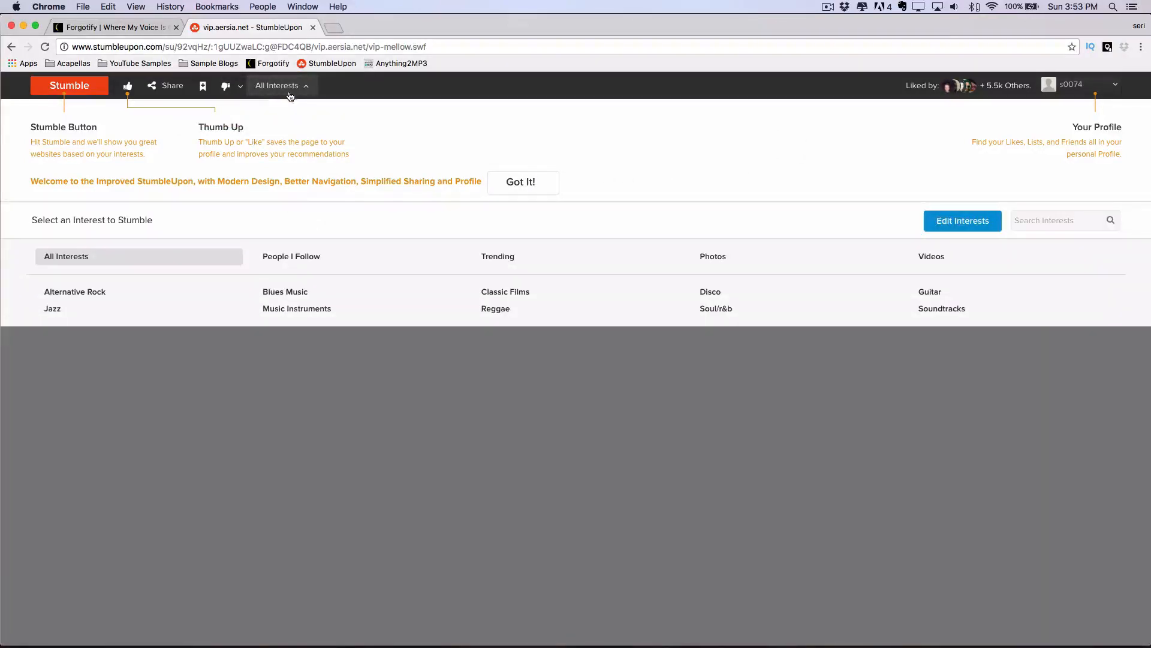
mouse_move(432, 314)
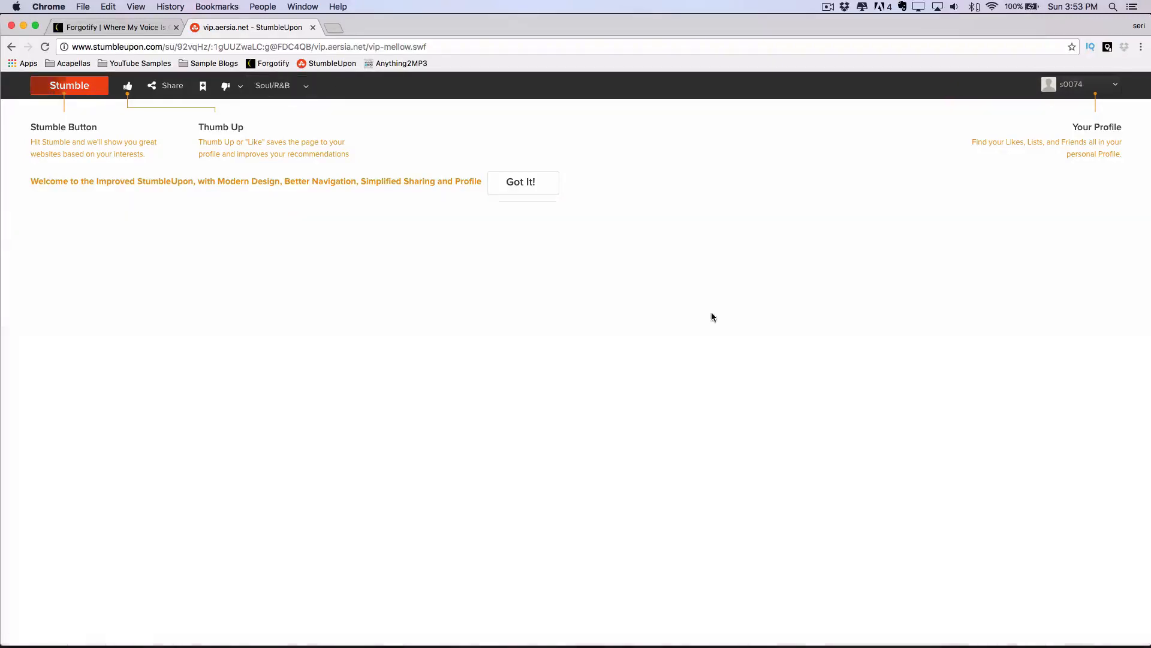
left_click(68, 85)
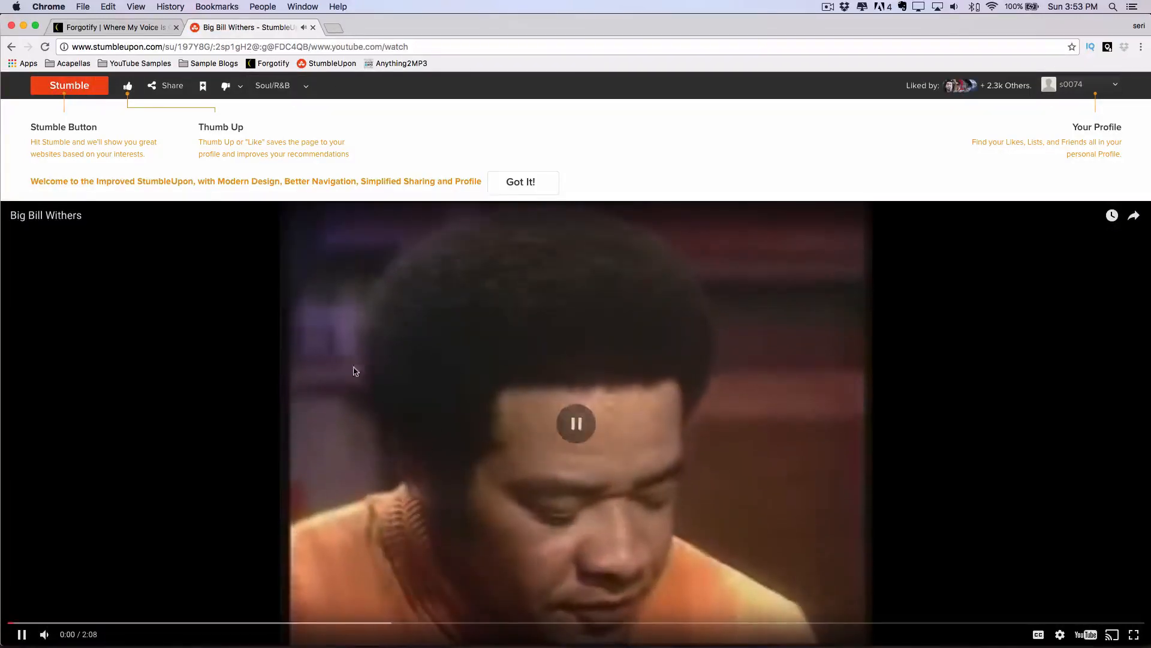
- Play the Big Bill Withers video, seek to about 0:15, pause it and copy its link
left_click(577, 423)
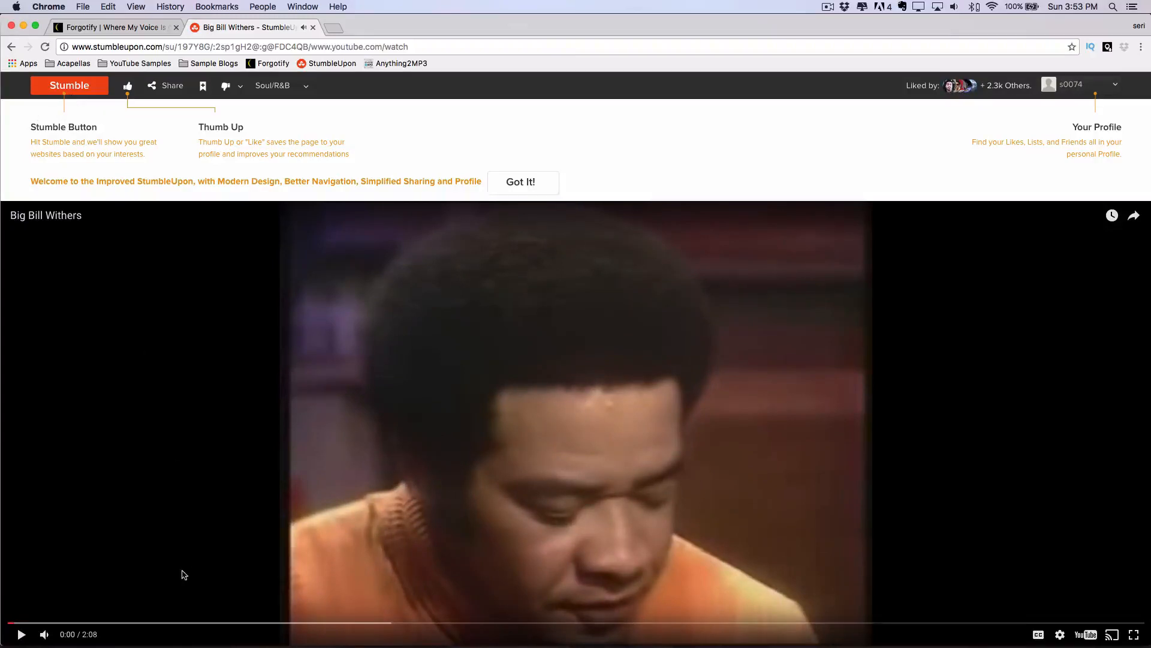
mouse_move(145, 624)
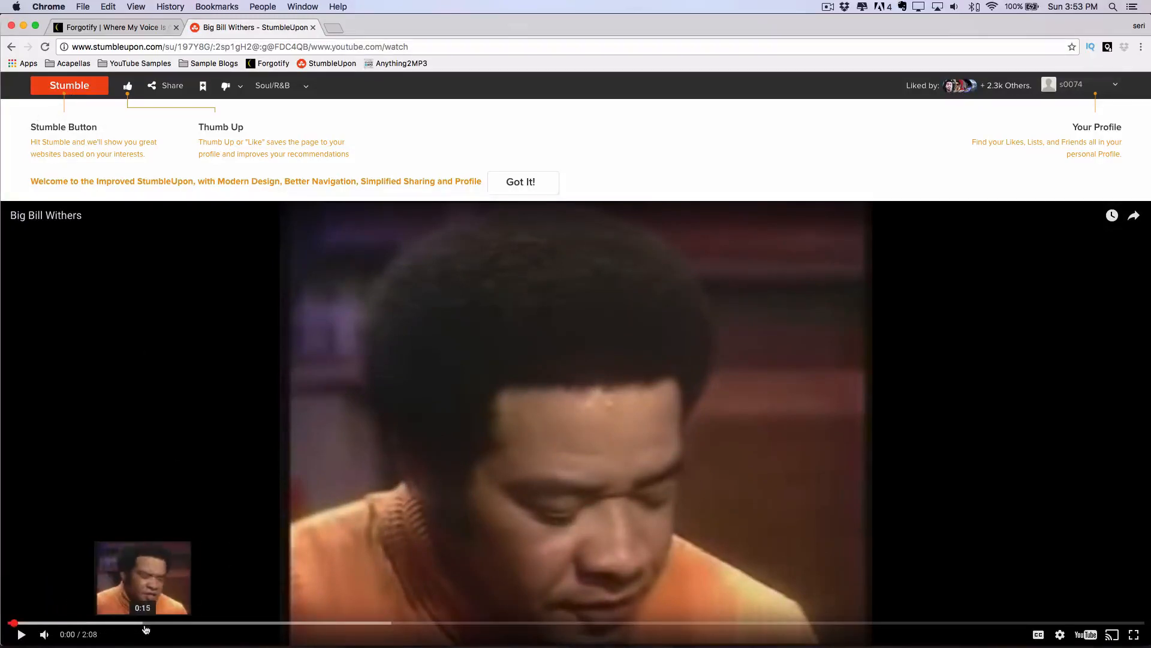
left_click(21, 633)
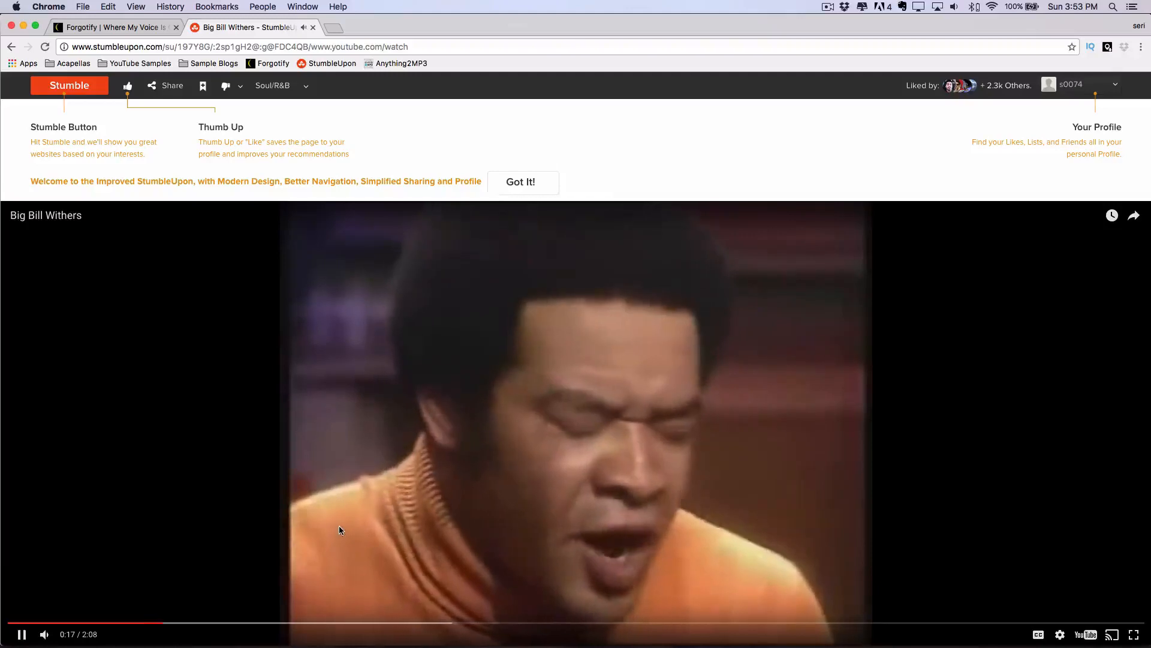
left_click(21, 633)
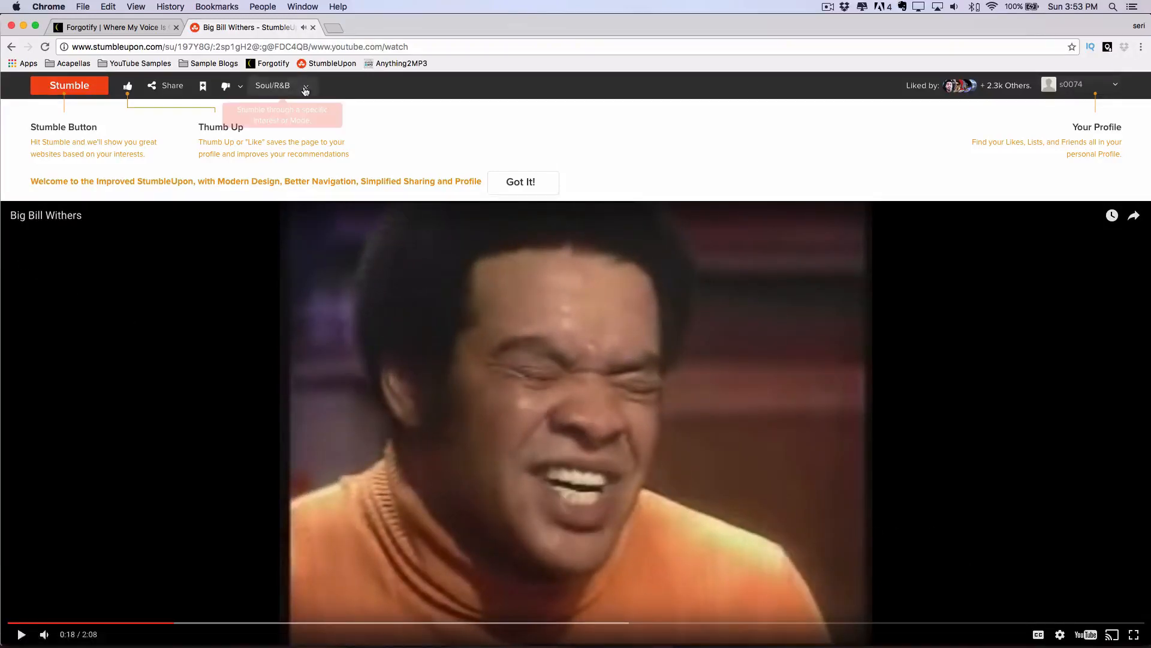
right_click(46, 214)
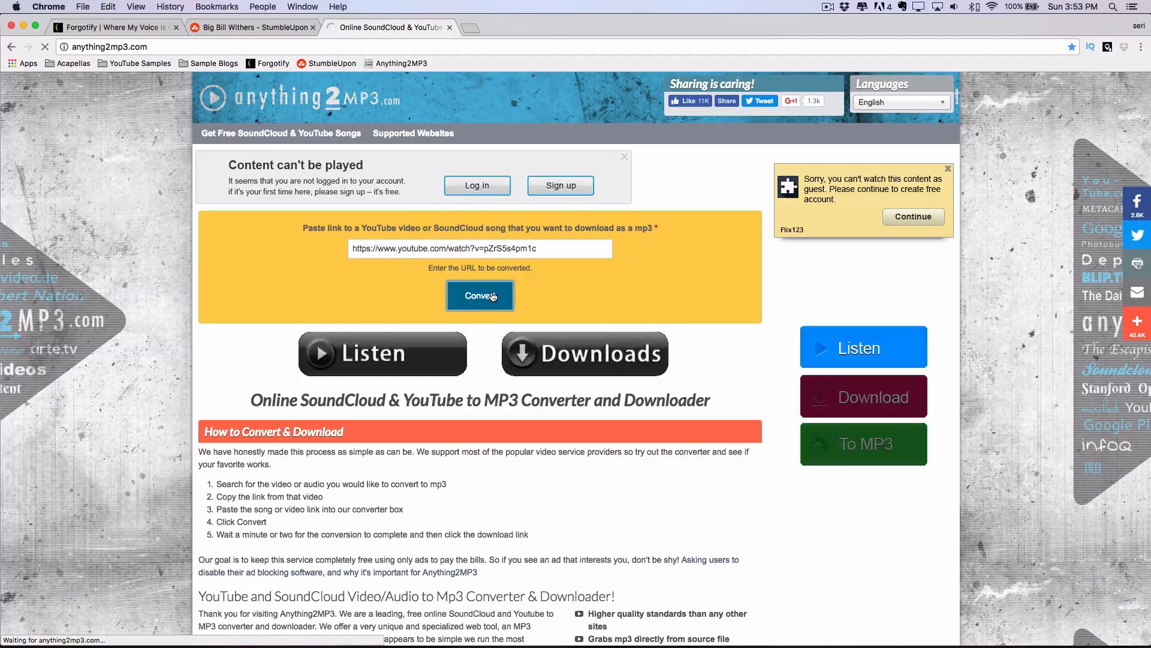
- Convert the pasted YouTube link to mp3 in Anything2MP3, reaching 15% download
left_click(480, 295)
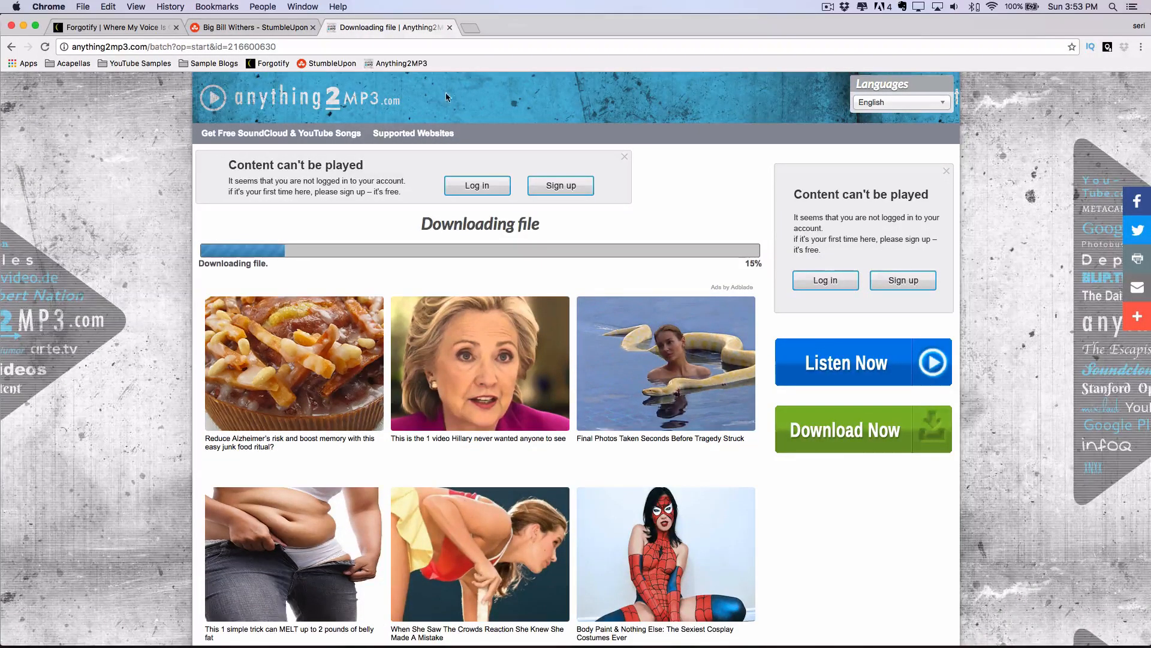
mouse_move(383, 368)
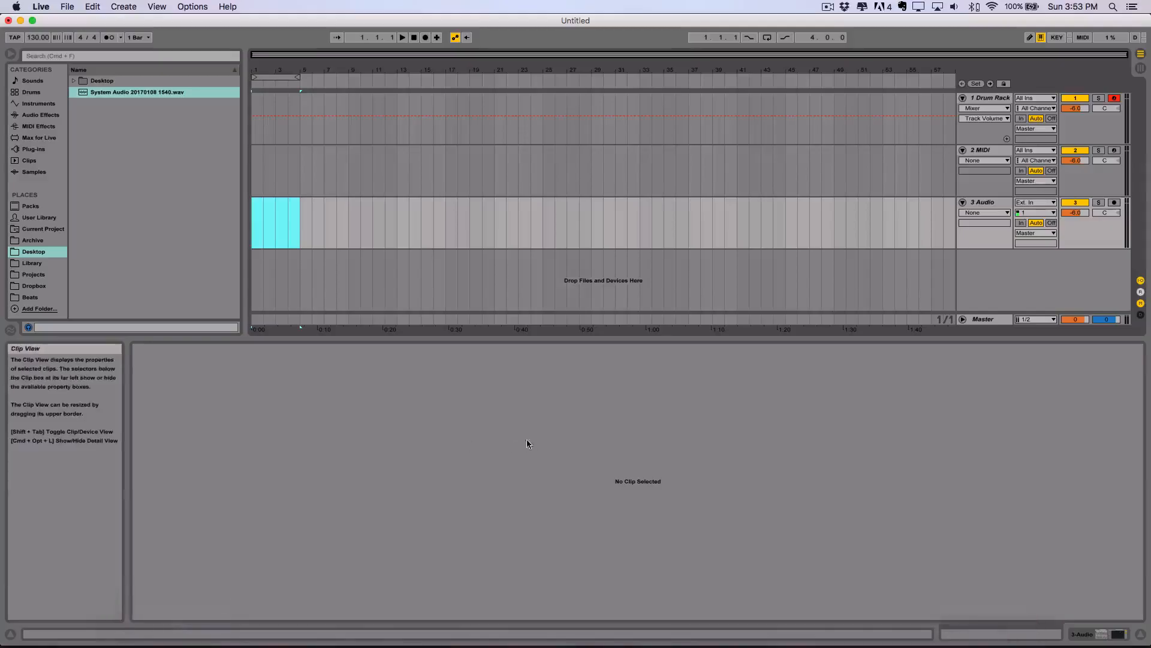
- Place the System Audio .wav from Desktop onto the 3 Audio track as a 16-bar clip
left_click(663, 220)
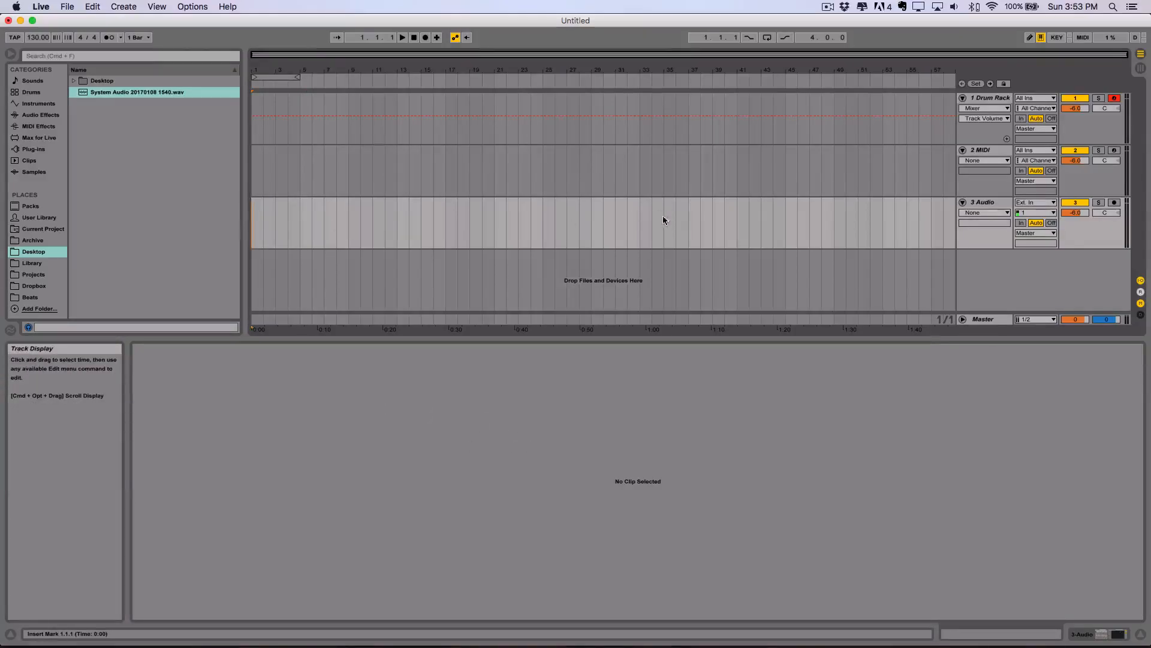
mouse_move(430, 153)
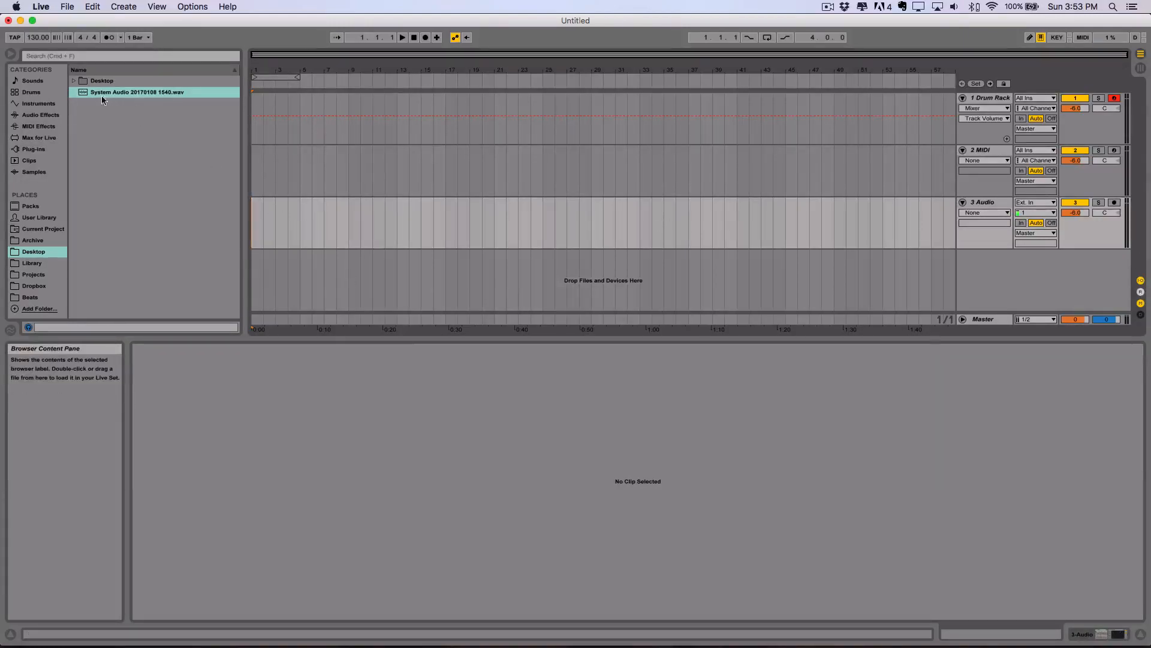
left_click(136, 93)
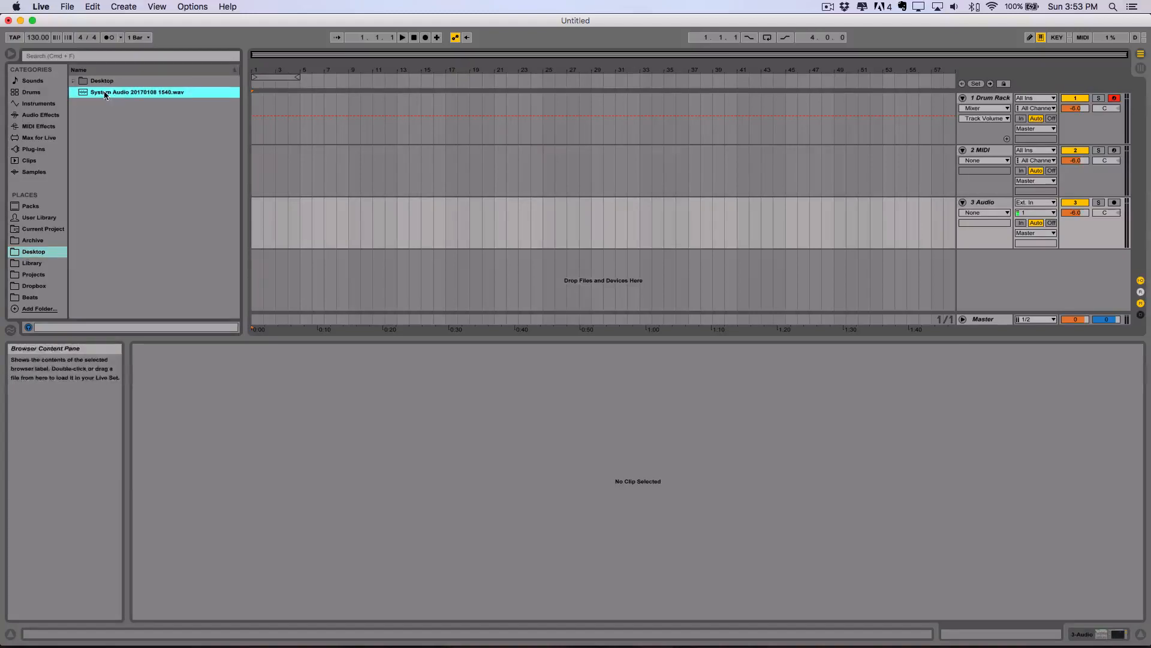
left_click_drag(137, 93, 347, 225)
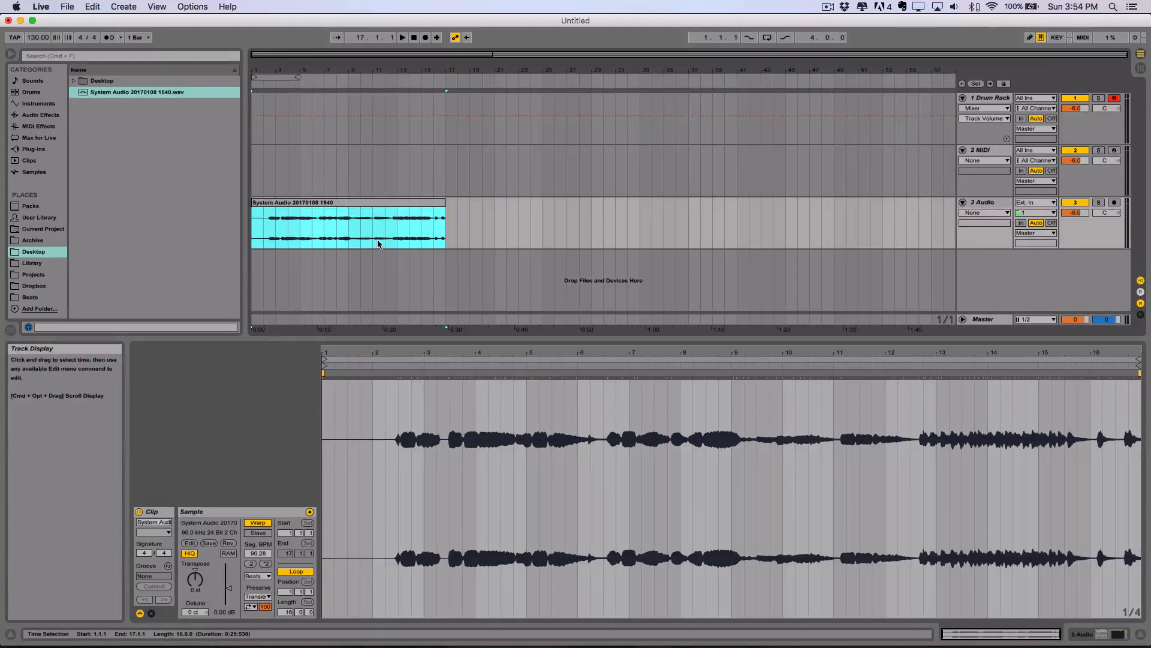
left_click(336, 182)
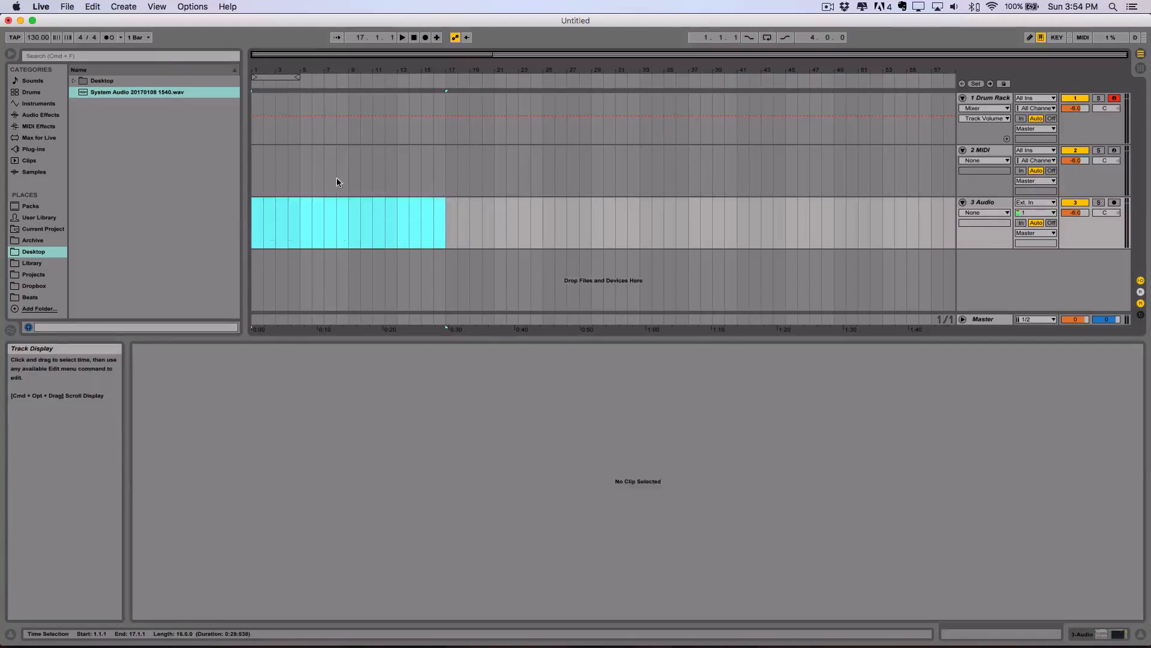
mouse_move(876, 626)
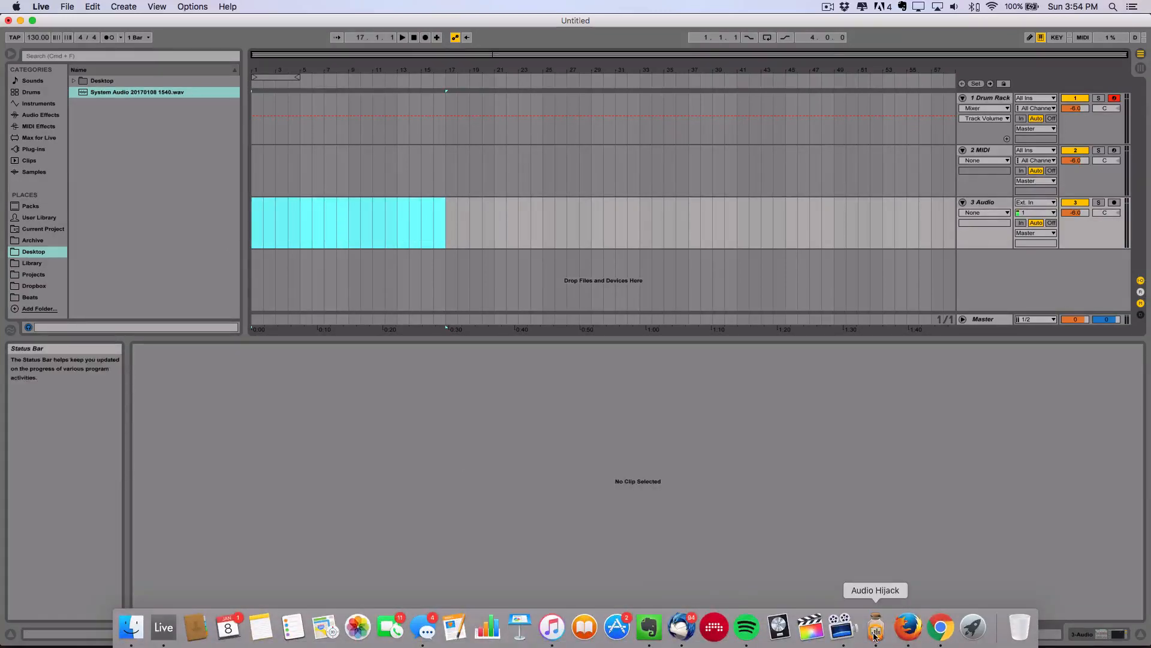
mouse_move(909, 628)
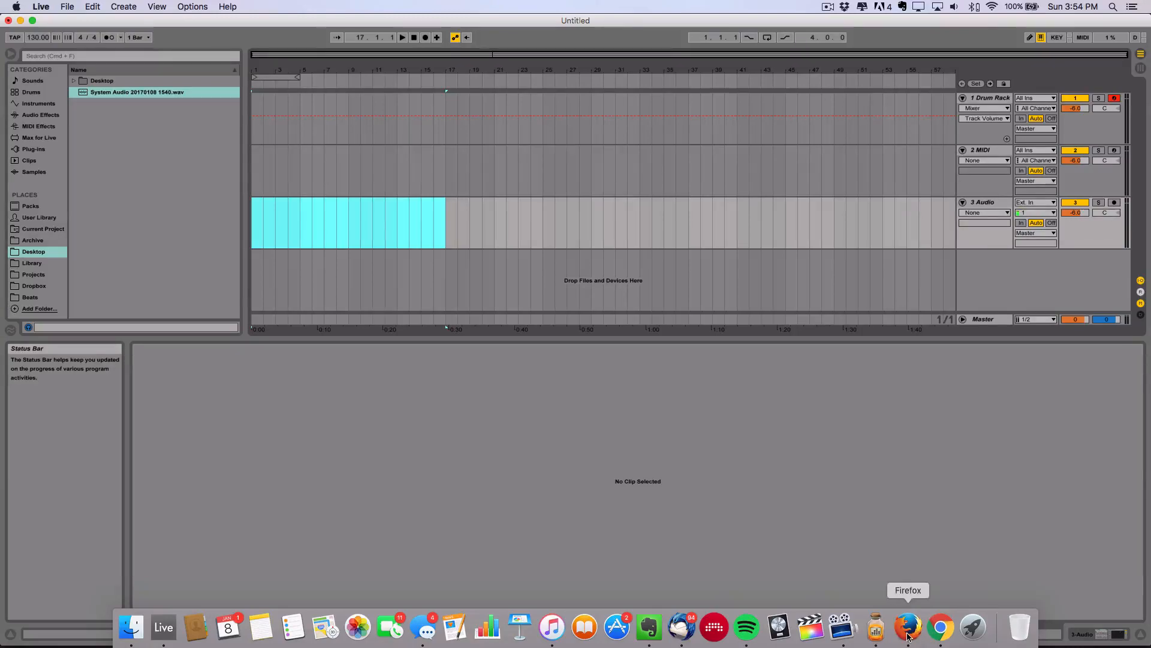
- Back in Forgotify, skip to the next forgotten song and bring up the Audio Hijack recorder
left_click(941, 628)
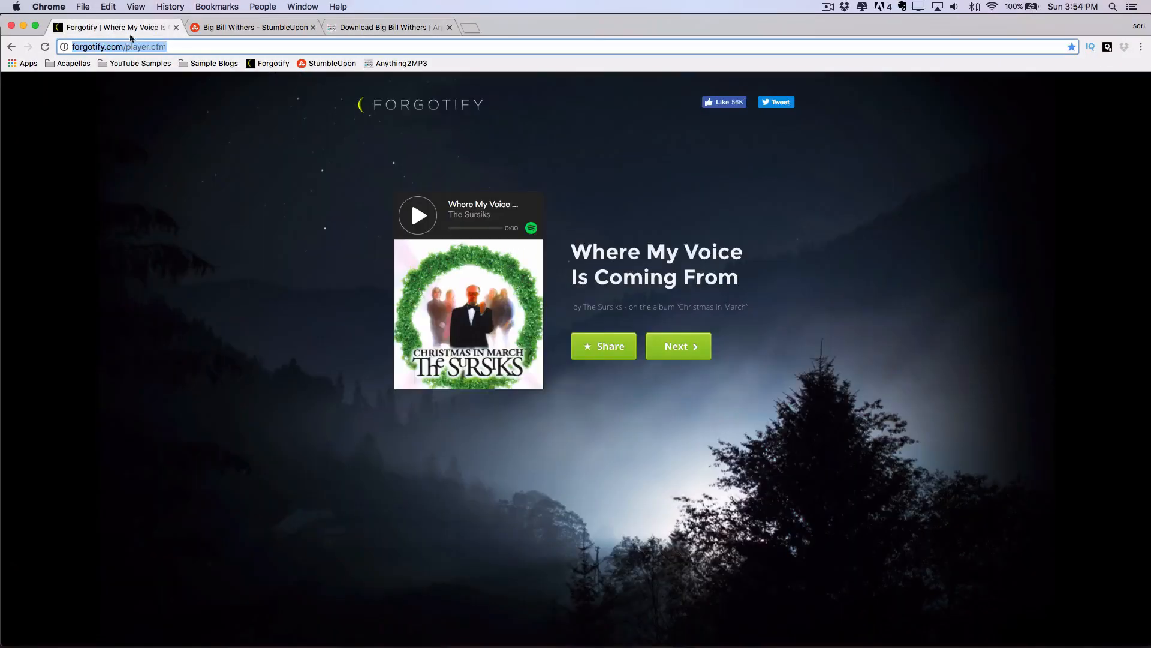
mouse_move(419, 215)
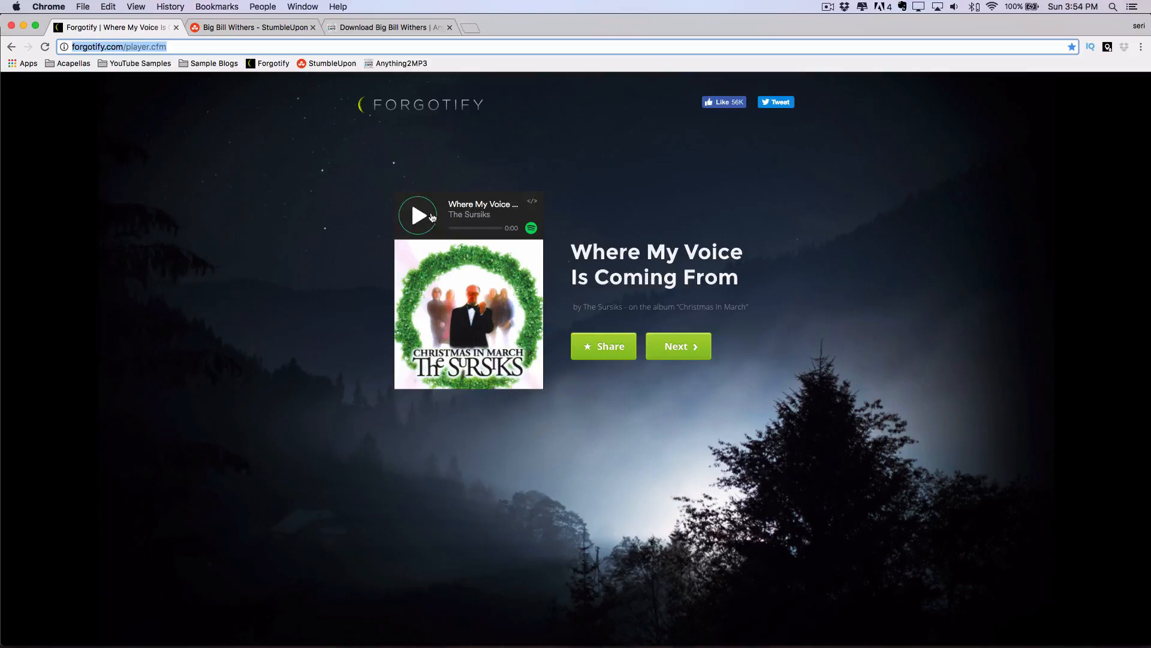
mouse_move(668, 345)
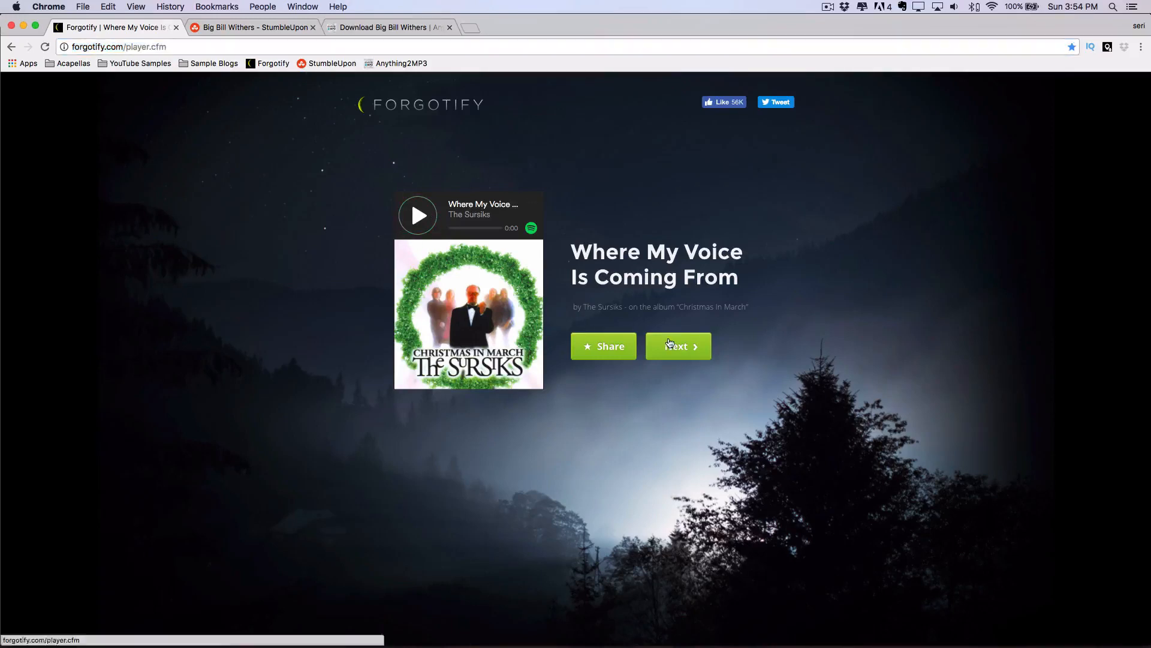
left_click(676, 345)
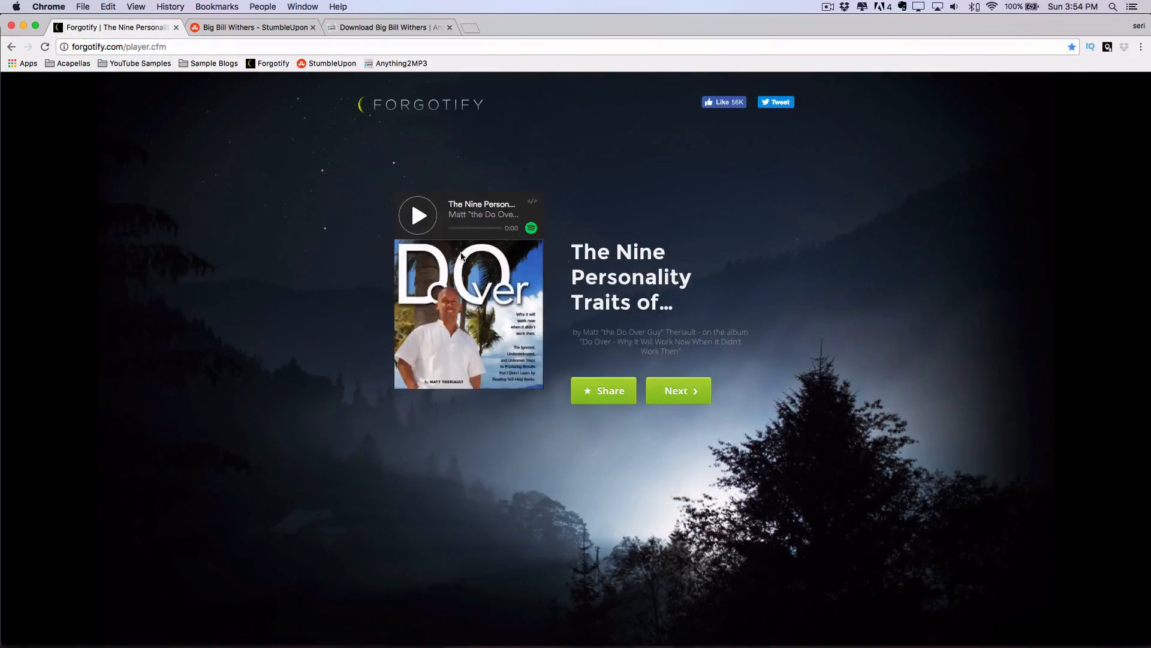
left_click(677, 390)
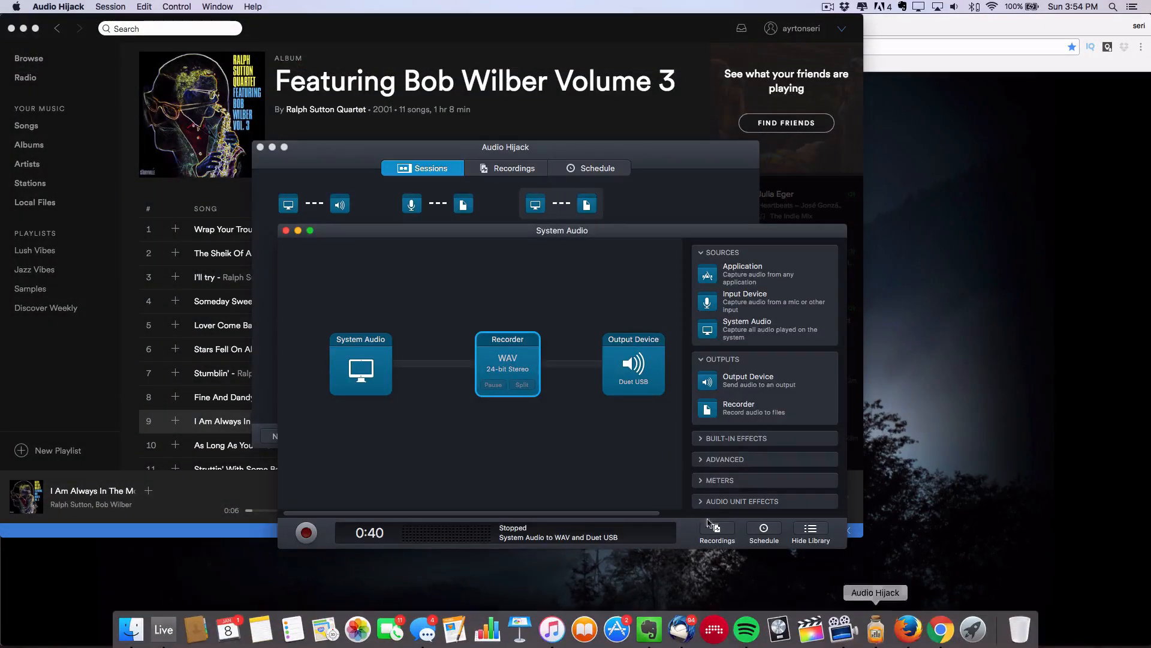
mouse_move(348, 474)
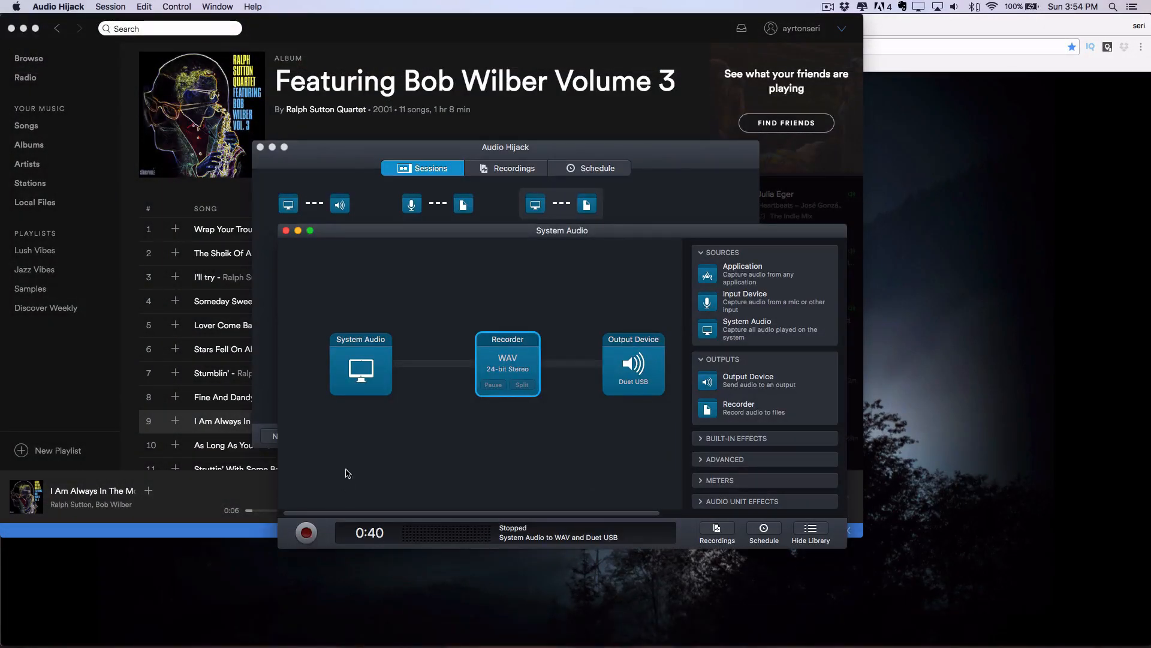
- Toggle Spotify playback, then show the saved YouTube sample channel bookmarks in Chrome
left_click(306, 533)
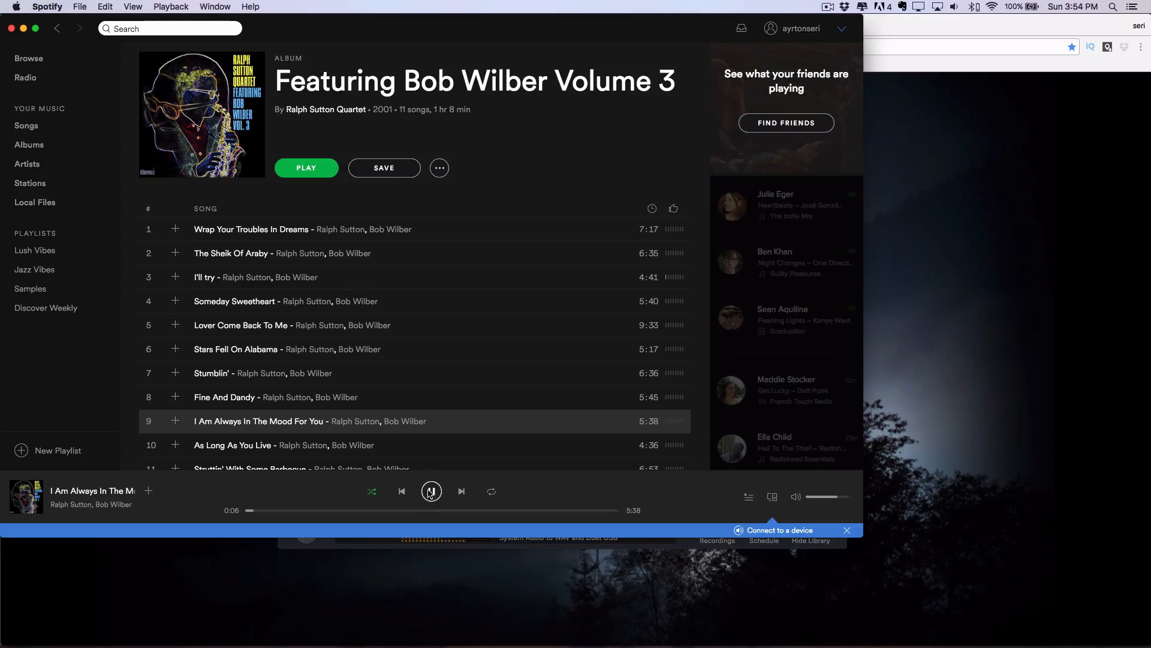
left_click(431, 492)
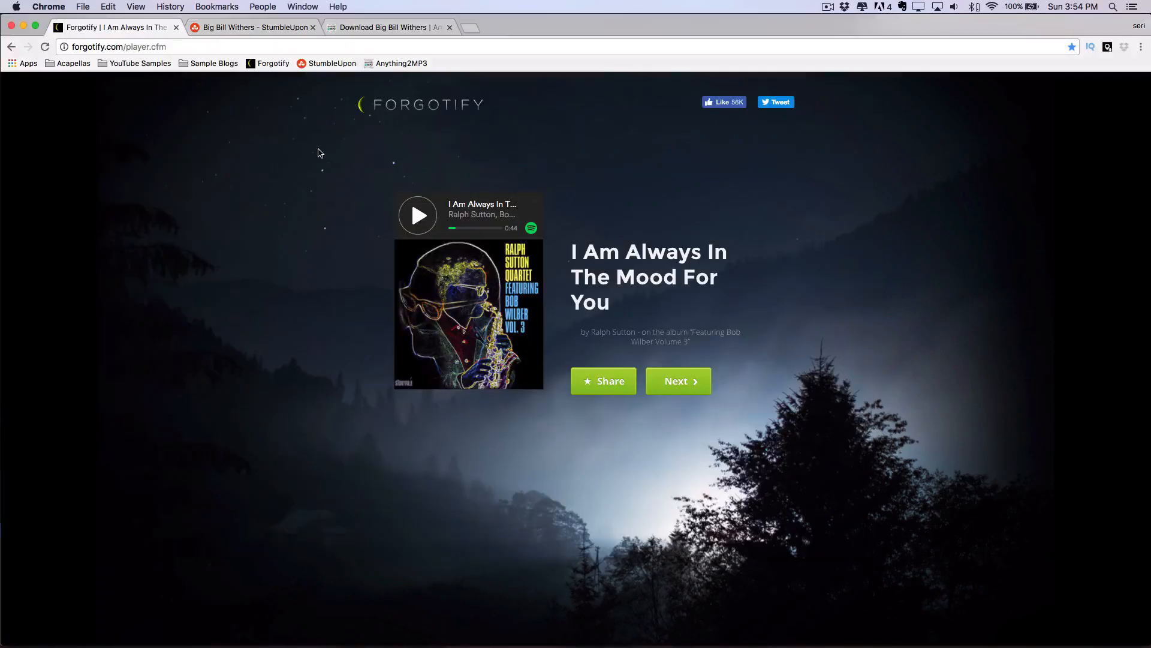
mouse_move(177, 71)
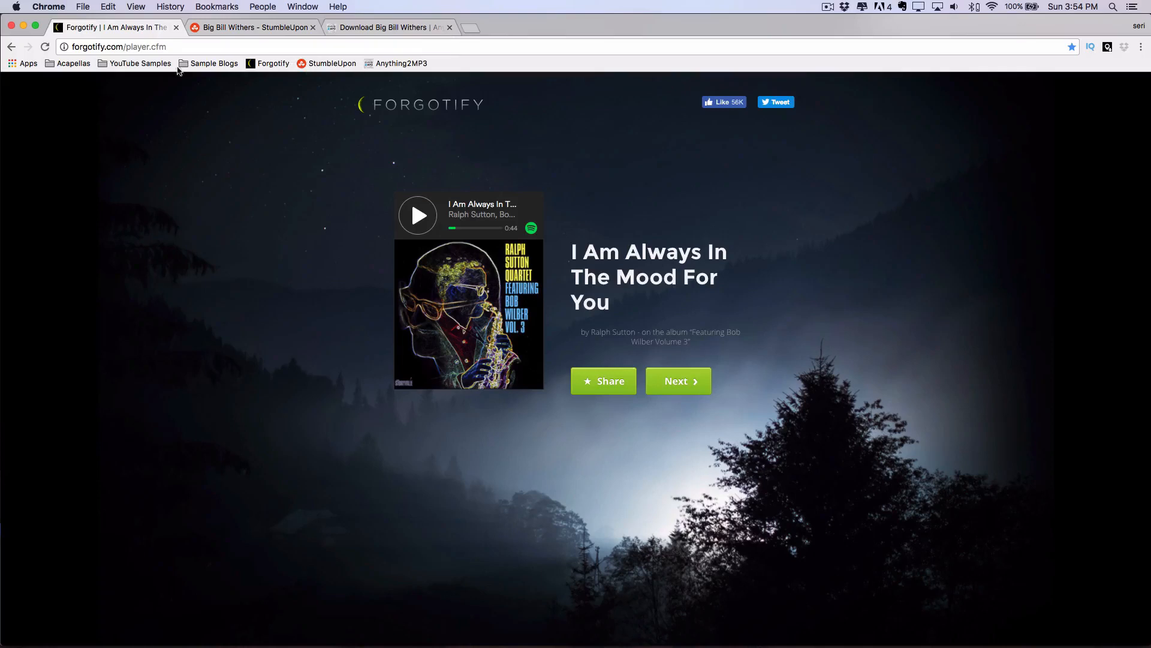
left_click(139, 64)
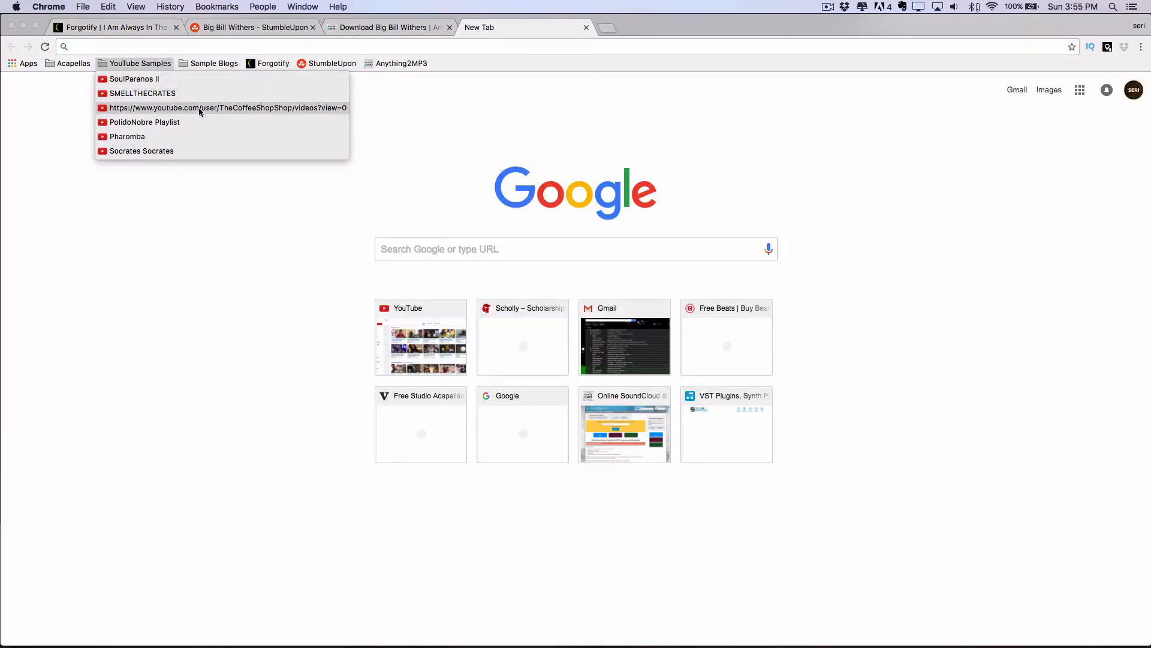
- Visit the PolidoNobre Bossanova playlist from the YouTube Samples folder and reach the Georgie Woods Potato Salad funk 45 video
left_click(145, 122)
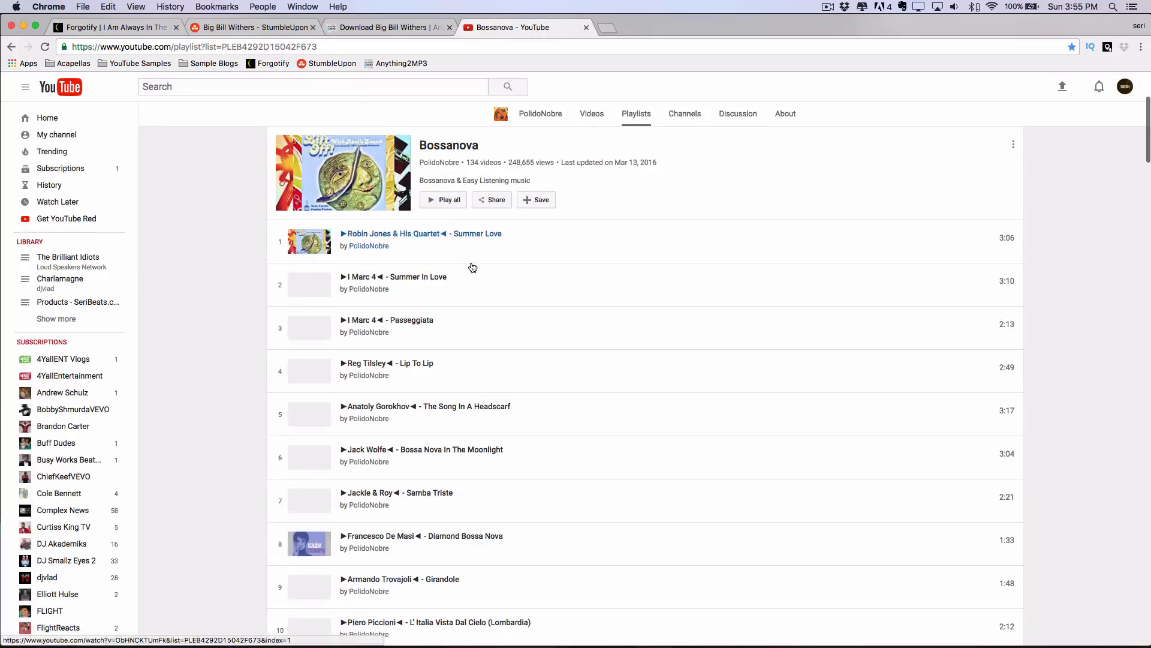
left_click(421, 232)
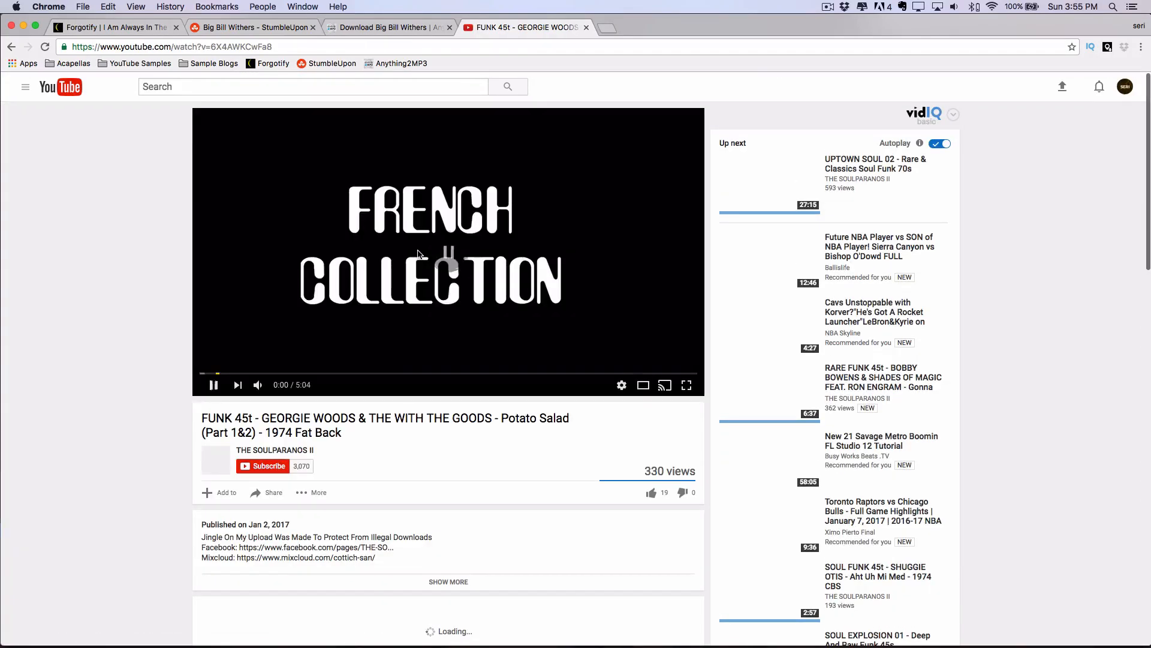
scroll("down", 3)
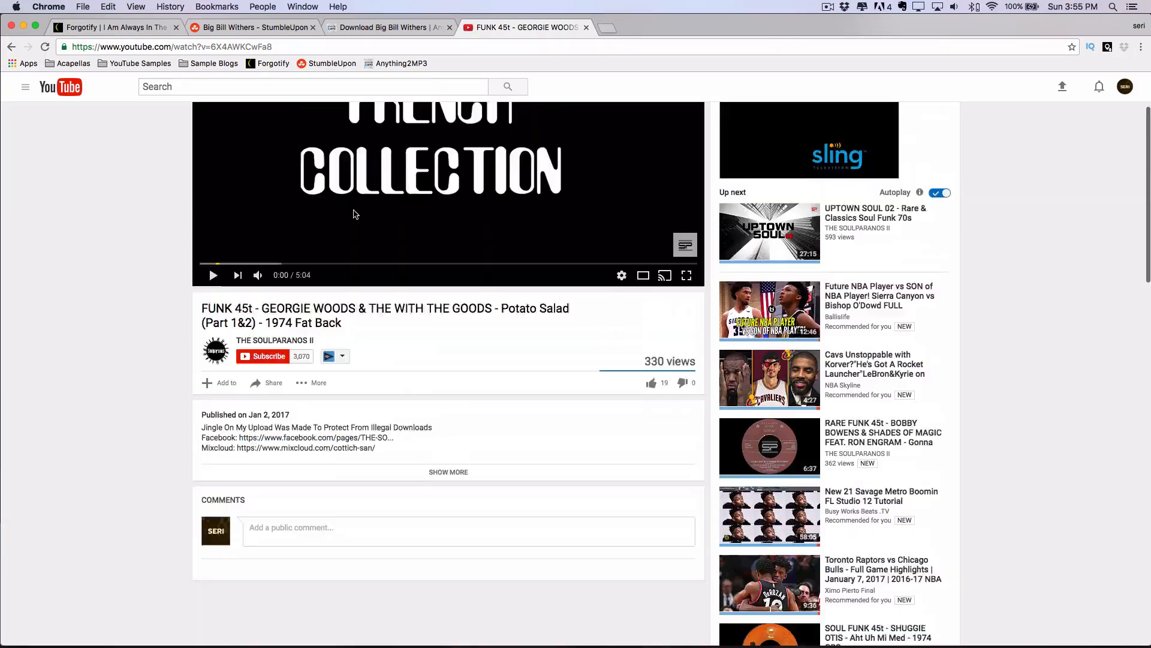
scroll("up", 3)
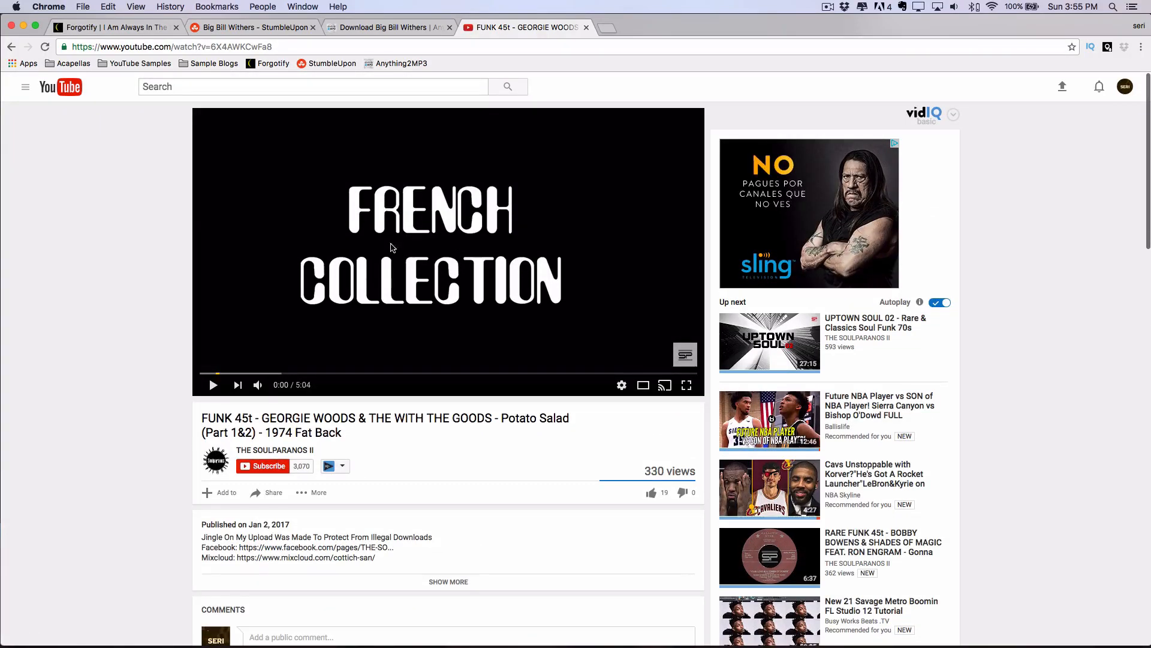
scroll("down", 3)
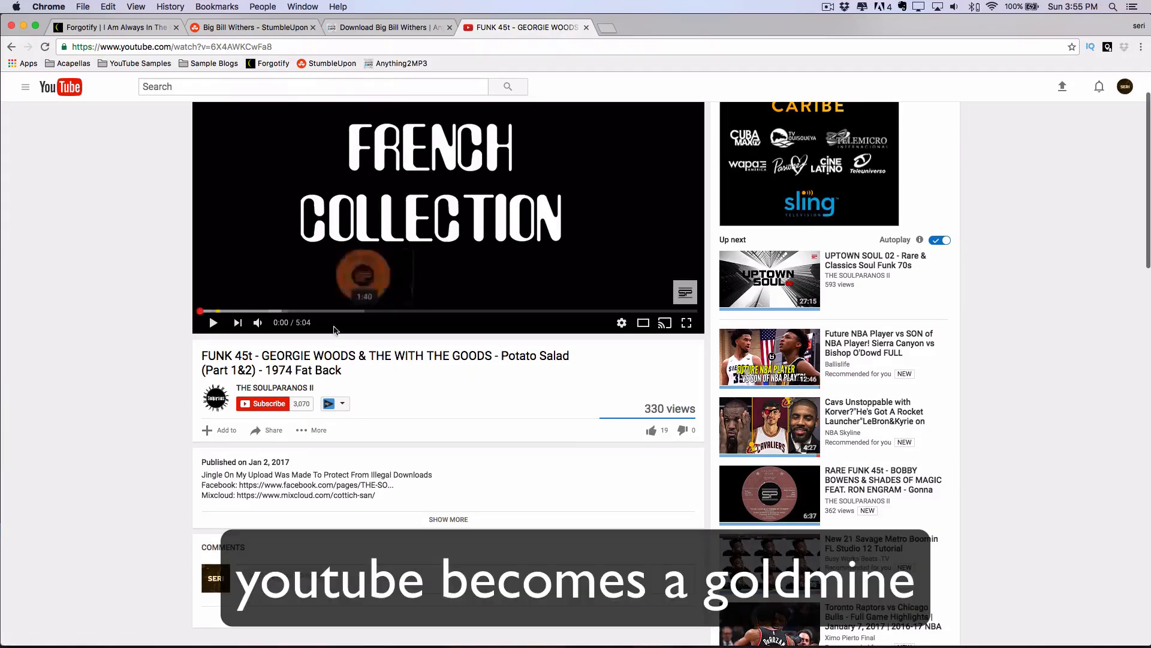
scroll("down", 3)
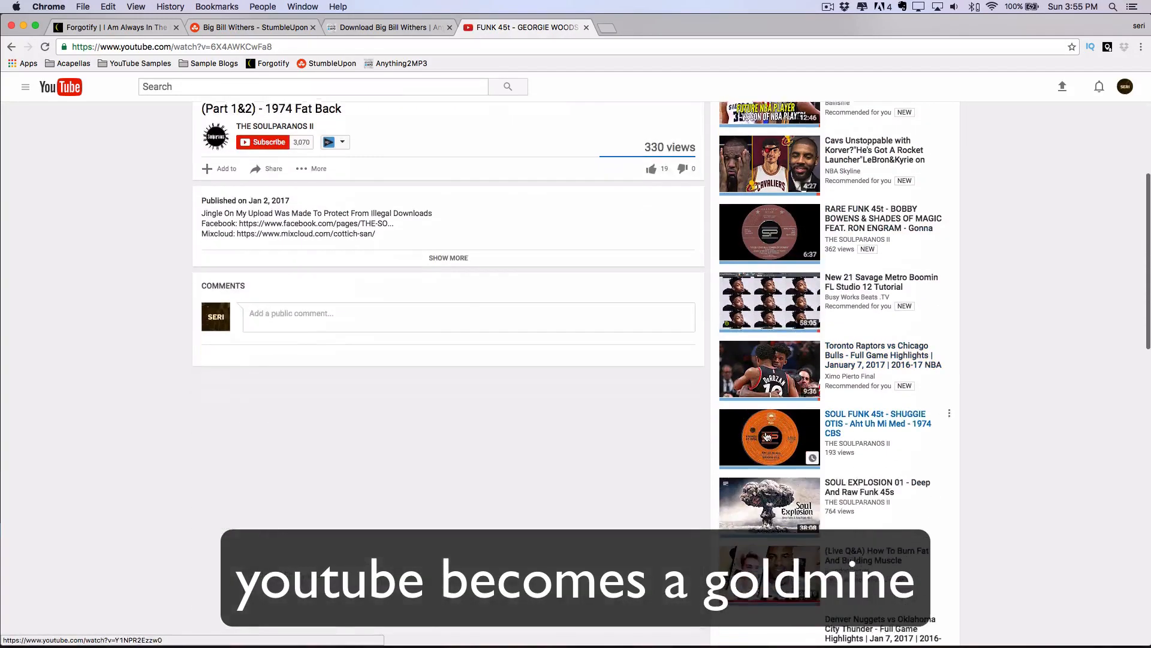
scroll("up", 3)
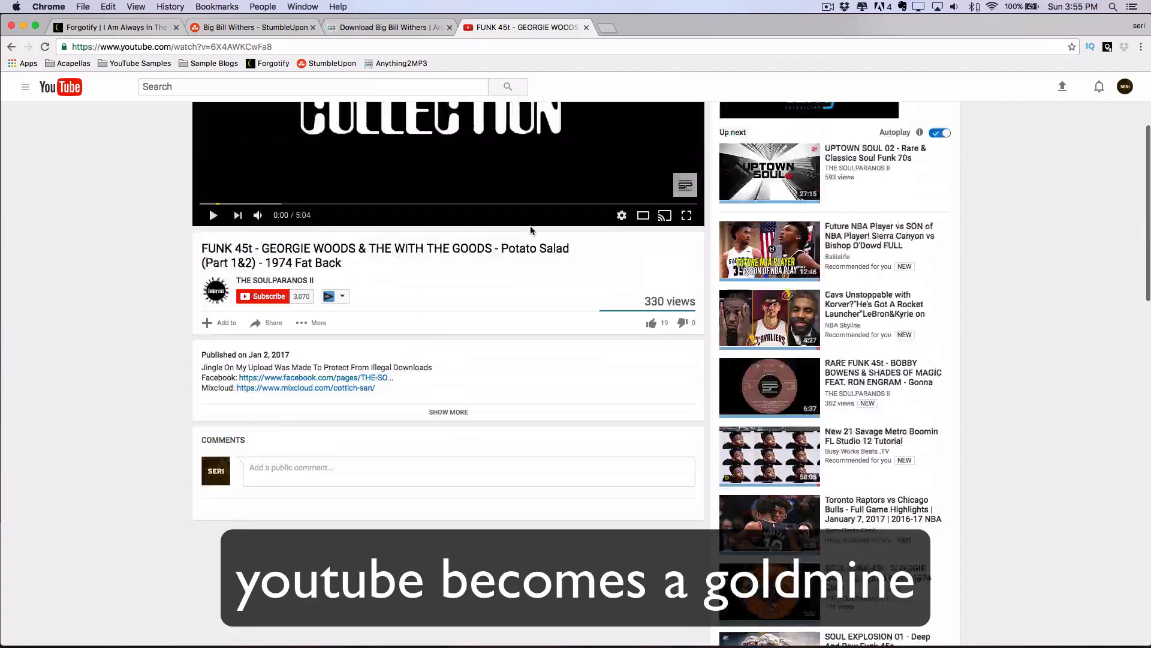
scroll("up", 3)
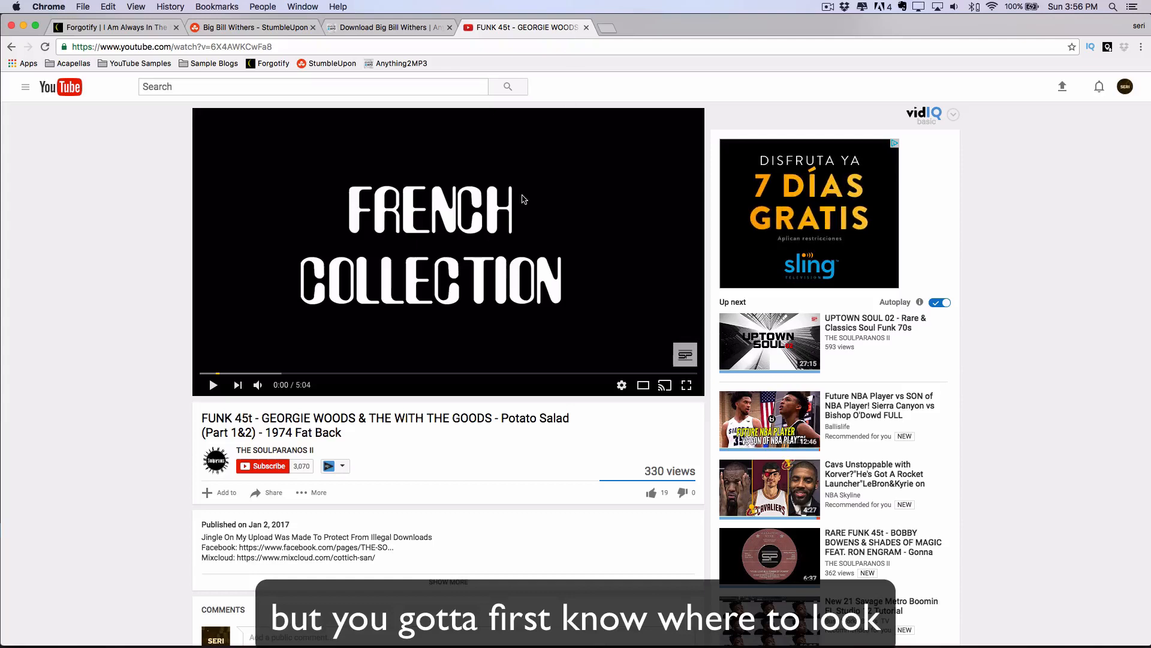
mouse_move(457, 204)
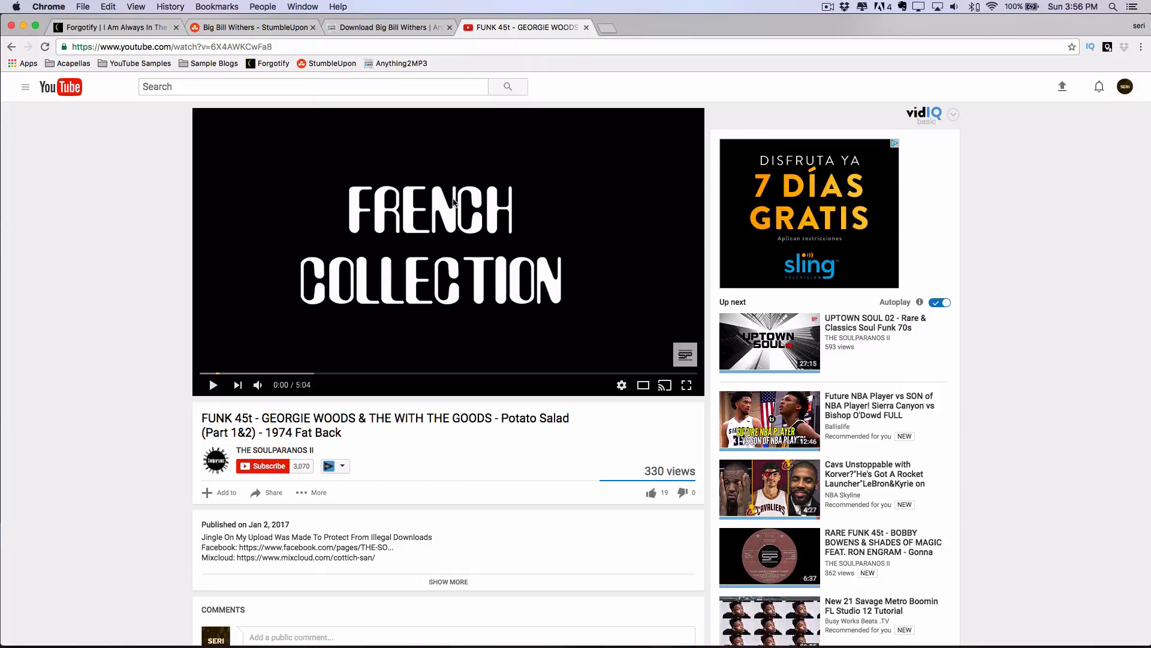
mouse_move(242, 78)
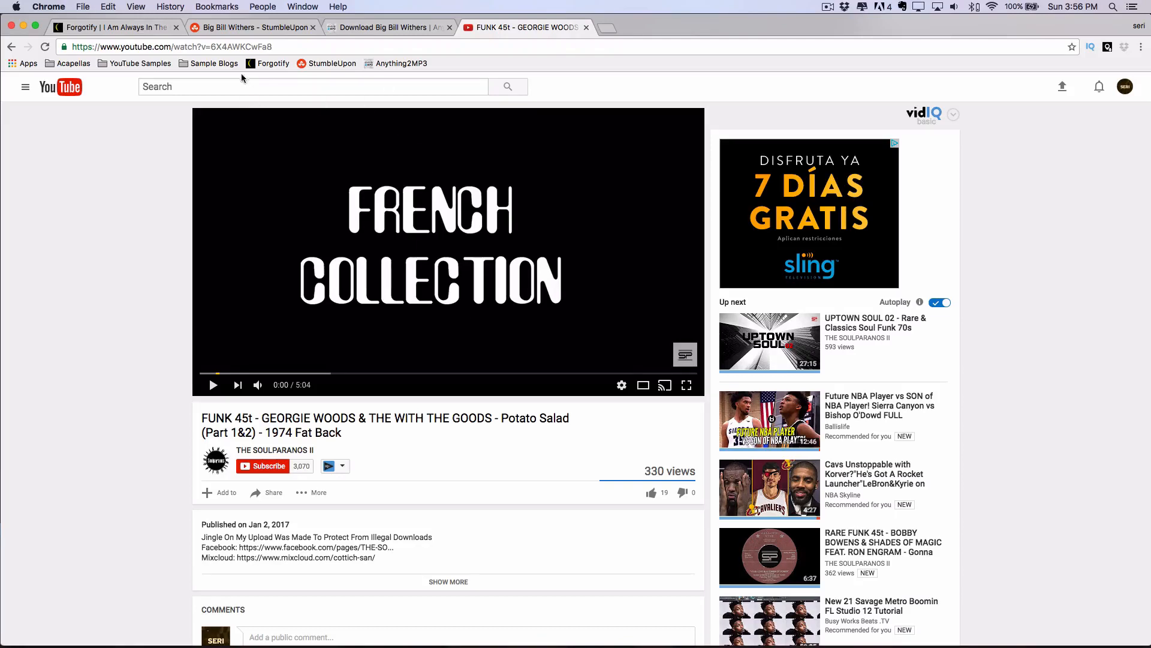
left_click(73, 64)
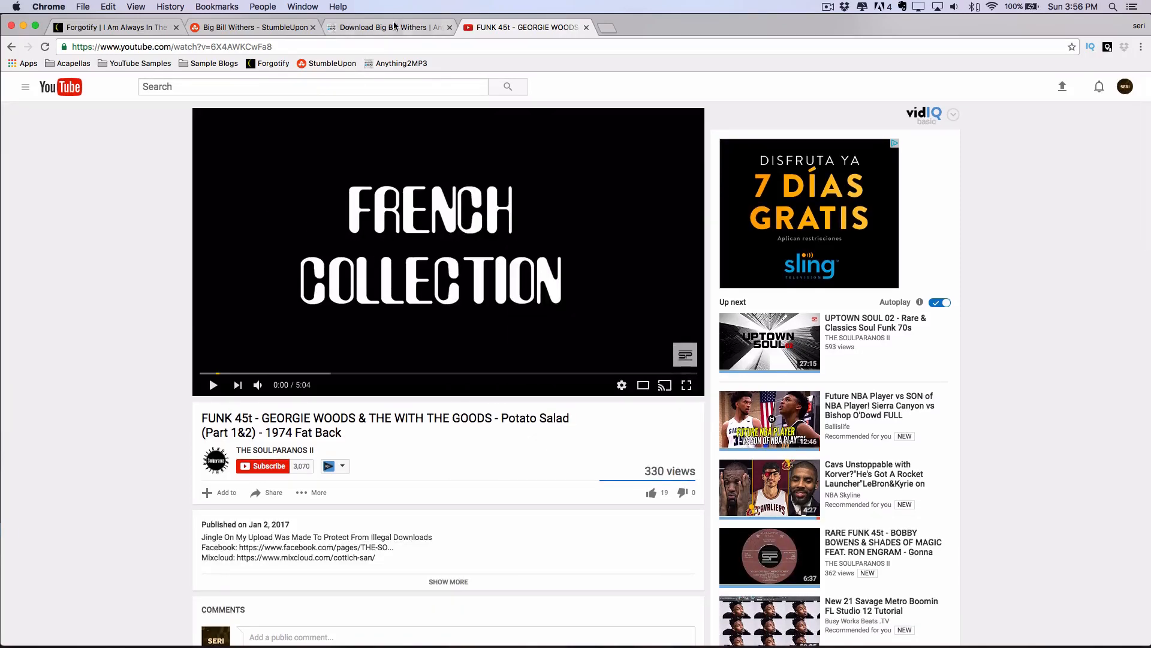
- Review the open tabs, then close the funk 45 YouTube video and Big Bill Withers StumbleUpon tabs
left_click(250, 28)
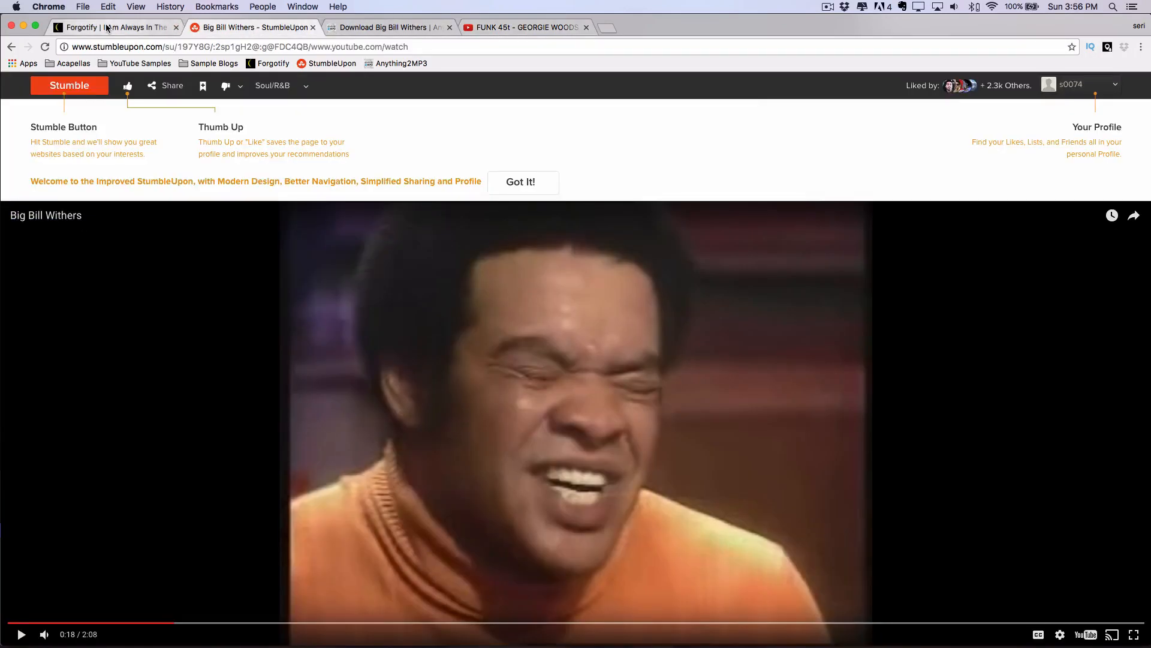
left_click(110, 28)
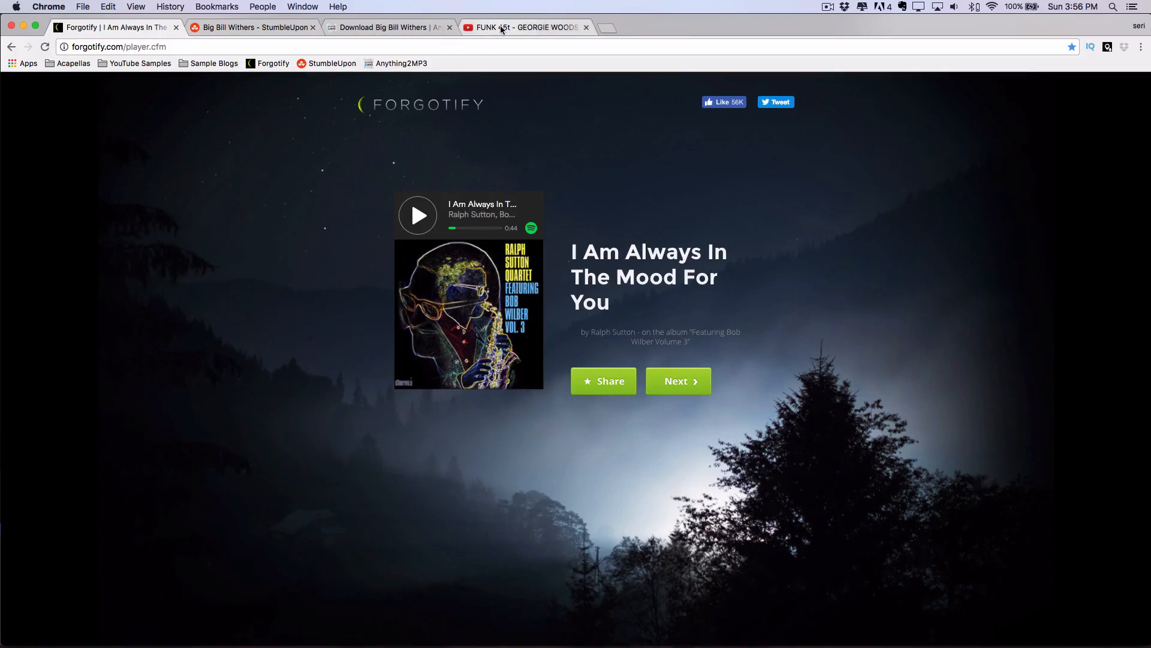
left_click(525, 28)
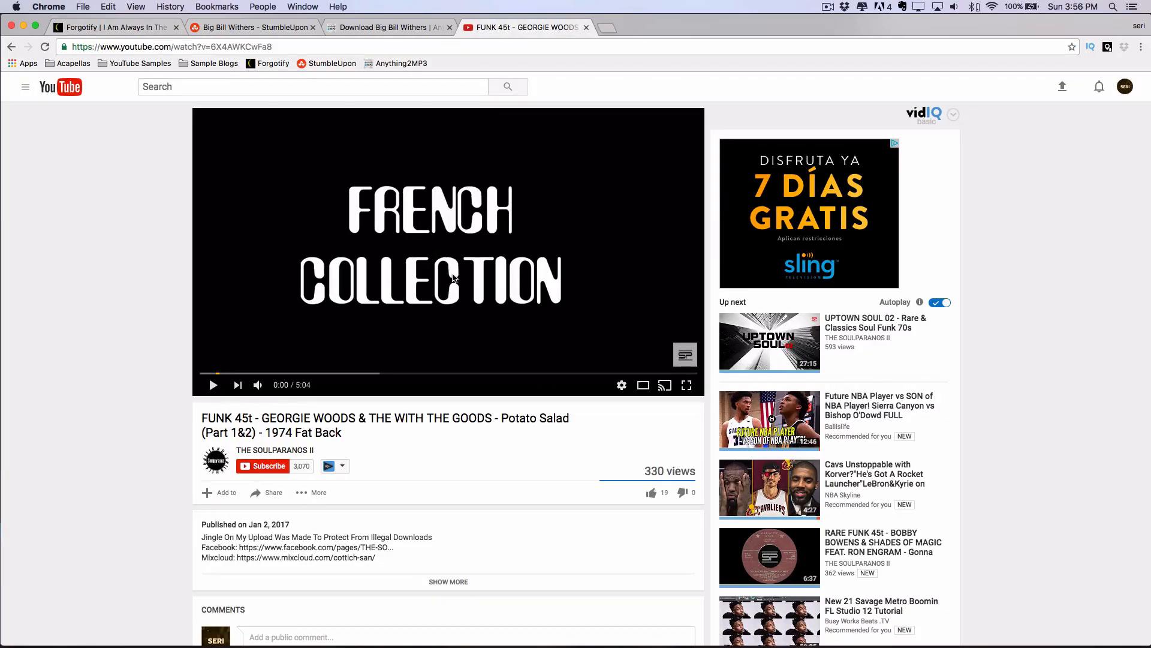
mouse_move(506, 244)
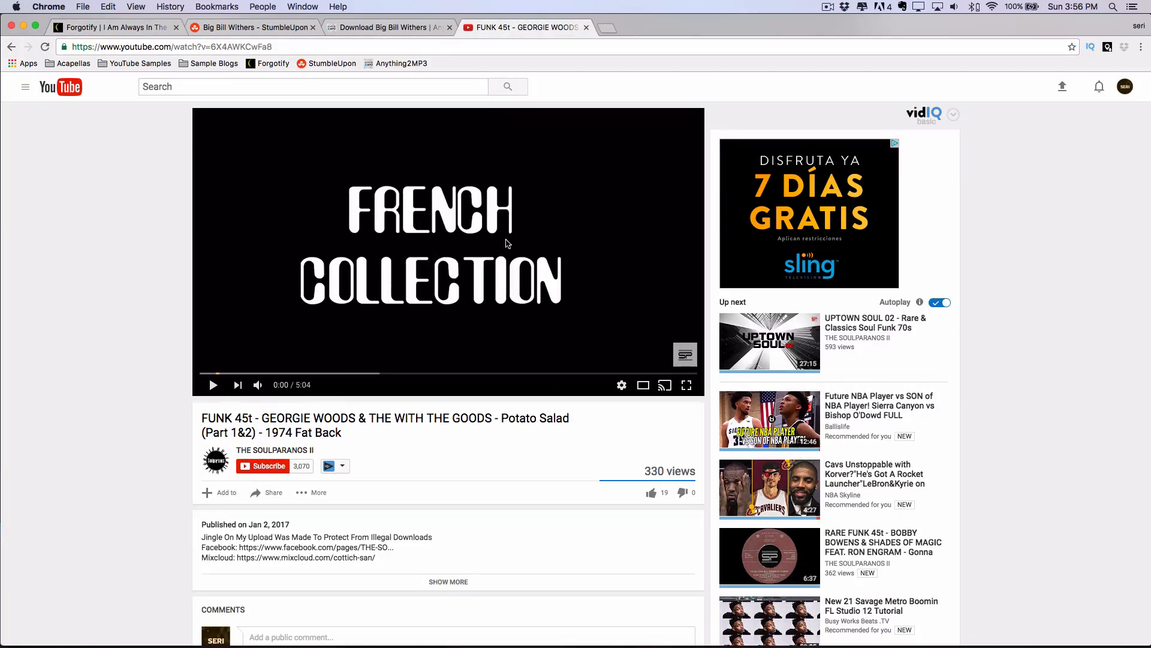
mouse_move(450, 251)
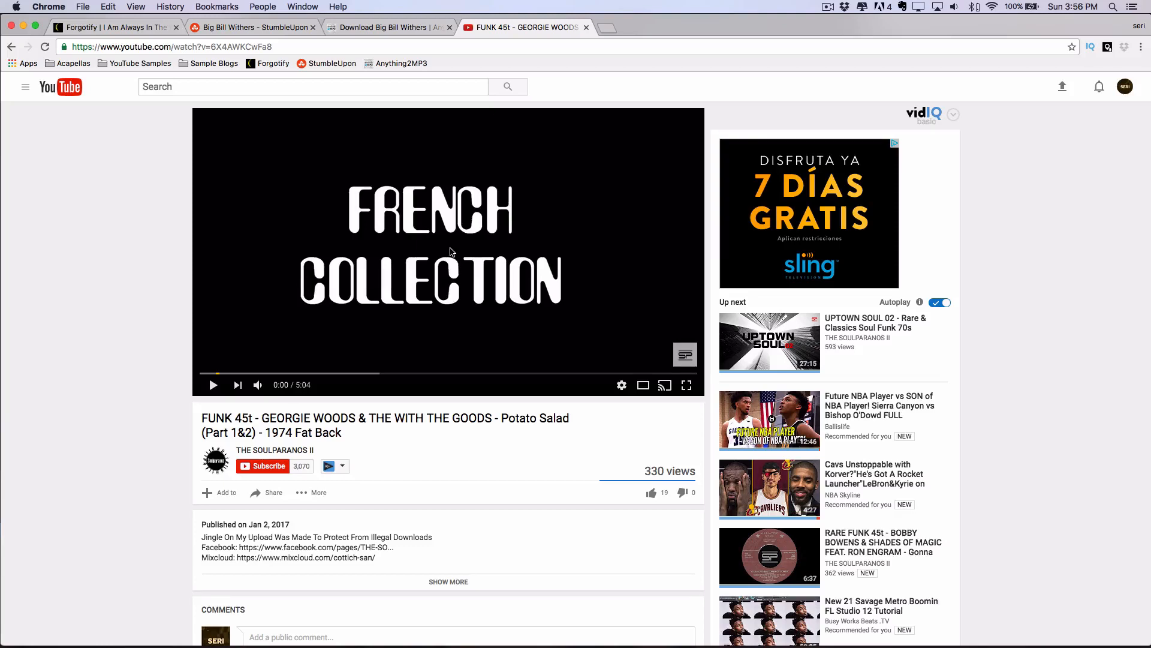
mouse_move(421, 204)
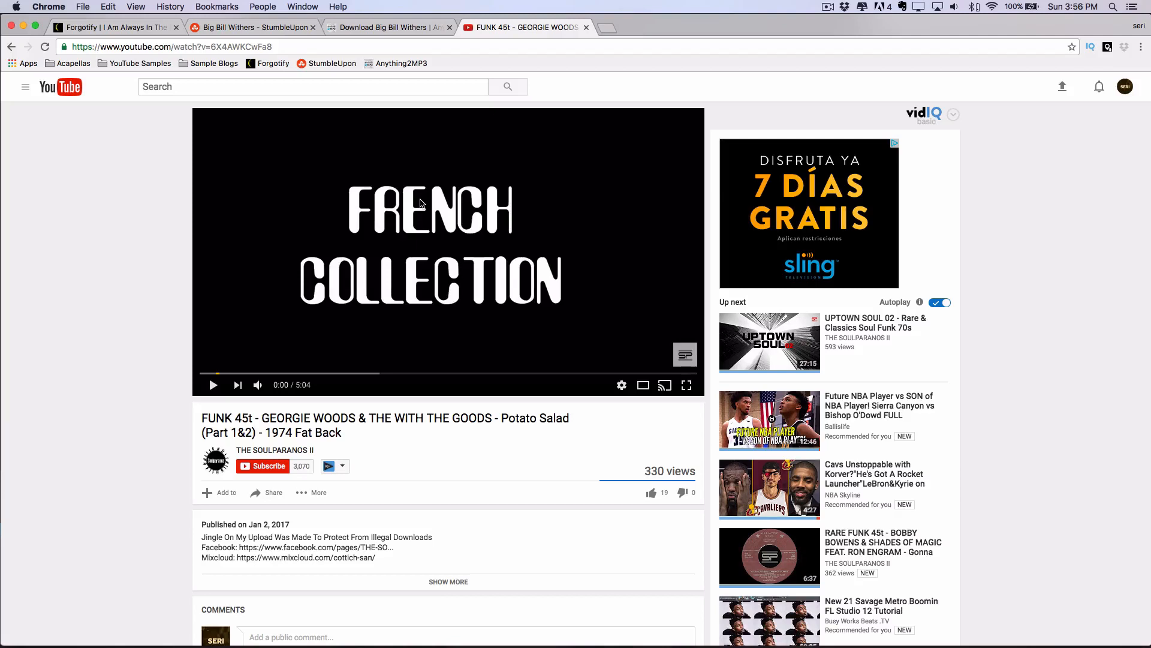
mouse_move(541, 104)
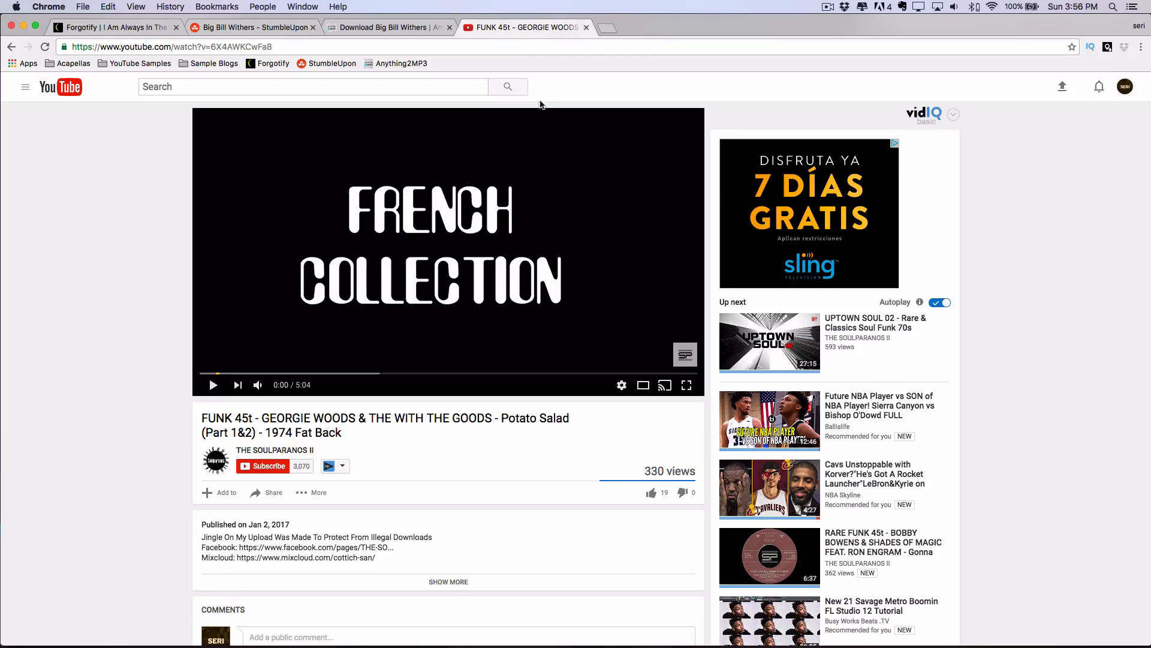
mouse_move(586, 27)
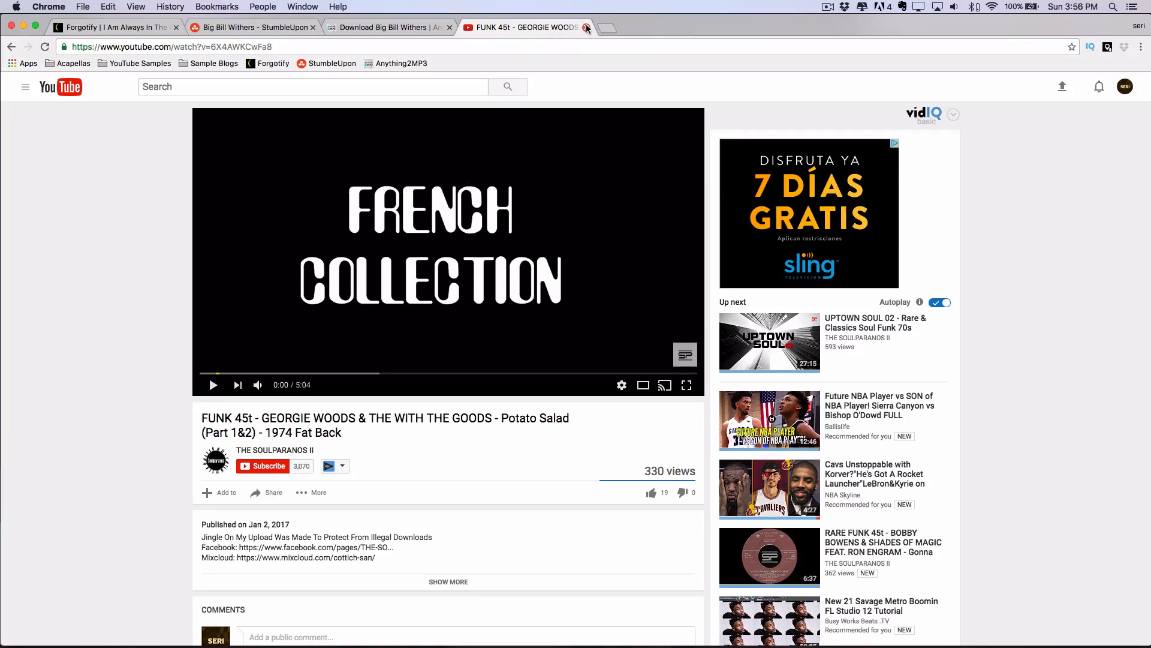
left_click(587, 27)
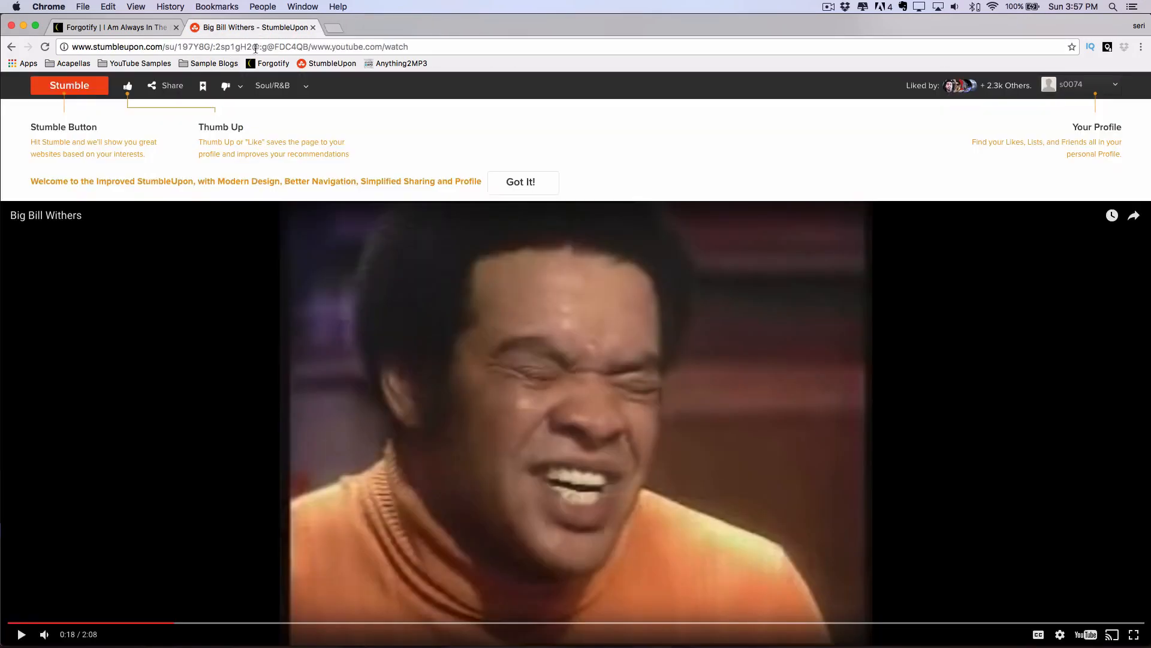
left_click(313, 27)
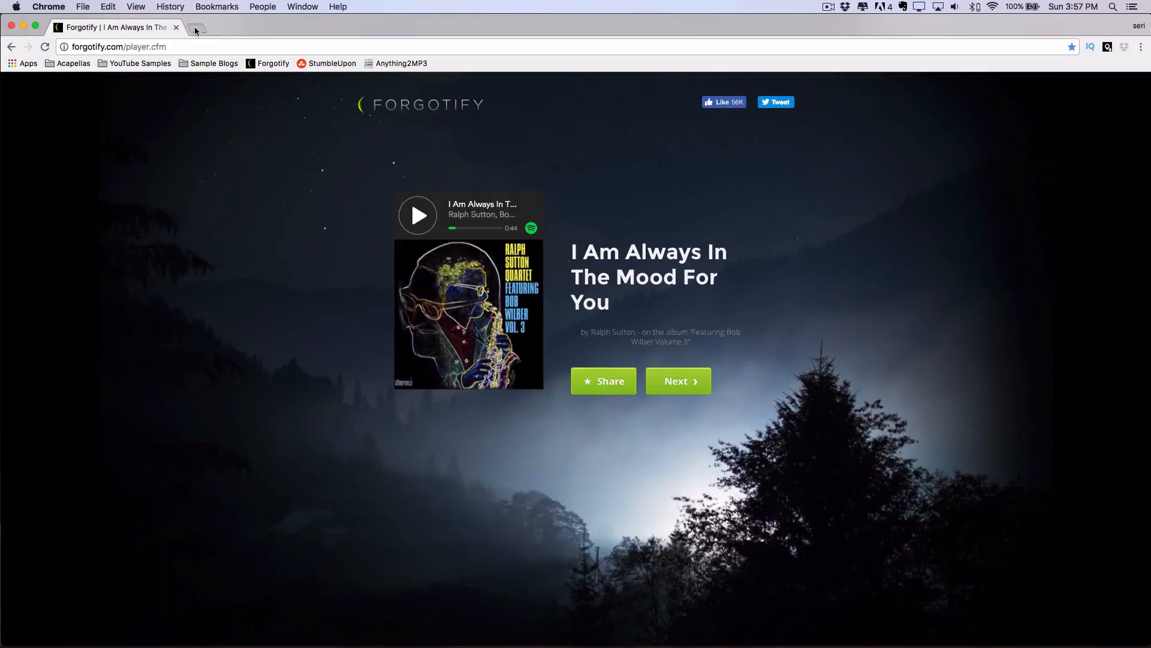
- Leave Forgotify with a fresh blank new tab beside it
left_click(198, 28)
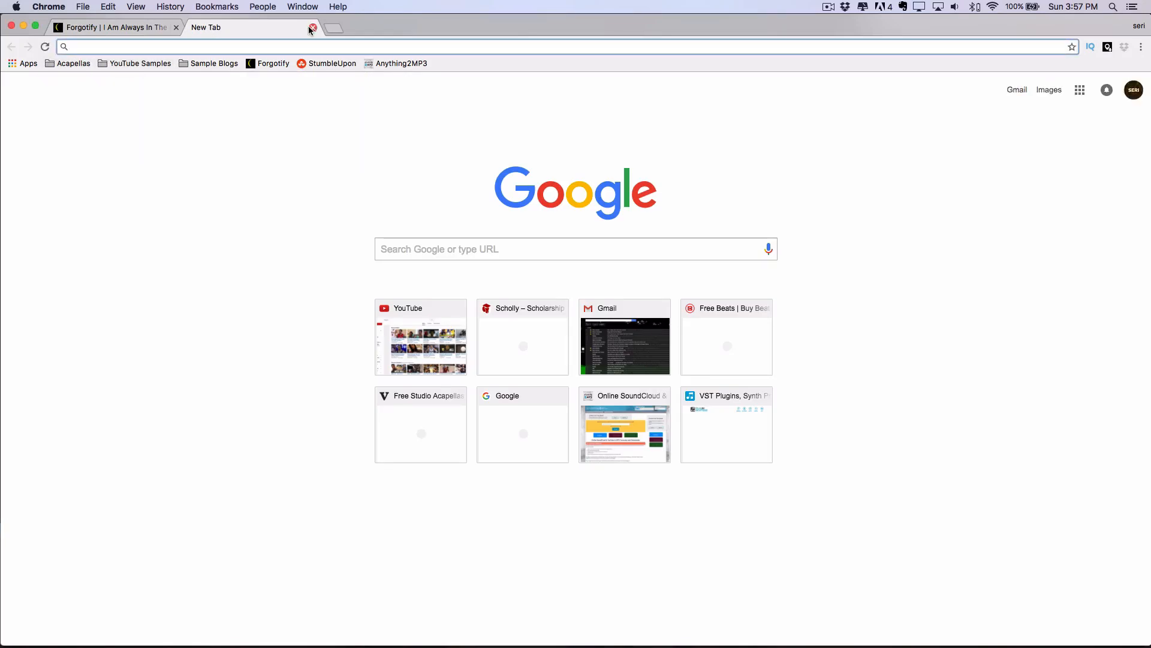
left_click(312, 27)
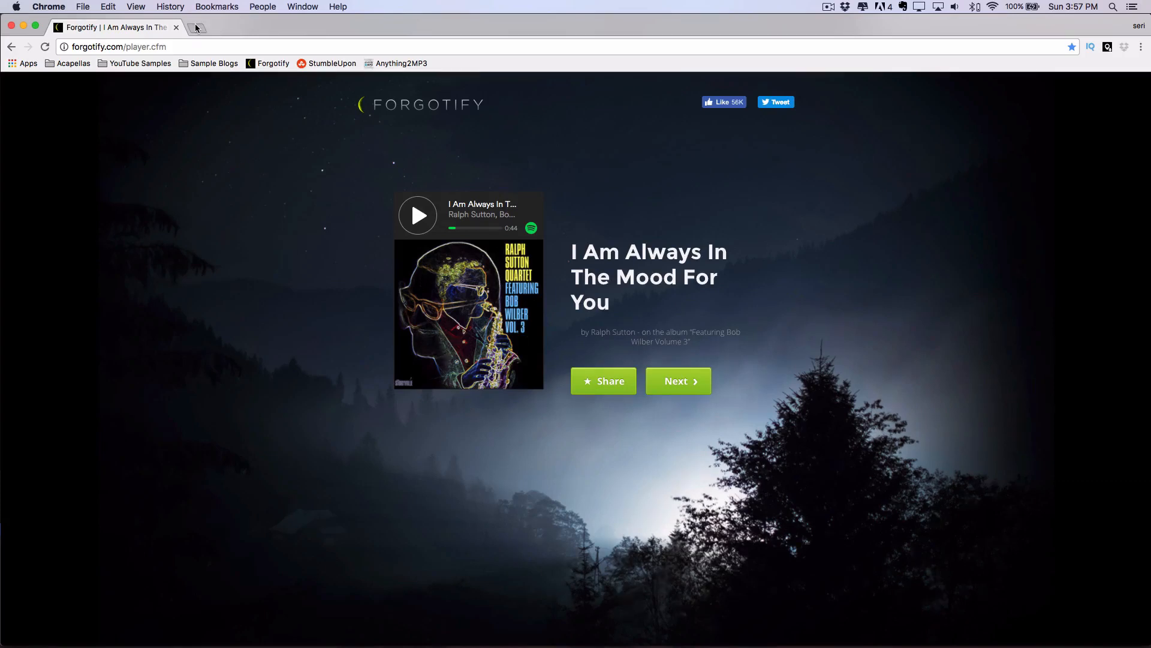
left_click(195, 28)
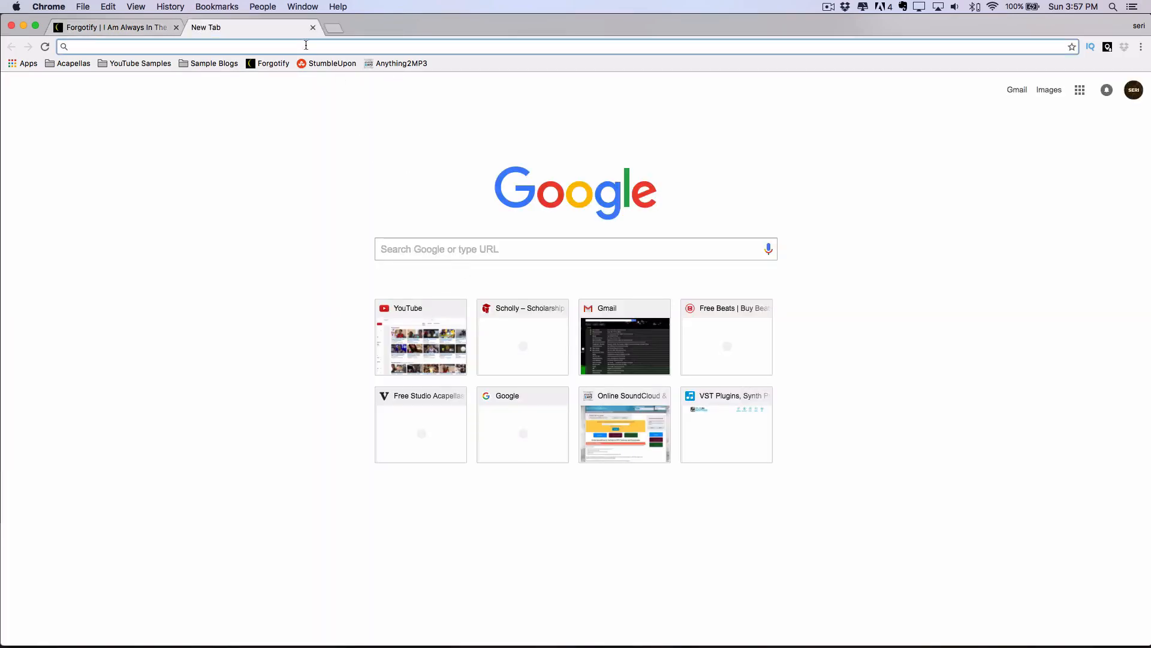
mouse_move(313, 27)
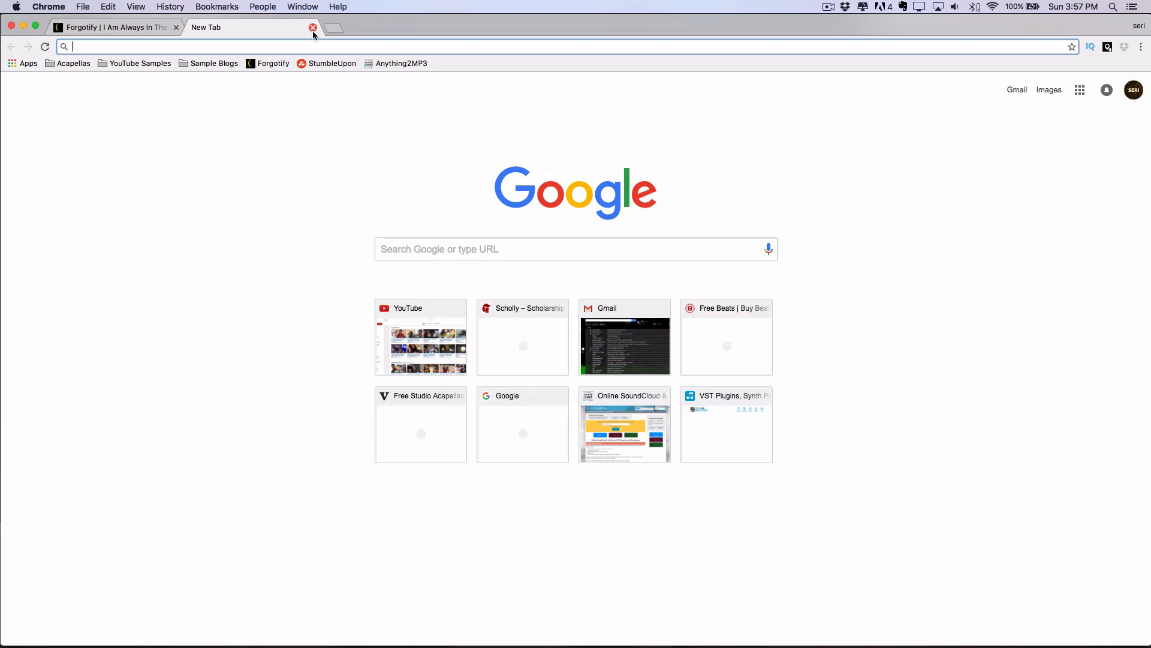
mouse_move(213, 64)
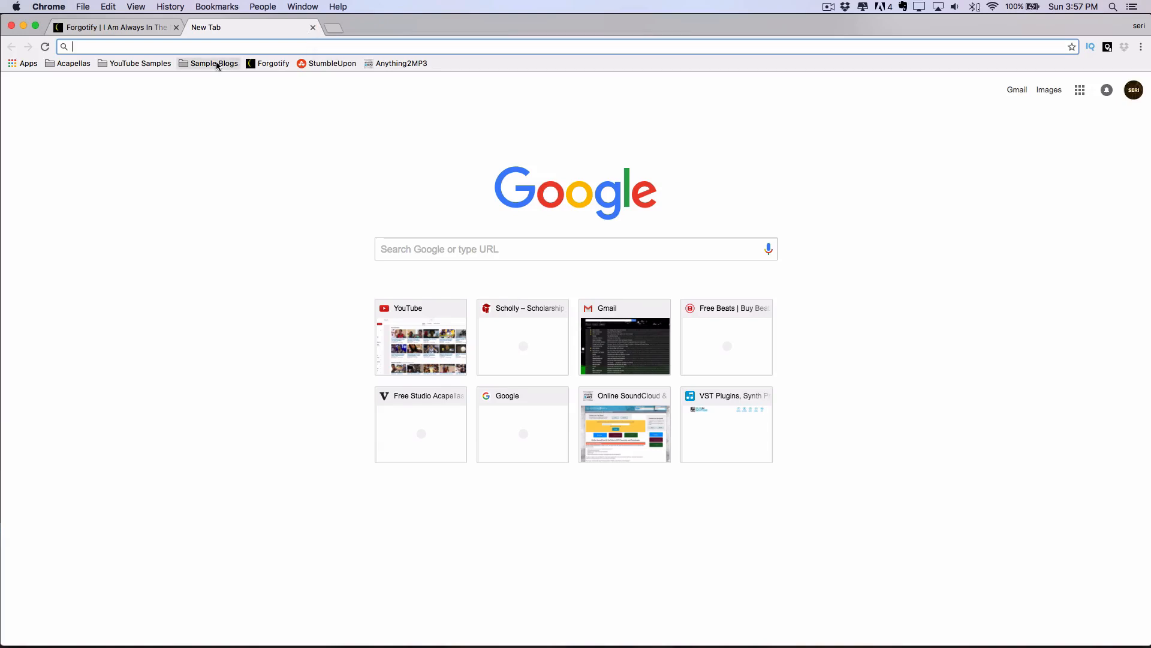
mouse_move(317, 28)
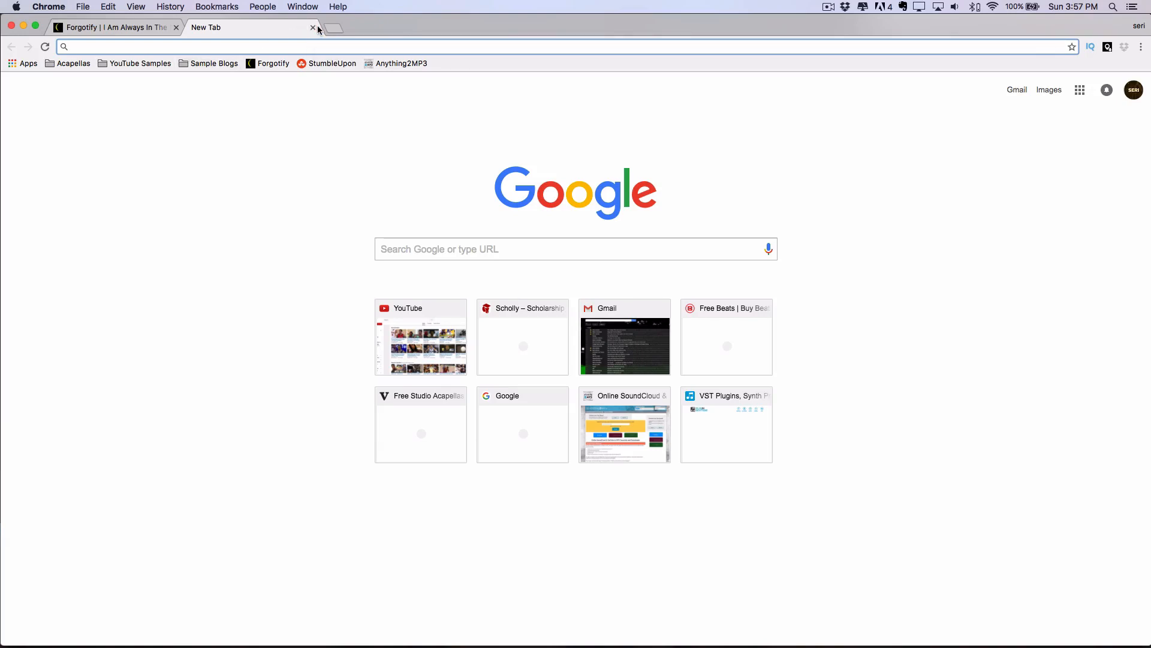
- Go to Looperman and its Royalty Free Loops & Samples listing
type("looperman.com")
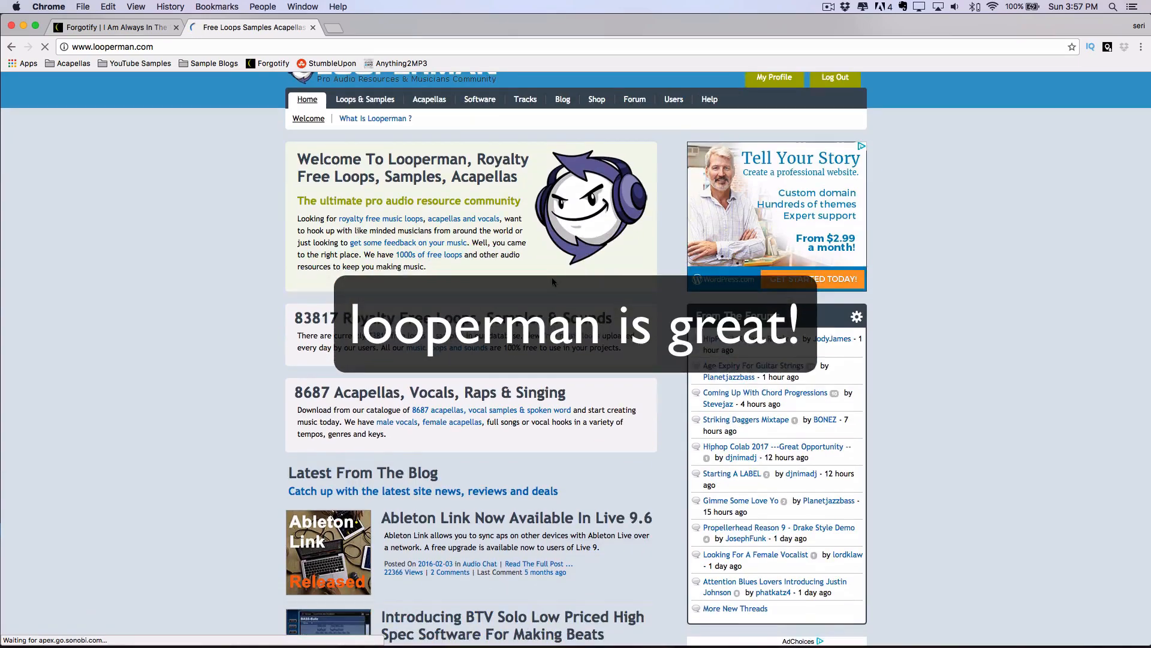
scroll("down", 3)
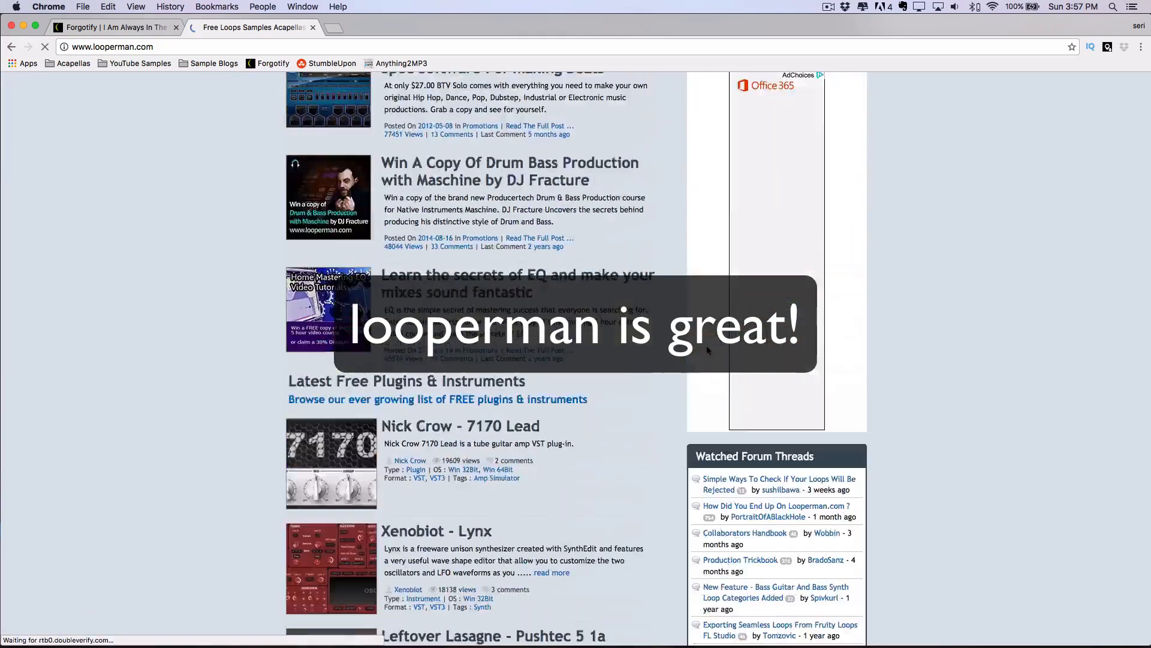
scroll("down", 3)
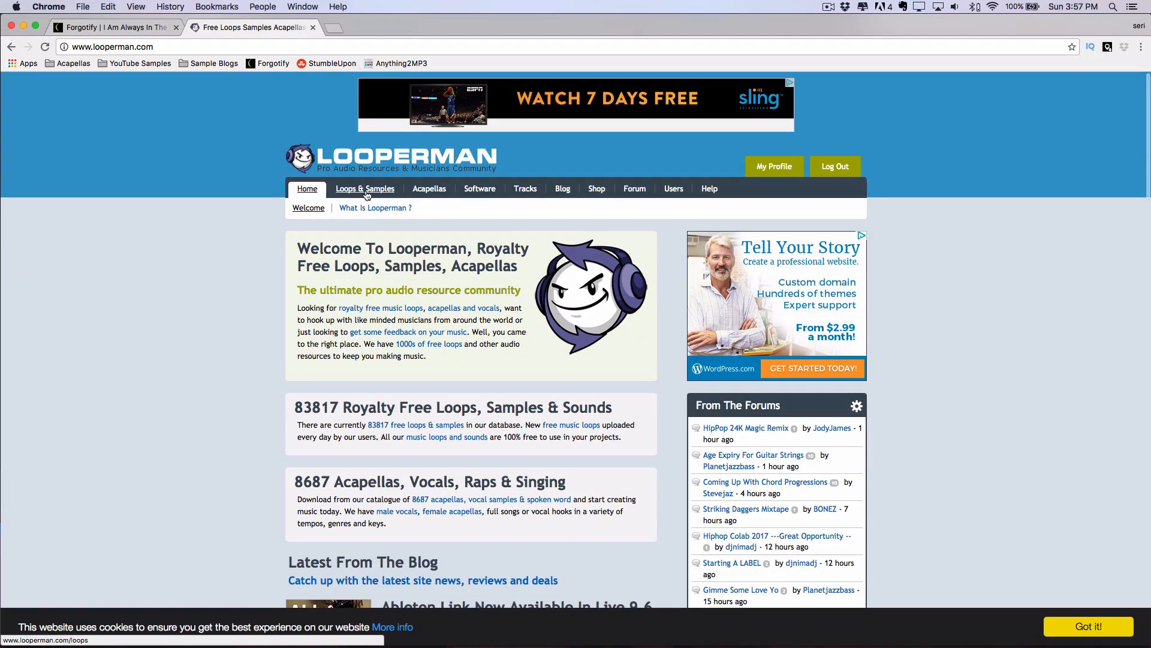
left_click(365, 188)
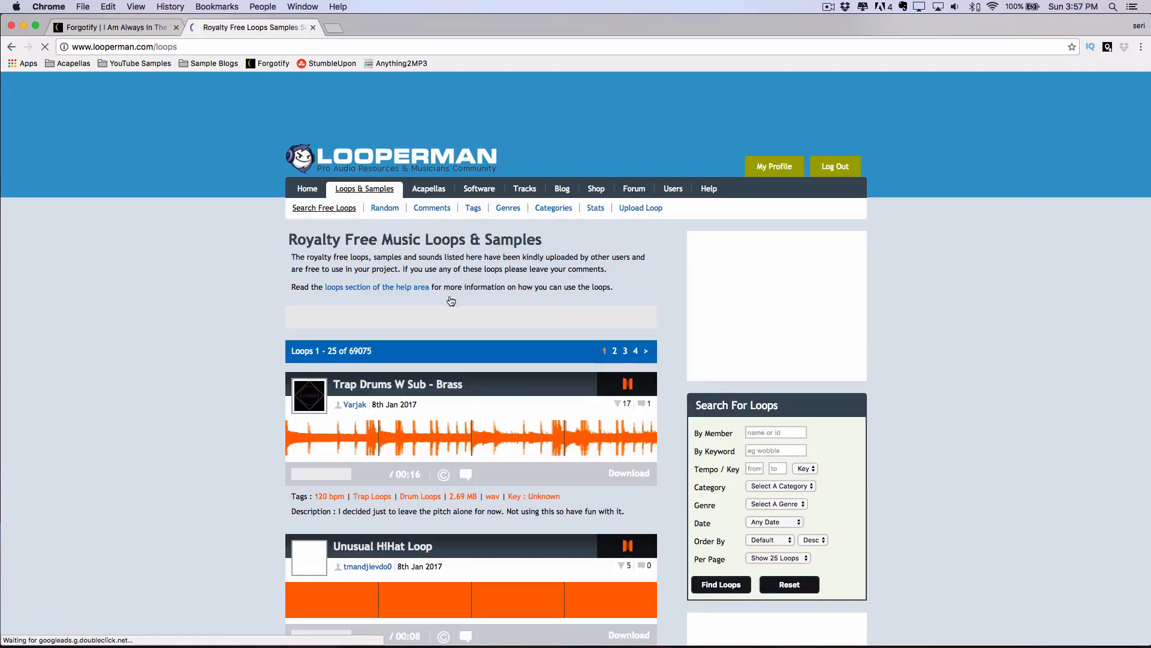
- Filter by the Soul tag from Popular Loop Search Tags, listing 242 soul loops
scroll("down", 3)
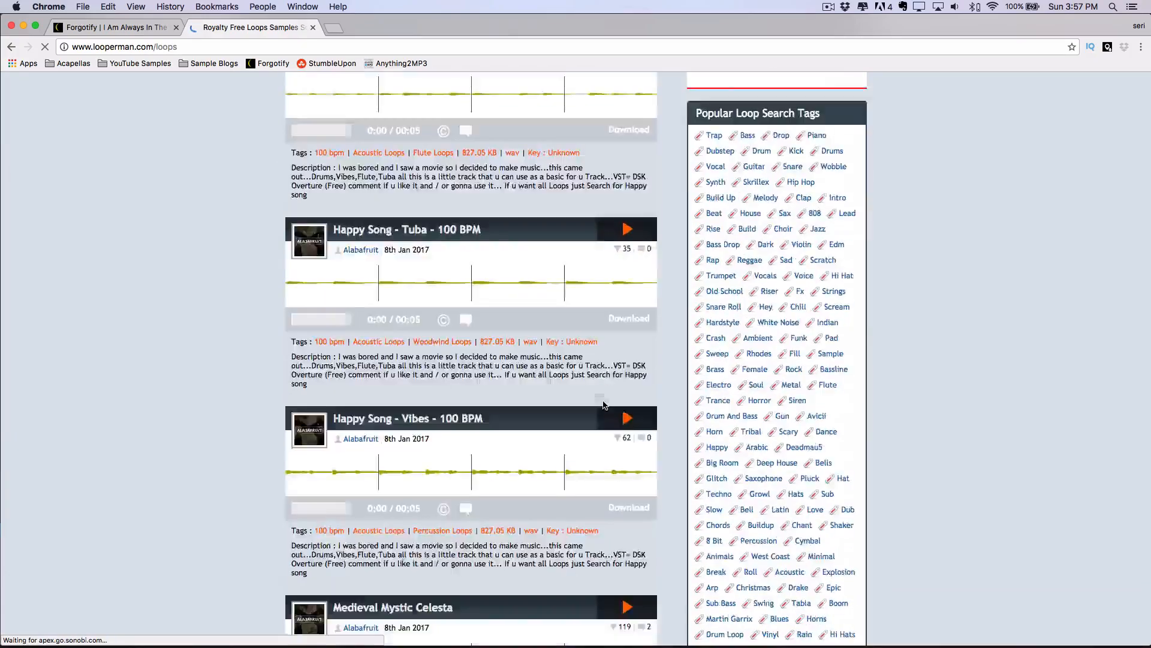
scroll("down", 3)
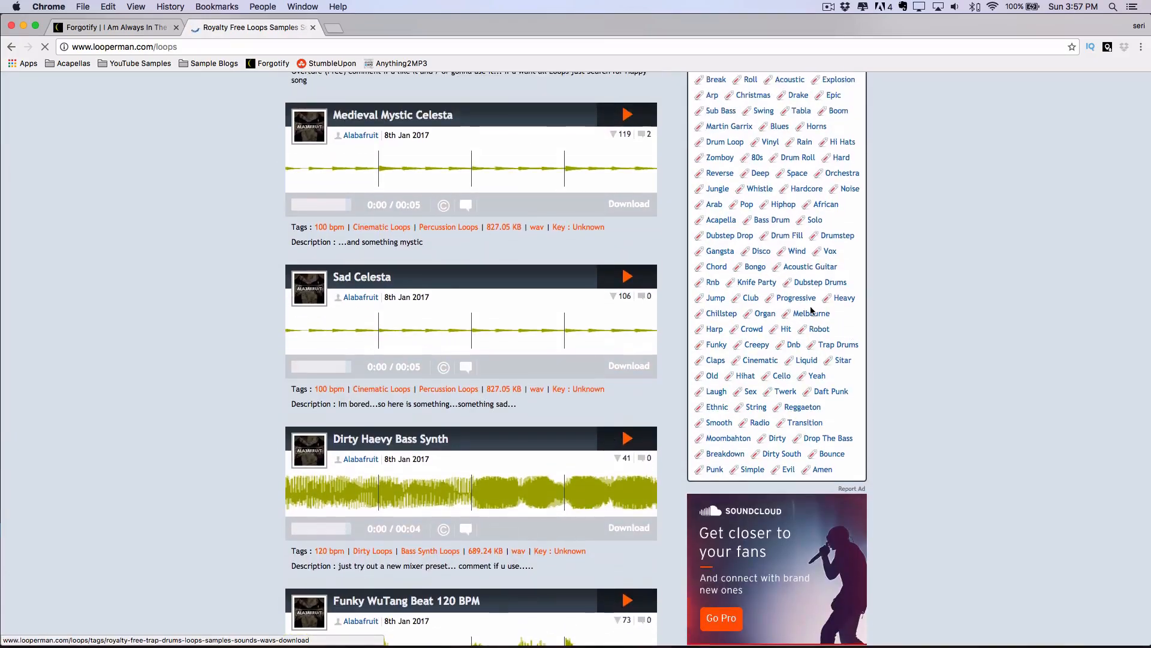
scroll("up", 3)
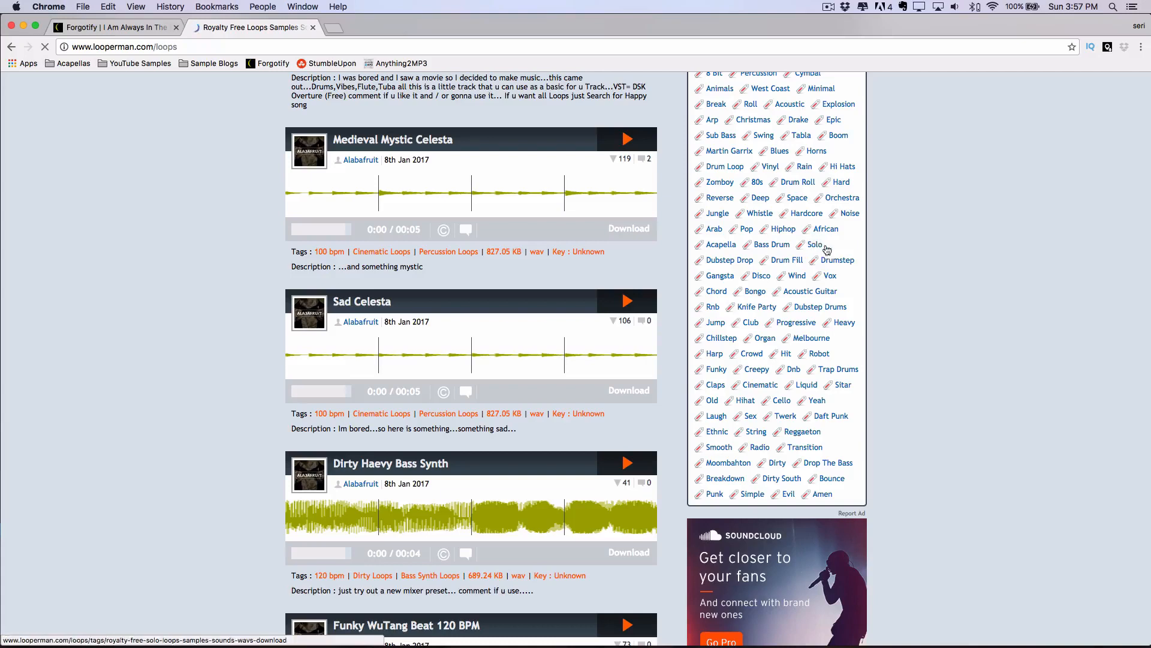
scroll("up", 3)
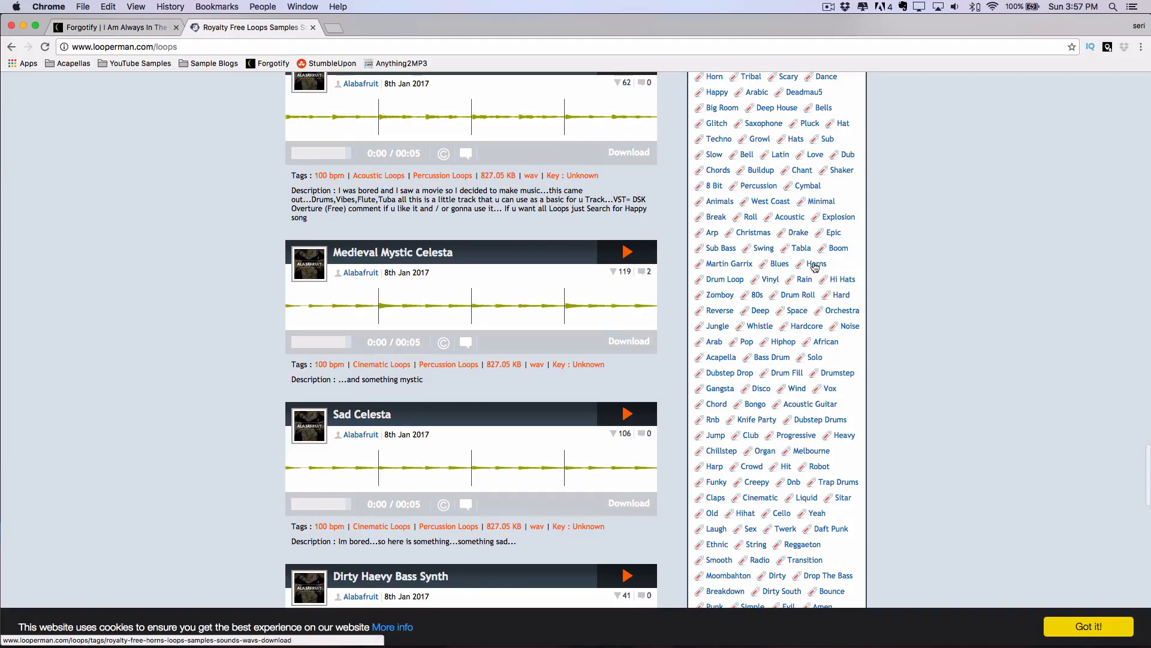
scroll("up", 3)
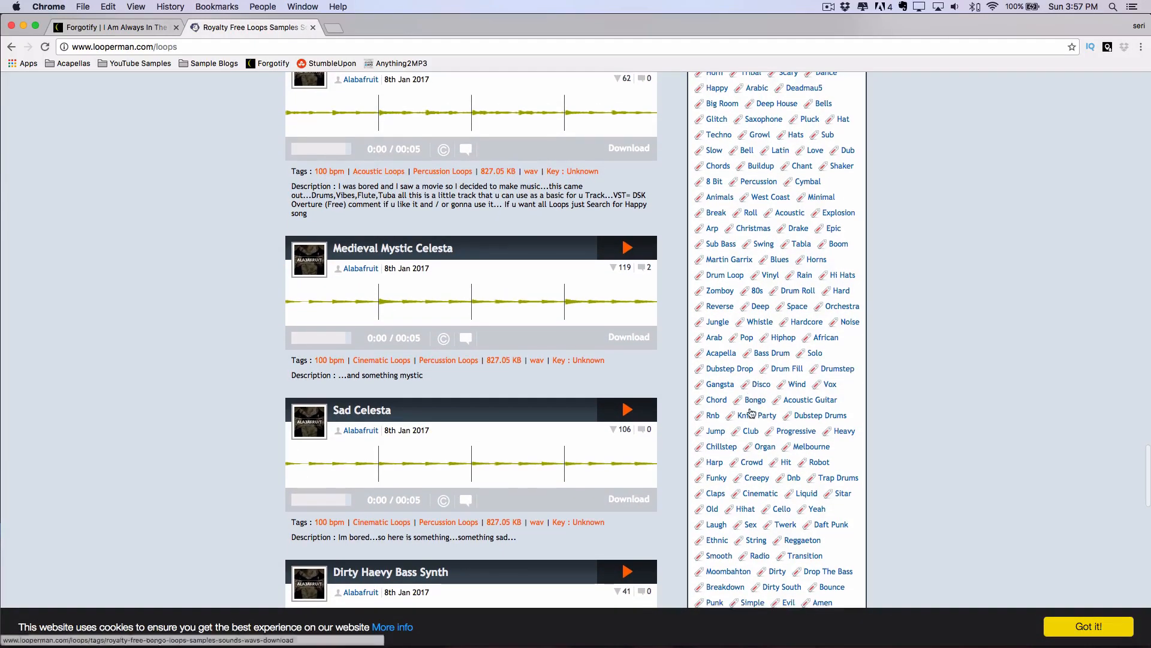
scroll("down", 3)
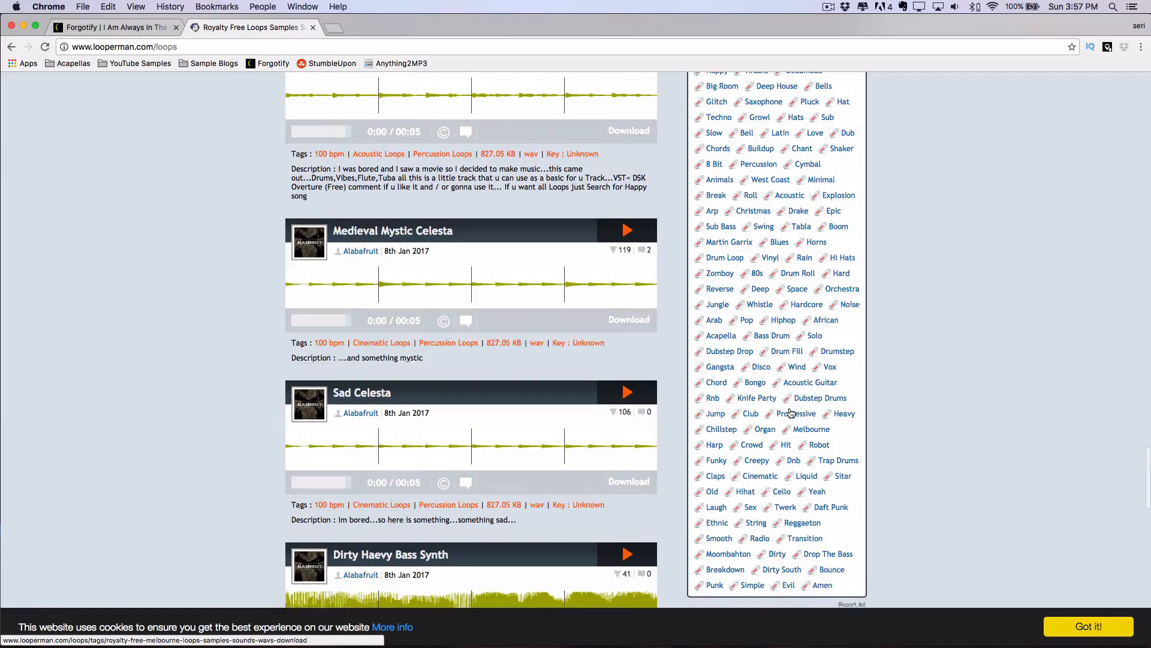
scroll("up", 3)
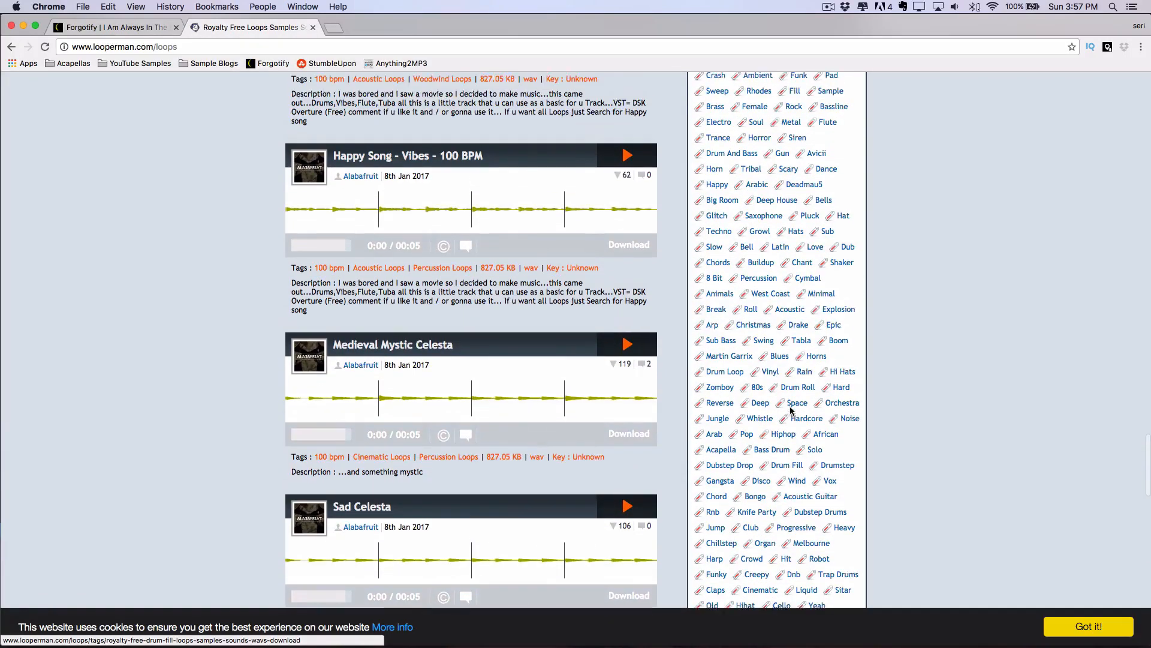
scroll("up", 3)
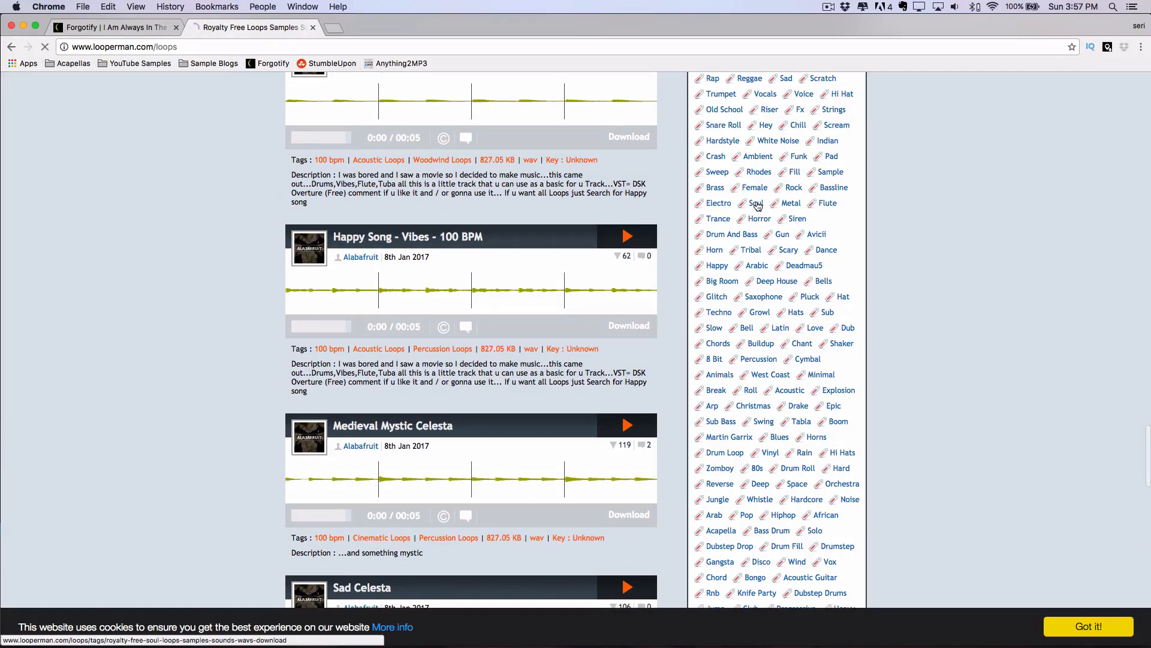
left_click(757, 204)
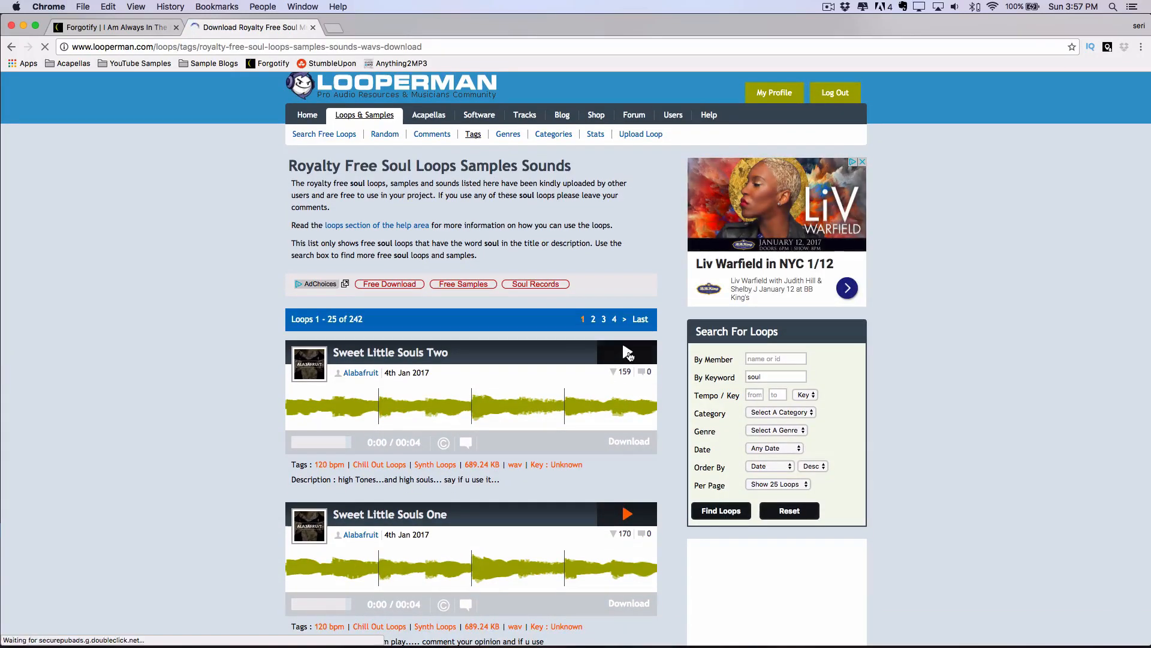
- Preview Sweet Little Souls Two, browse the soul loops, then filter to the 103 Vinyl-tagged loops
left_click(627, 351)
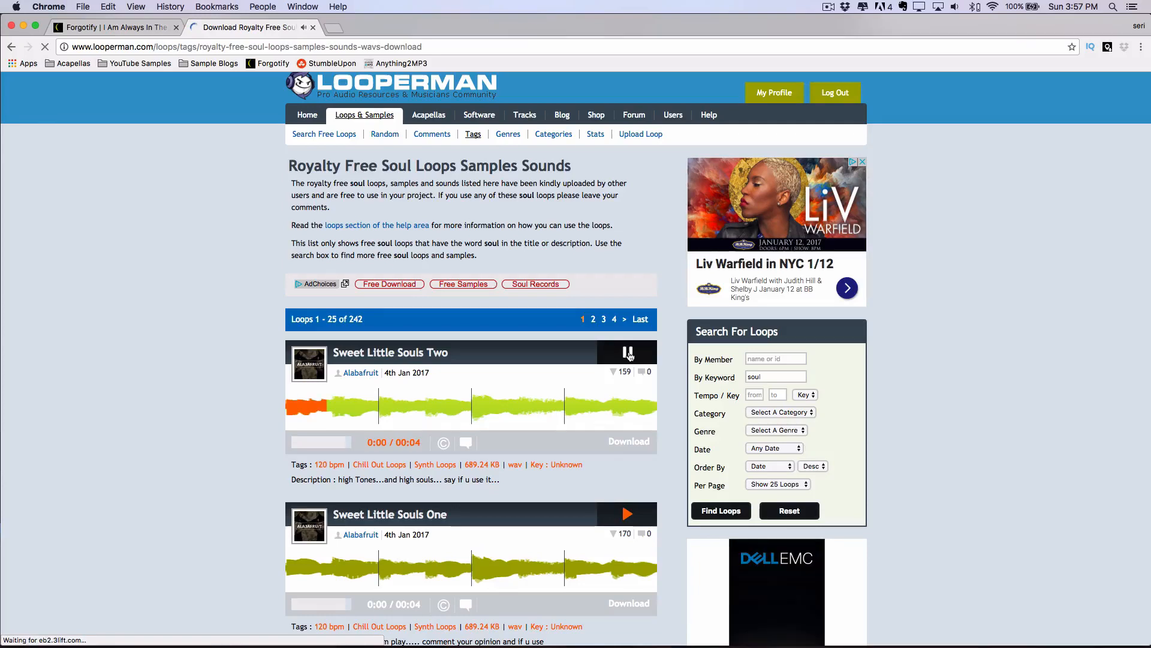
left_click(628, 353)
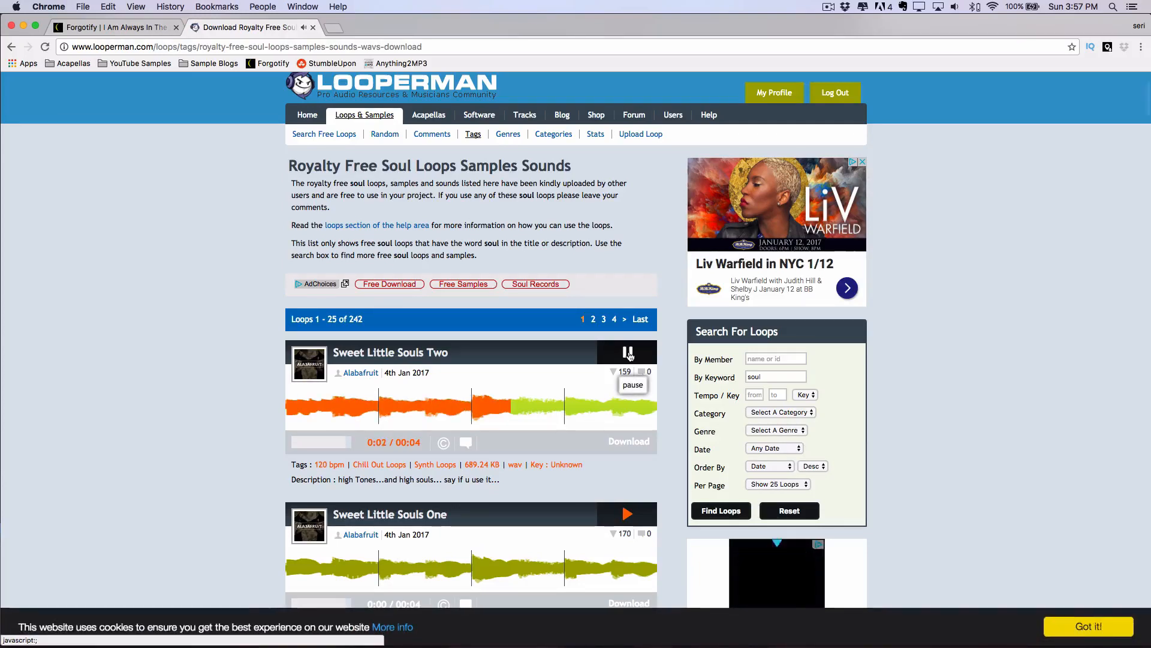
scroll("down", 3)
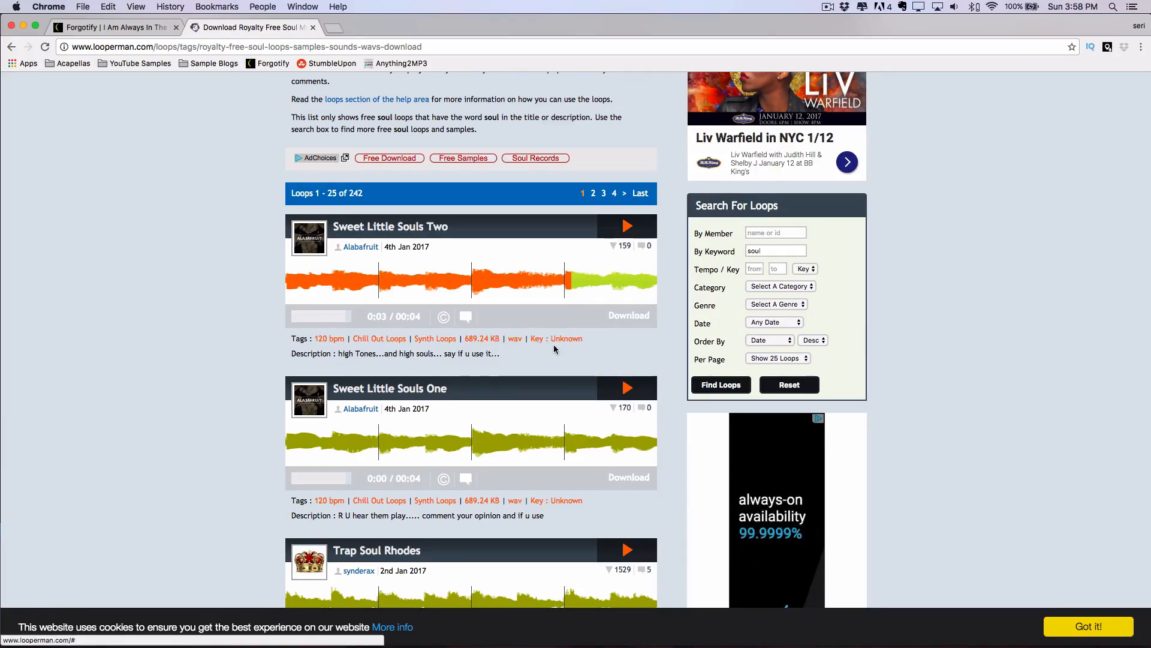
scroll("down", 3)
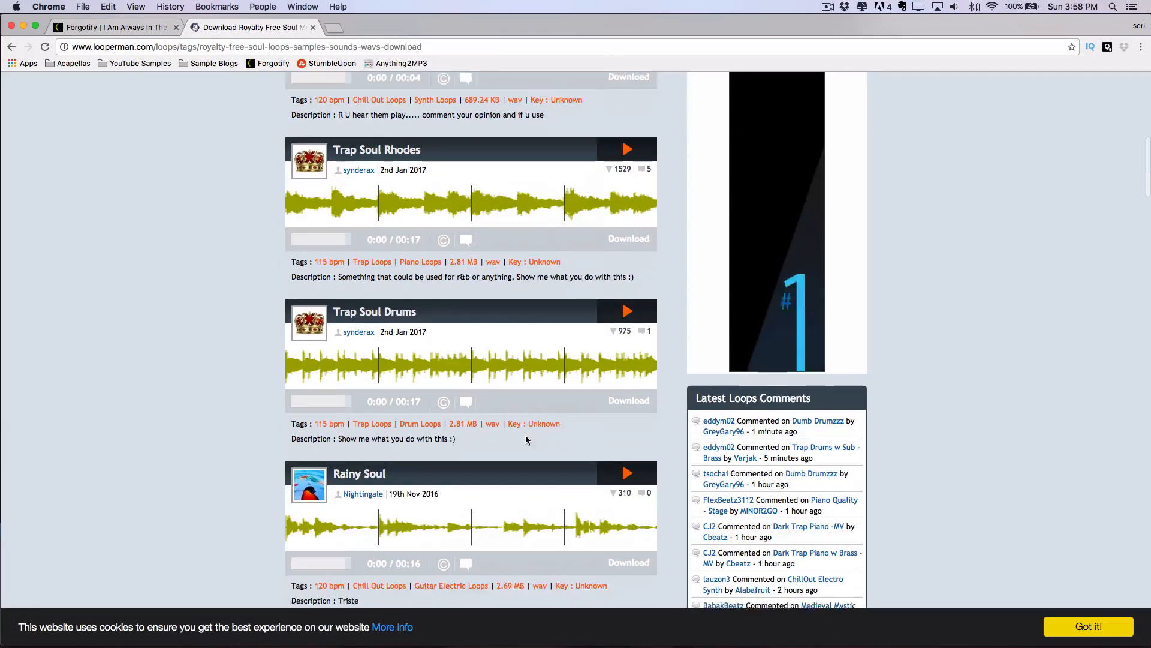
scroll("down", 3)
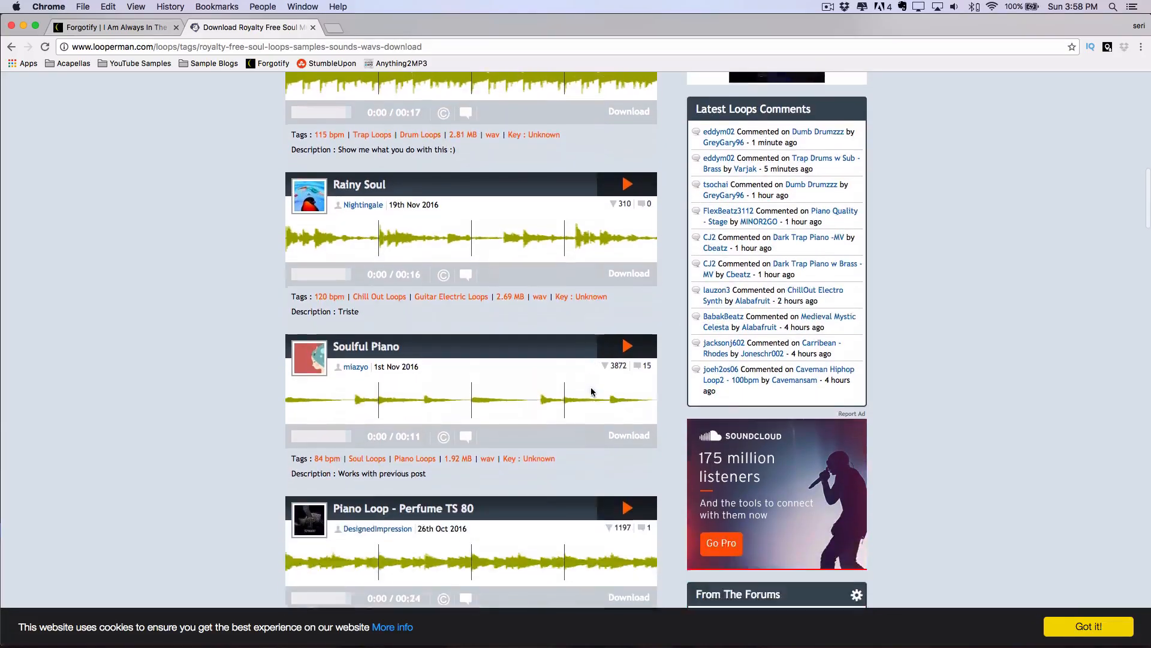
scroll("down", 3)
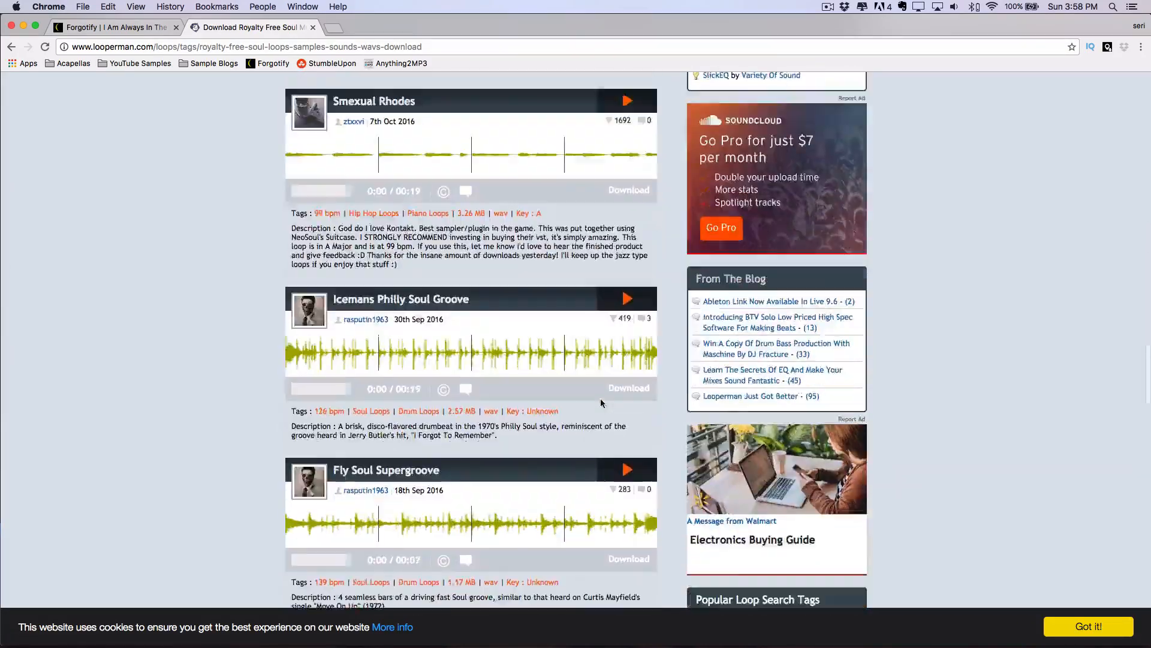
scroll("down", 3)
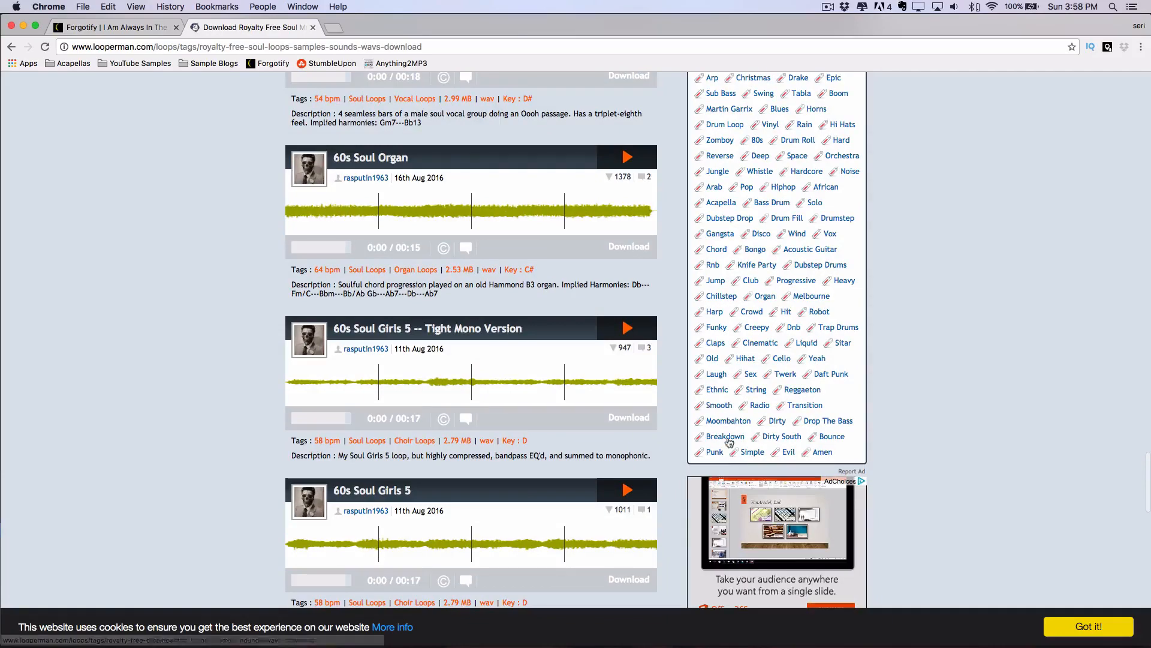
mouse_move(808, 297)
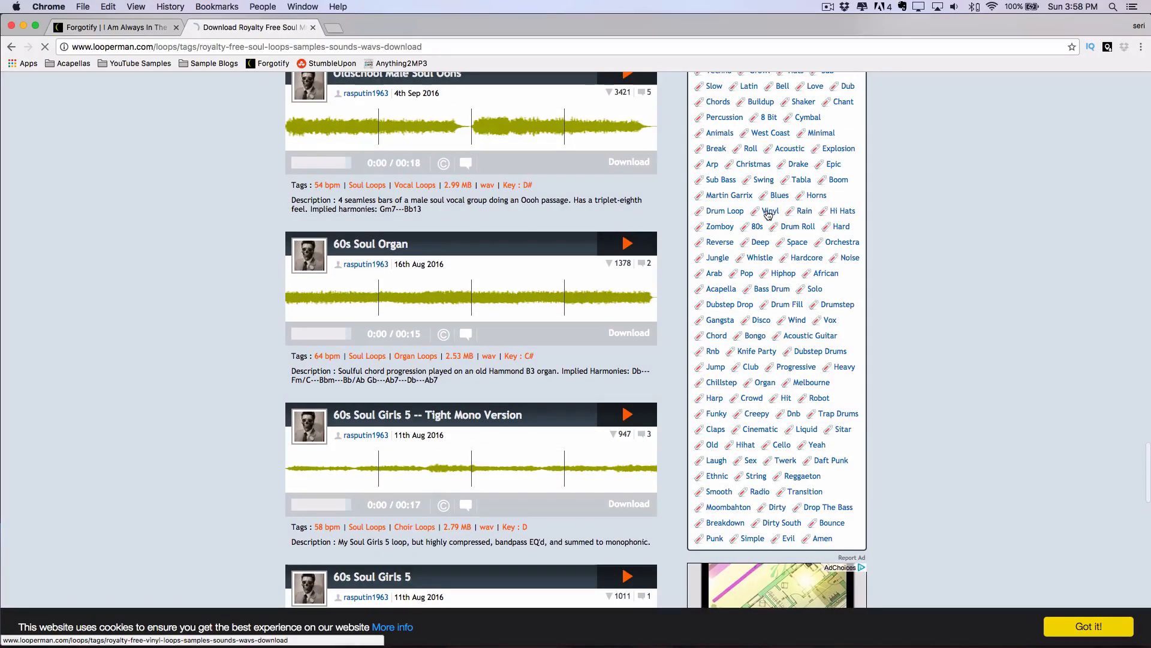
left_click(770, 211)
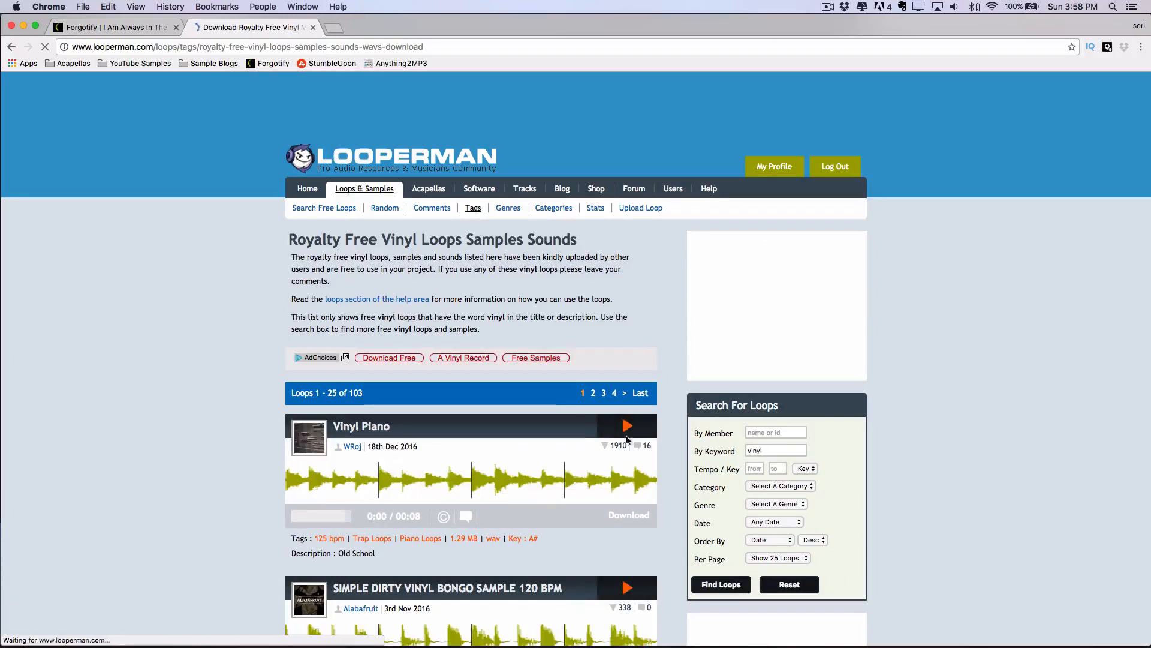
- Preview Vinyl Piano, browse the vinyl loops, then close Looperman to return to Forgotify
left_click(626, 426)
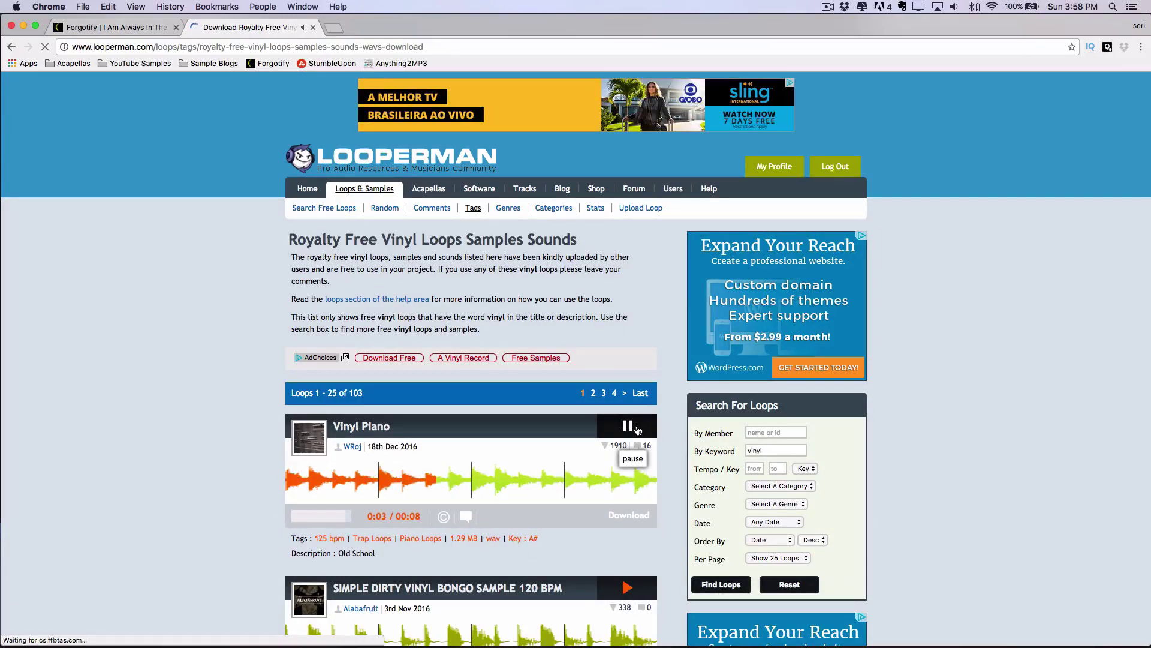
left_click(628, 426)
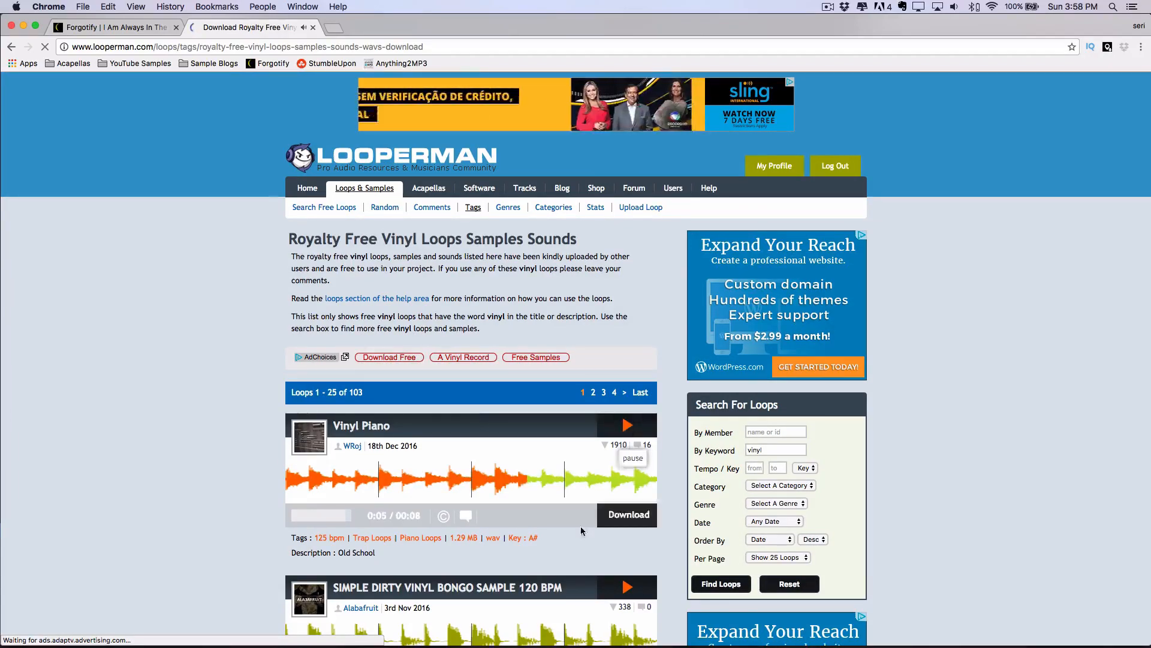
scroll("down", 3)
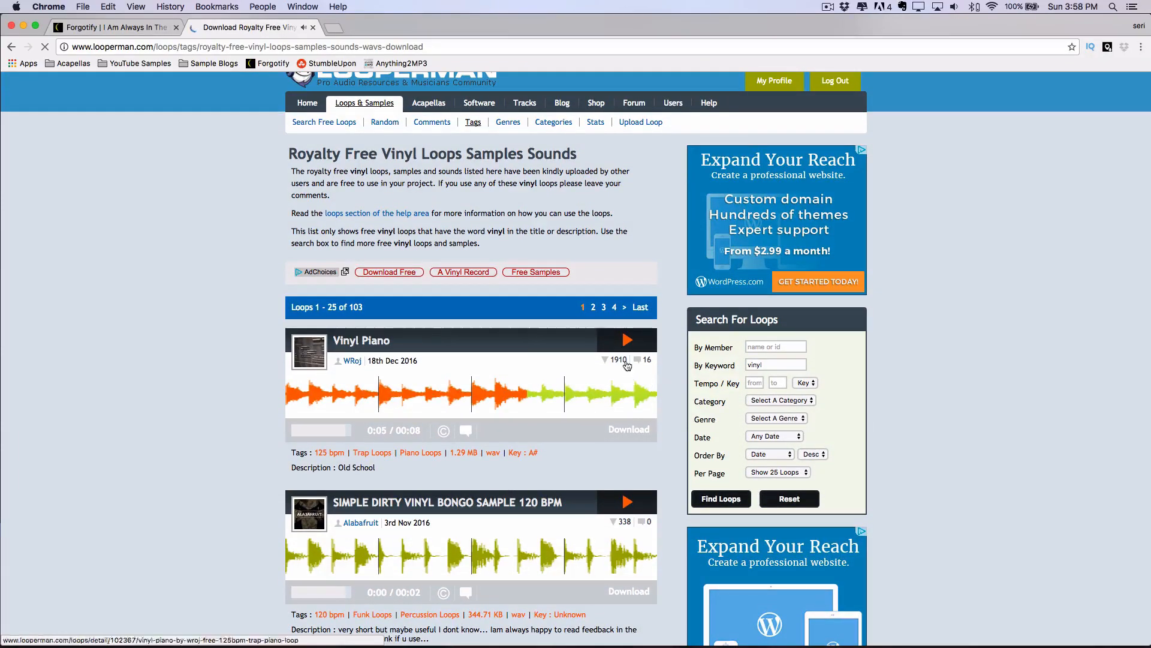
scroll("down", 3)
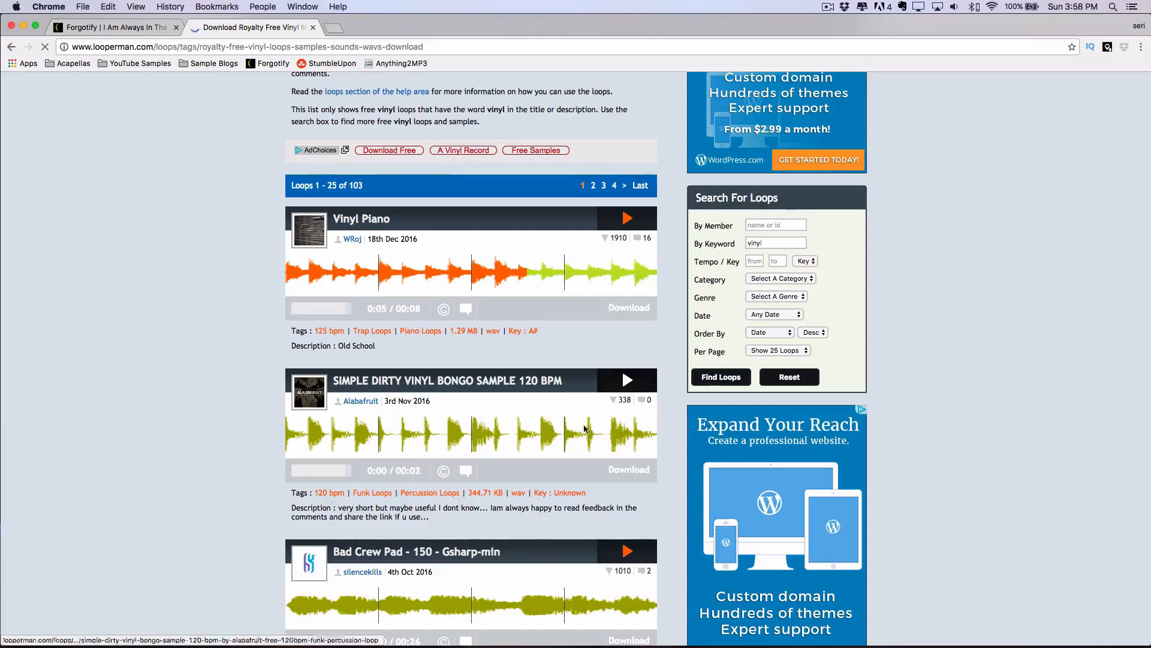
scroll("down", 3)
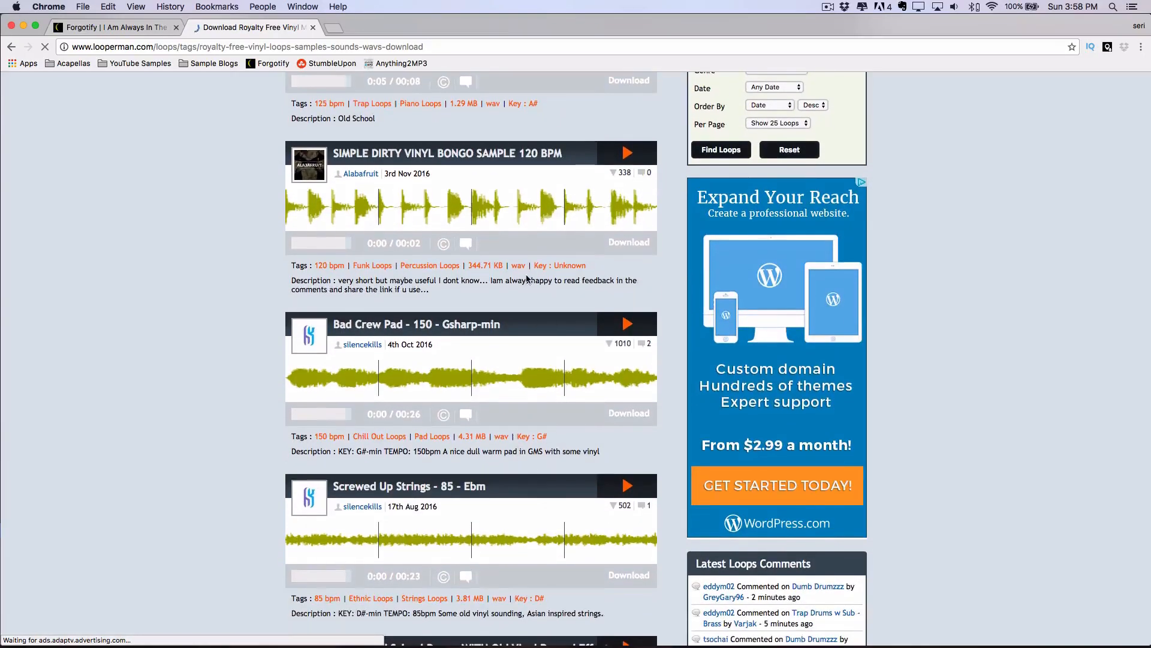
scroll("up", 3)
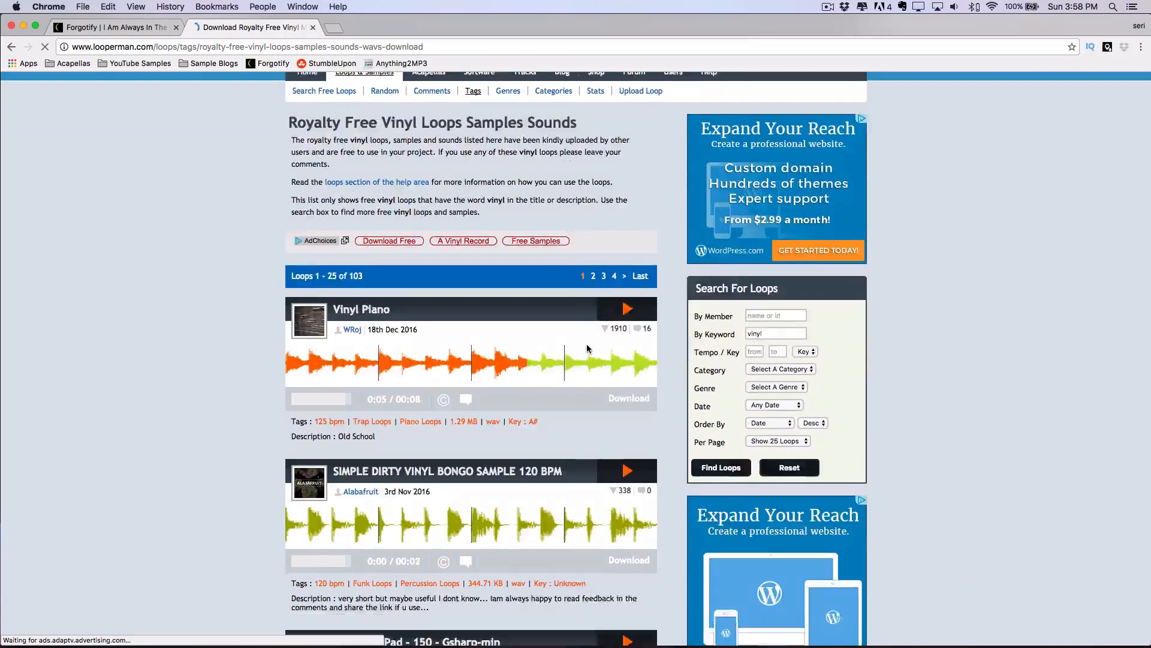
scroll("down", 3)
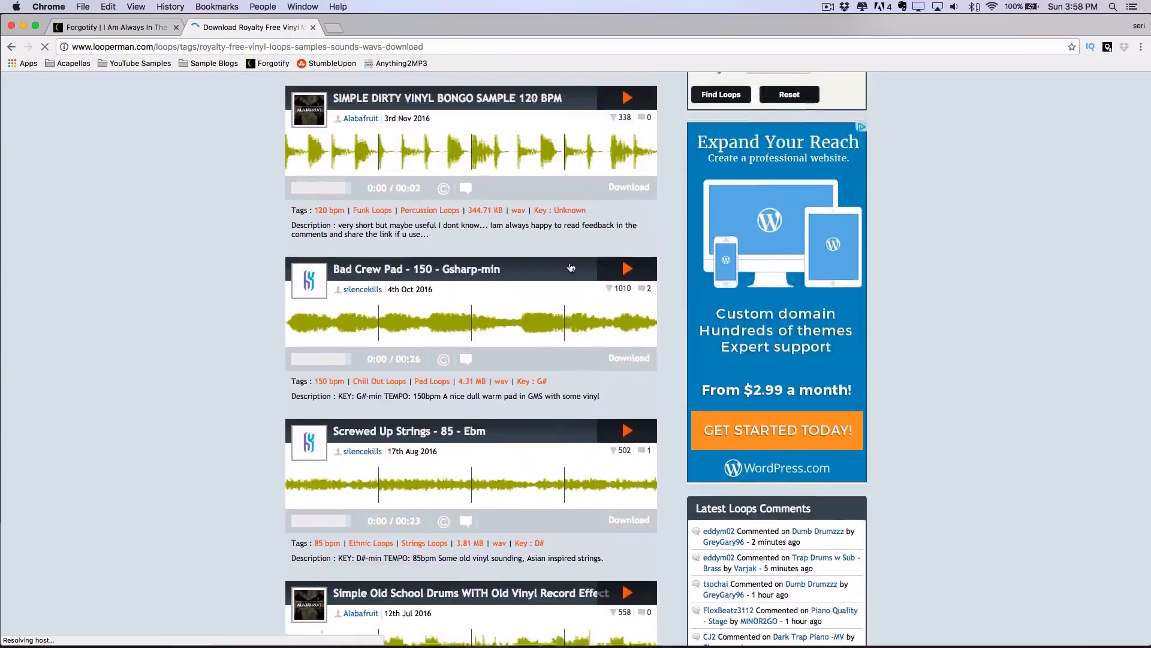
scroll("down", 3)
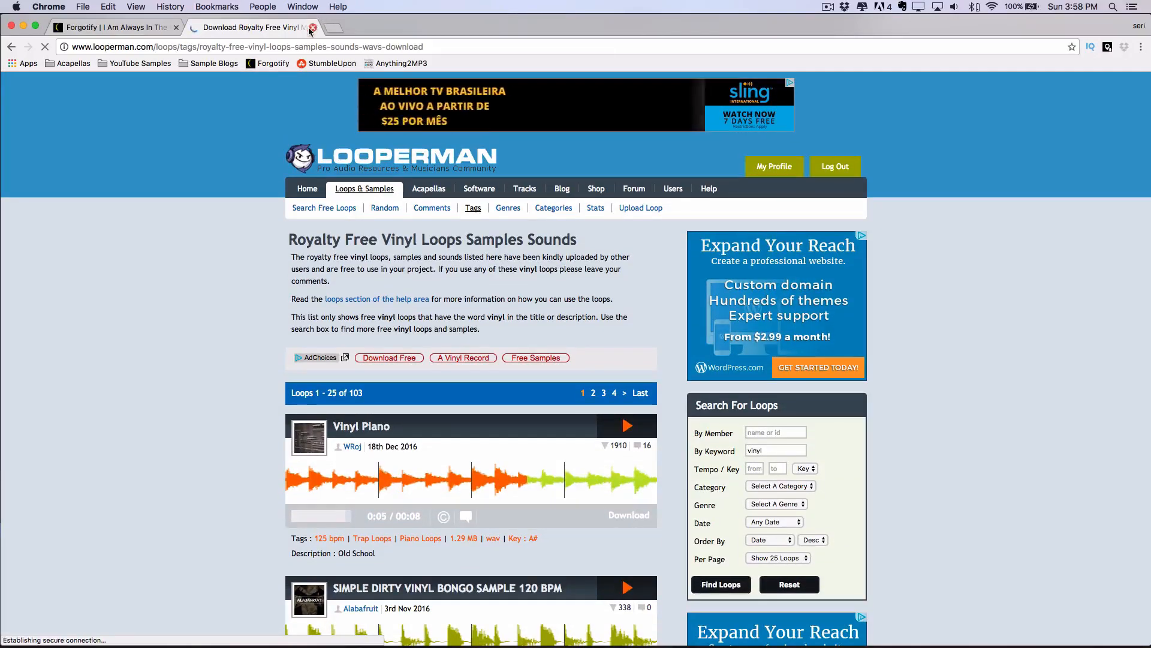
left_click(310, 27)
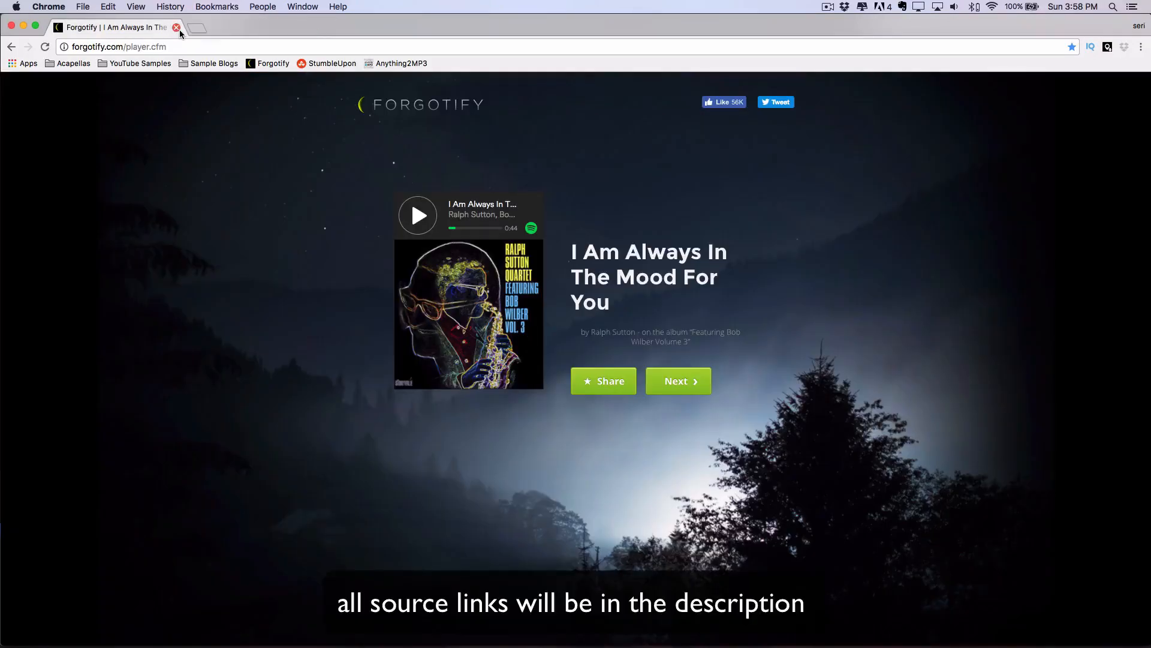